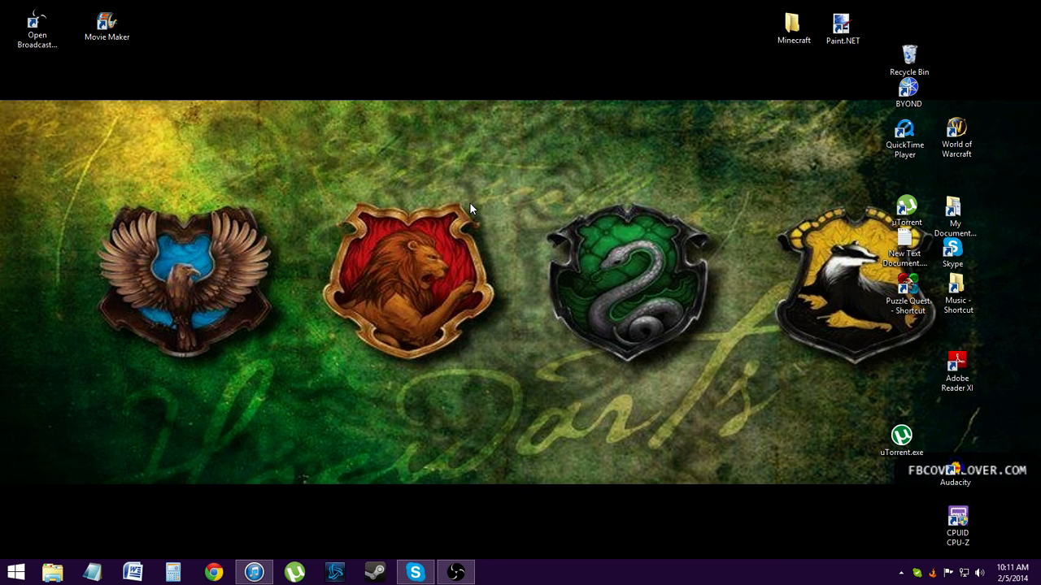
# Open the Minecraft folder and run Minecraft.exe to bring up the launcher.
pyautogui.click(455, 572)
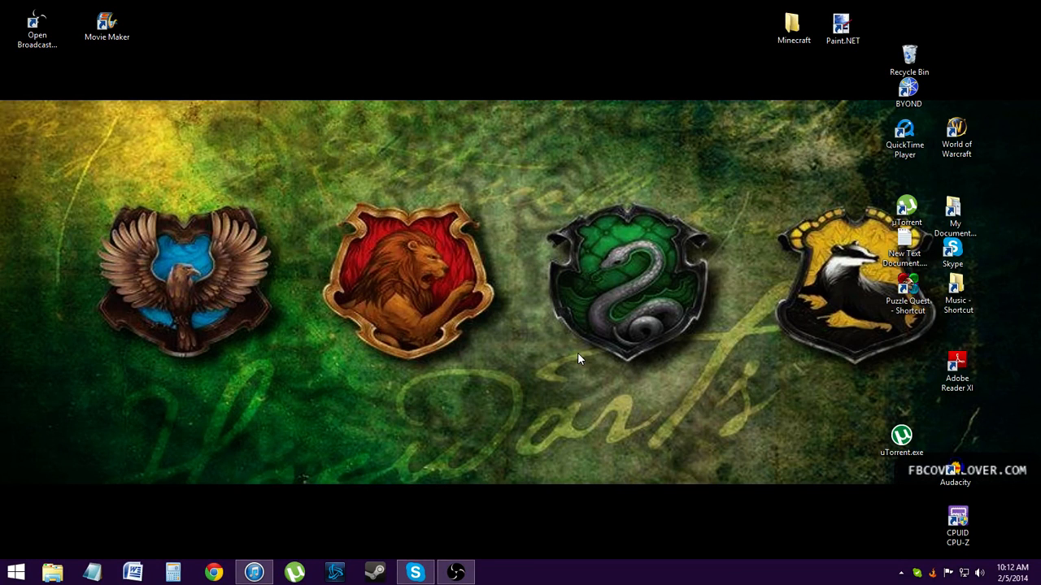
pyautogui.click(956, 133)
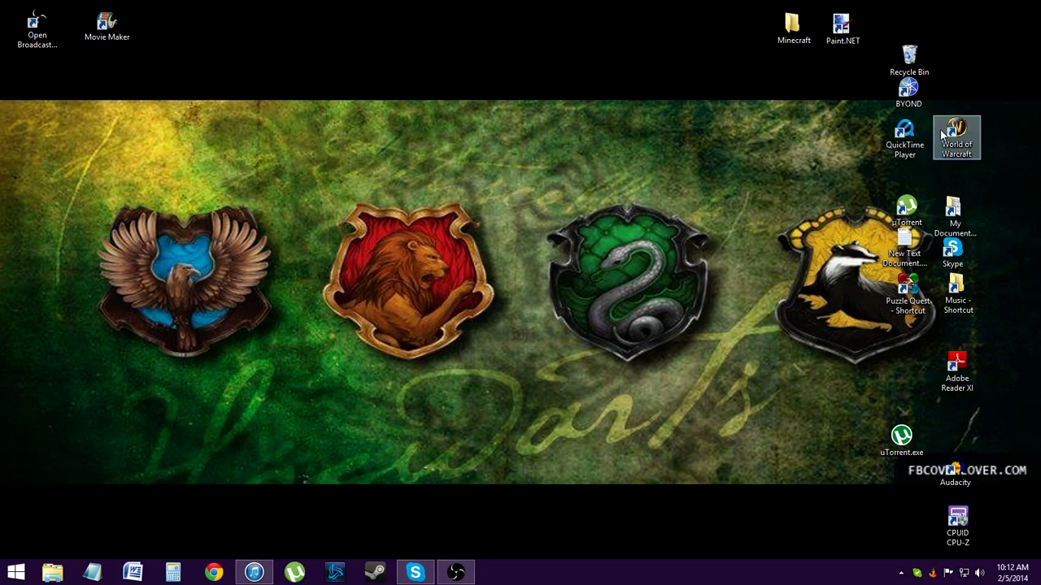
pyautogui.doubleClick(794, 24)
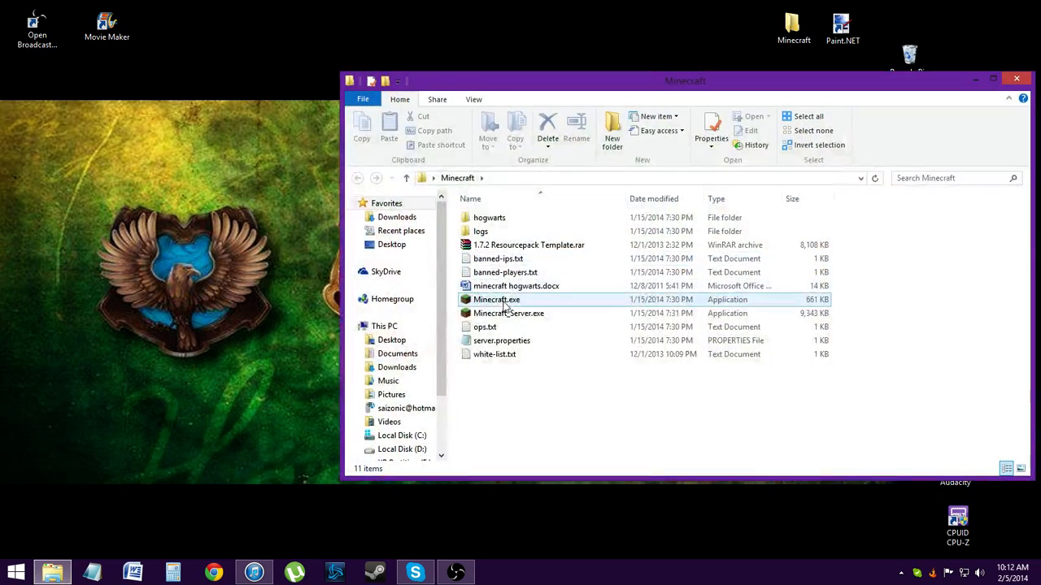
pyautogui.doubleClick(498, 299)
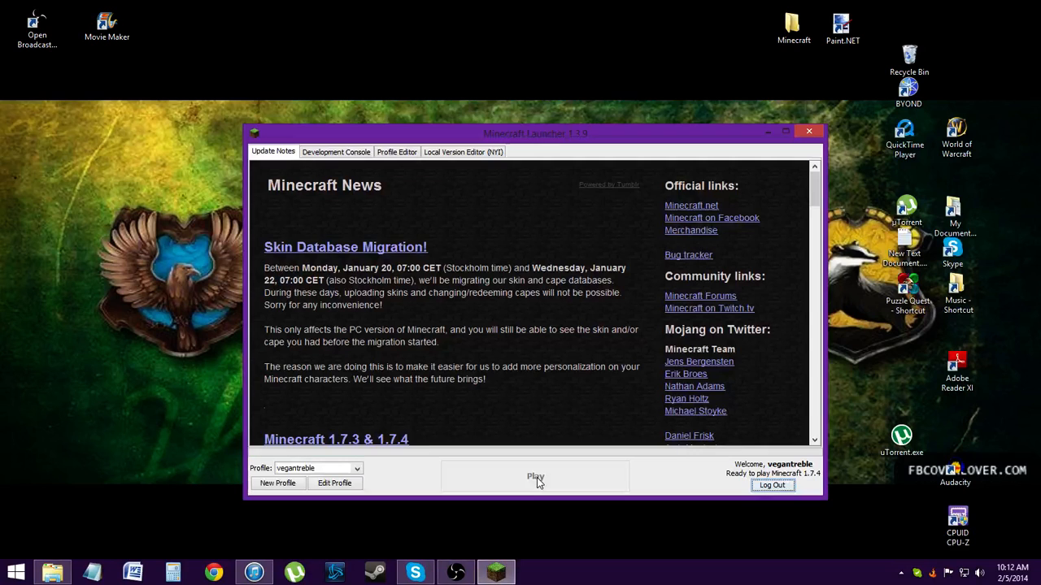
# Start Minecraft 1.7.4 from the launcher, check Resource Packs, and return to the title screen.
pyautogui.click(535, 475)
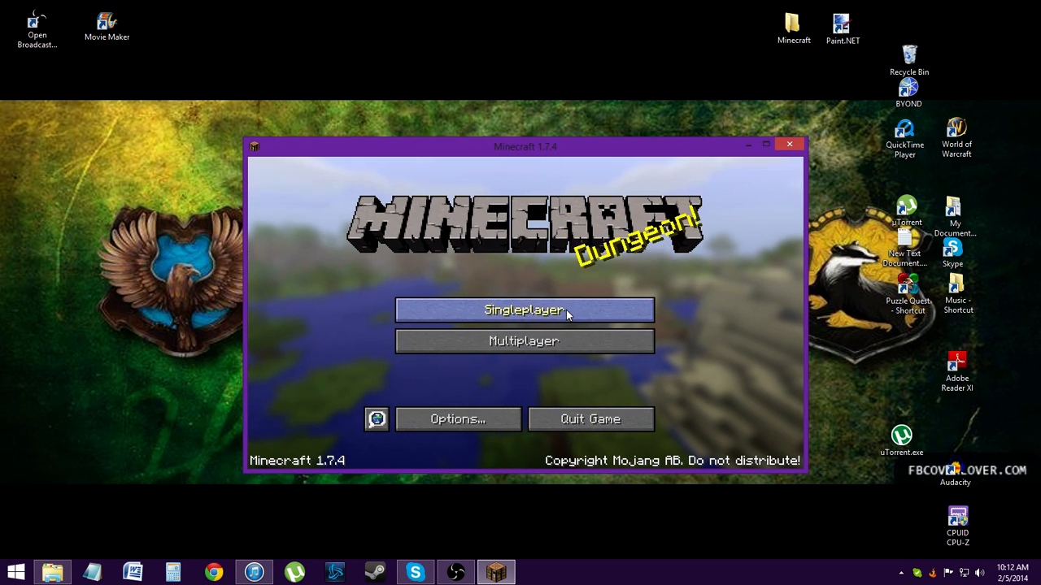
pyautogui.moveTo(458, 420)
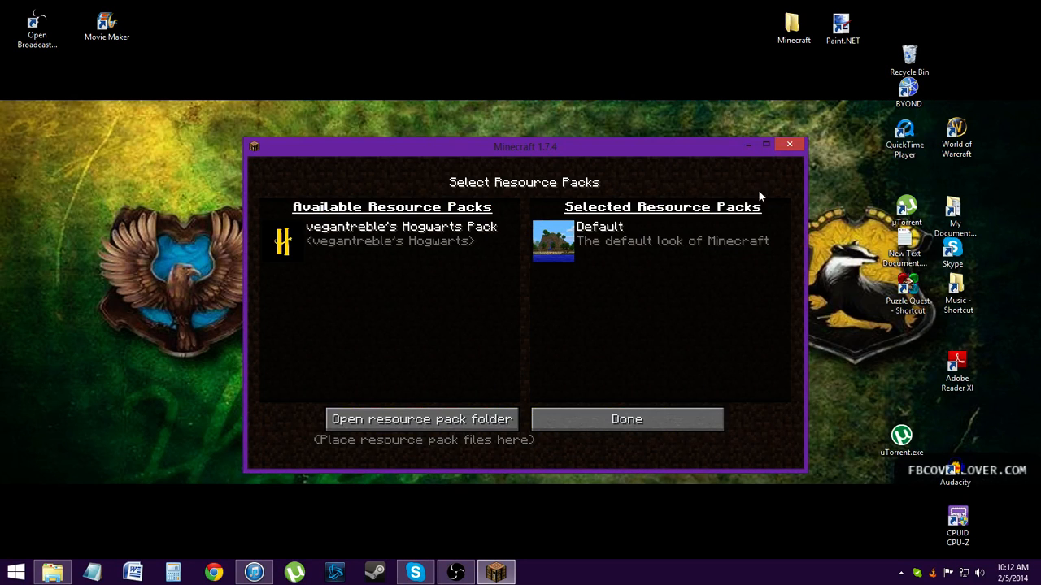
pyautogui.click(626, 420)
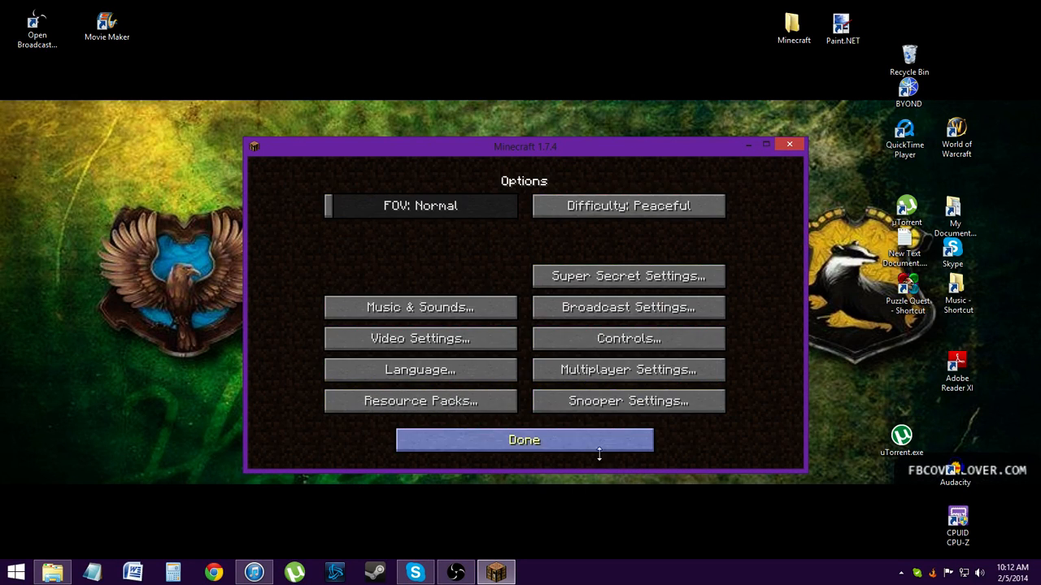
pyautogui.click(523, 439)
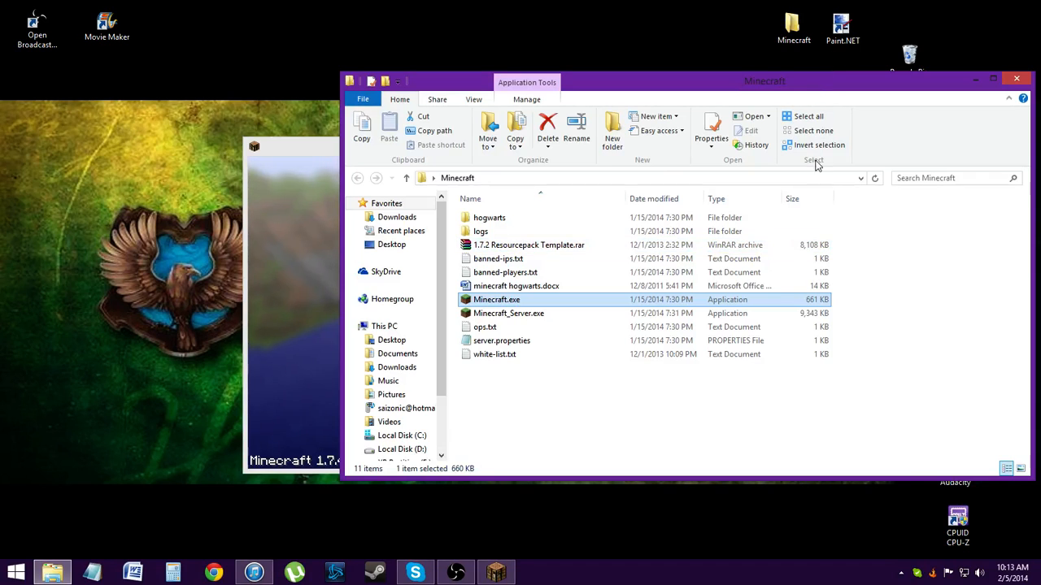
pyautogui.moveTo(875, 177)
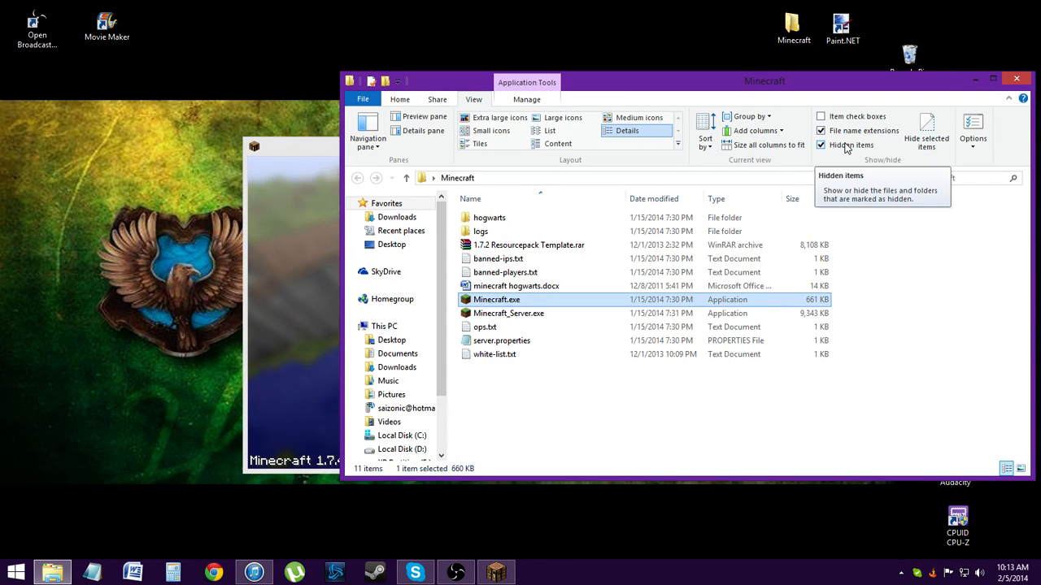
# Show hidden items in File Explorer and put the folder window away so Minecraft shows.
pyautogui.click(820, 144)
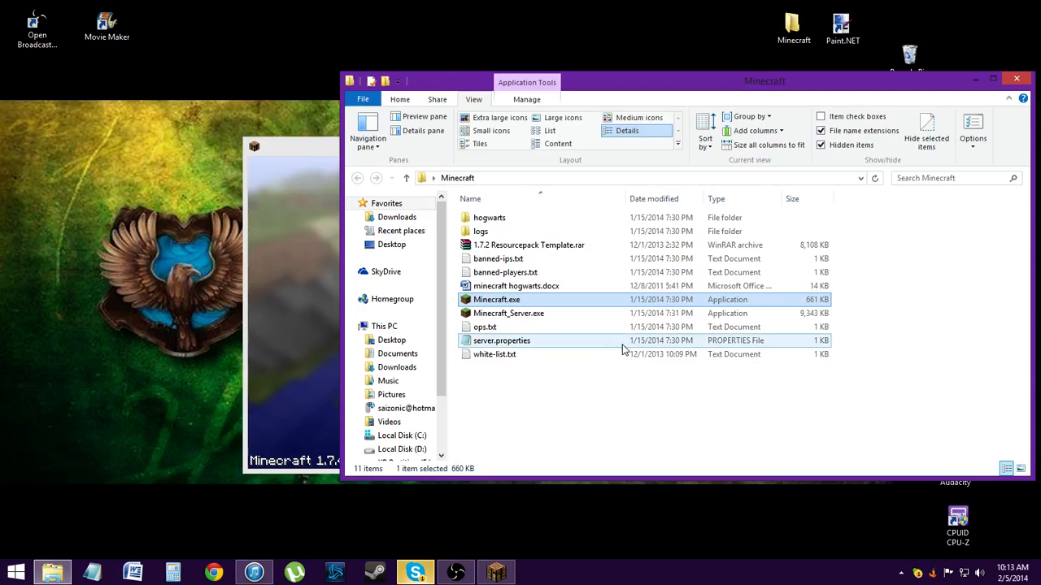
pyautogui.click(821, 144)
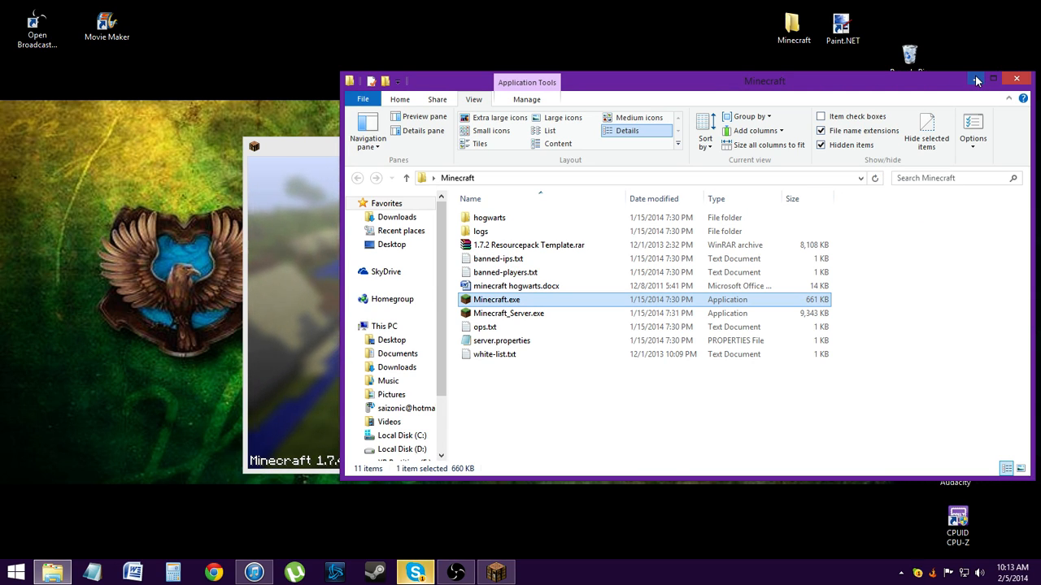
pyautogui.moveTo(975, 82)
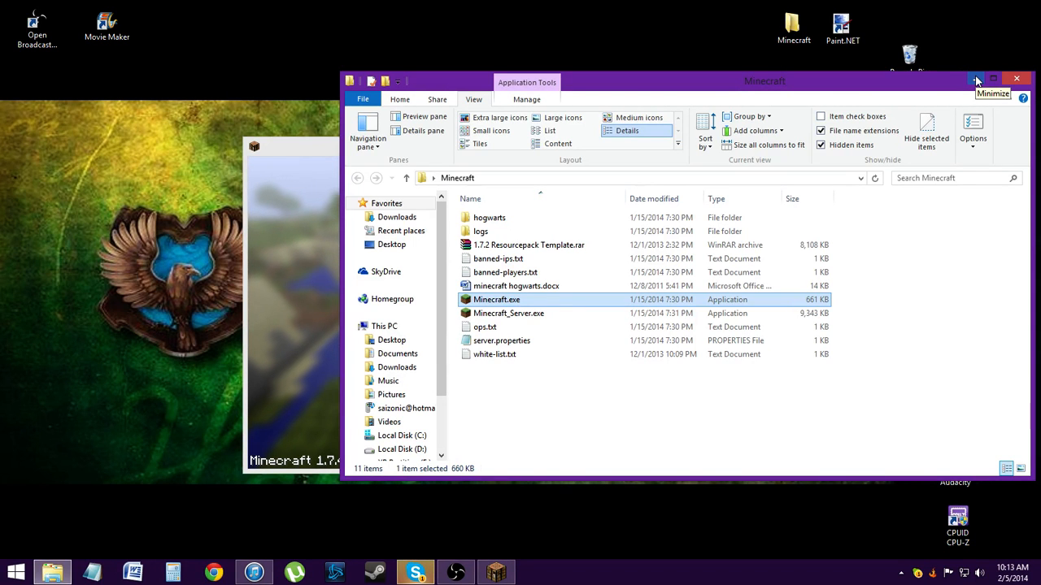
pyautogui.doubleClick(496, 299)
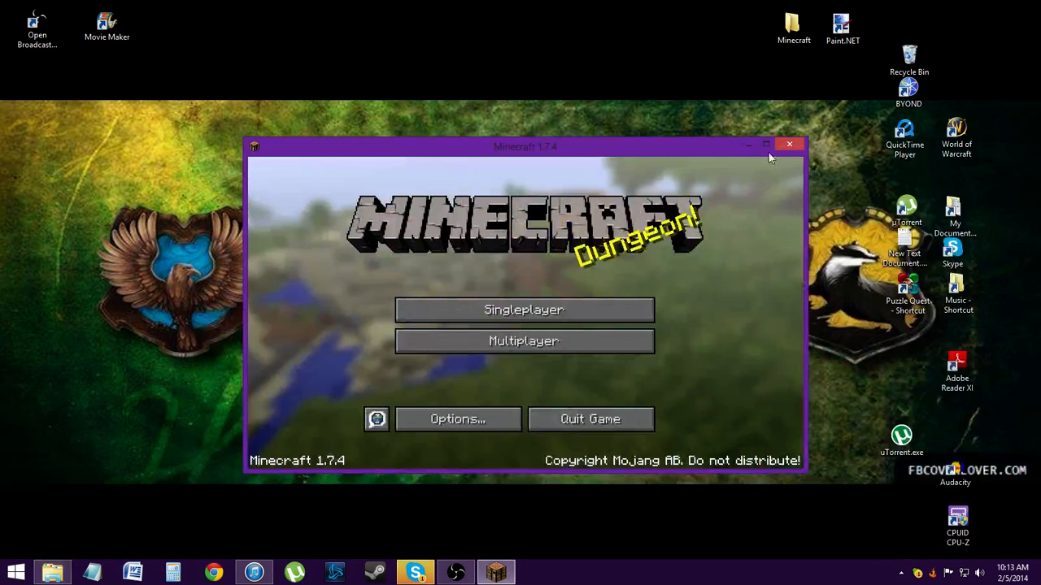
# From Options > Resource Packs, view the resource packs folder with the Hogwarts Pack, then close it.
pyautogui.click(457, 420)
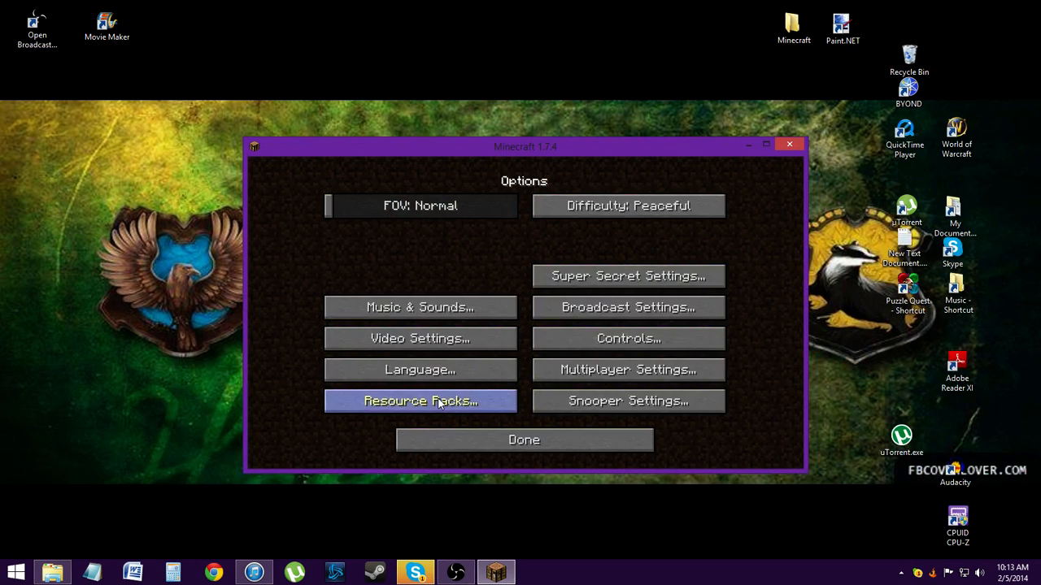
pyautogui.click(420, 401)
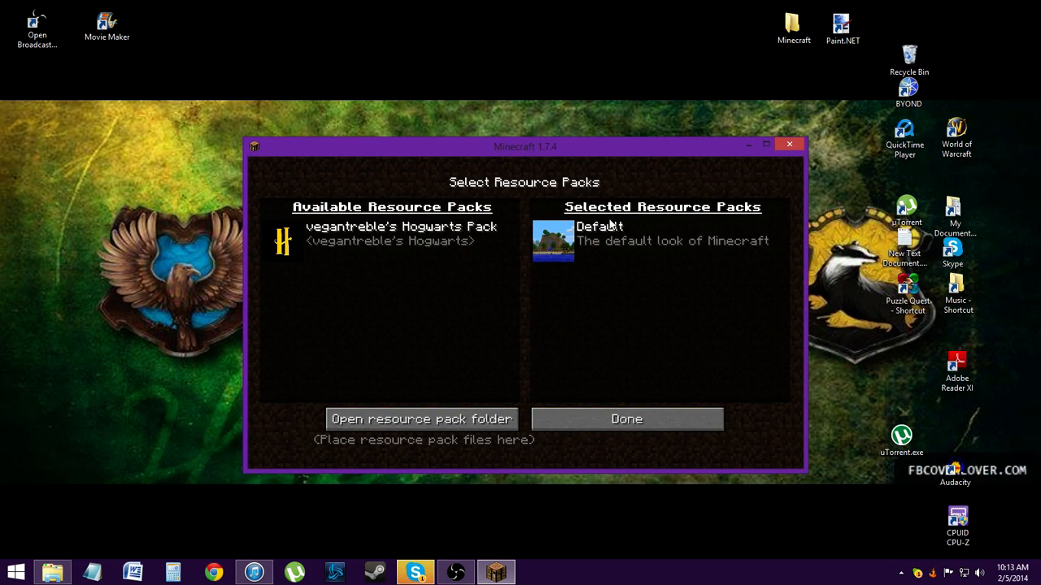
pyautogui.moveTo(362, 337)
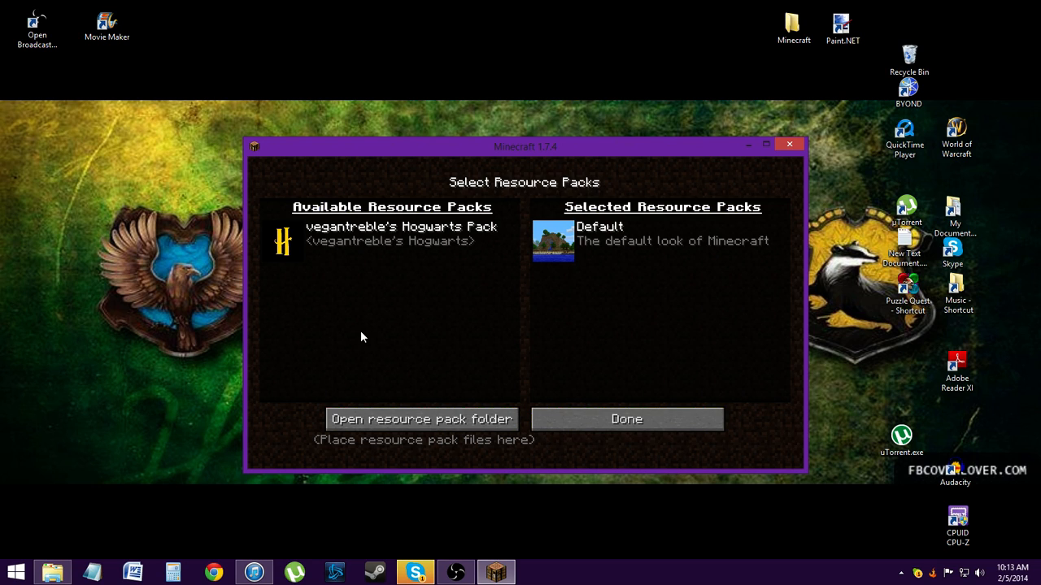
pyautogui.moveTo(397, 330)
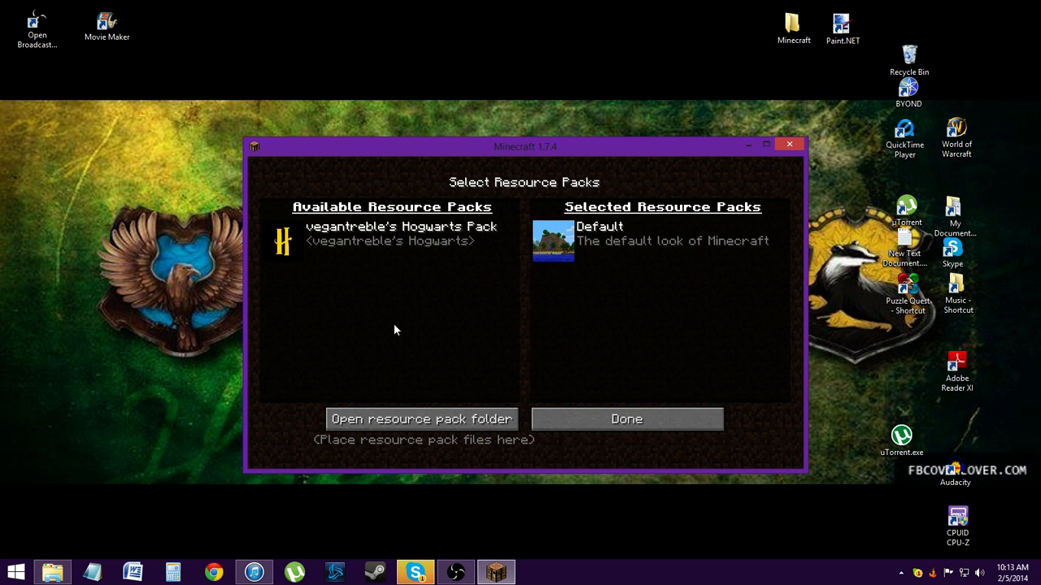
pyautogui.moveTo(423, 291)
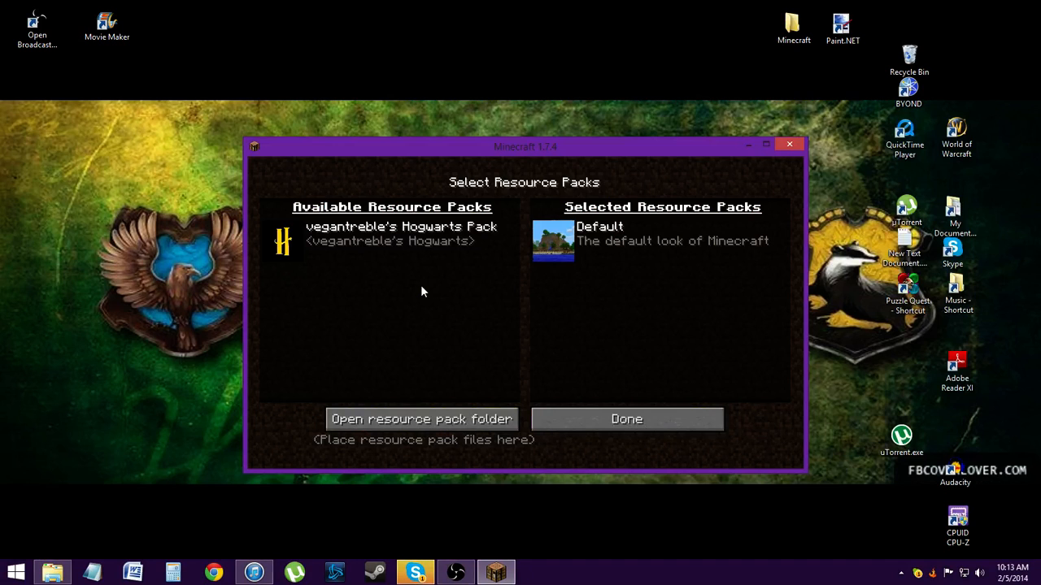
pyautogui.moveTo(452, 309)
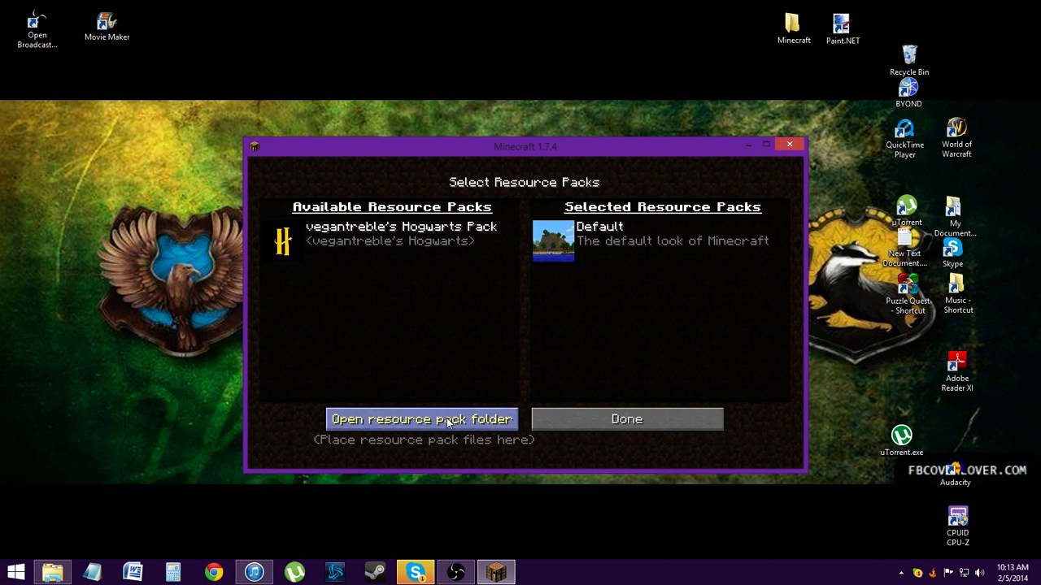
pyautogui.click(421, 420)
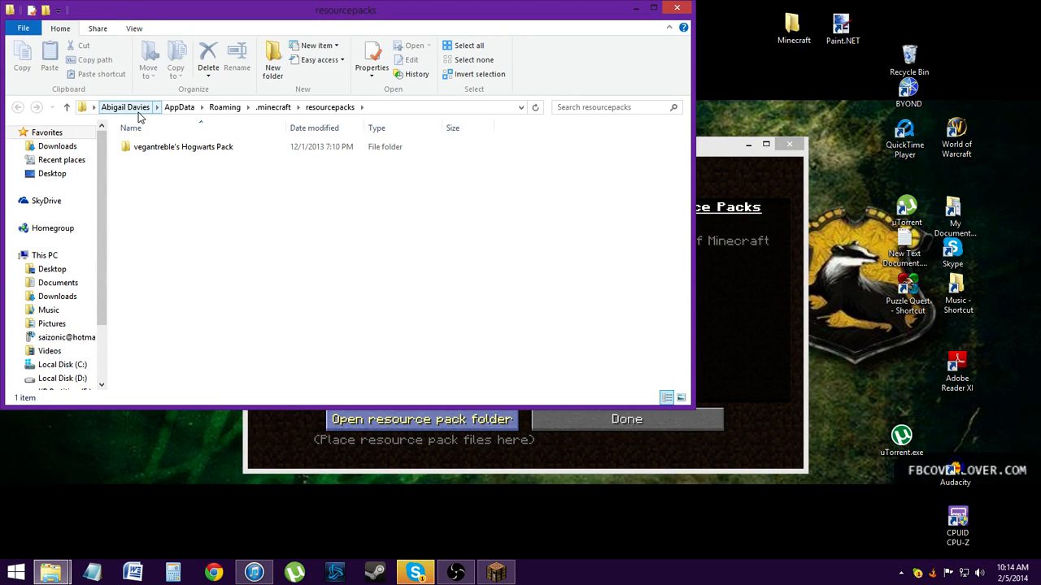
pyautogui.moveTo(566, 60)
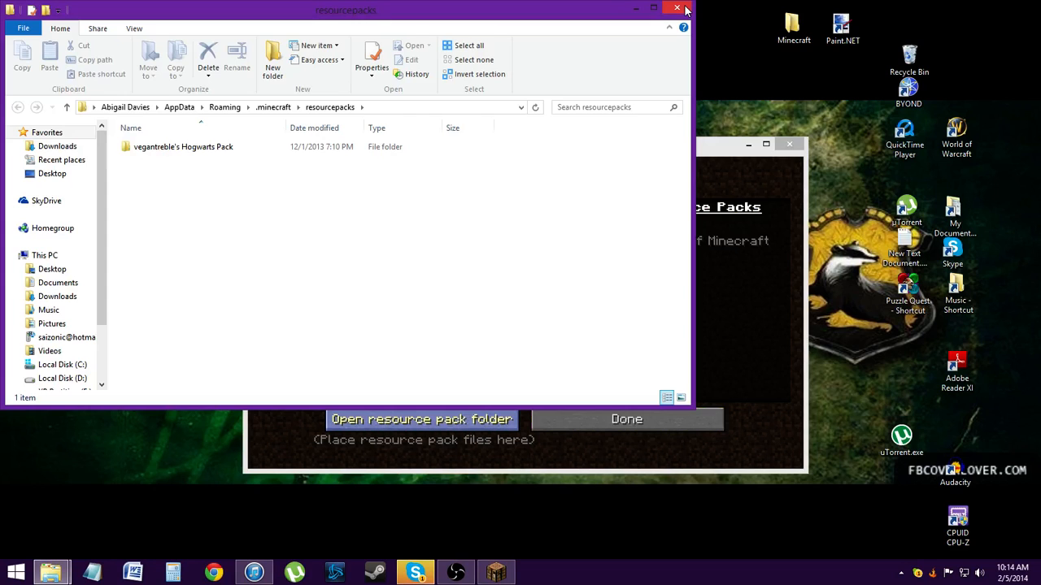
pyautogui.click(677, 10)
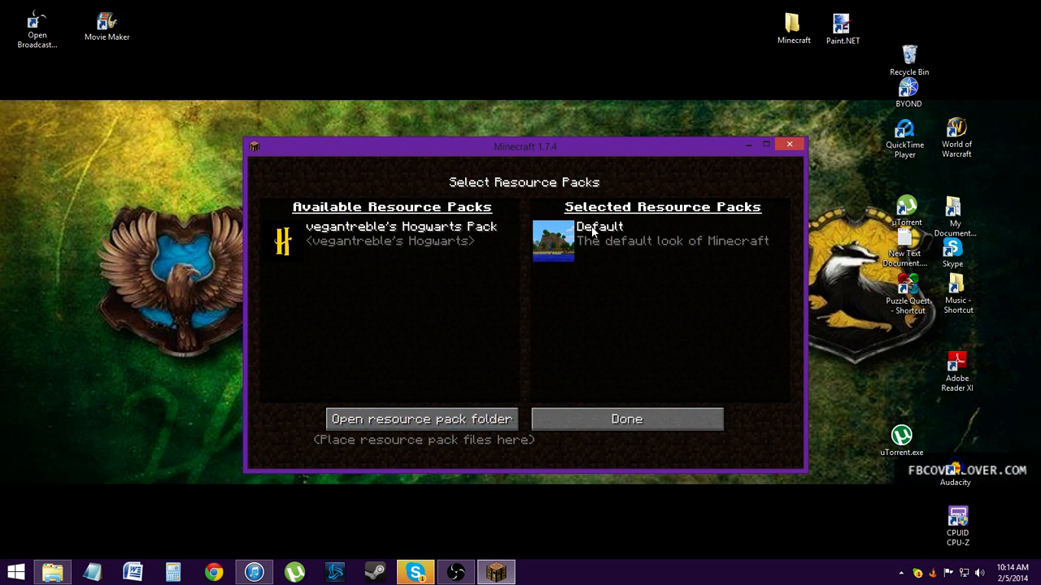
pyautogui.moveTo(725, 257)
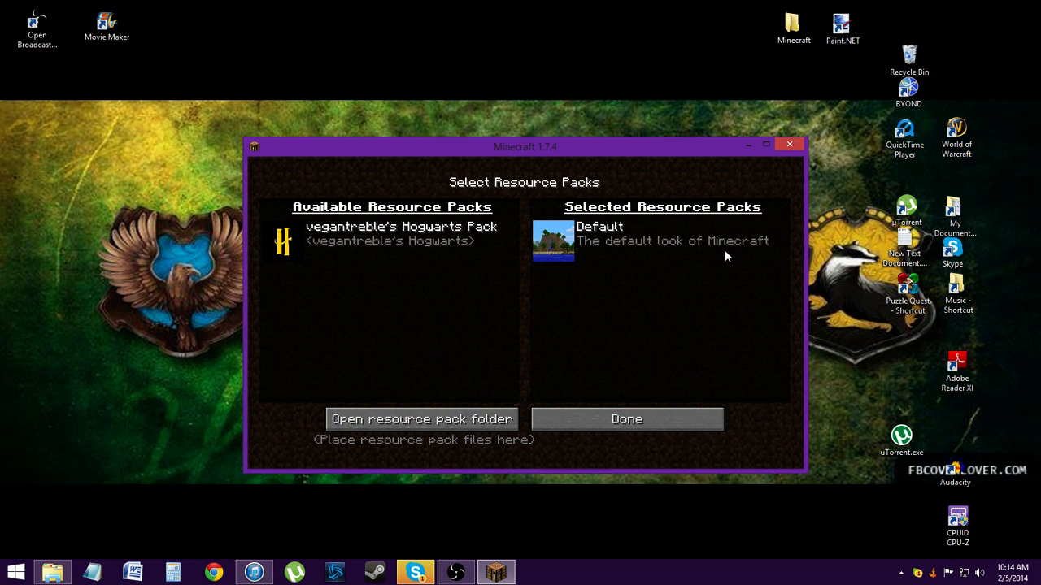
pyautogui.moveTo(765, 181)
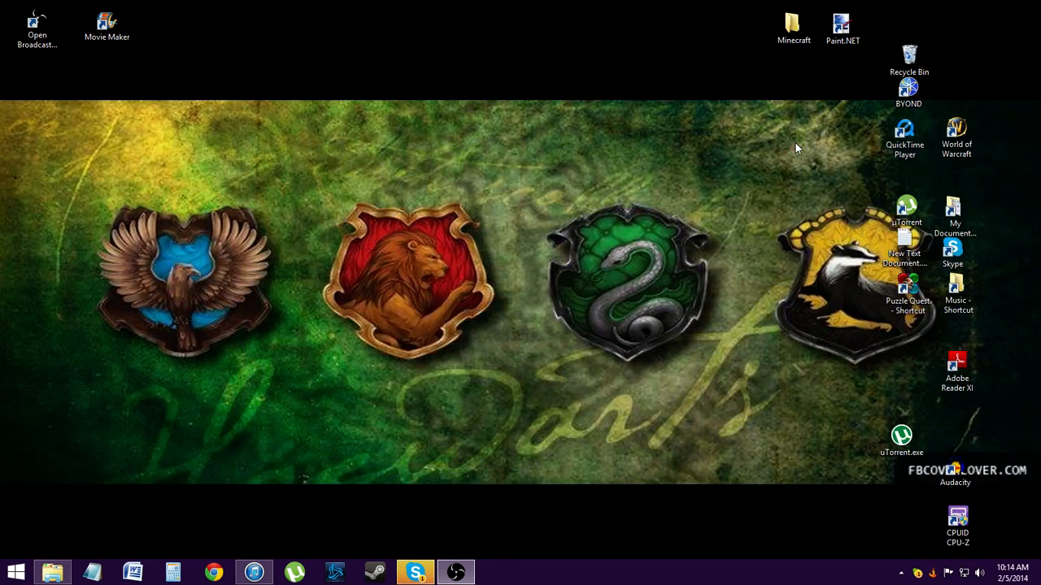
pyautogui.moveTo(797, 148)
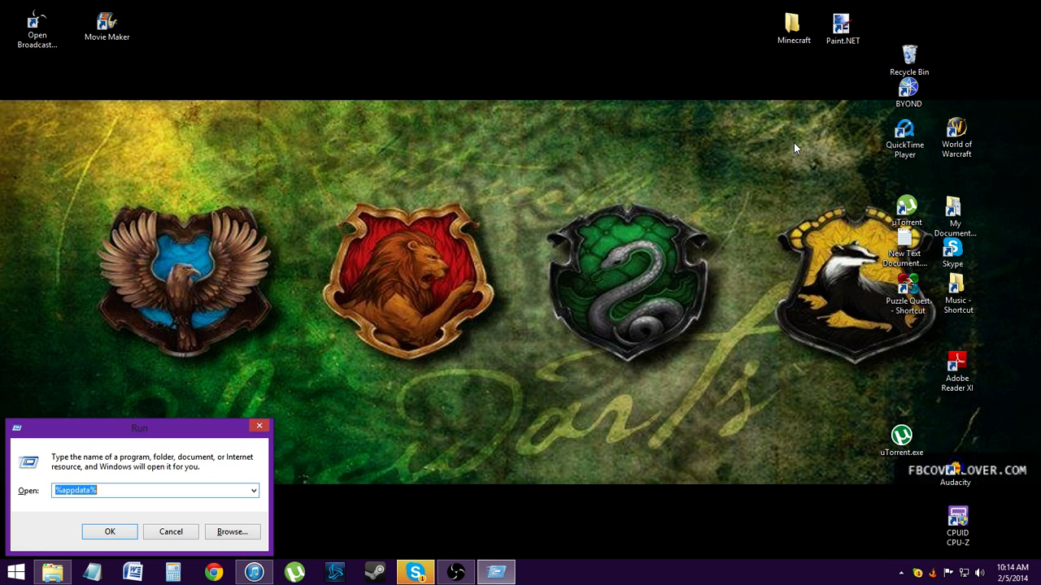
# Run %appdata% from the Run dialog to open the user folder listing AppData.
pyautogui.click(122, 491)
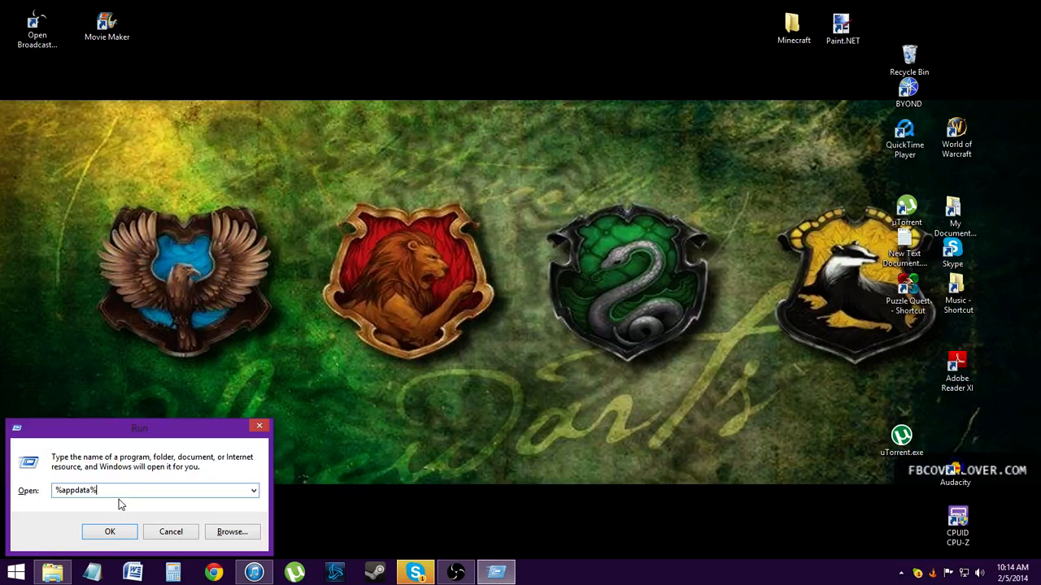
pyautogui.click(111, 530)
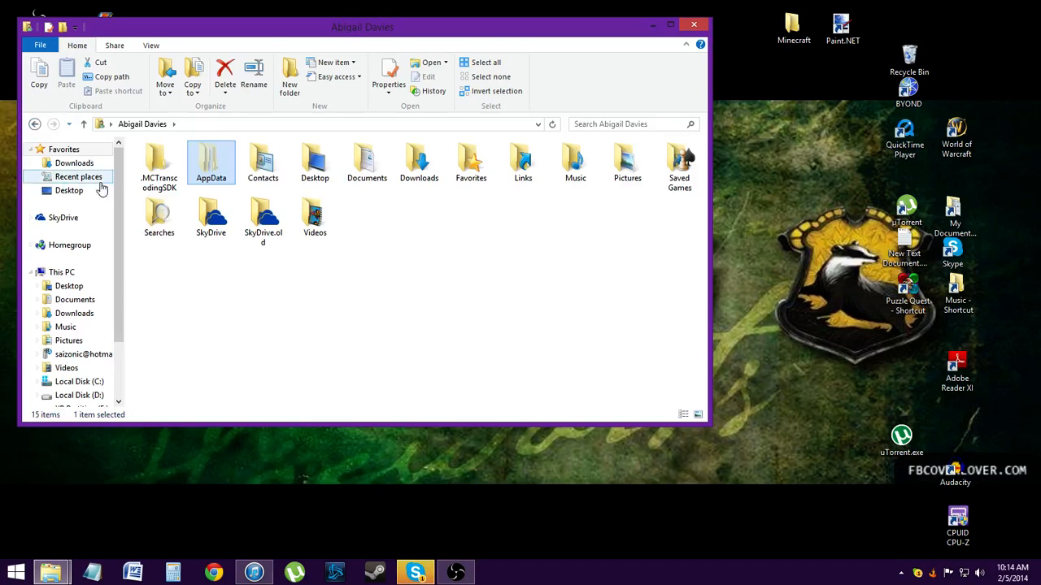
# Browse Local Disk (C:) > Users into the user's home folder.
pyautogui.click(80, 380)
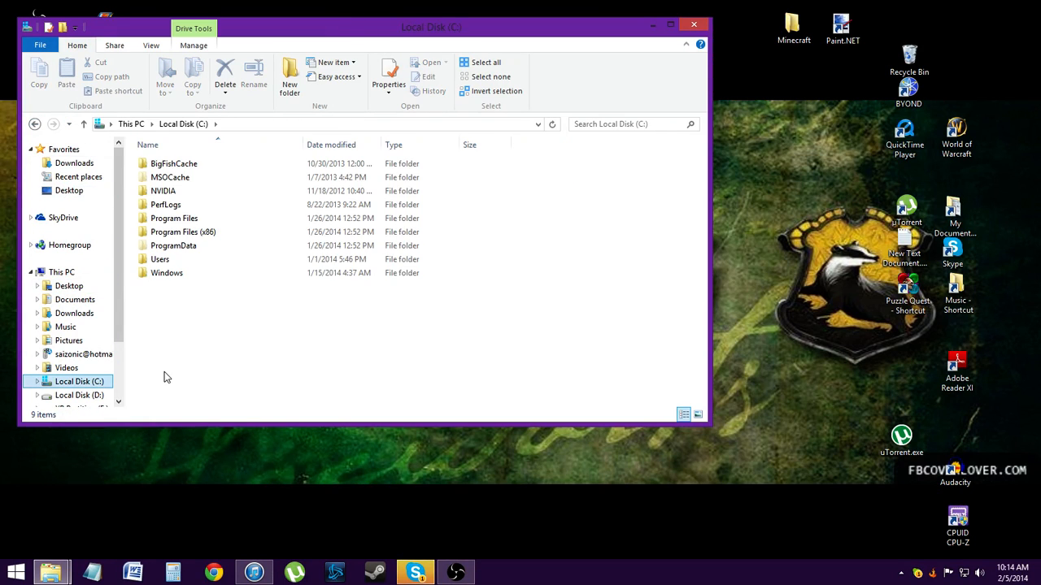
pyautogui.click(172, 246)
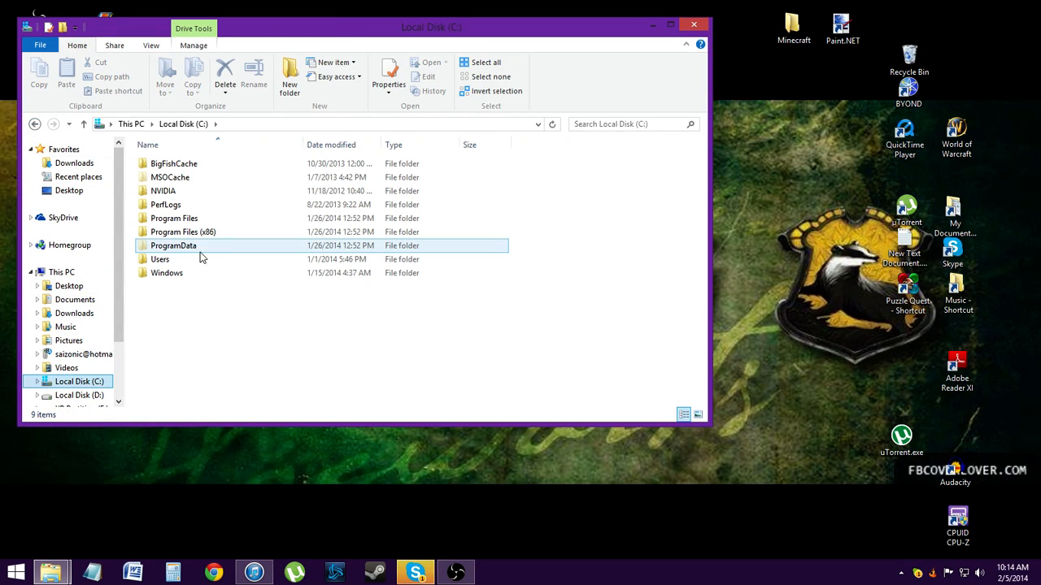
pyautogui.doubleClick(159, 259)
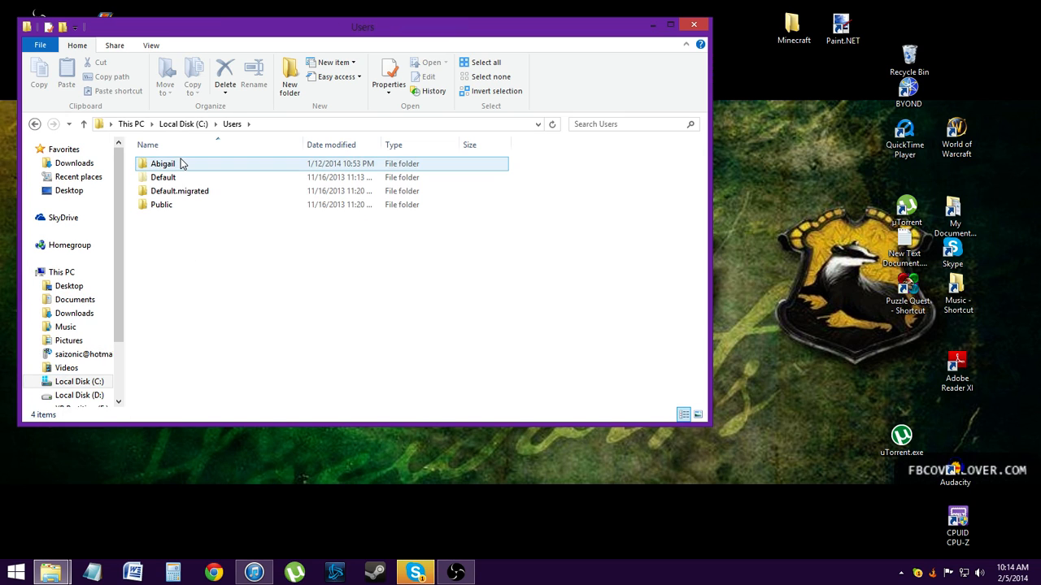
pyautogui.doubleClick(163, 162)
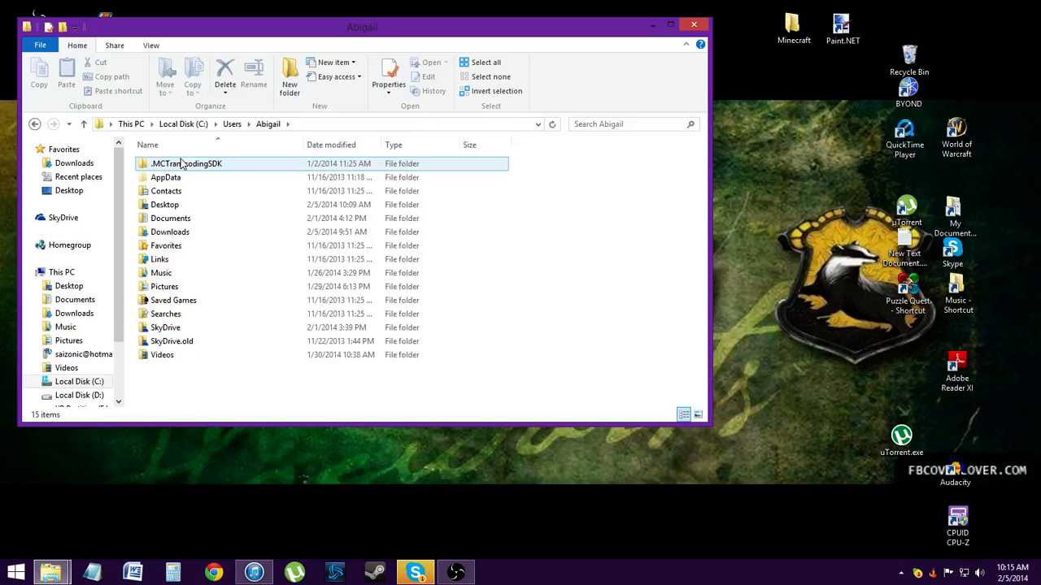
pyautogui.moveTo(85, 124)
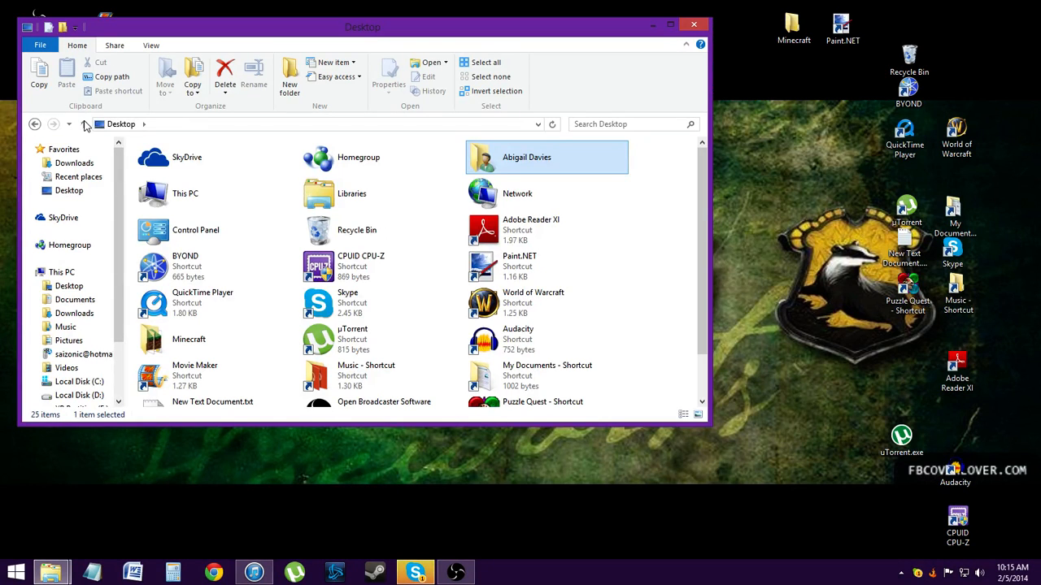
pyautogui.moveTo(544, 168)
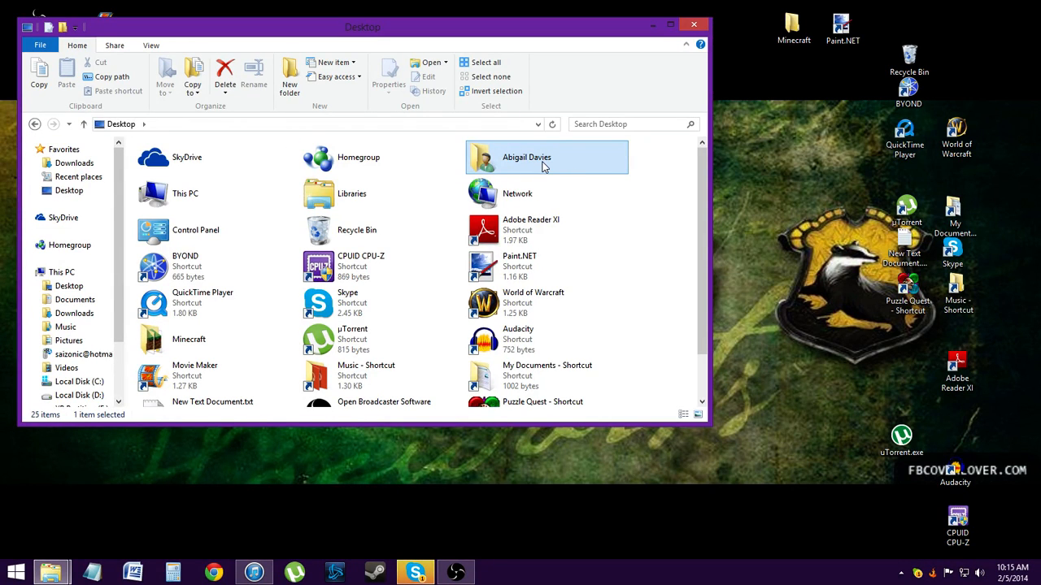
# Continue through AppData > Roaming into the .minecraft folder.
pyautogui.doubleClick(527, 156)
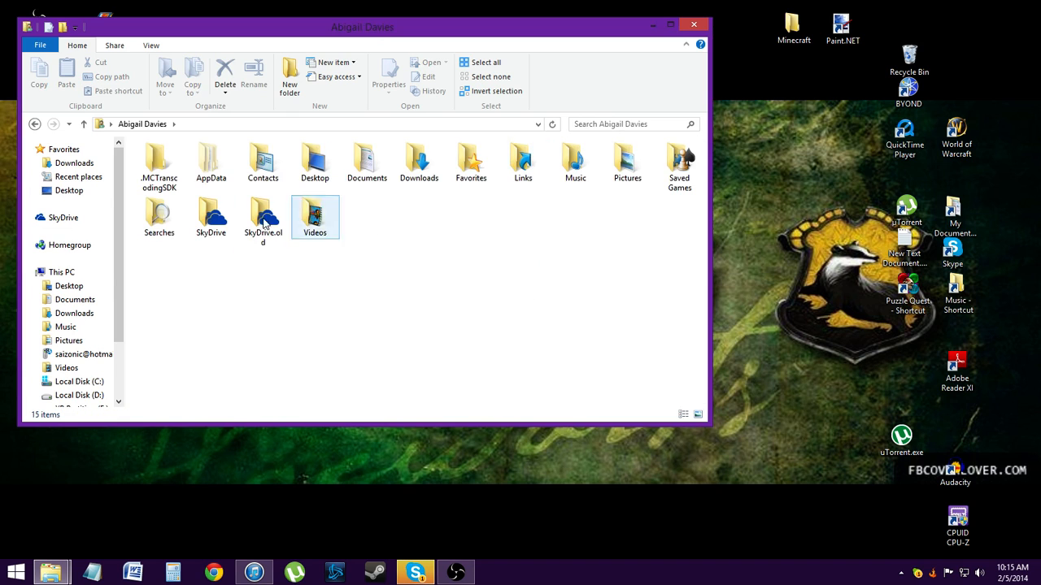
pyautogui.doubleClick(211, 163)
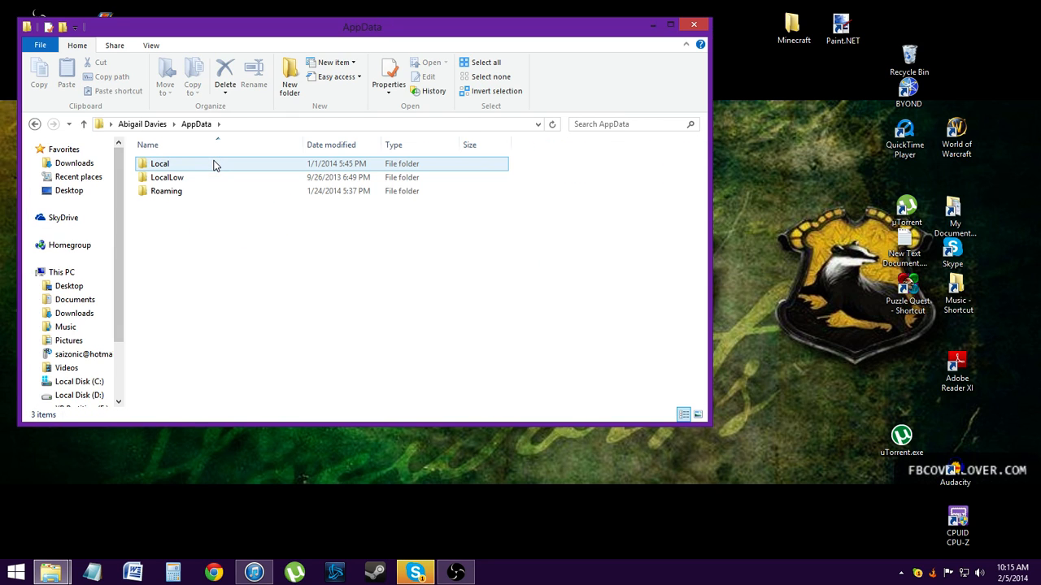
pyautogui.doubleClick(166, 190)
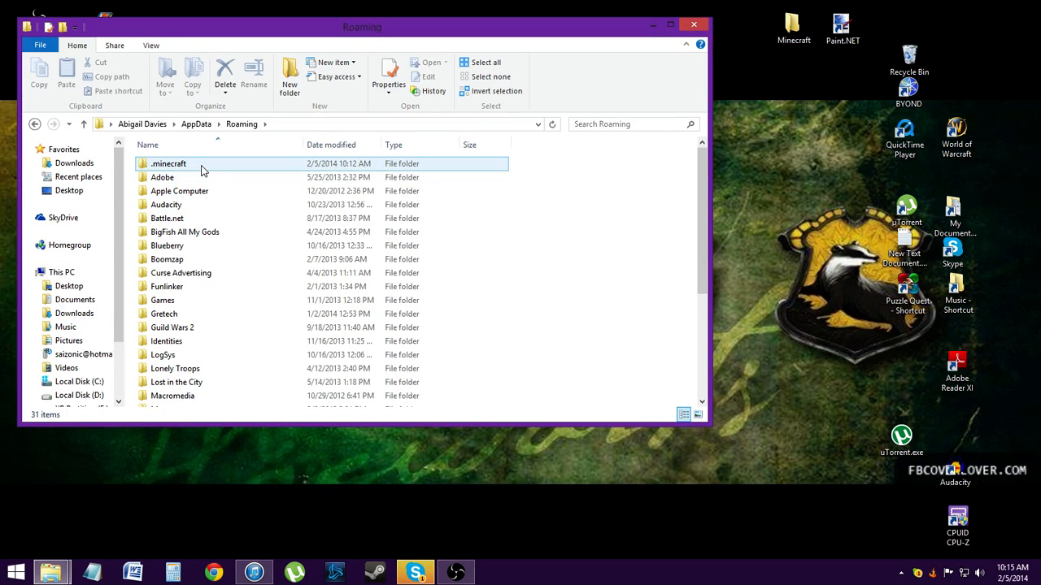
pyautogui.doubleClick(169, 163)
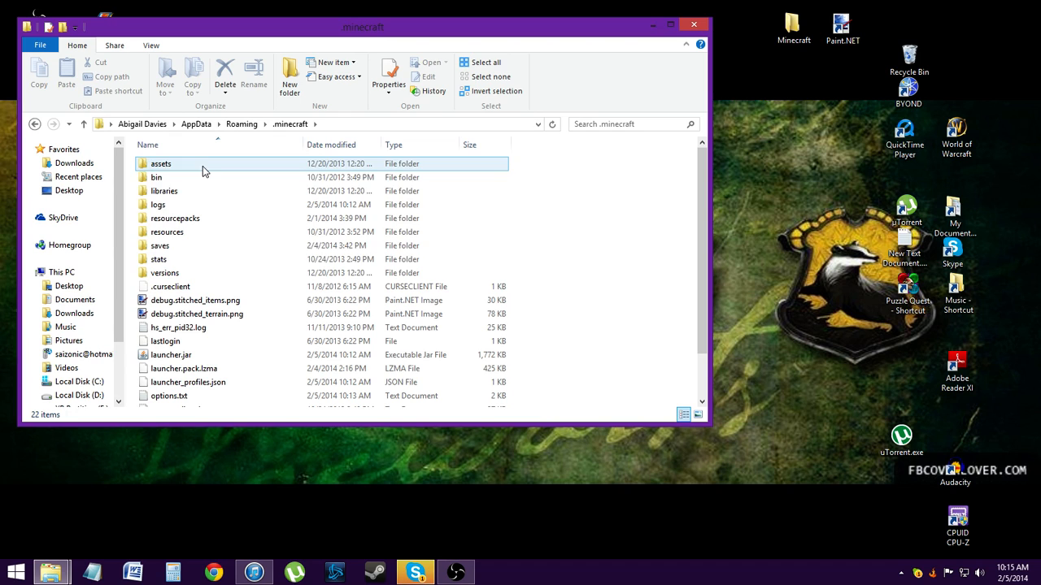
pyautogui.click(175, 218)
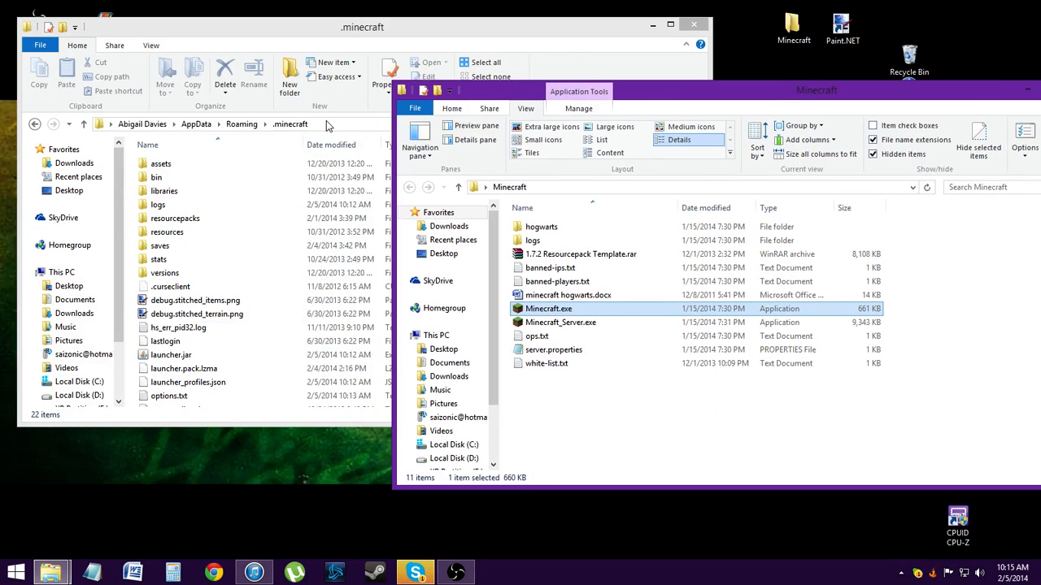
# Create a new folder named 'Khalida' inside resourcepacks.
pyautogui.click(691, 187)
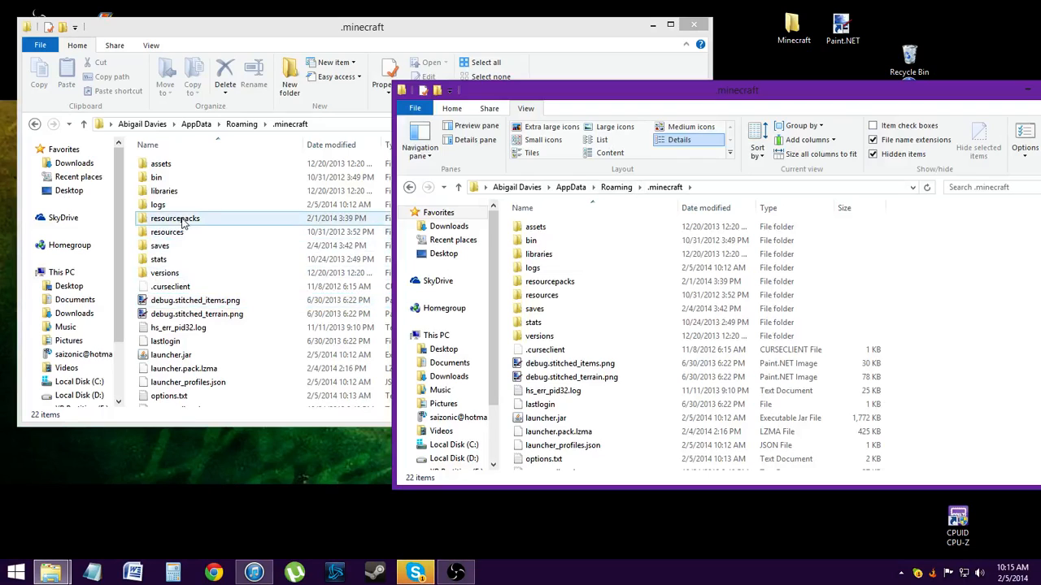
pyautogui.doubleClick(175, 218)
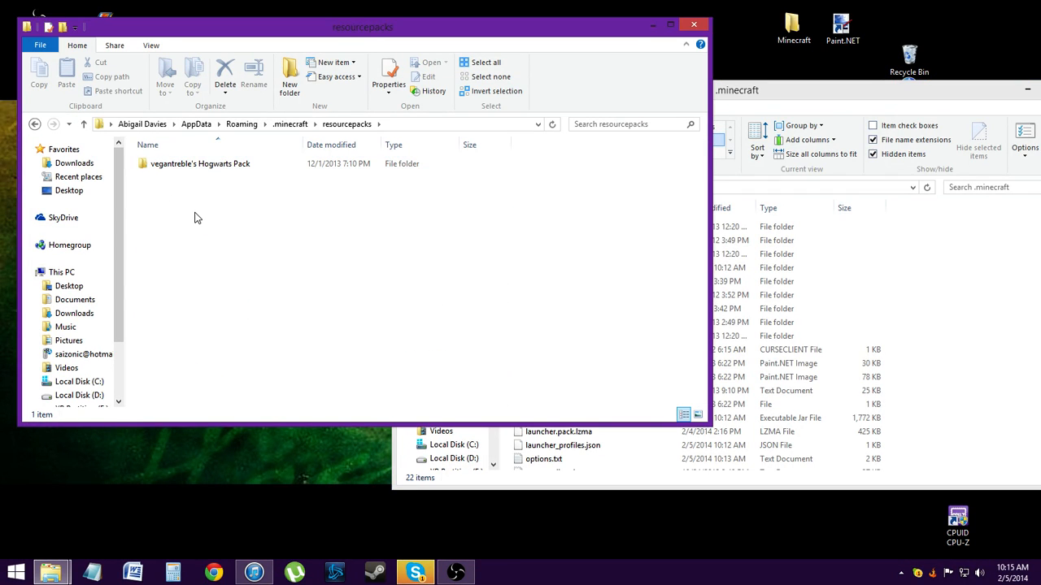
pyautogui.rightClick(195, 218)
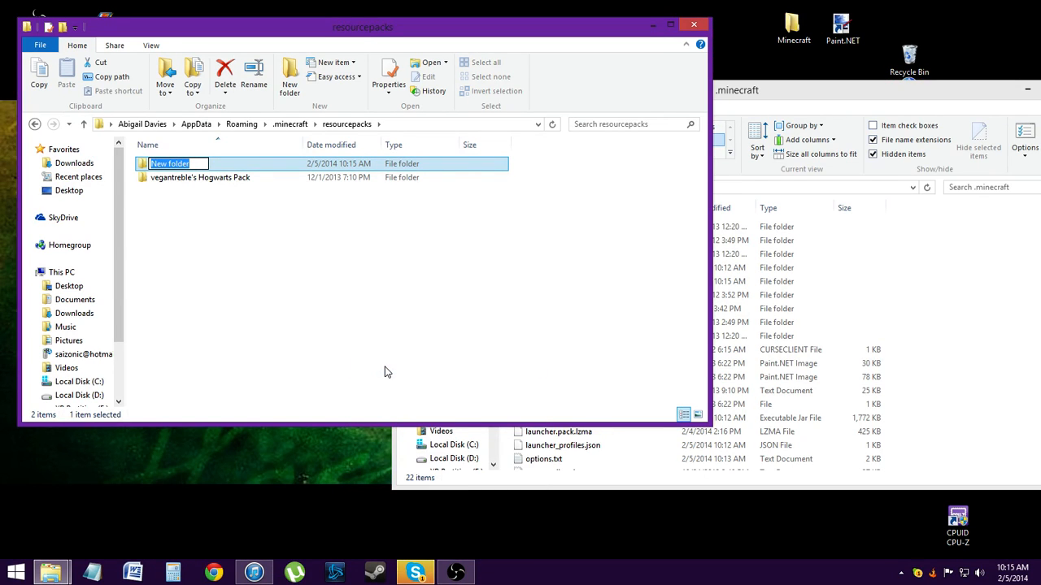
pyautogui.write('KhalidaVlogs Resource Pack')
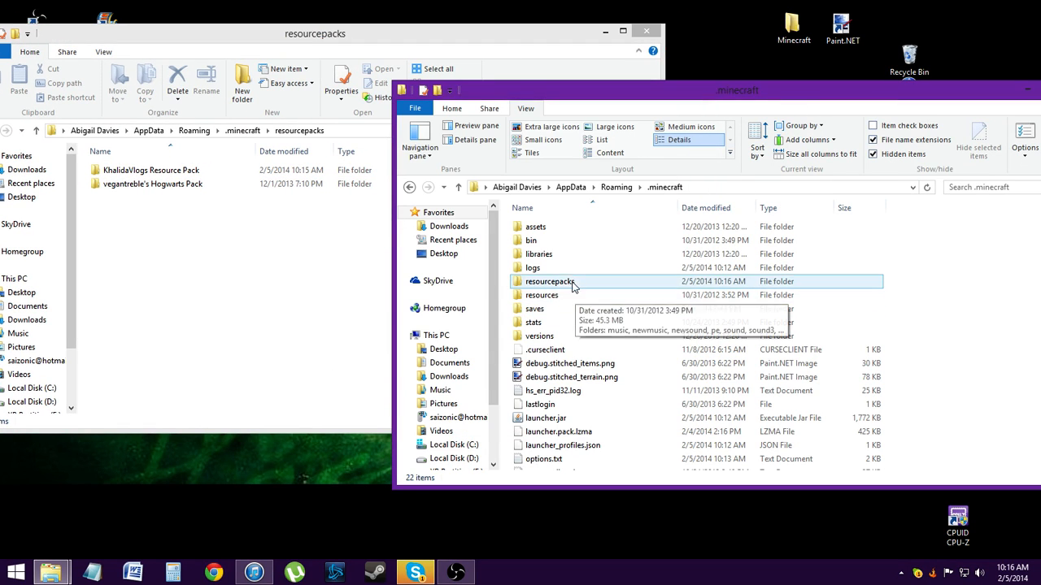
# In the other window go to versions > 1.7.4 and bring up Open with on 1.7.4.jar.
pyautogui.doubleClick(540, 335)
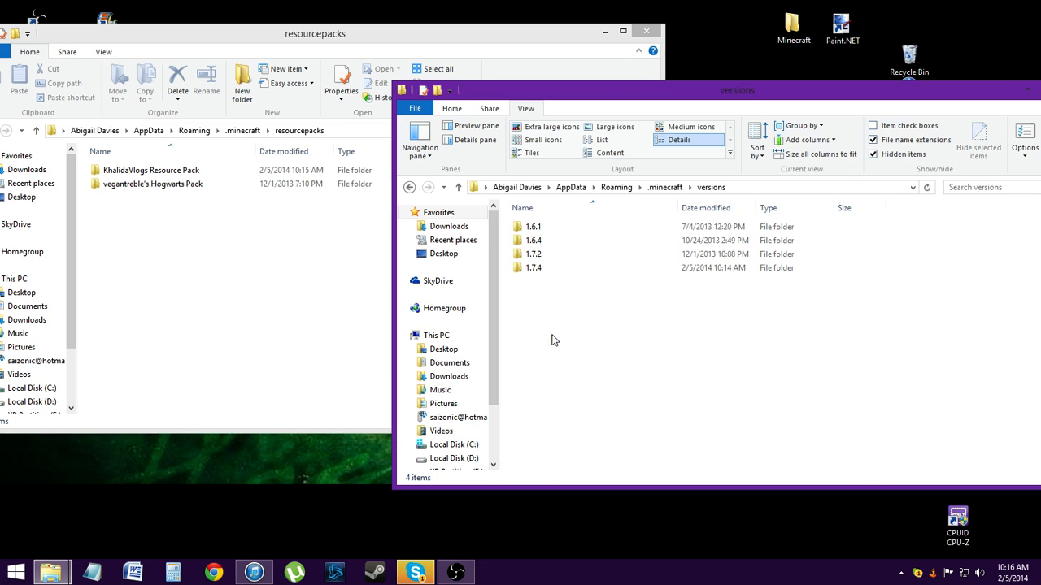
pyautogui.click(533, 267)
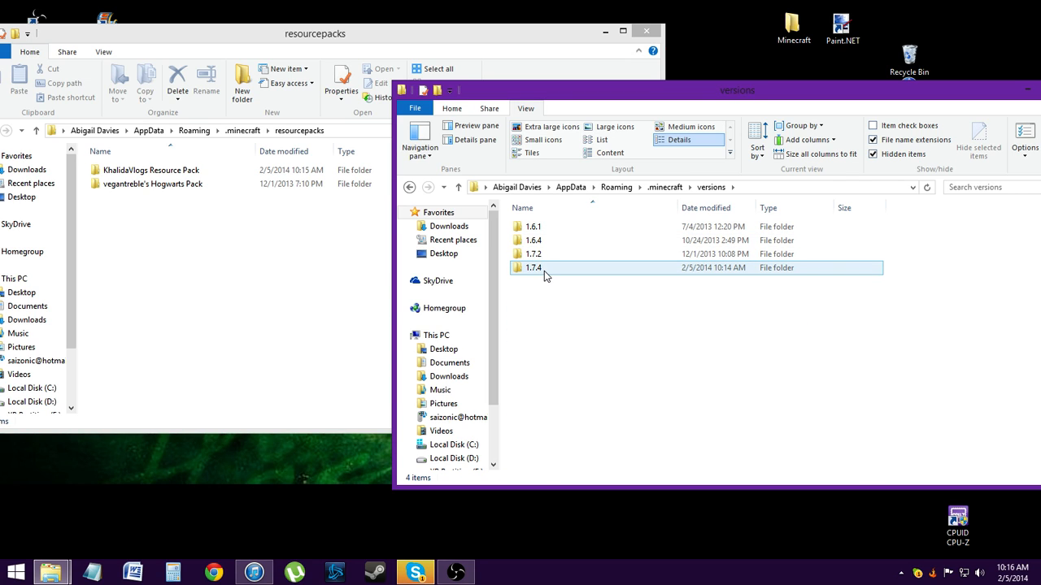
pyautogui.moveTo(544, 270)
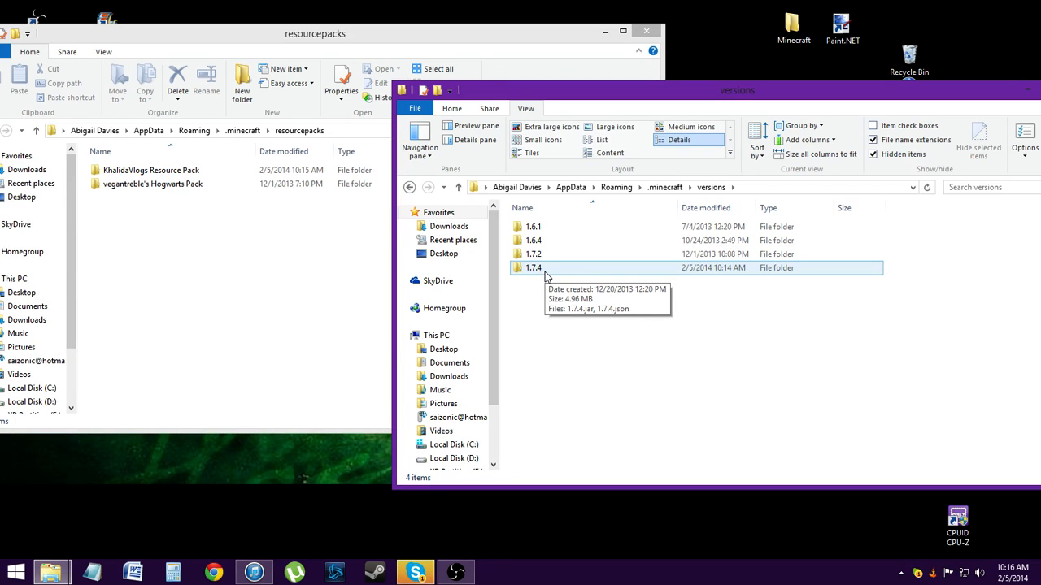
pyautogui.doubleClick(533, 267)
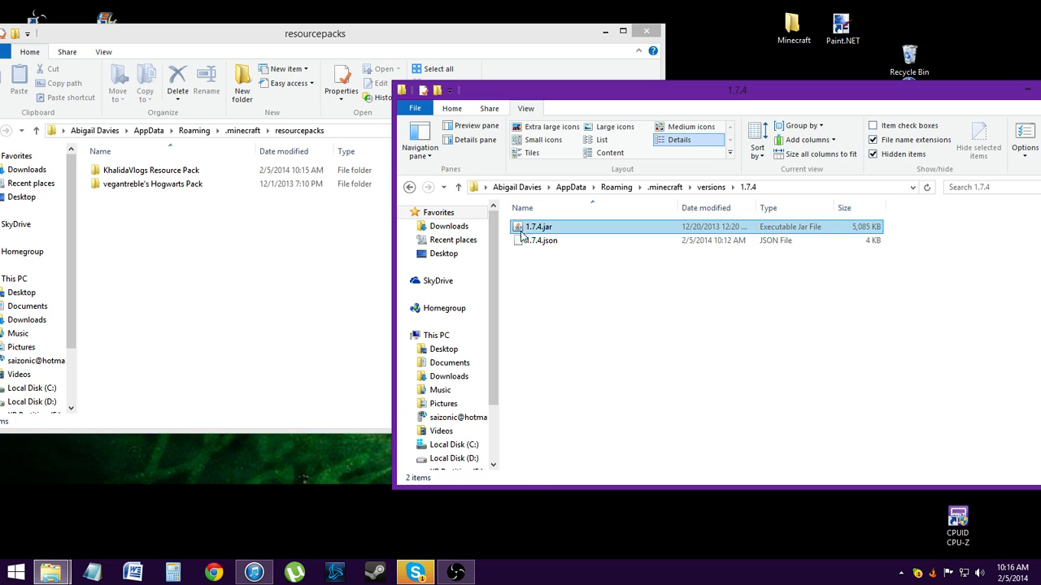
pyautogui.moveTo(814, 236)
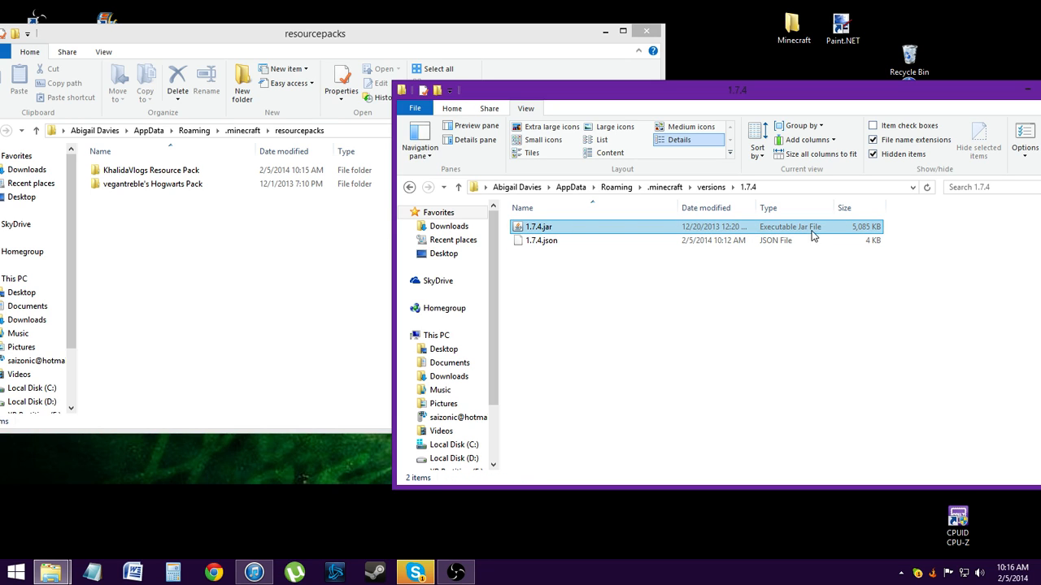
pyautogui.rightClick(540, 226)
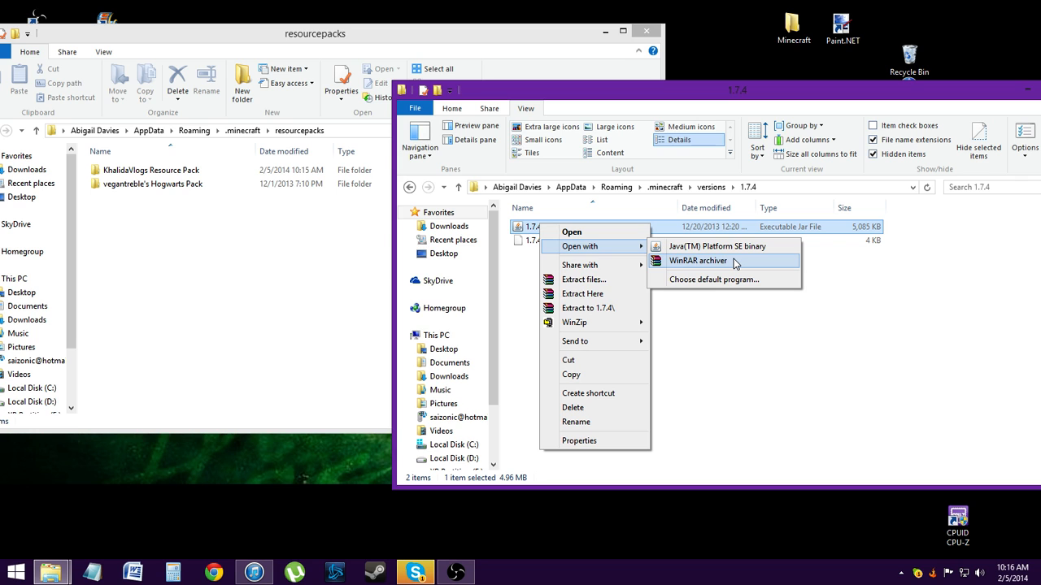
# Open 1.7.4.jar in WinRAR, dismiss the license reminder, and select its assets folder.
pyautogui.click(696, 260)
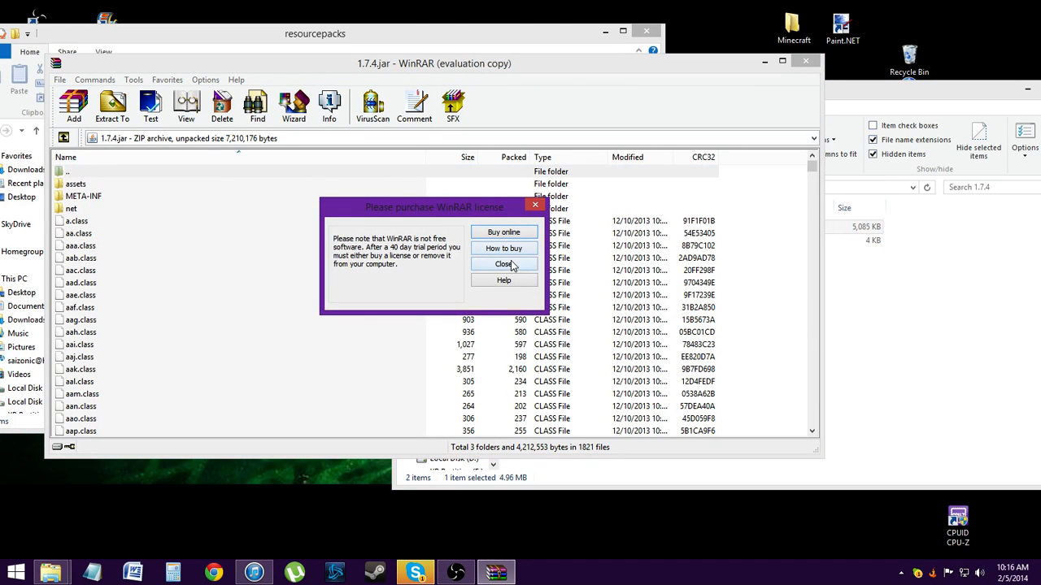
pyautogui.click(504, 263)
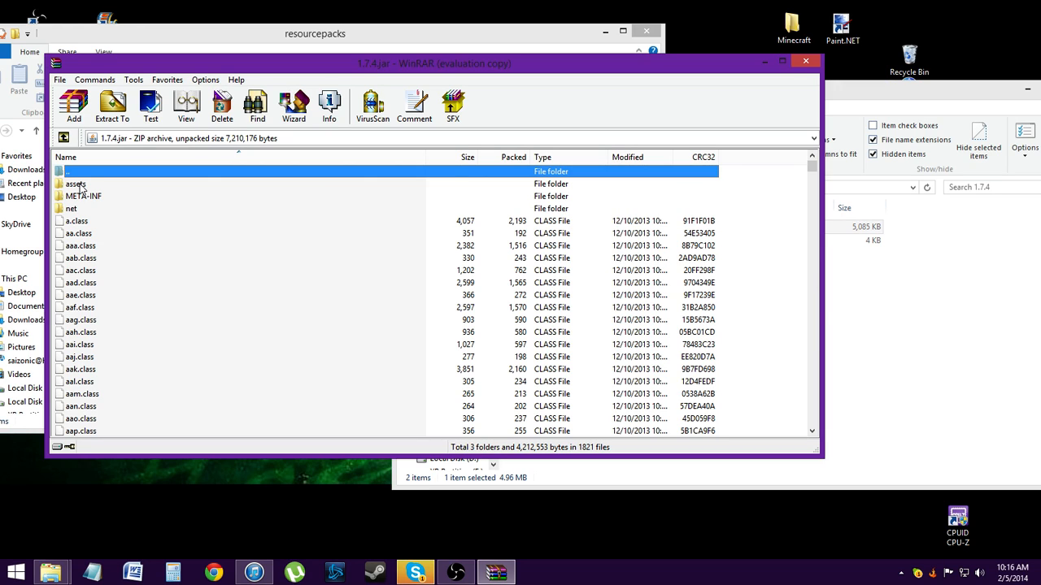
pyautogui.click(75, 184)
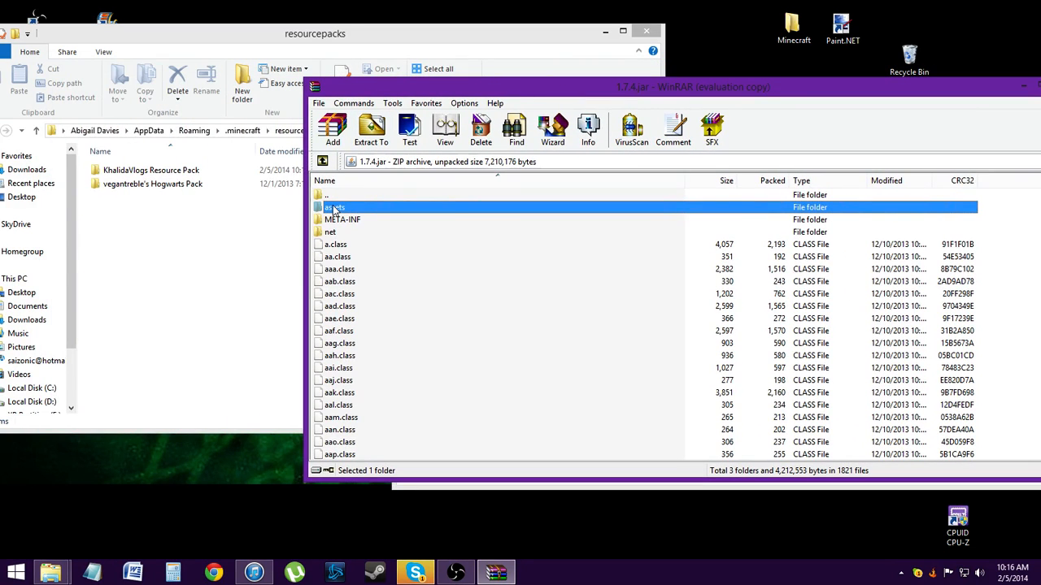
pyautogui.rightClick(335, 208)
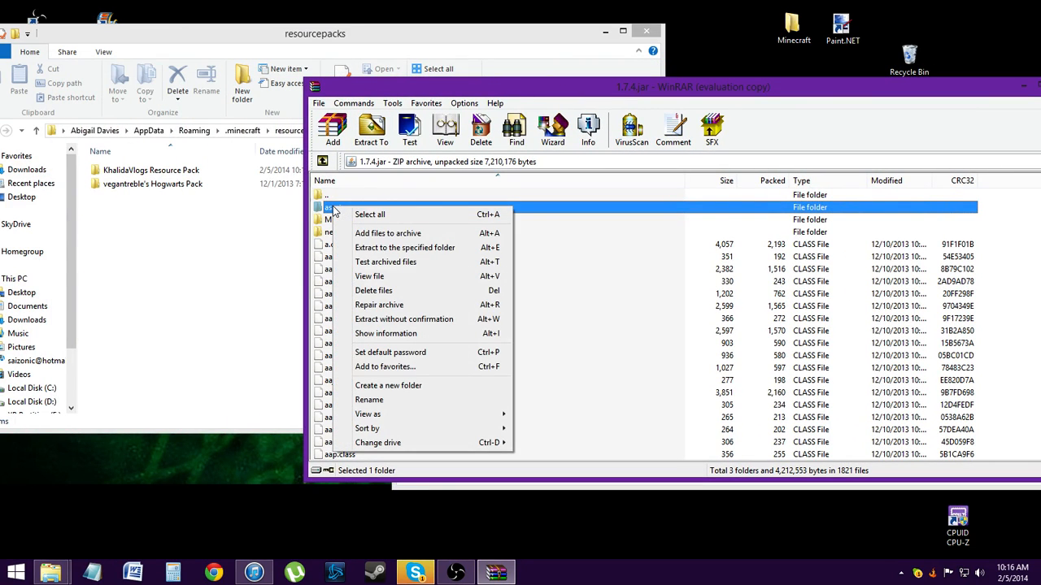
pyautogui.moveTo(429, 248)
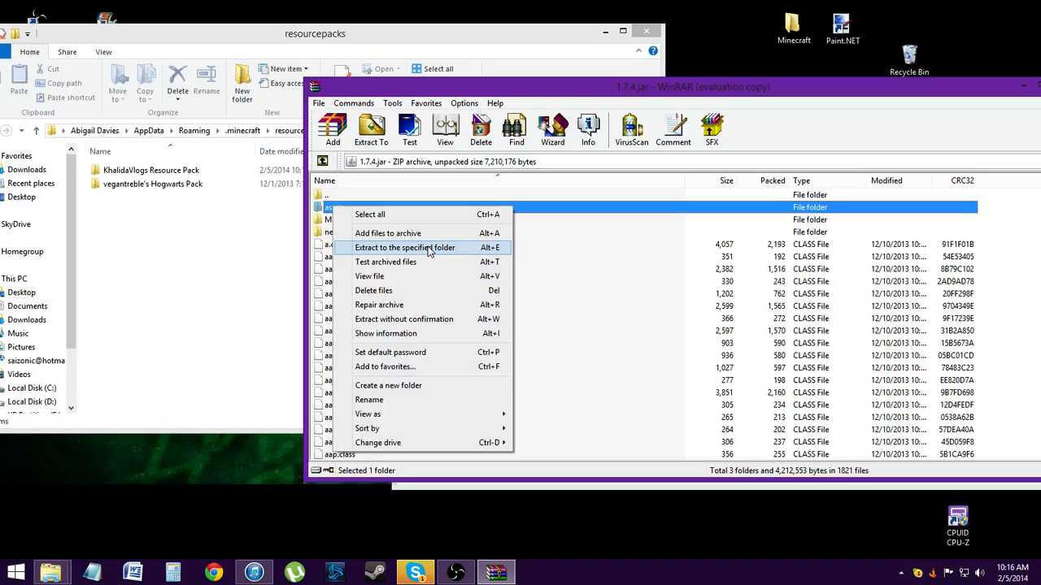
# Extract the assets folder into the new KhalidaVlogs Resource Pack folder.
pyautogui.click(403, 247)
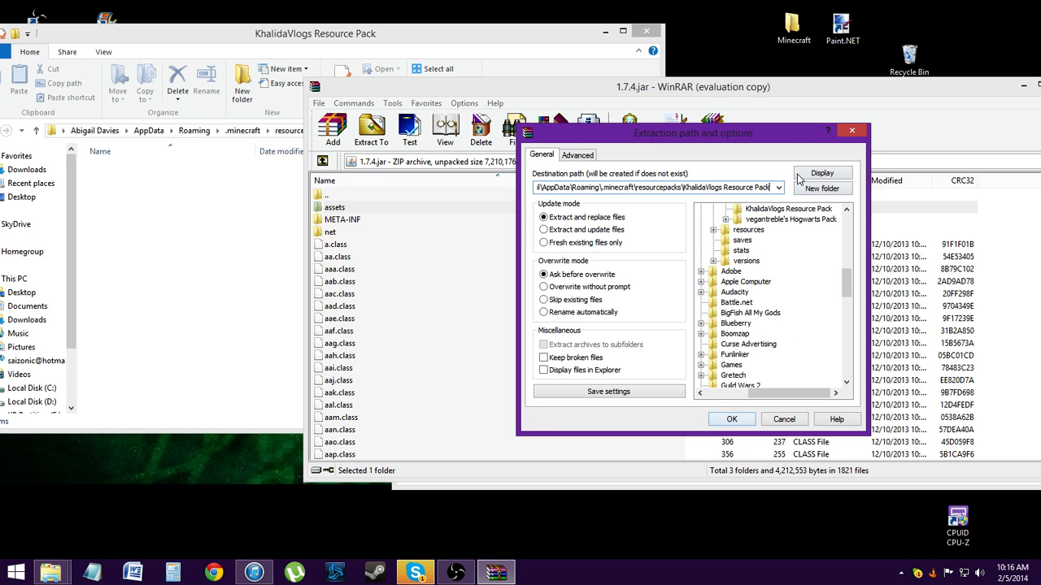
pyautogui.click(787, 209)
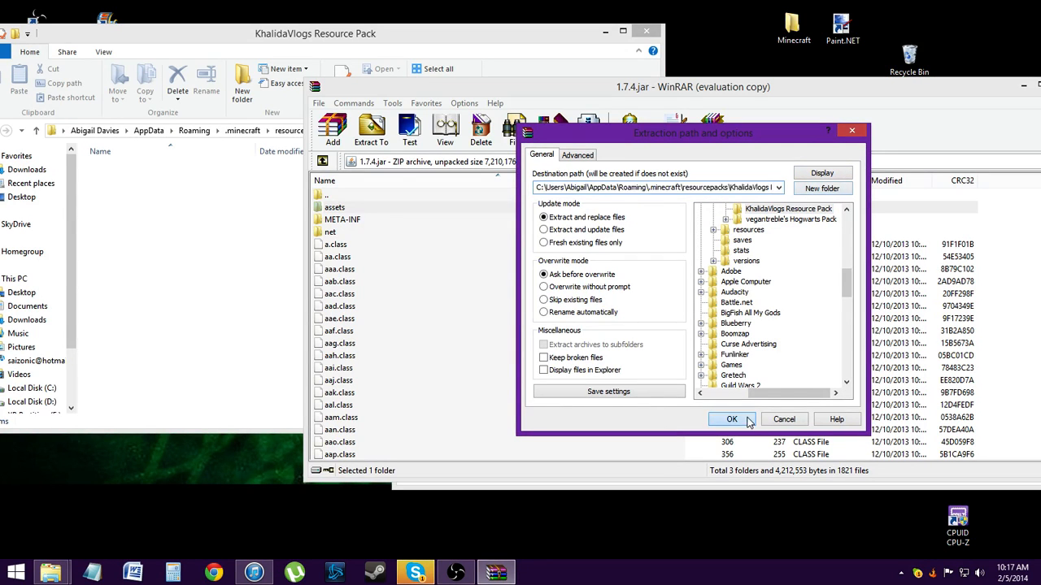
pyautogui.click(732, 420)
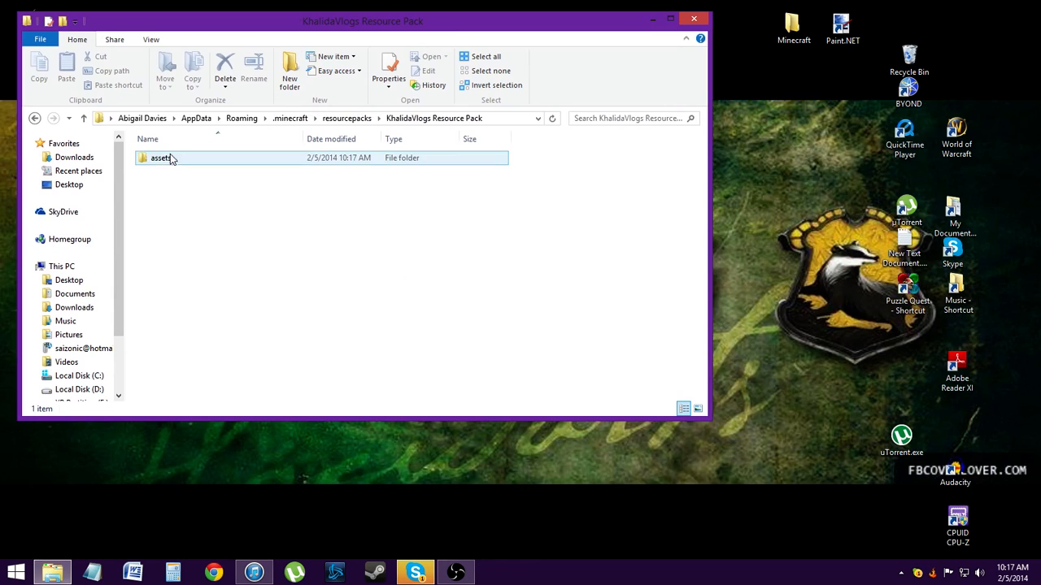
# Check the extracted assets, then show vegantreble's Hogwarts Pack folder with pack.mcmeta and pack.png.
pyautogui.doubleClick(161, 158)
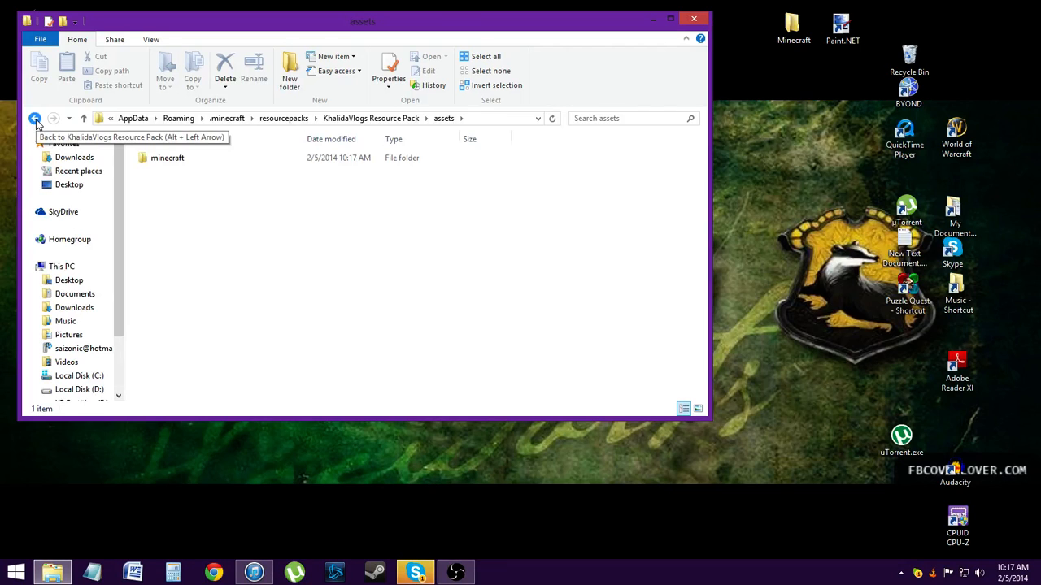
pyautogui.click(36, 117)
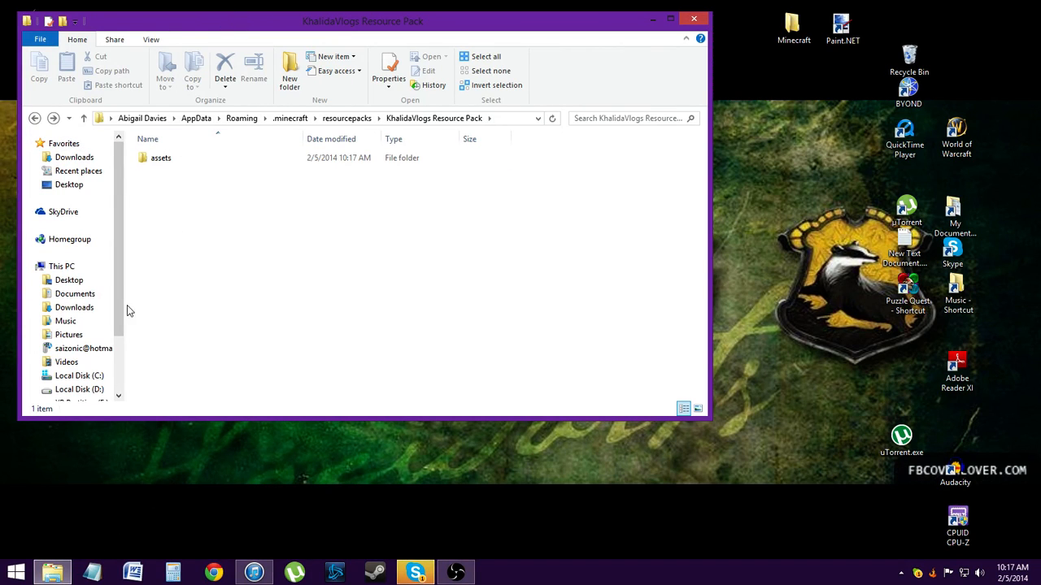
pyautogui.moveTo(338, 245)
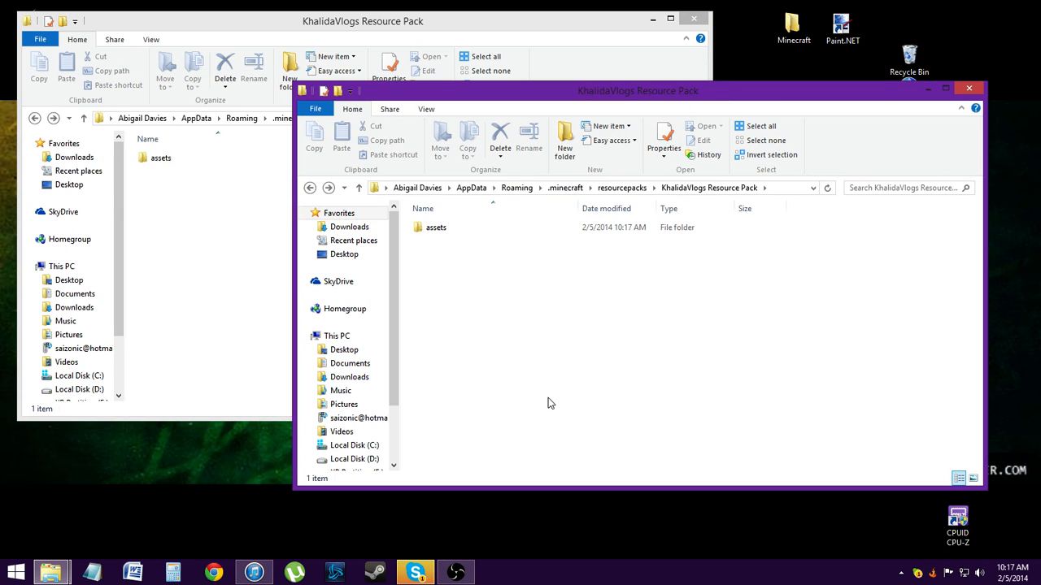
pyautogui.click(901, 573)
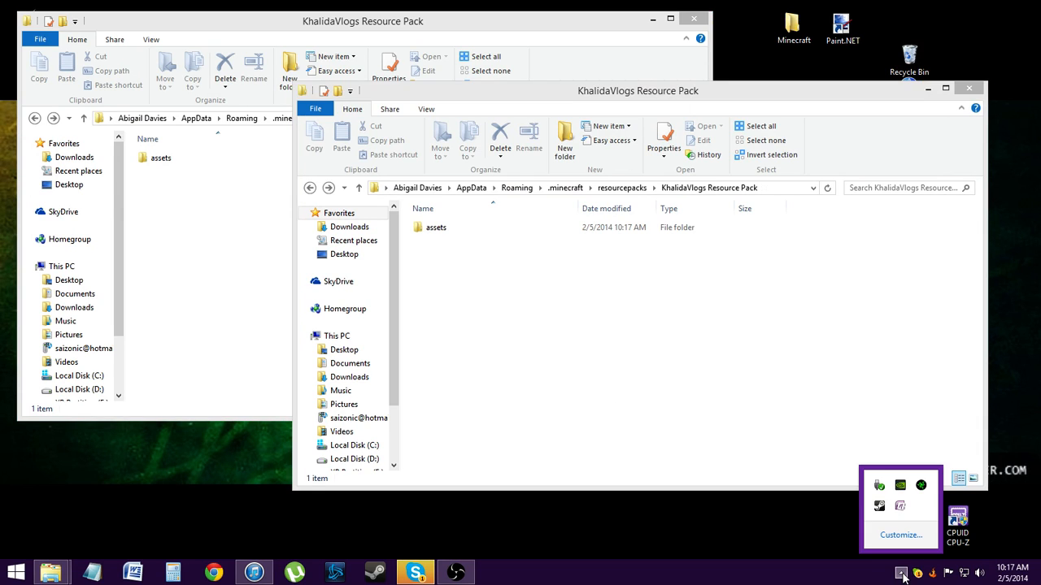
pyautogui.rightClick(901, 484)
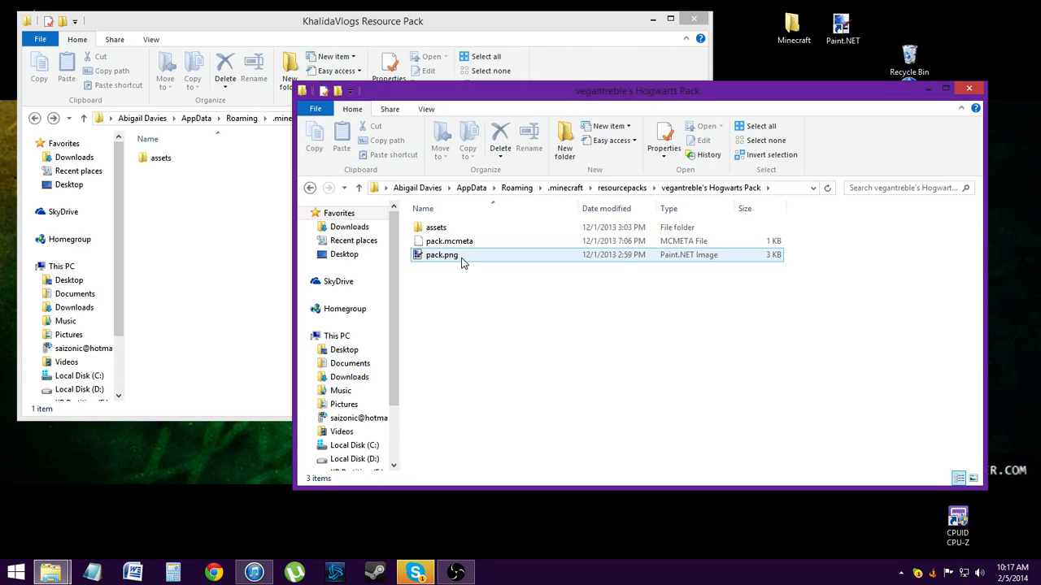
pyautogui.click(448, 241)
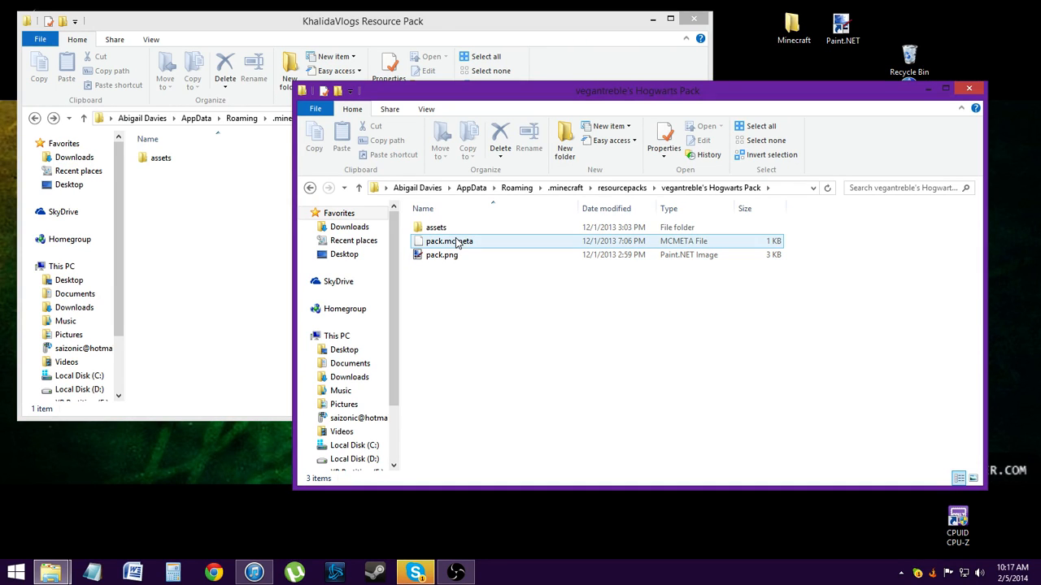
pyautogui.moveTo(449, 241)
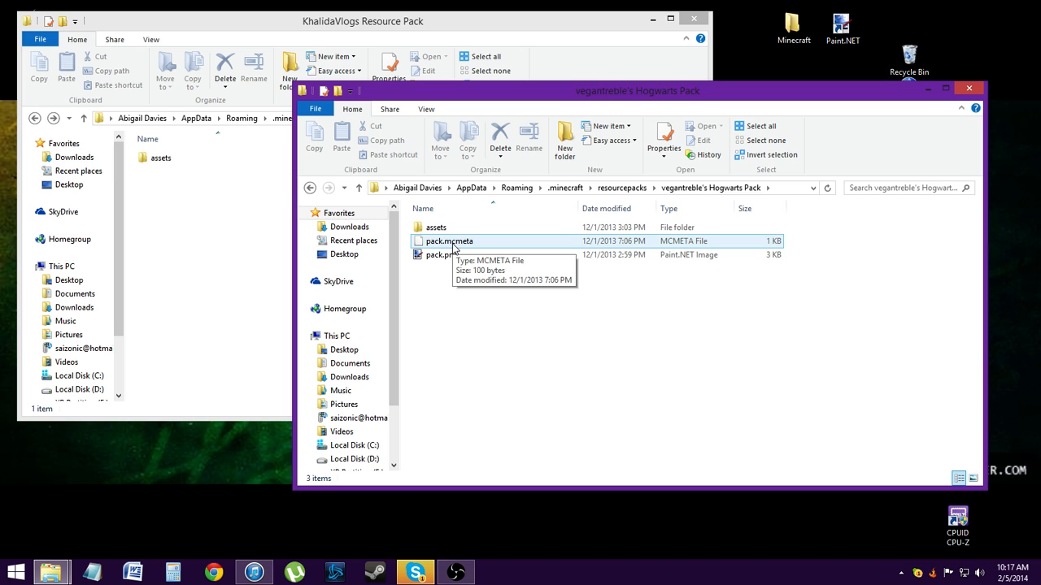
pyautogui.rightClick(448, 241)
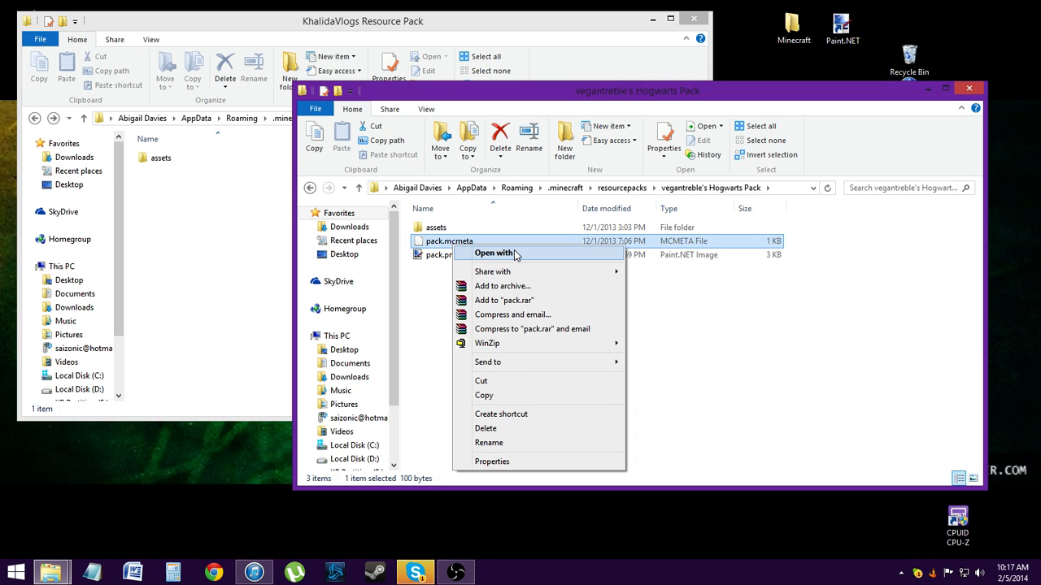
pyautogui.click(493, 253)
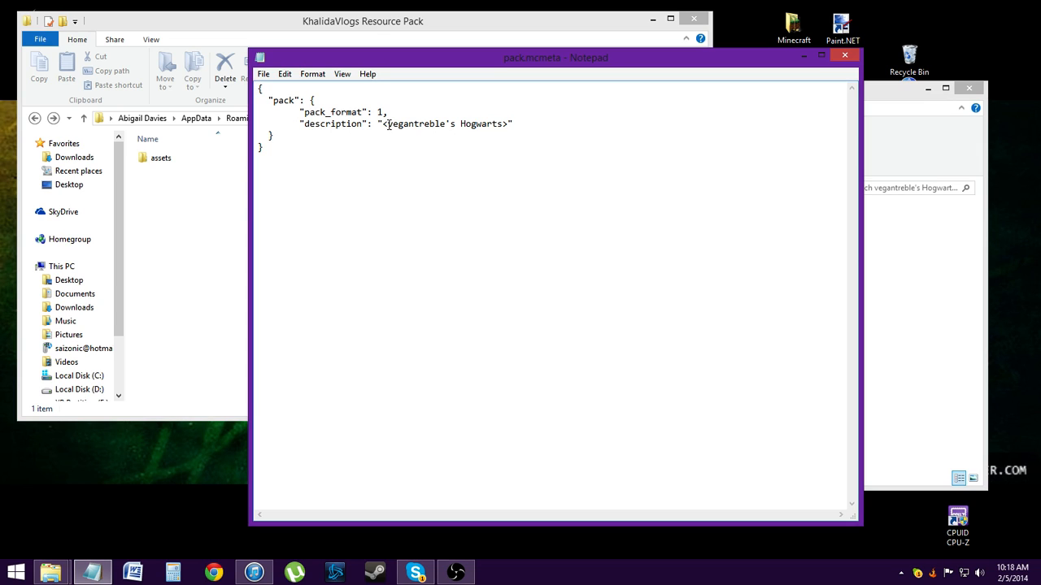
pyautogui.moveTo(387, 124); pyautogui.dragTo(504, 123)
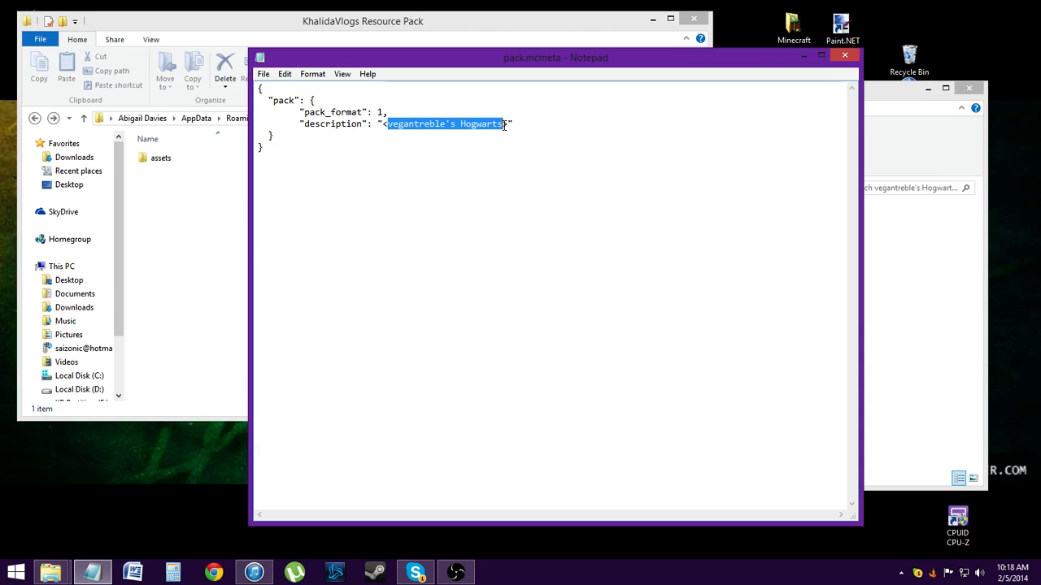
pyautogui.moveTo(488, 156)
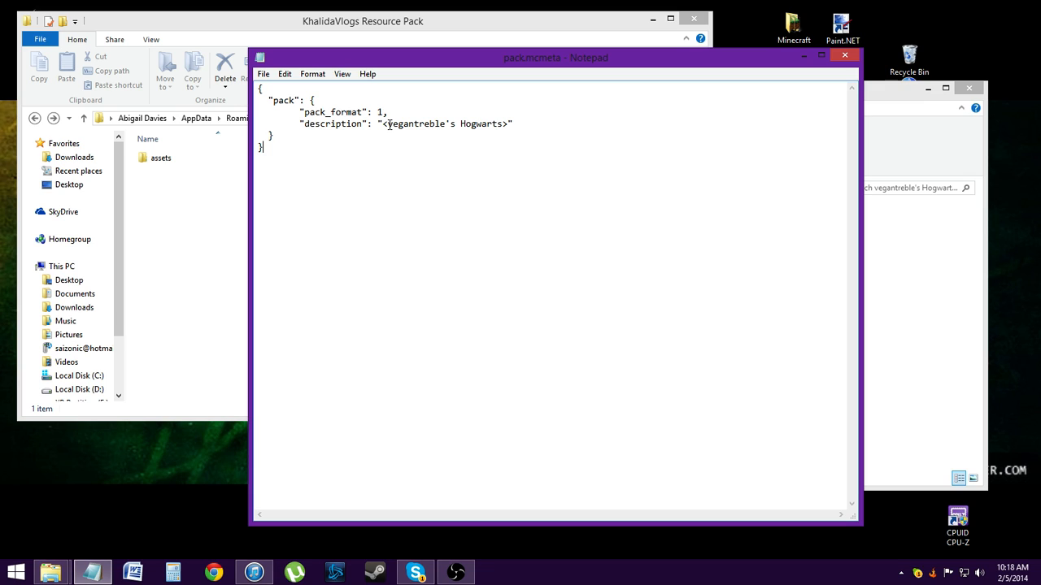
pyautogui.moveTo(508, 373)
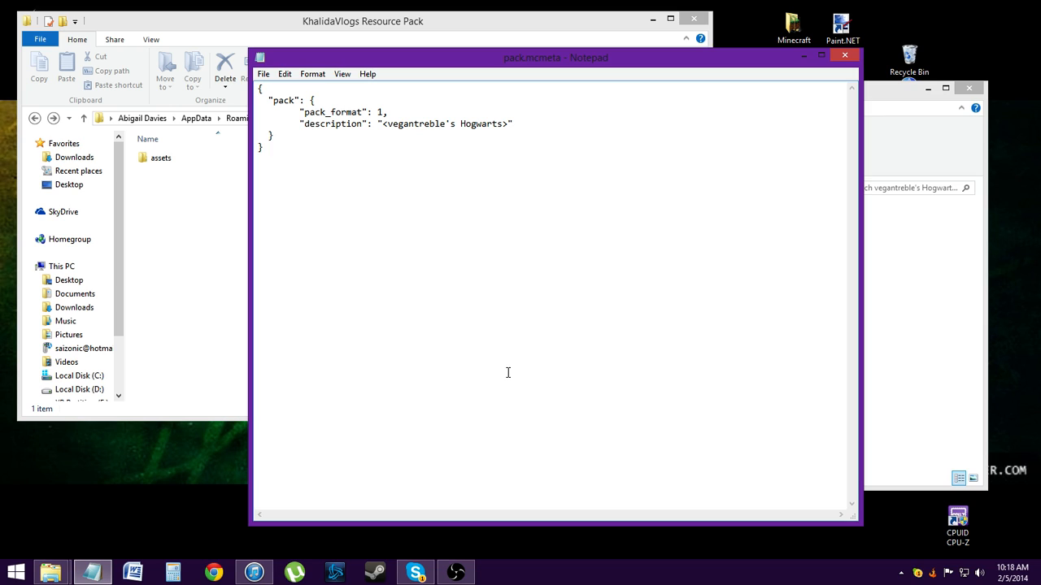
pyautogui.moveTo(755, 130)
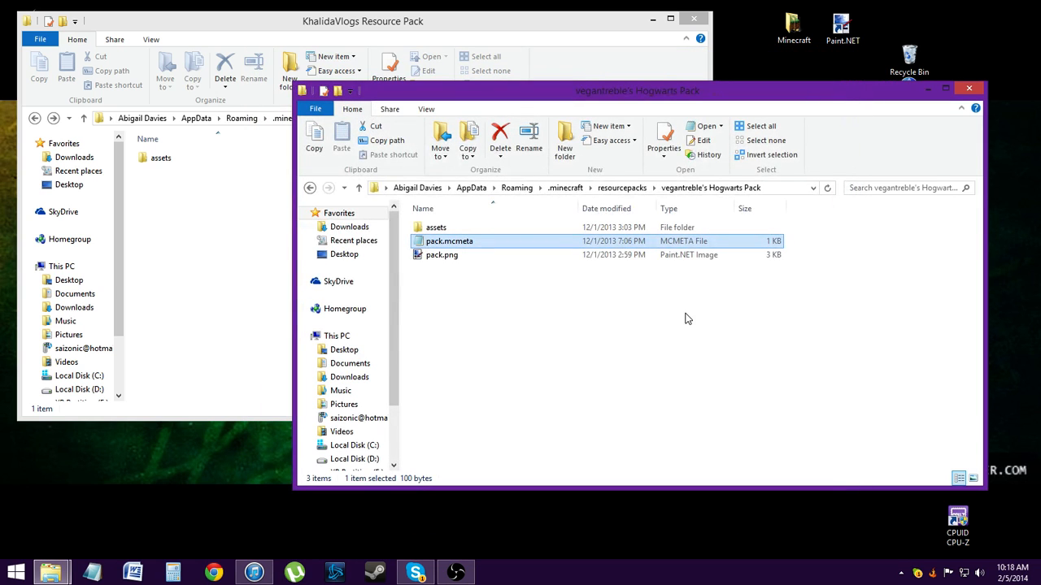
pyautogui.moveTo(507, 291)
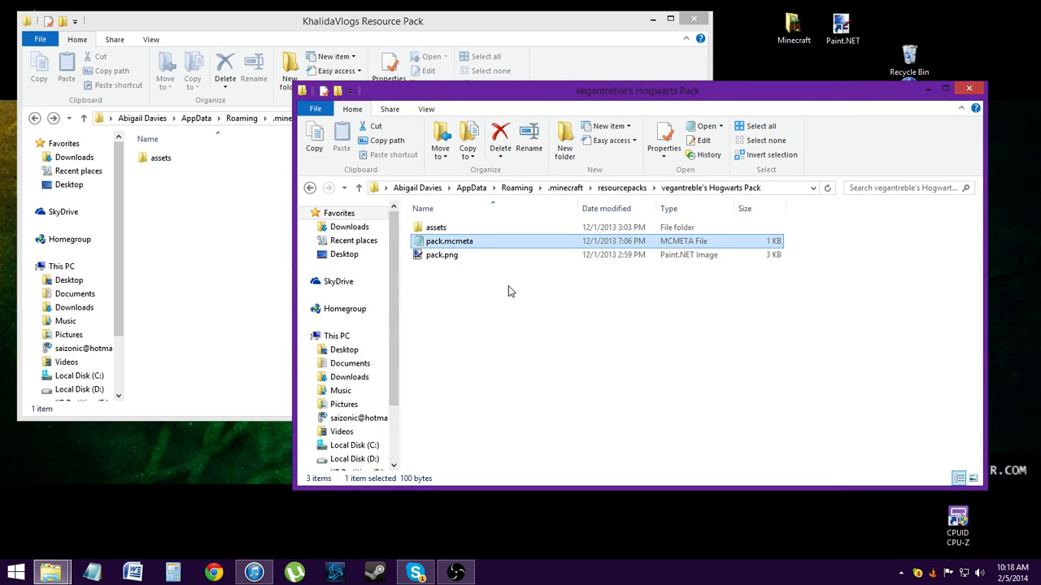
pyautogui.moveTo(449, 241)
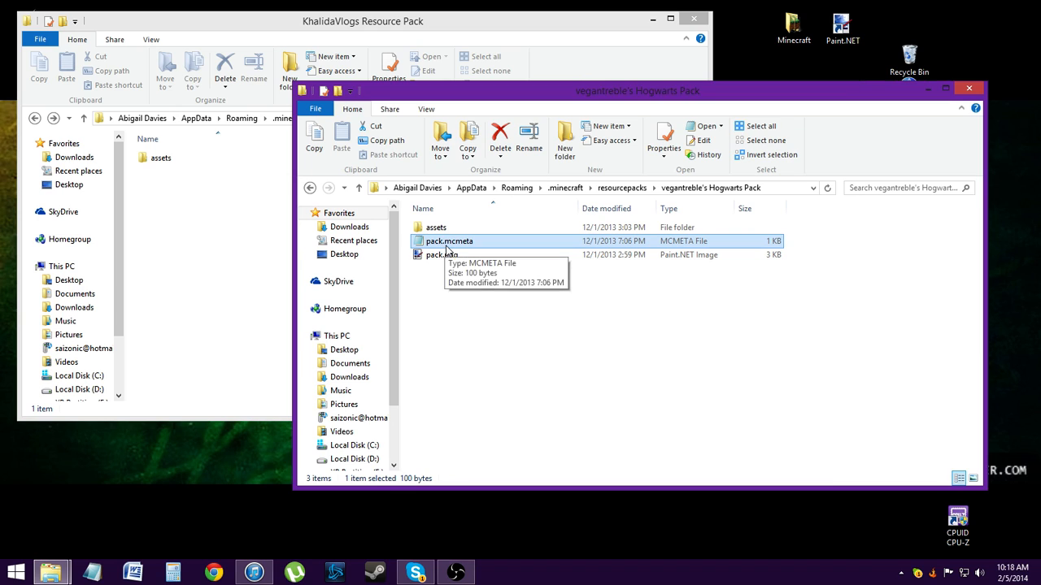
pyautogui.moveTo(478, 304)
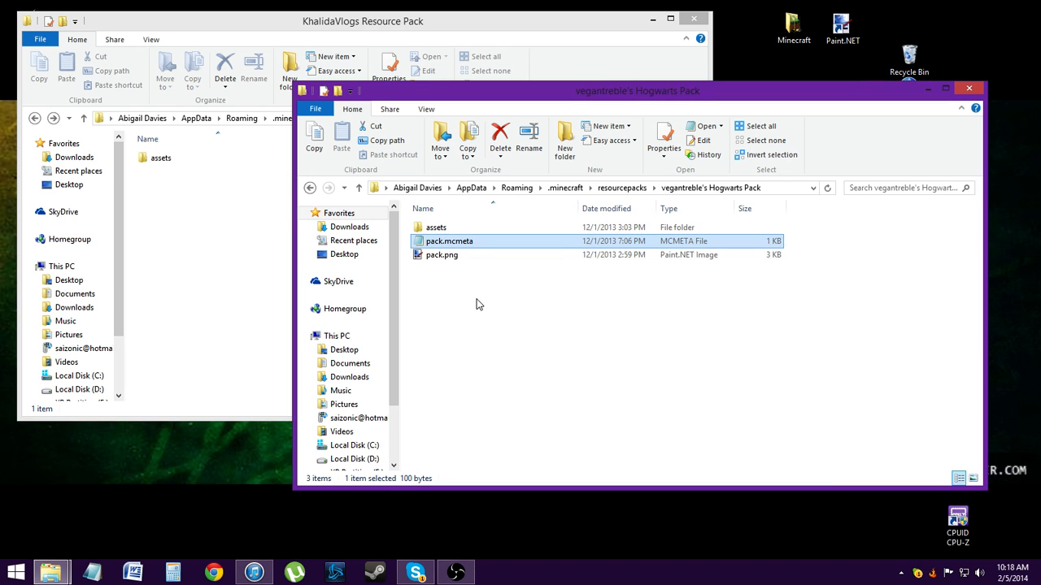
pyautogui.click(442, 254)
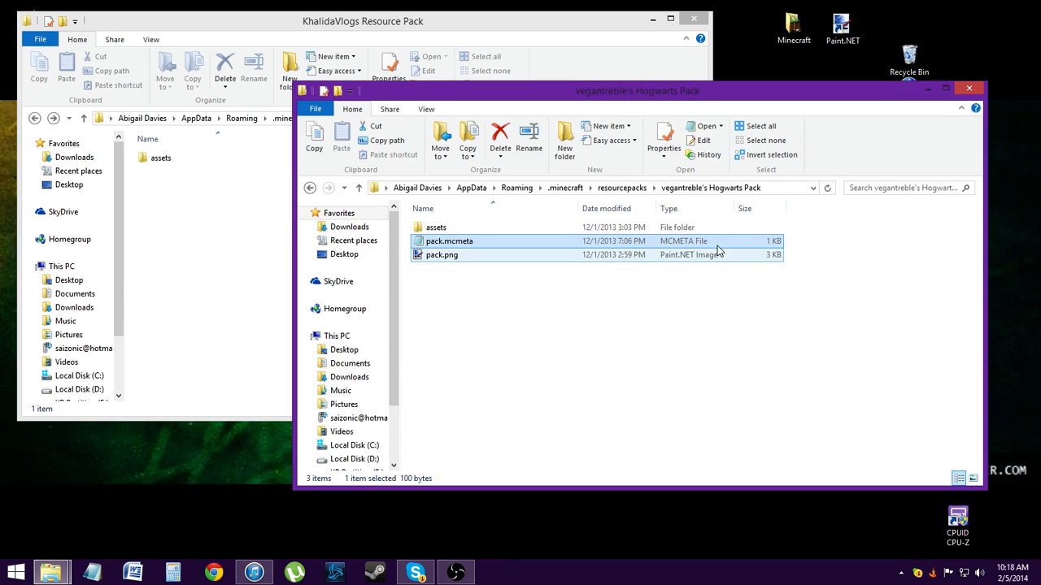
pyautogui.click(449, 240)
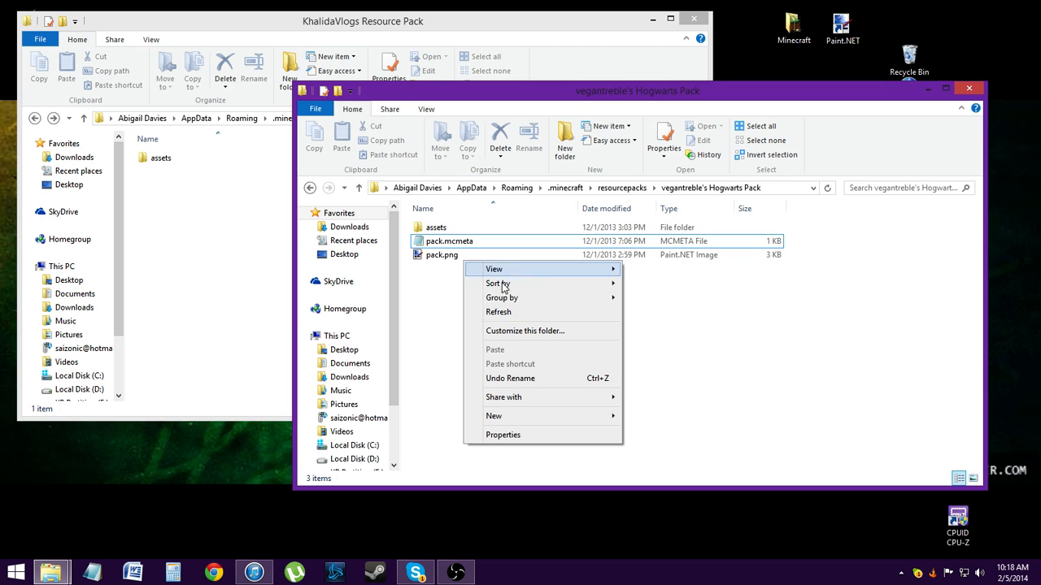
pyautogui.click(442, 254)
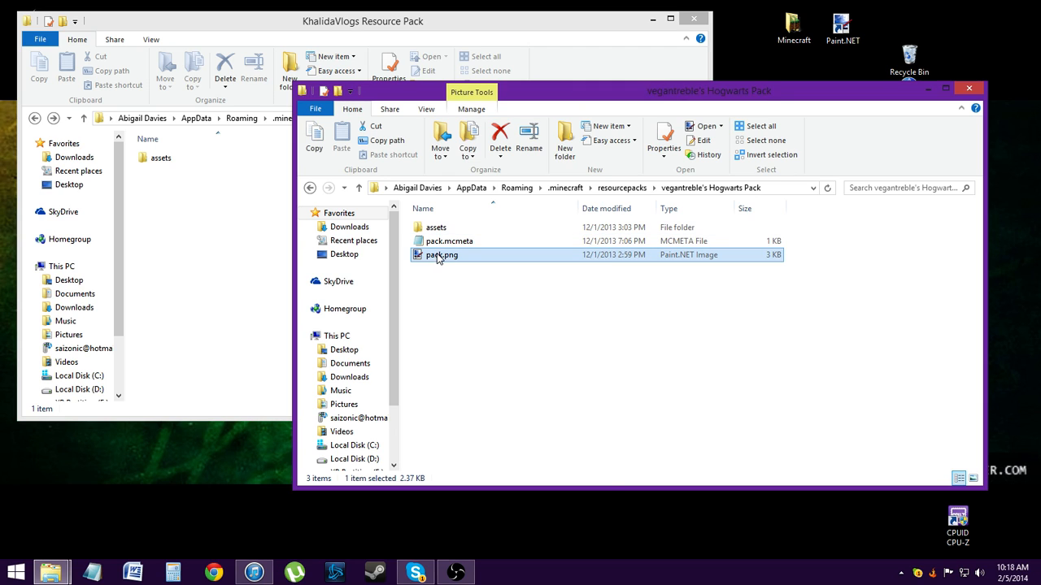
pyautogui.rightClick(442, 254)
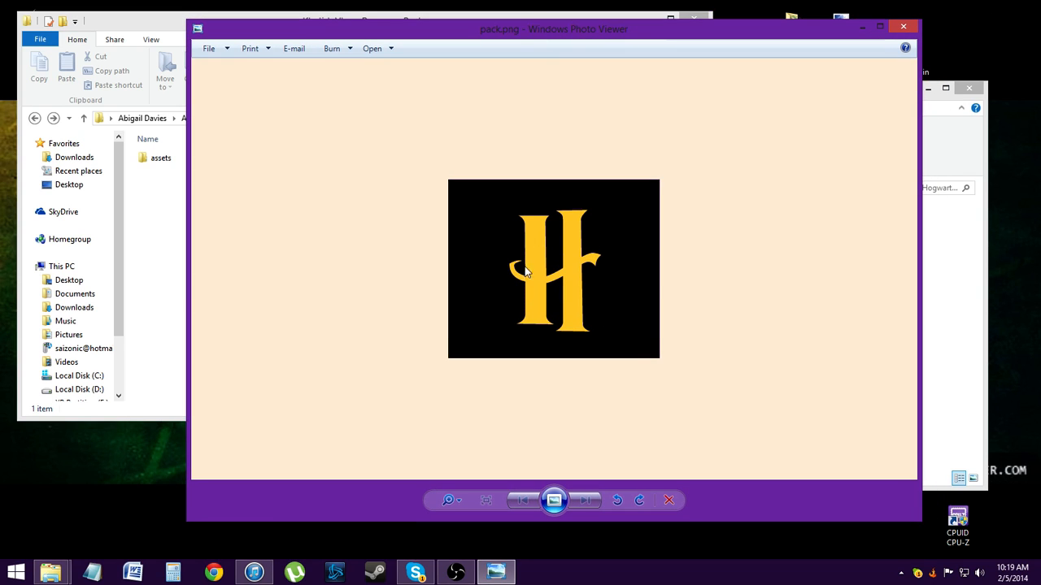
pyautogui.moveTo(634, 334)
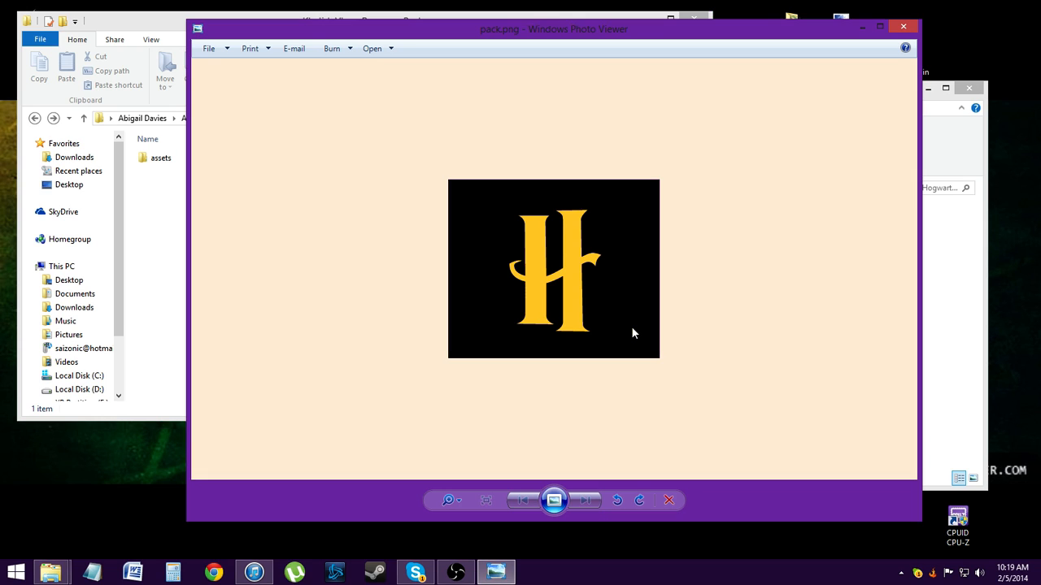
pyautogui.moveTo(475, 211)
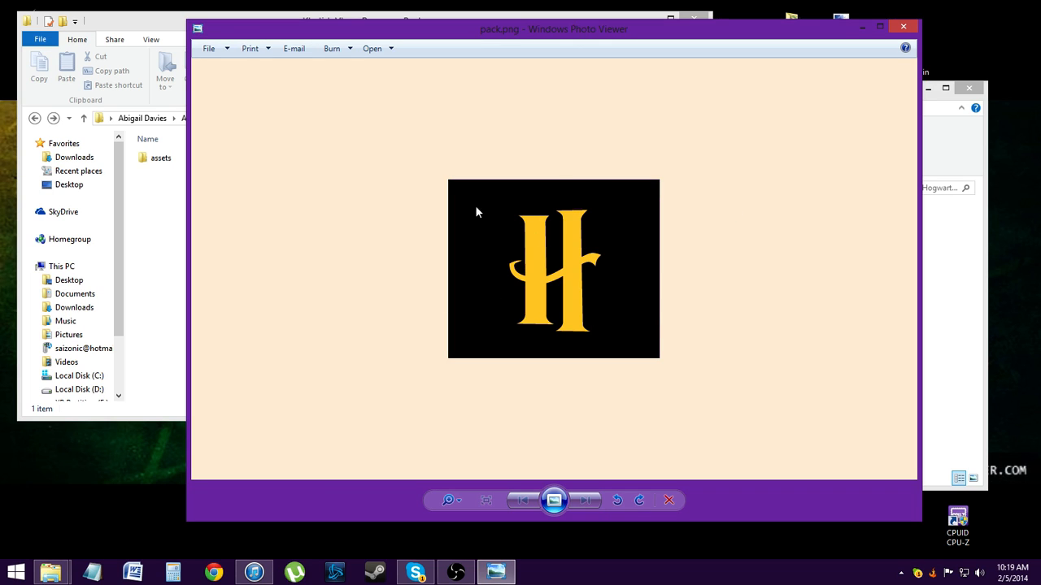
pyautogui.moveTo(710, 208)
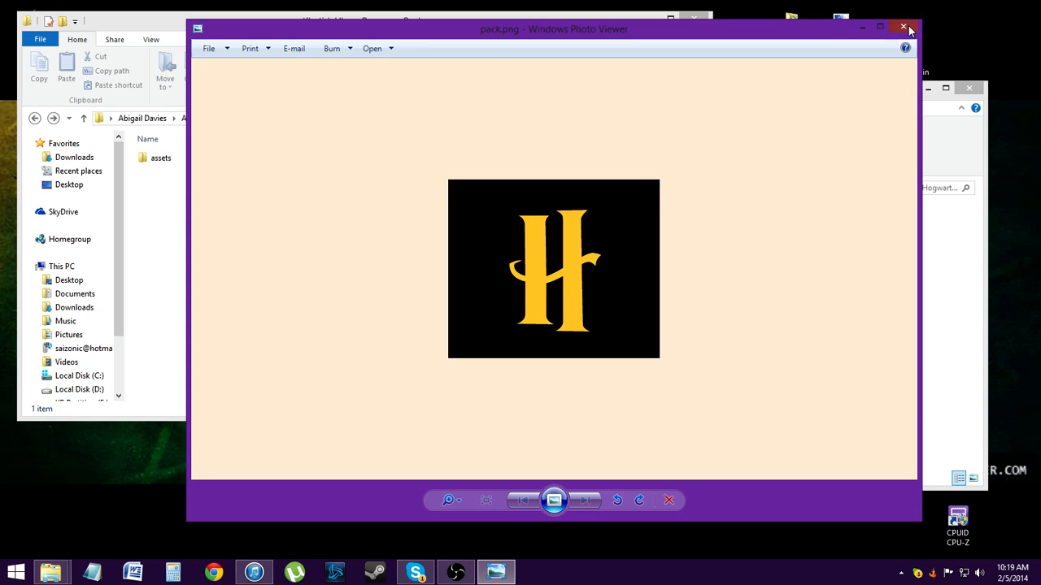
pyautogui.click(904, 26)
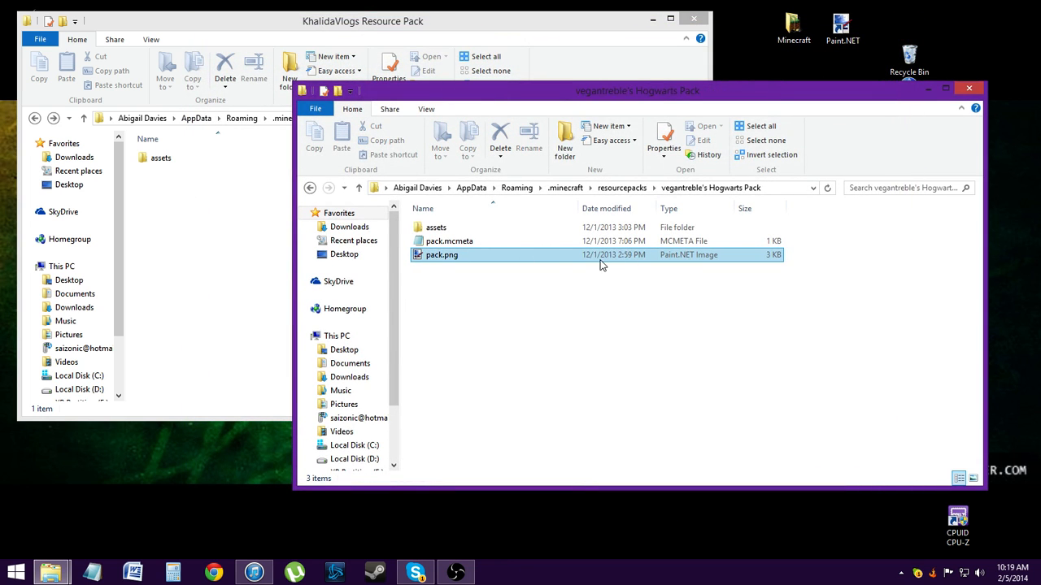
pyautogui.moveTo(679, 266)
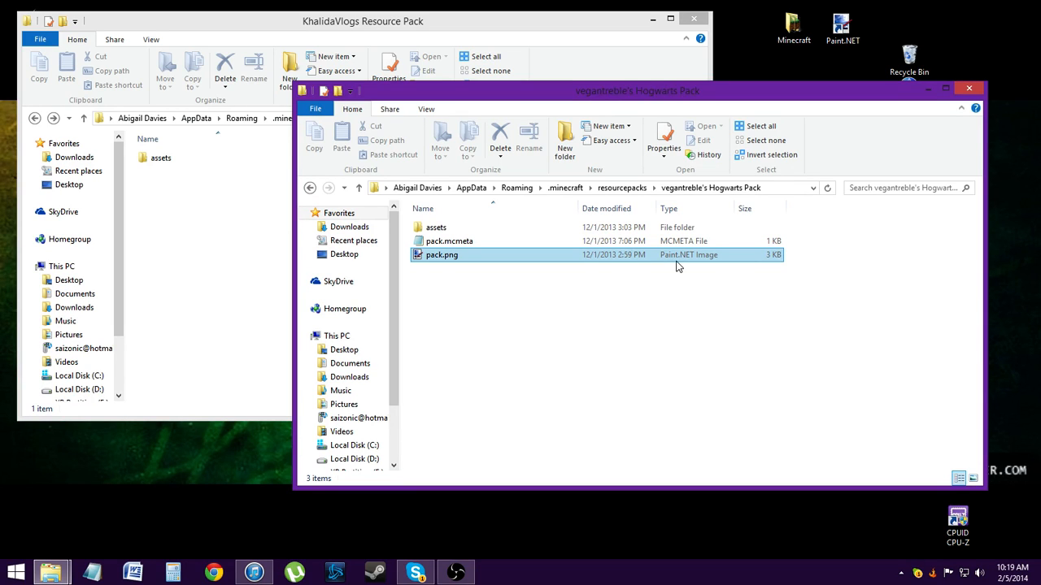
# Edit pack.mcmeta in Notepad so its description reads 'Khalida's test resource pack', then close it.
pyautogui.click(436, 228)
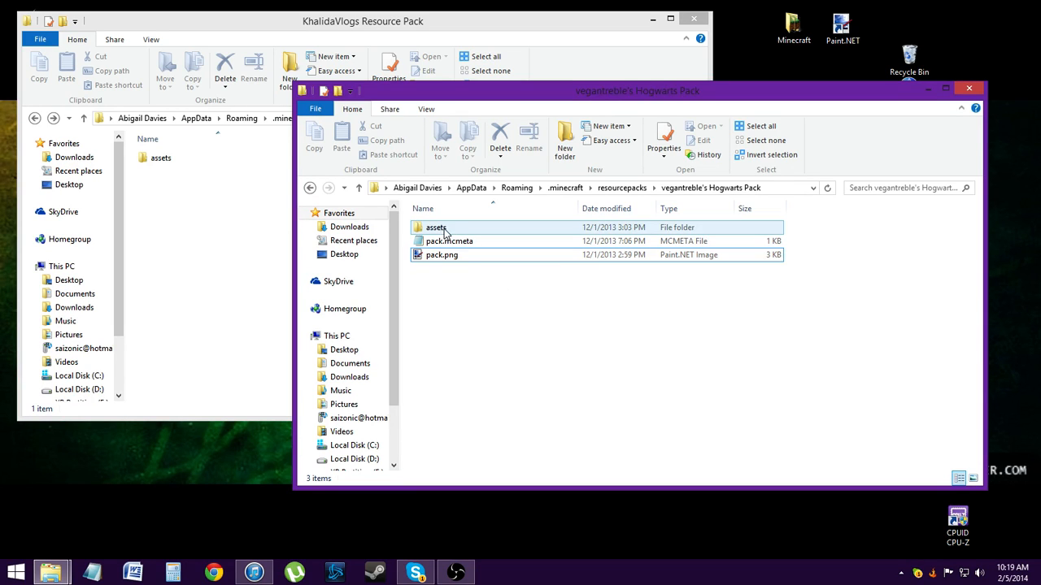
pyautogui.click(449, 241)
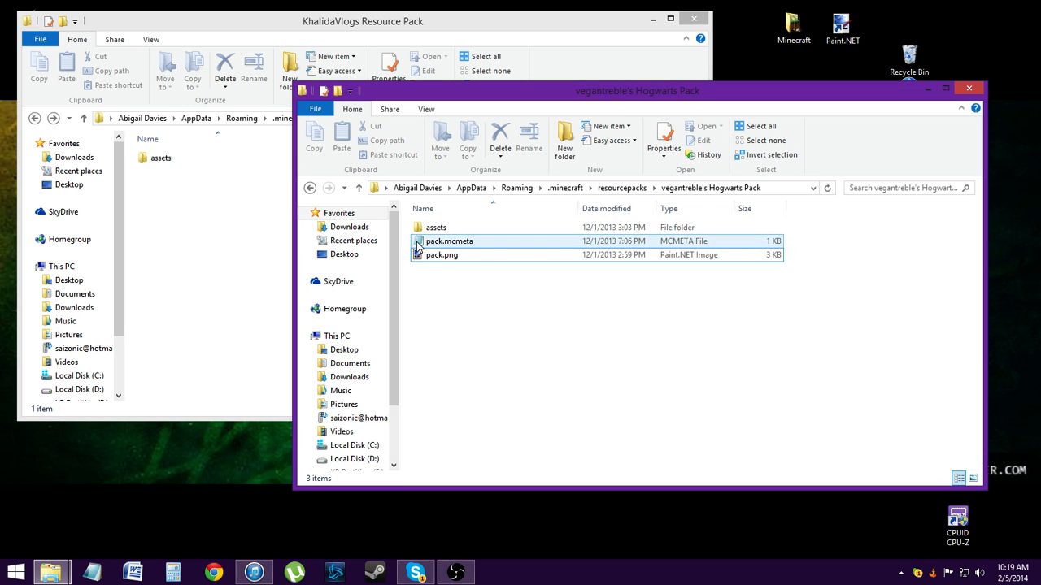
pyautogui.doubleClick(448, 241)
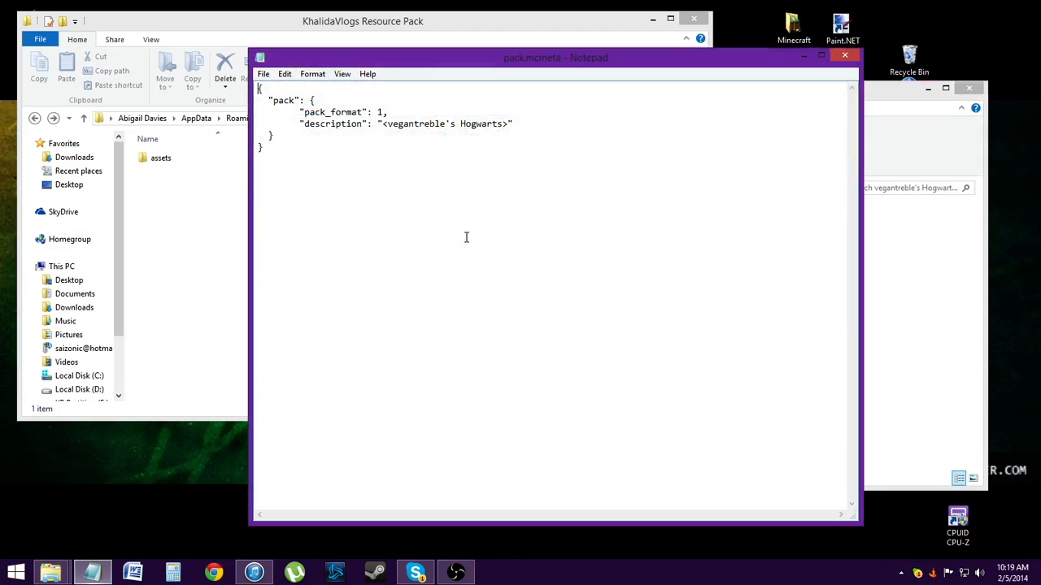
pyautogui.moveTo(387, 124); pyautogui.dragTo(504, 124)
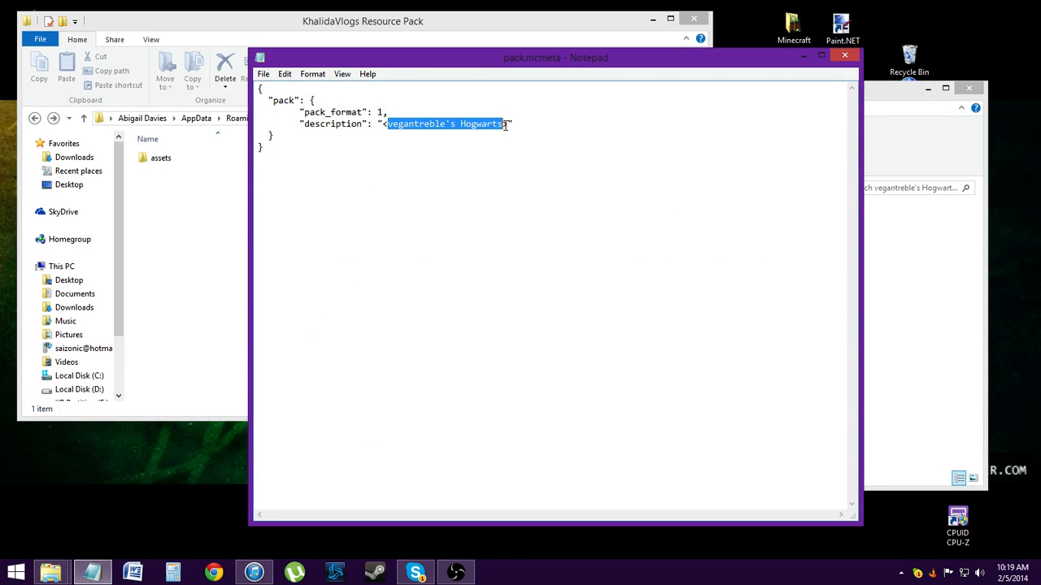
pyautogui.write('<Kha>"')
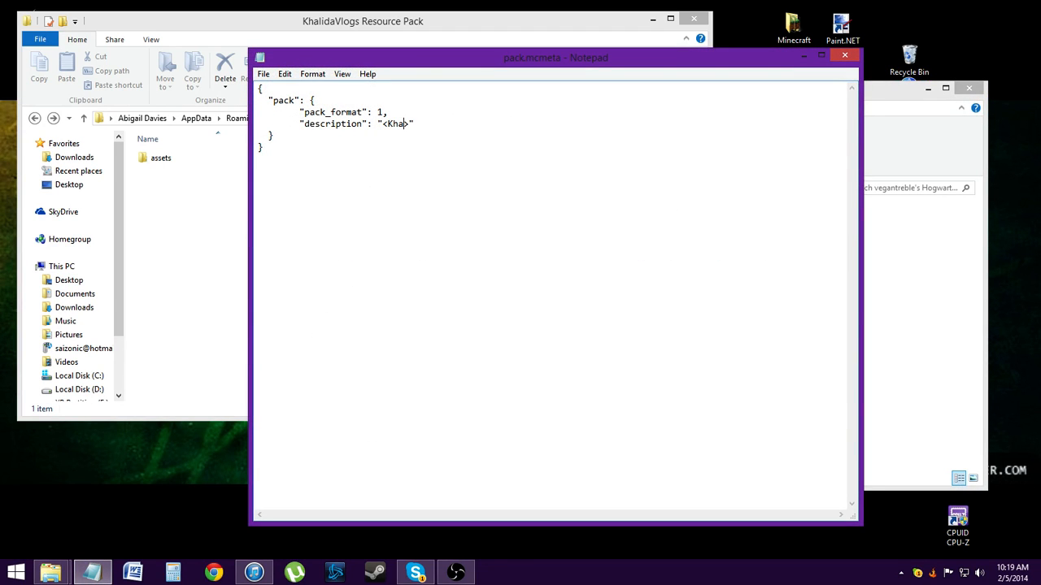
pyautogui.write("lida's test")
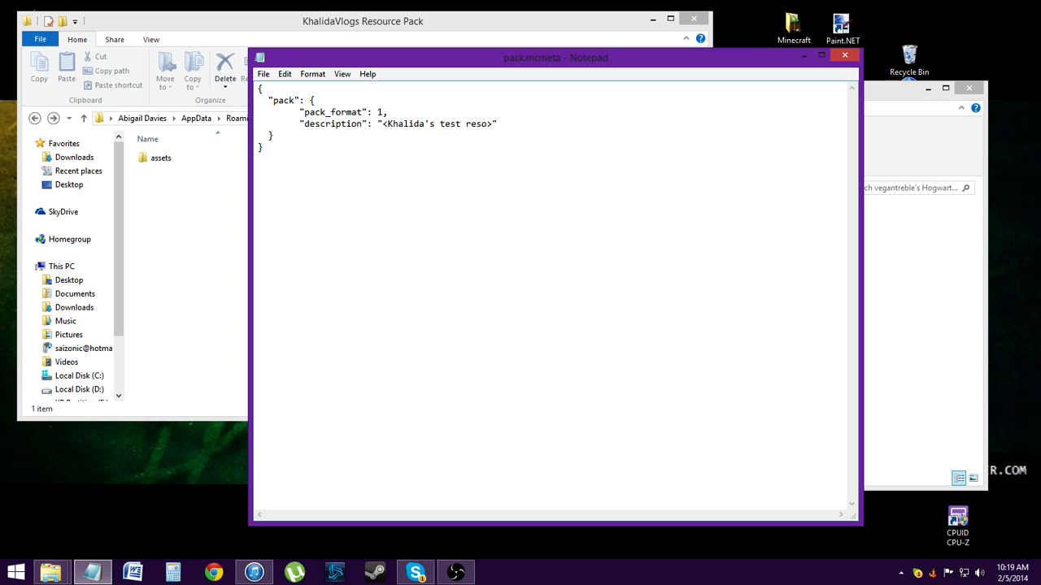
pyautogui.write('resource pack')
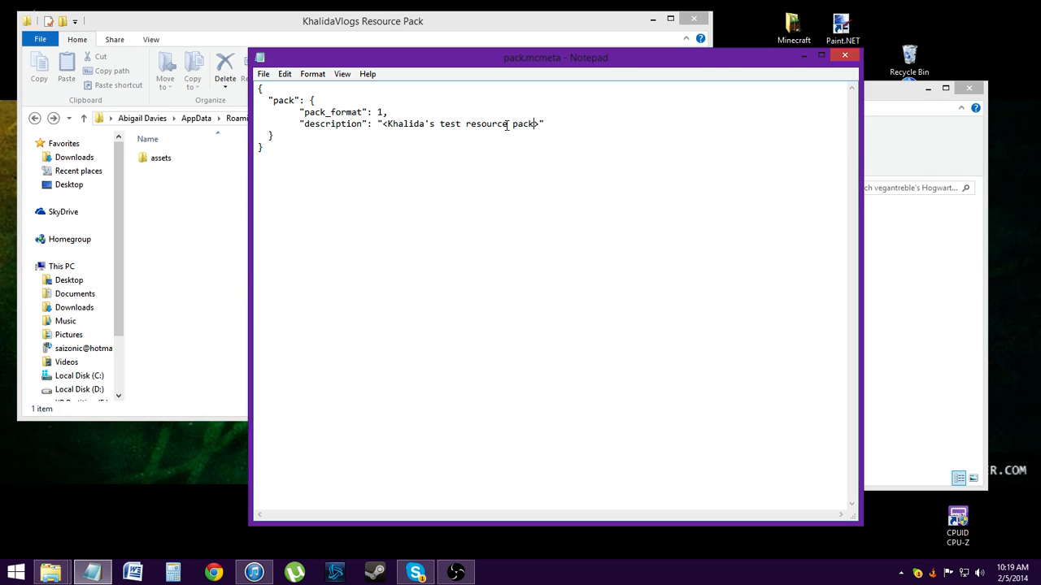
pyautogui.click(844, 55)
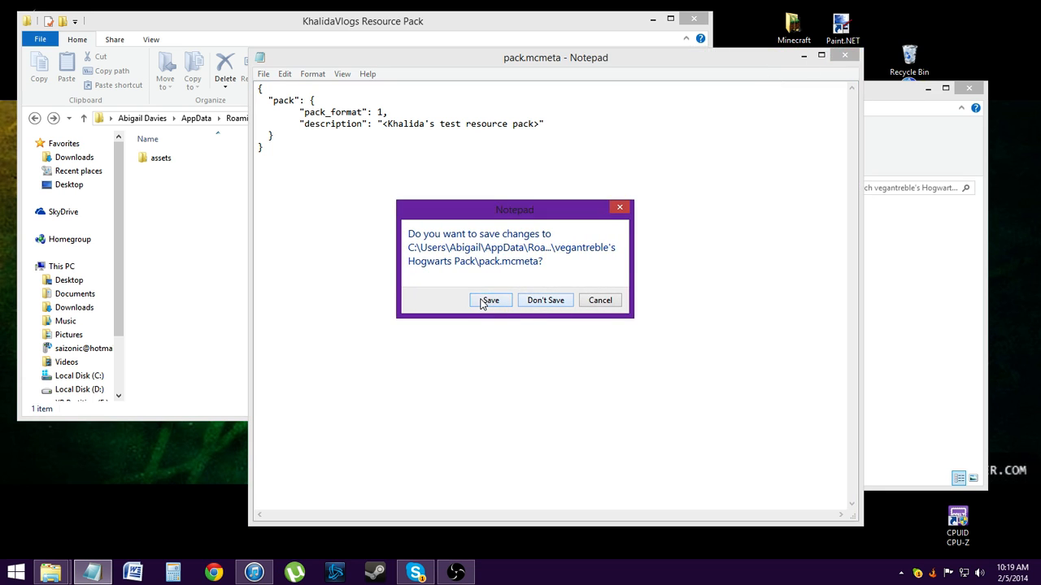
# Reopen the Hogwarts pack's description file and change it to read vegantreble's Hogwarts.
pyautogui.click(490, 300)
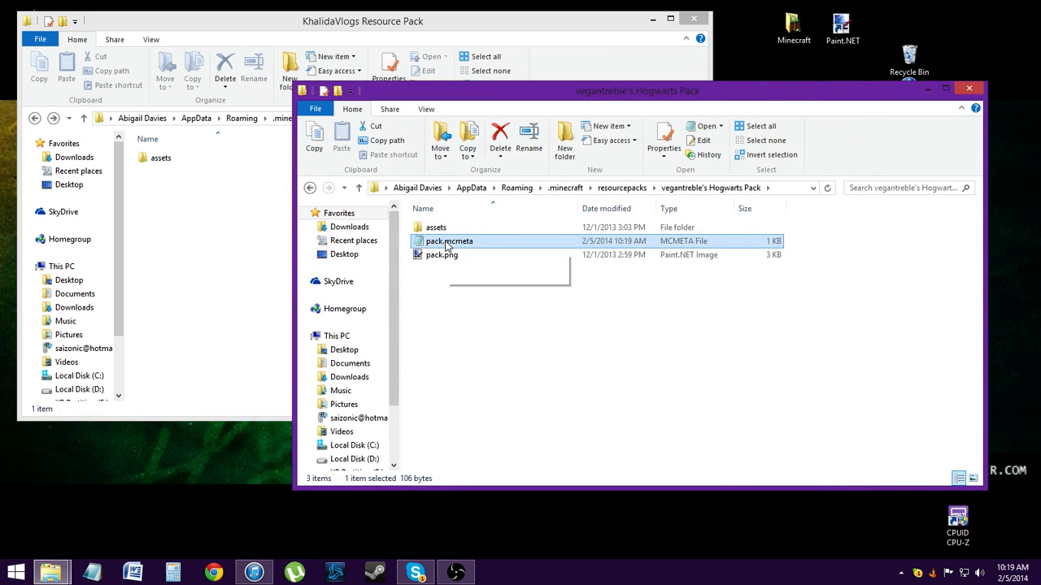
pyautogui.moveTo(449, 241)
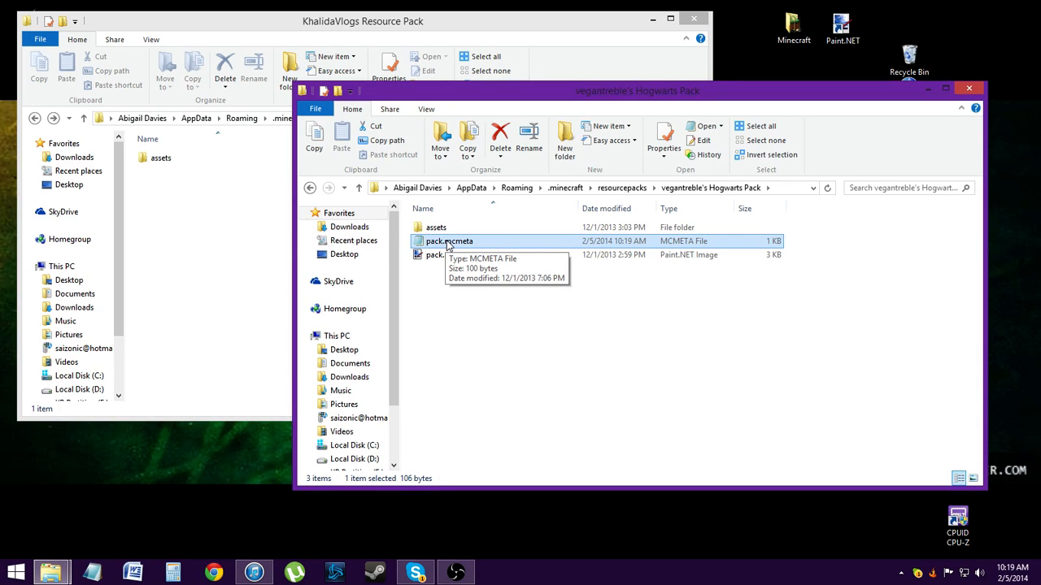
pyautogui.doubleClick(449, 240)
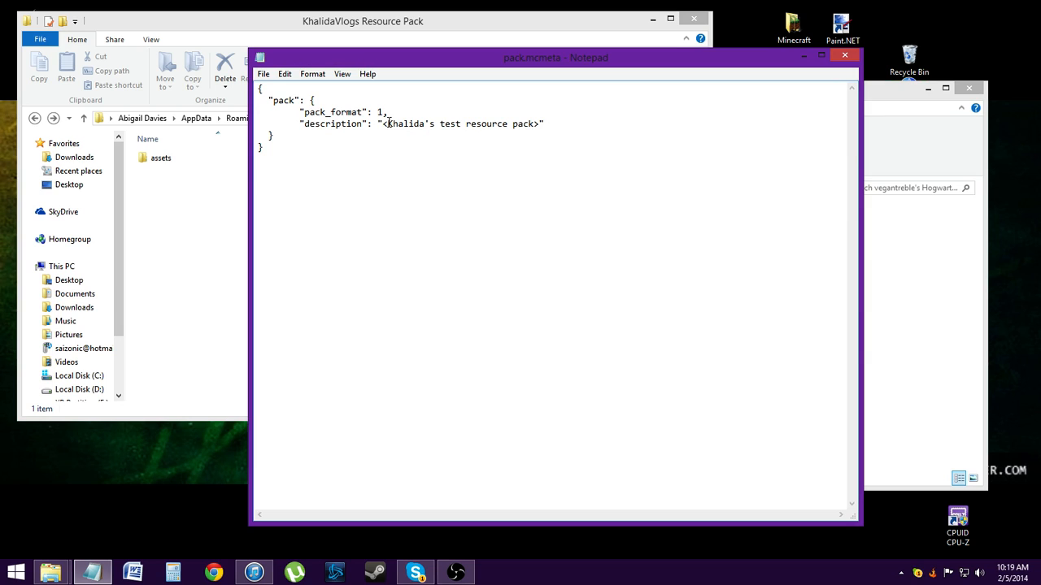
pyautogui.moveTo(387, 123); pyautogui.dragTo(538, 123)
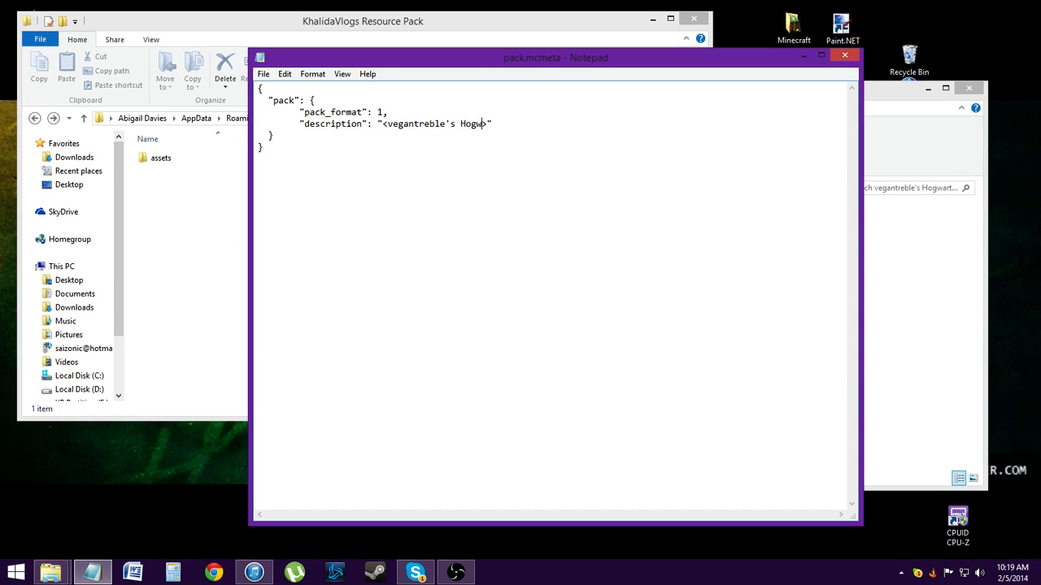
pyautogui.write('arts>')
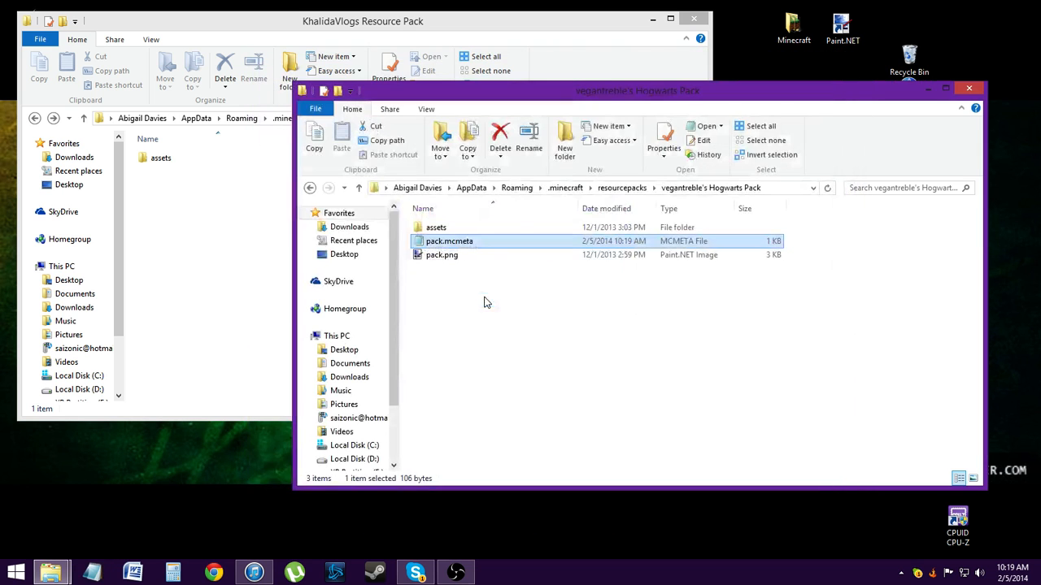
# Copy pack.mcmeta and pack.png into the KhalidaVlogs Resource Pack and review pack.mcmeta in Notepad.
pyautogui.rightClick(449, 240)
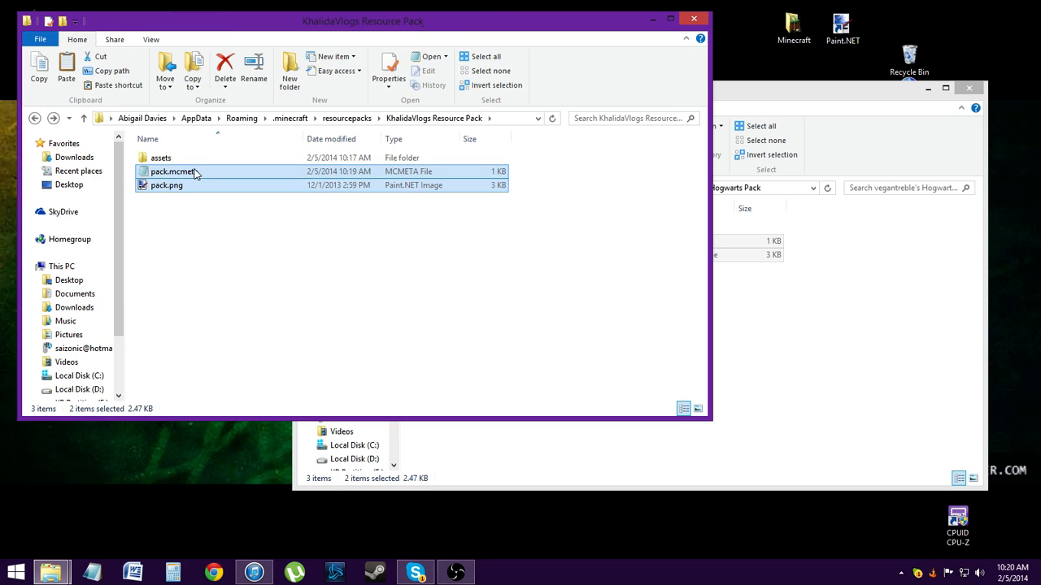
pyautogui.doubleClick(172, 172)
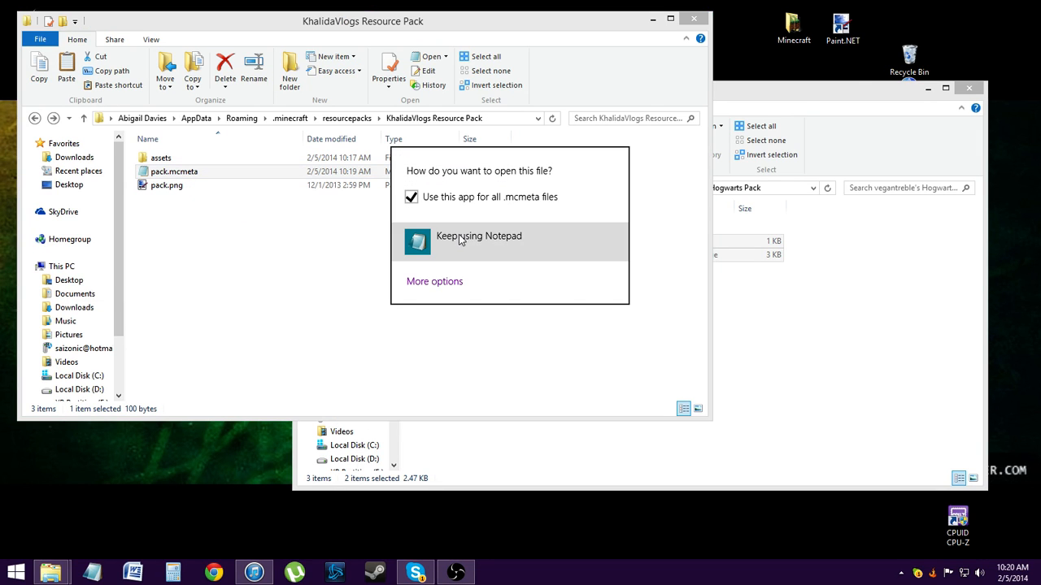
pyautogui.click(478, 241)
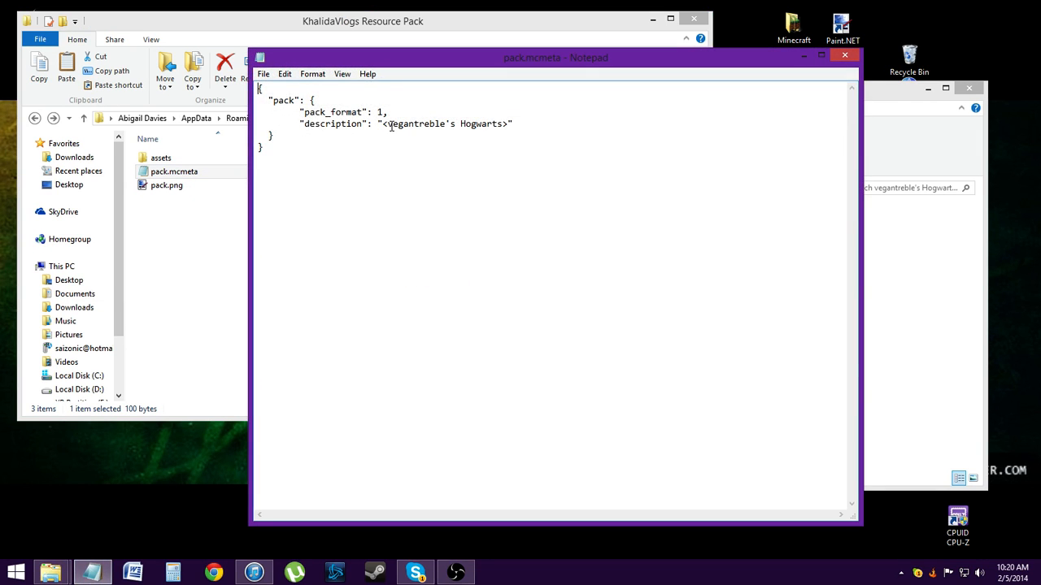
pyautogui.doubleClick(446, 123)
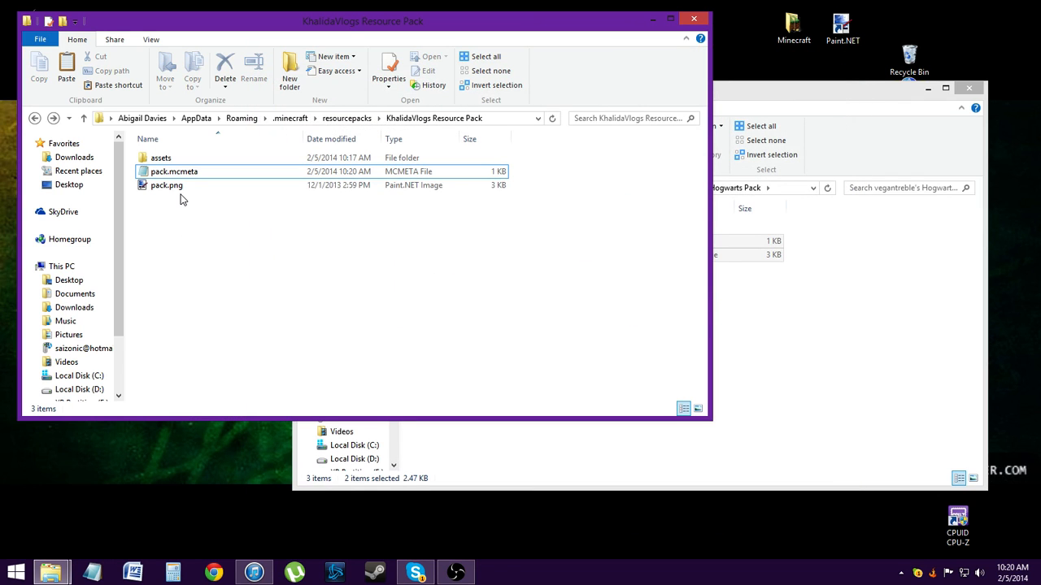
pyautogui.moveTo(166, 185)
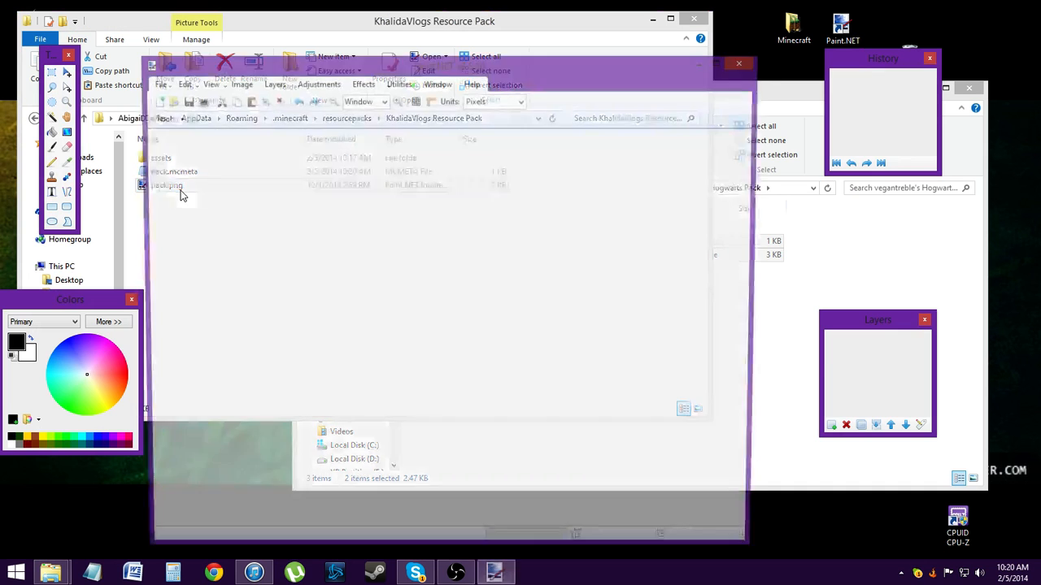
# Repaint pack.png as a solid purple image with the Paint Bucket and save it.
pyautogui.doubleClick(166, 185)
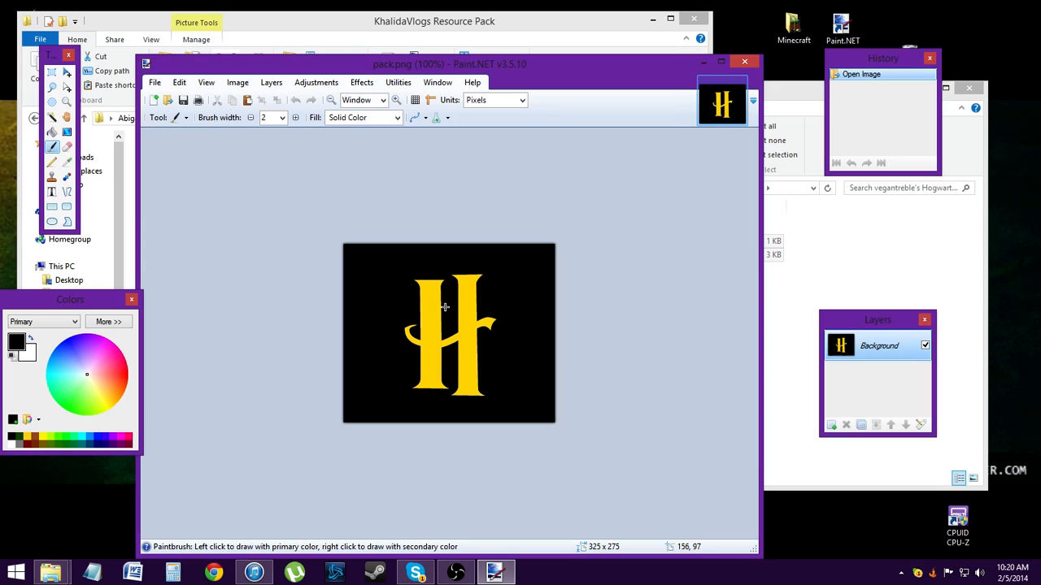
pyautogui.moveTo(161, 129)
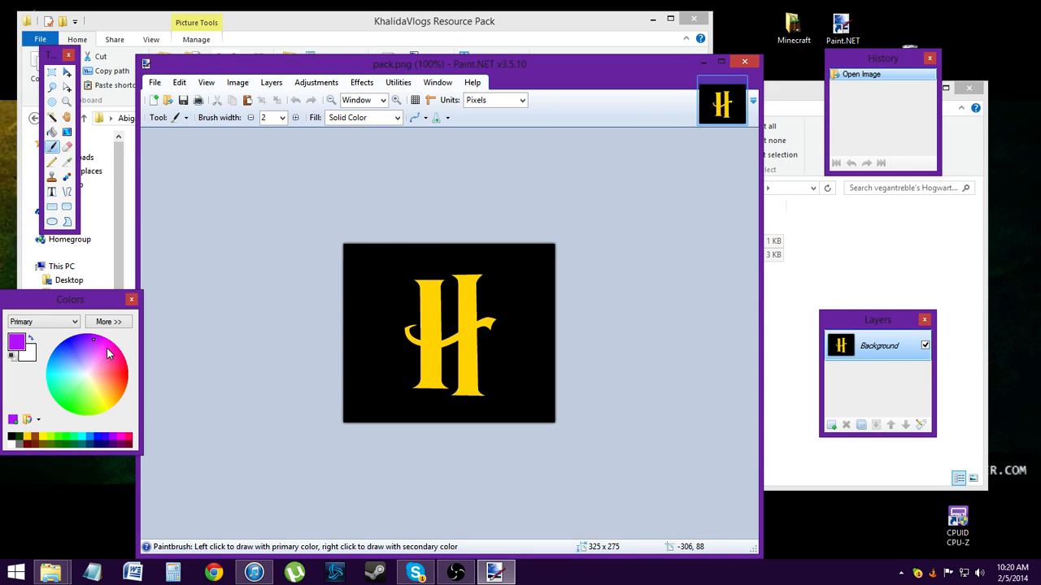
pyautogui.moveTo(96, 343)
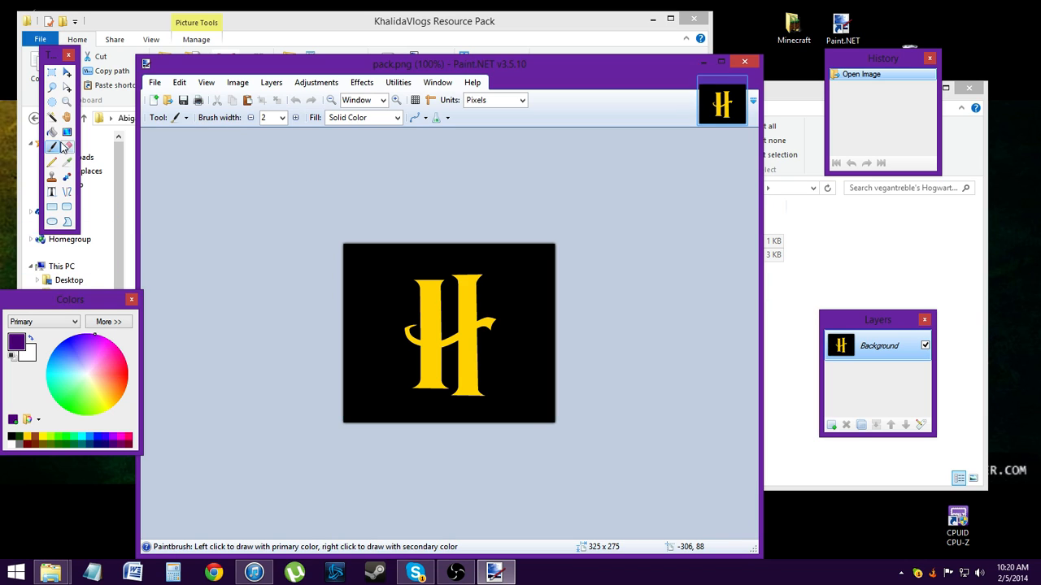
pyautogui.click(52, 132)
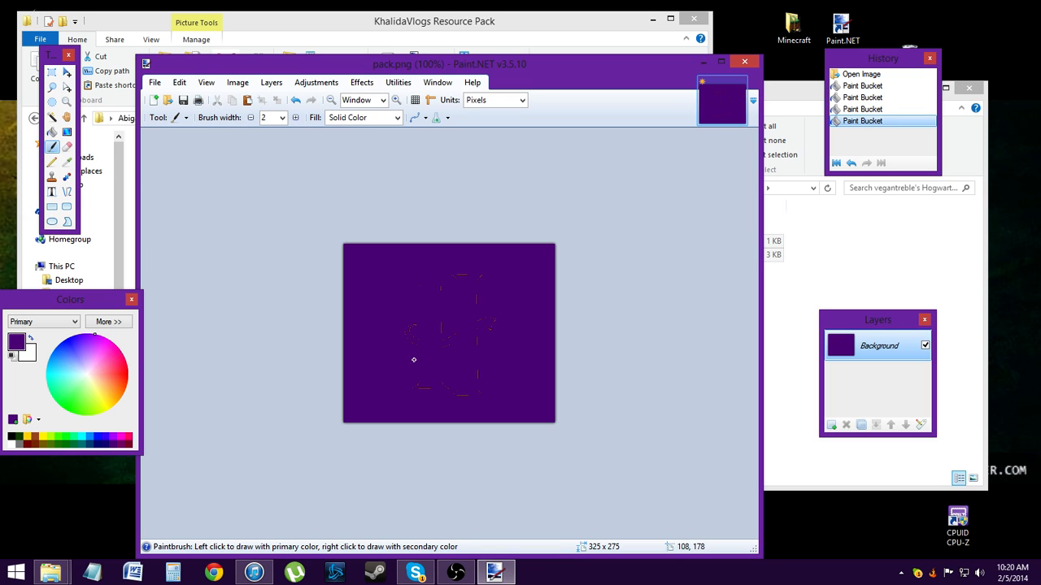
pyautogui.moveTo(478, 398)
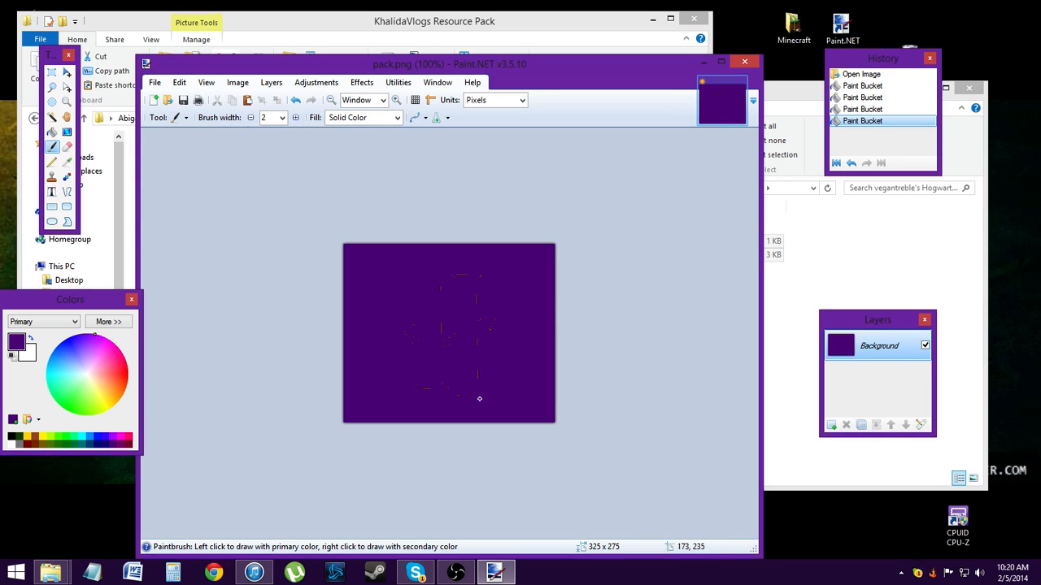
pyautogui.moveTo(484, 365)
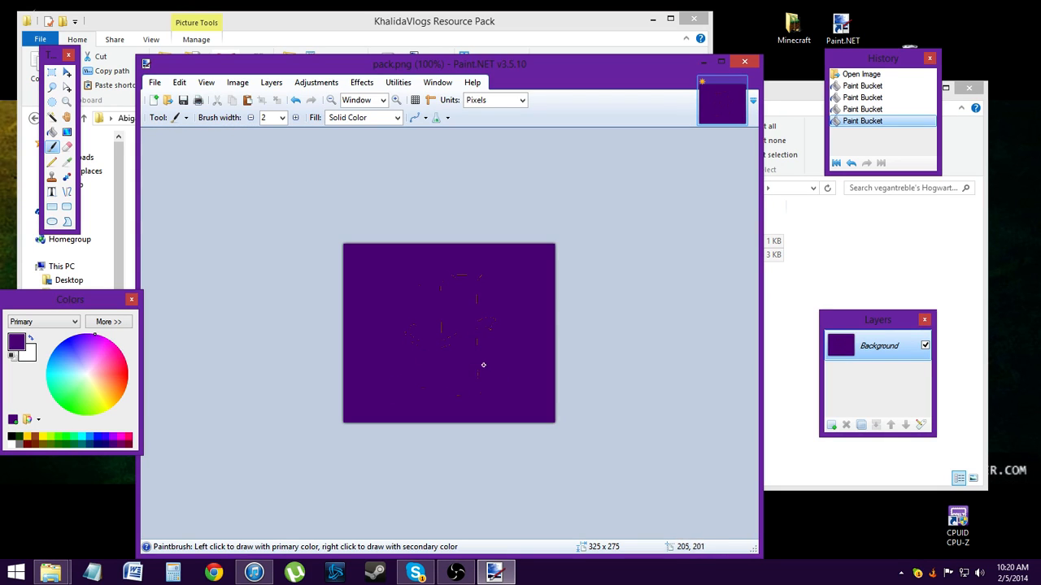
pyautogui.moveTo(433, 289)
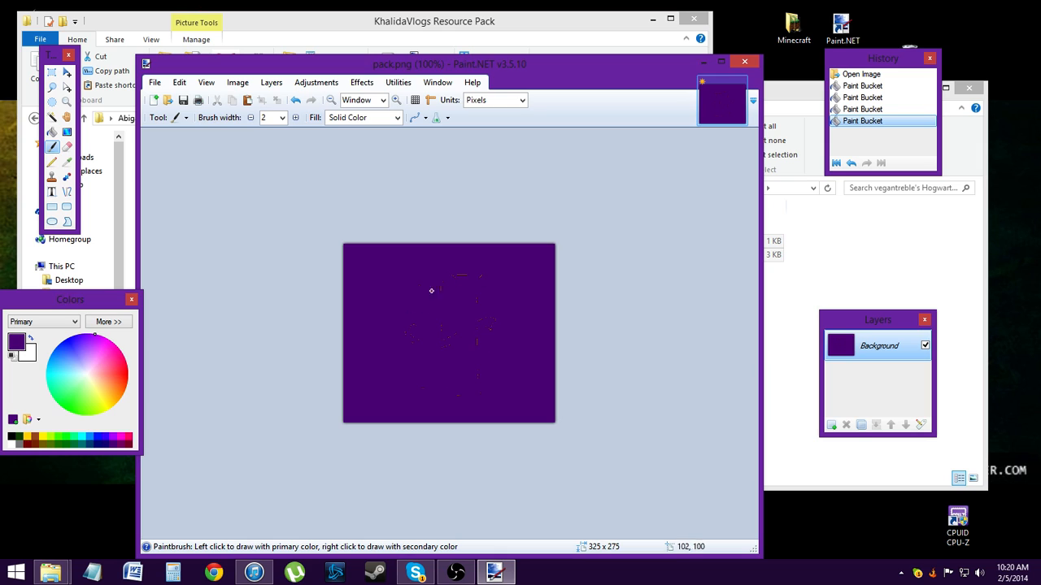
pyautogui.moveTo(467, 278)
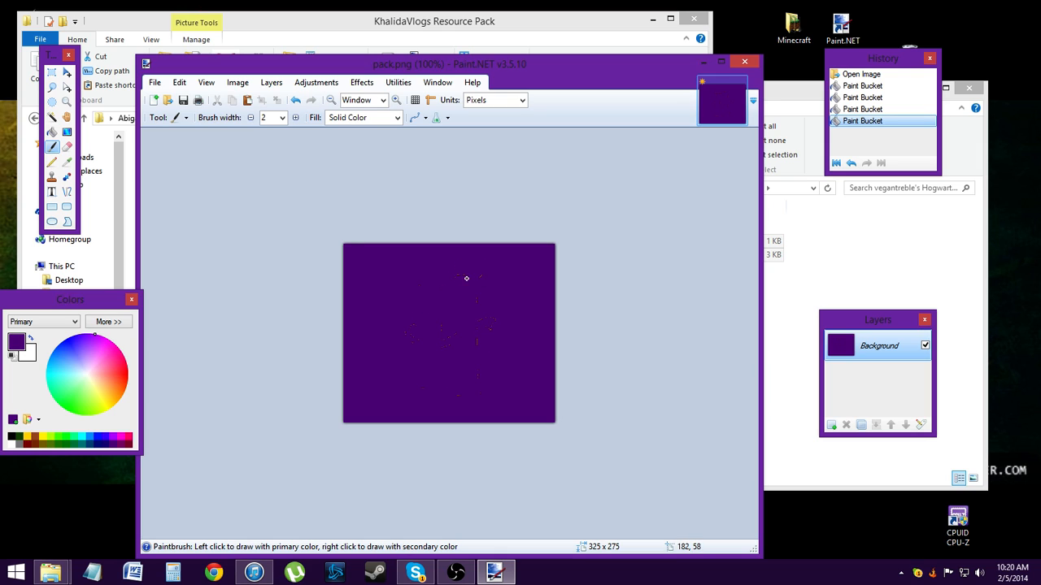
pyautogui.moveTo(476, 304)
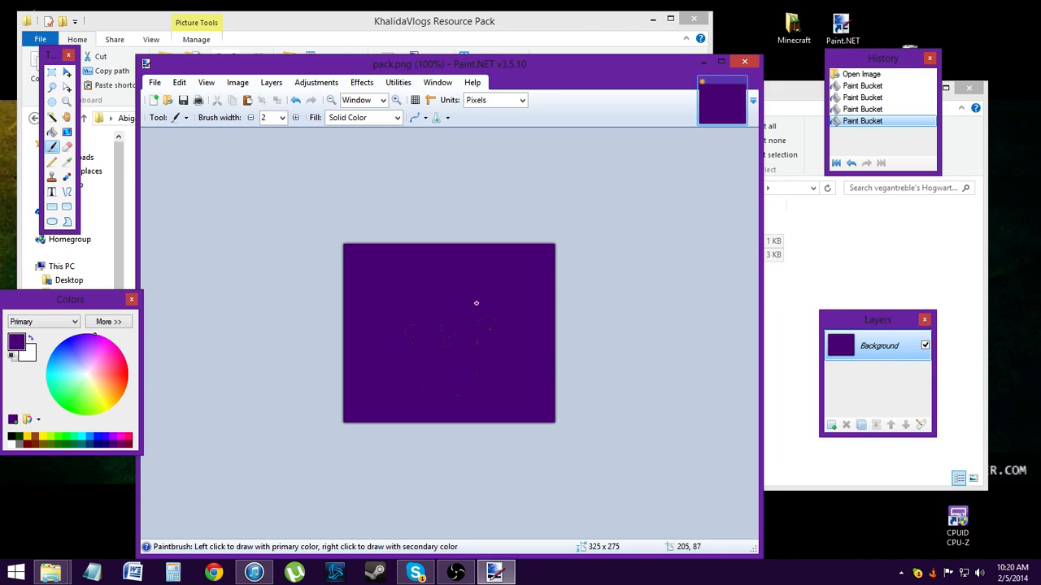
pyautogui.moveTo(492, 319)
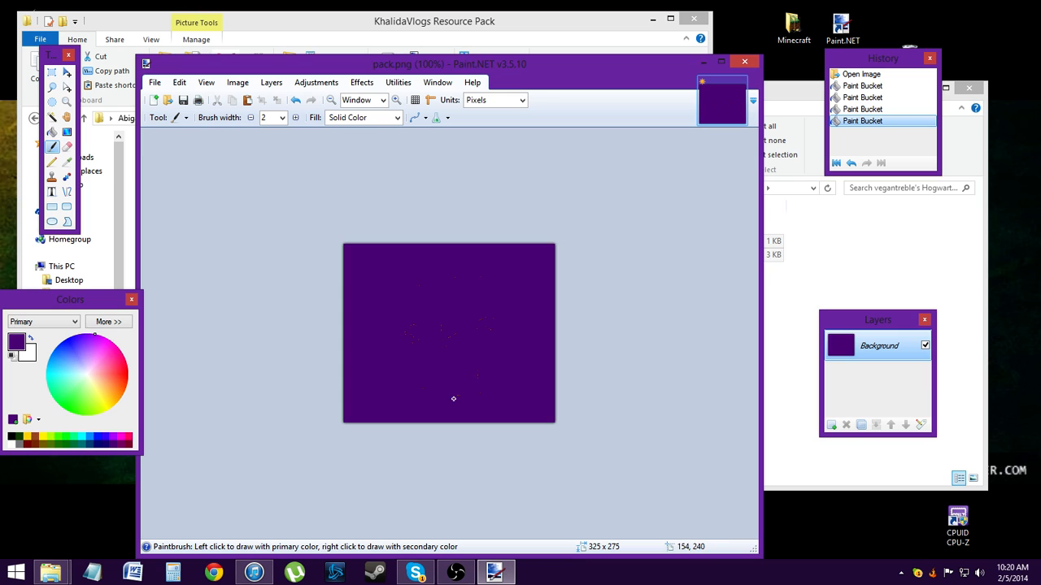
pyautogui.moveTo(433, 328)
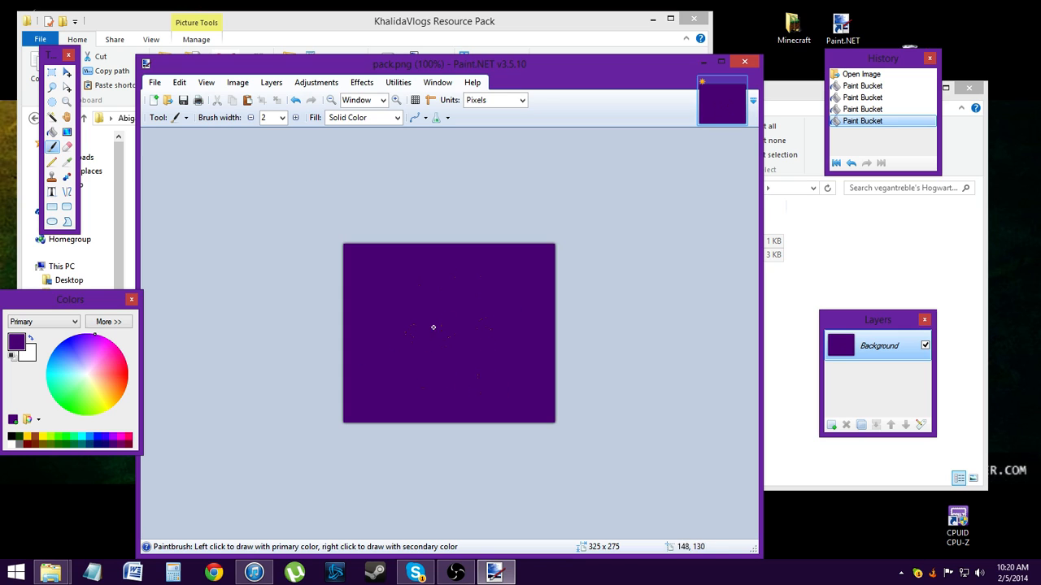
pyautogui.moveTo(475, 307)
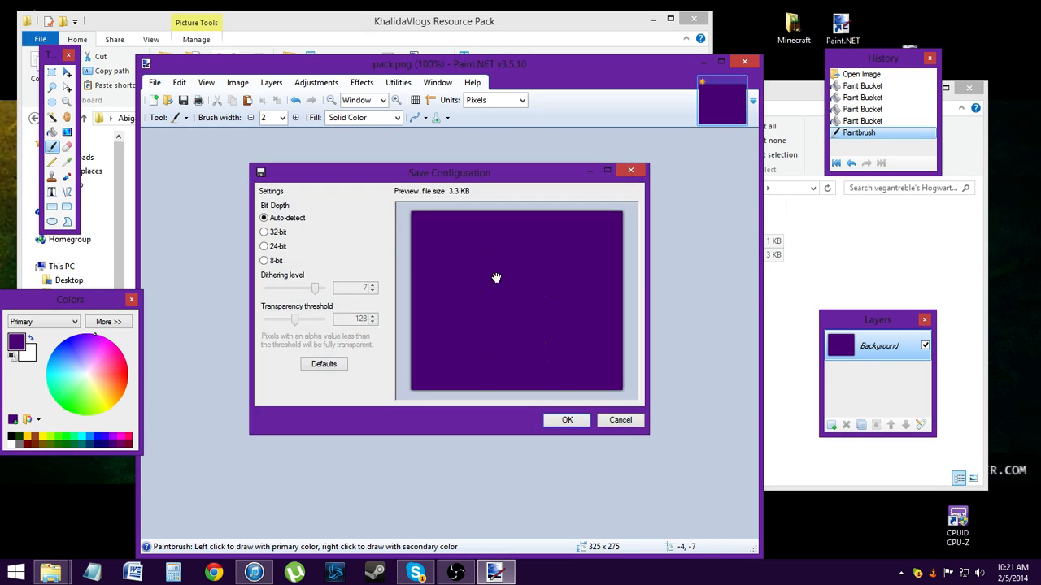
pyautogui.click(566, 420)
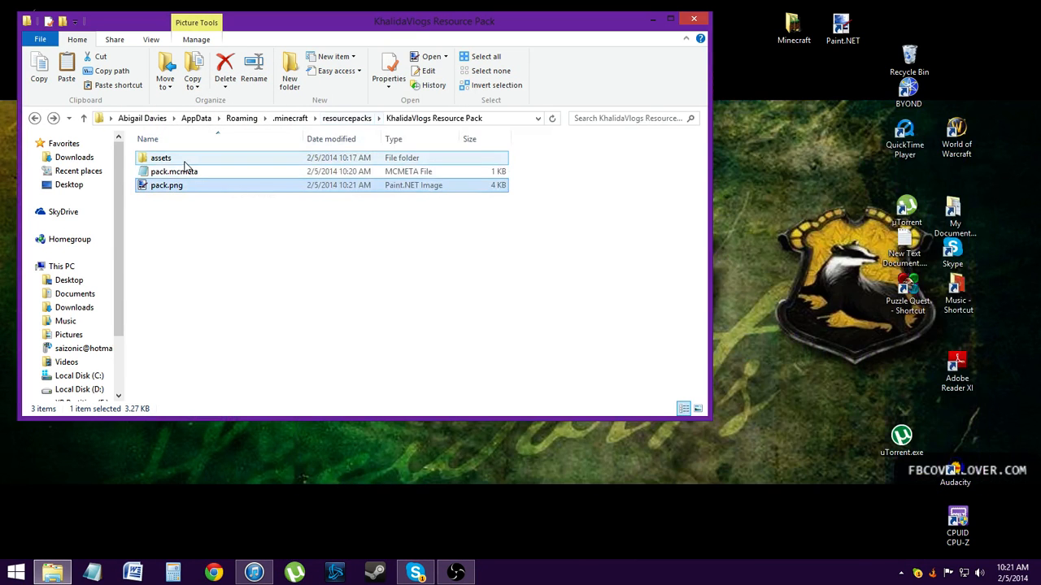
pyautogui.moveTo(159, 157)
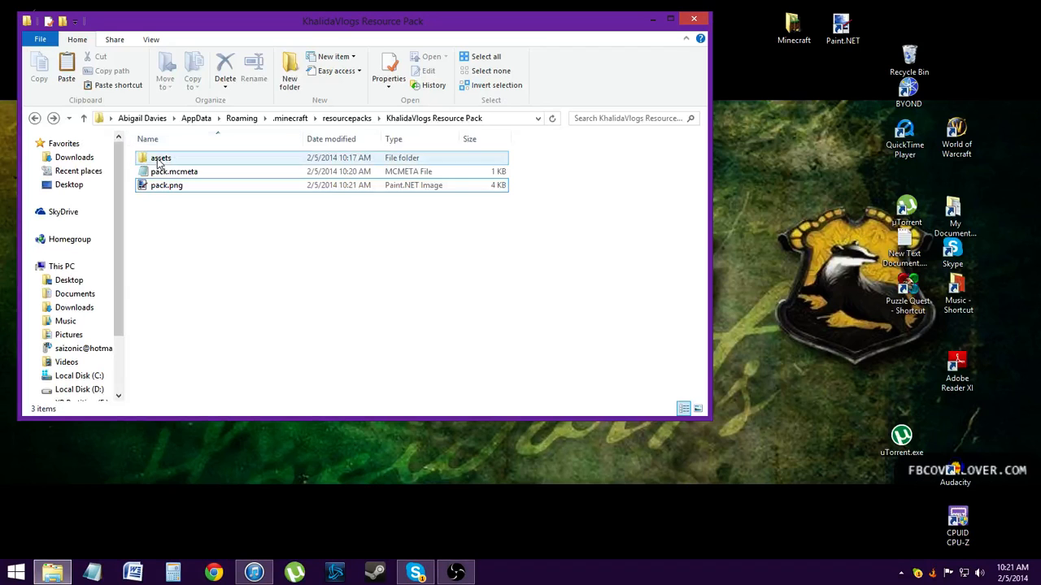
# Browse into assets\minecraft of the pack and look inside the font folder.
pyautogui.doubleClick(159, 158)
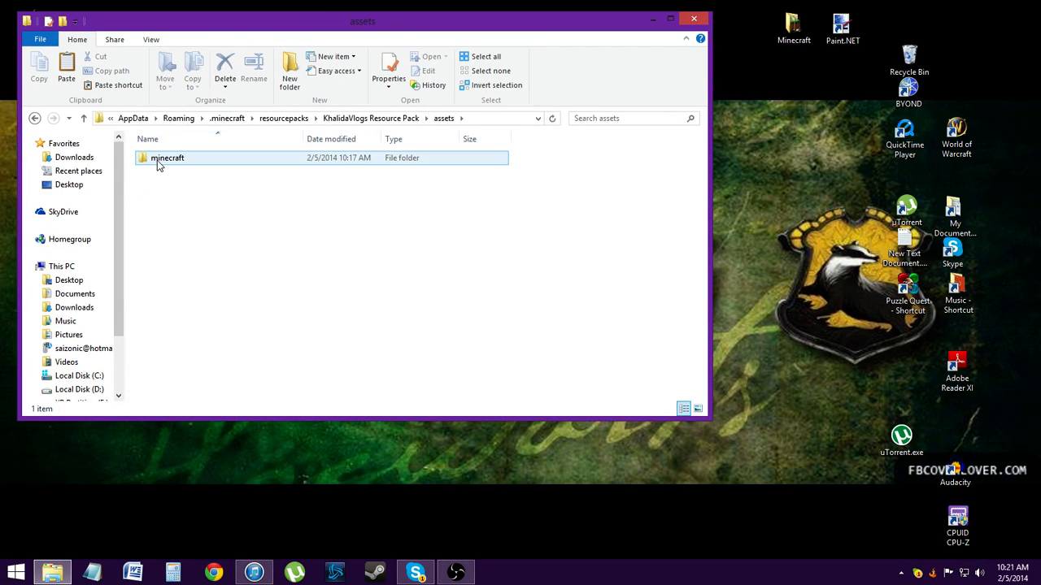
pyautogui.doubleClick(168, 156)
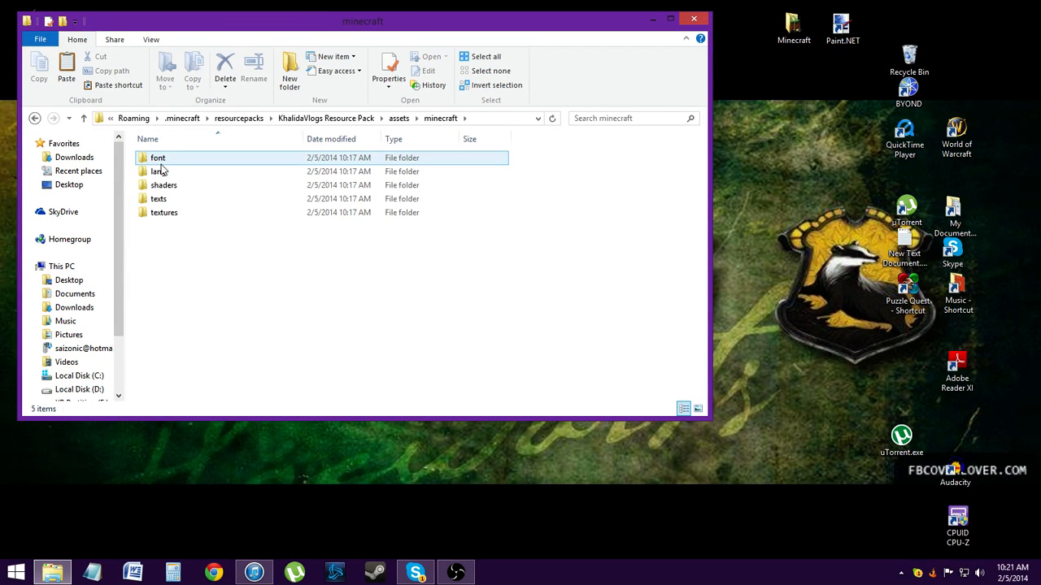
pyautogui.click(162, 211)
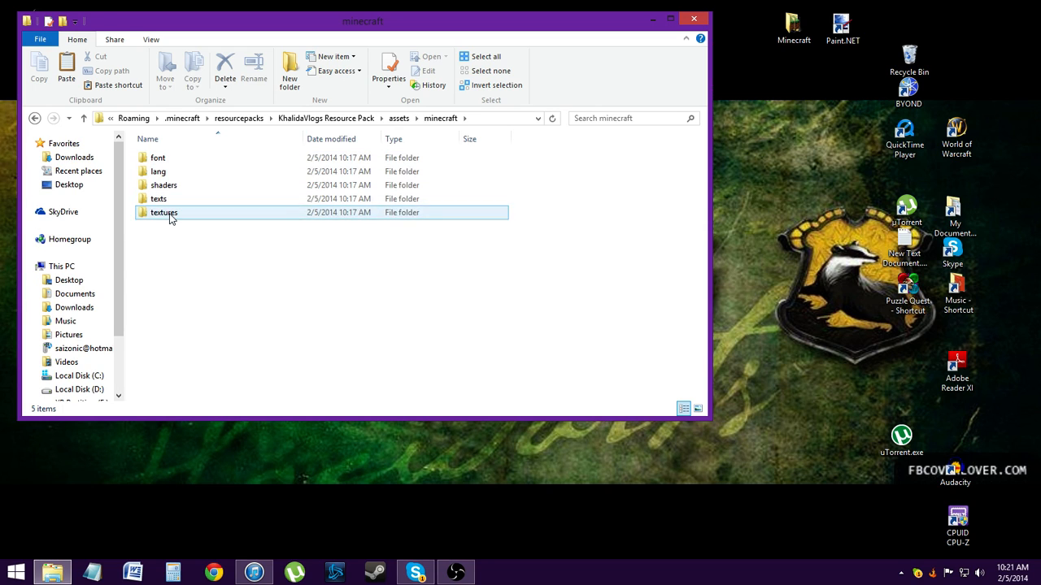
pyautogui.click(158, 158)
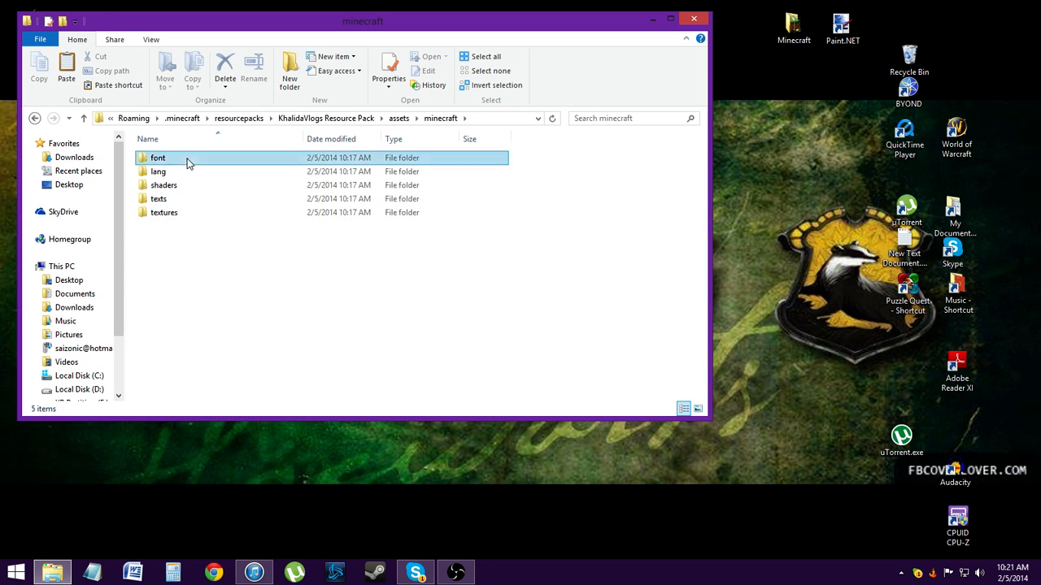
pyautogui.doubleClick(157, 158)
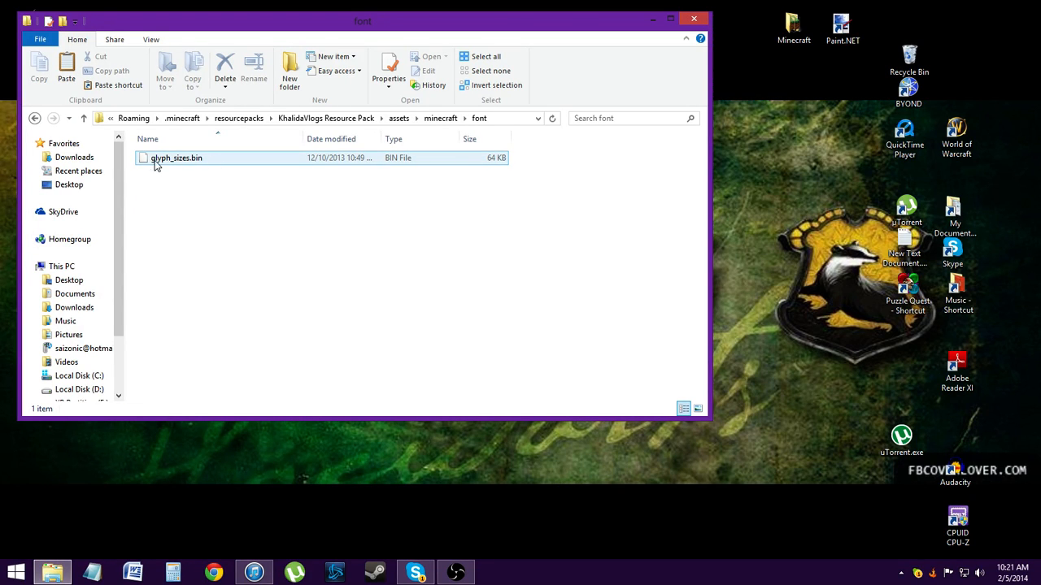
pyautogui.moveTo(36, 117)
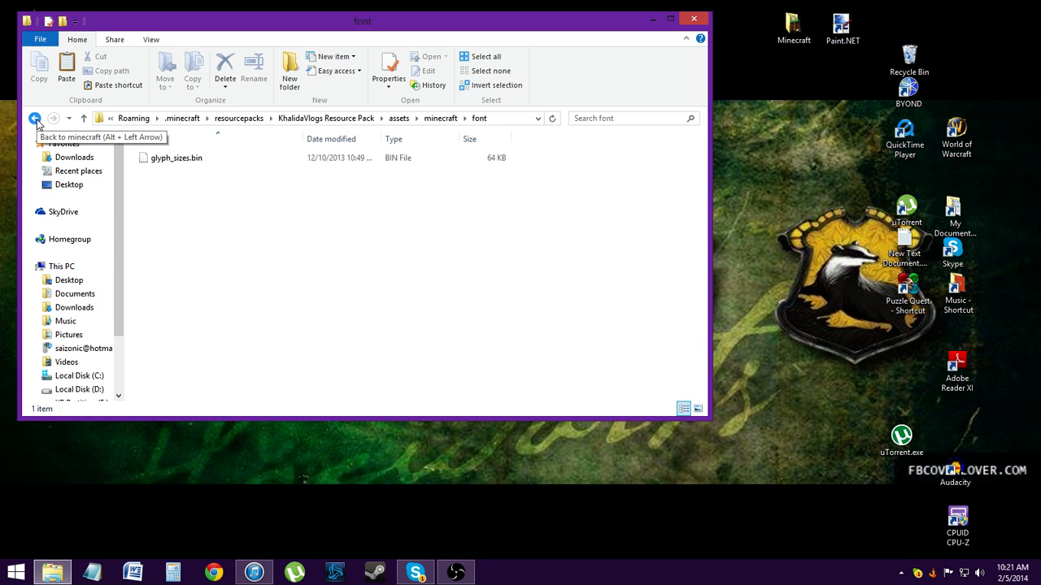
# Peek into the shaders folder, then enter the texts folder with credits, end and splashes files.
pyautogui.click(36, 117)
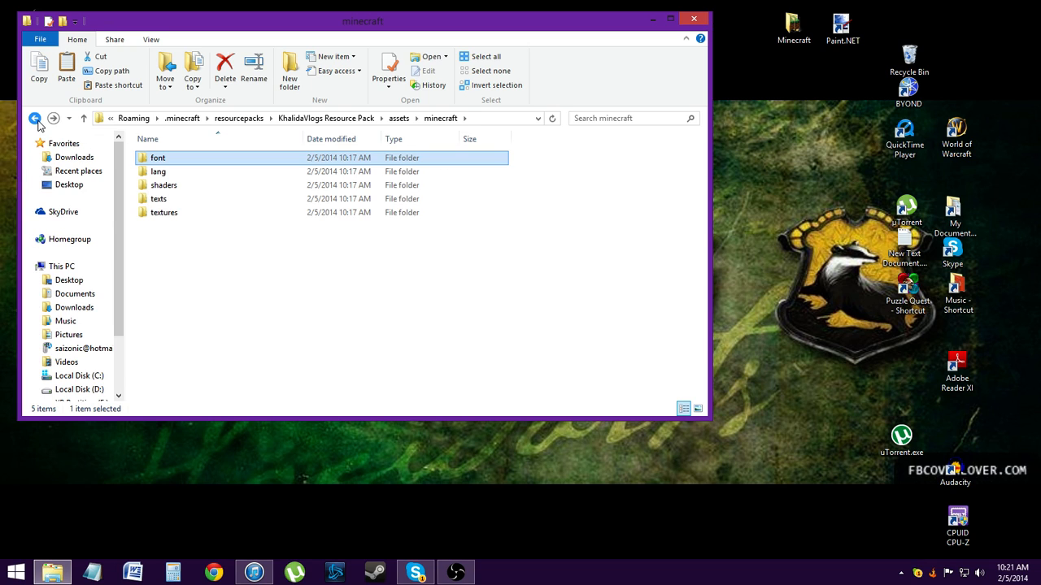
pyautogui.doubleClick(158, 171)
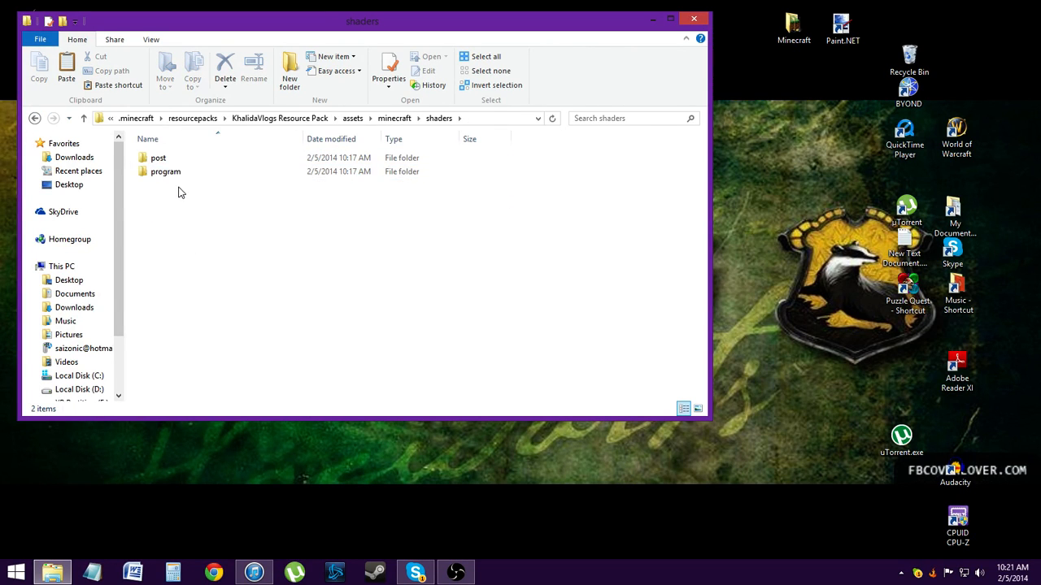
pyautogui.doubleClick(160, 158)
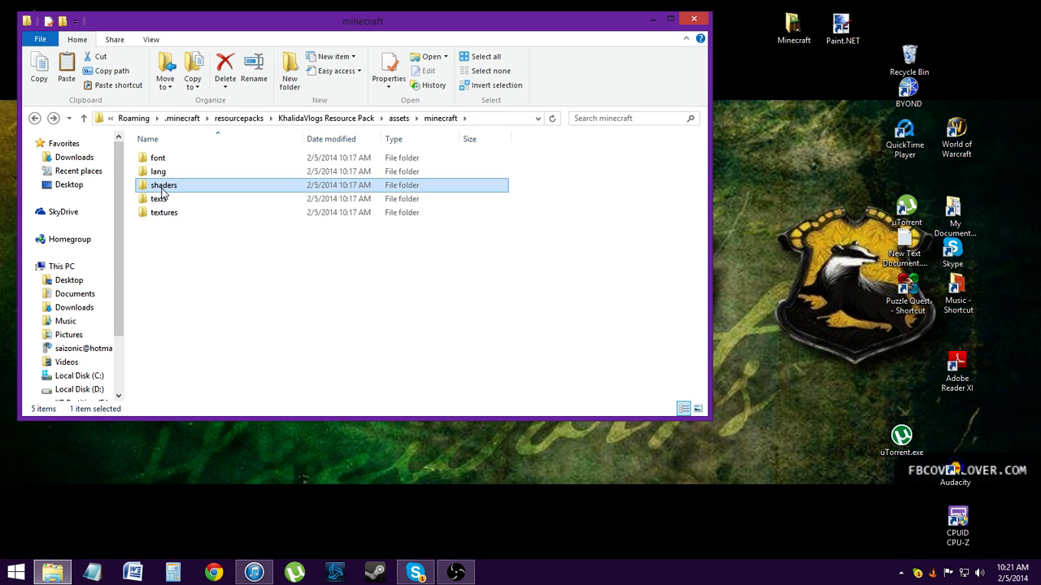
pyautogui.doubleClick(160, 199)
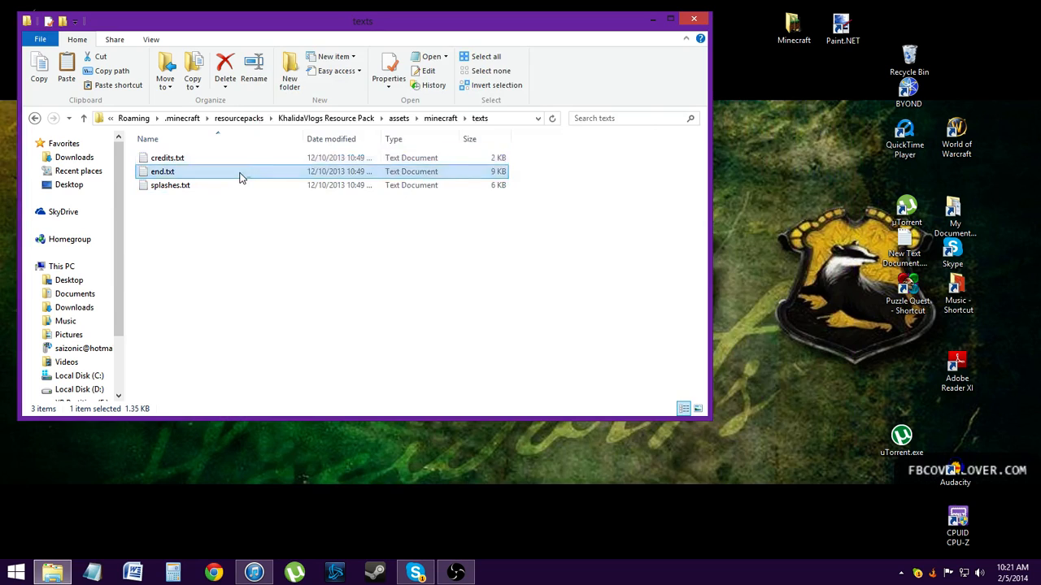
pyautogui.doubleClick(163, 171)
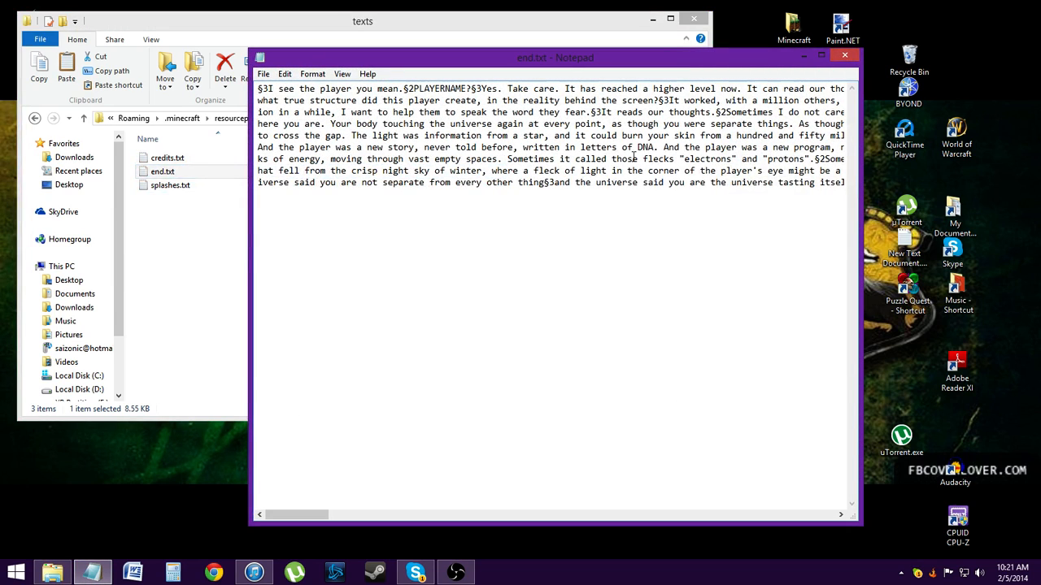
pyautogui.click(844, 56)
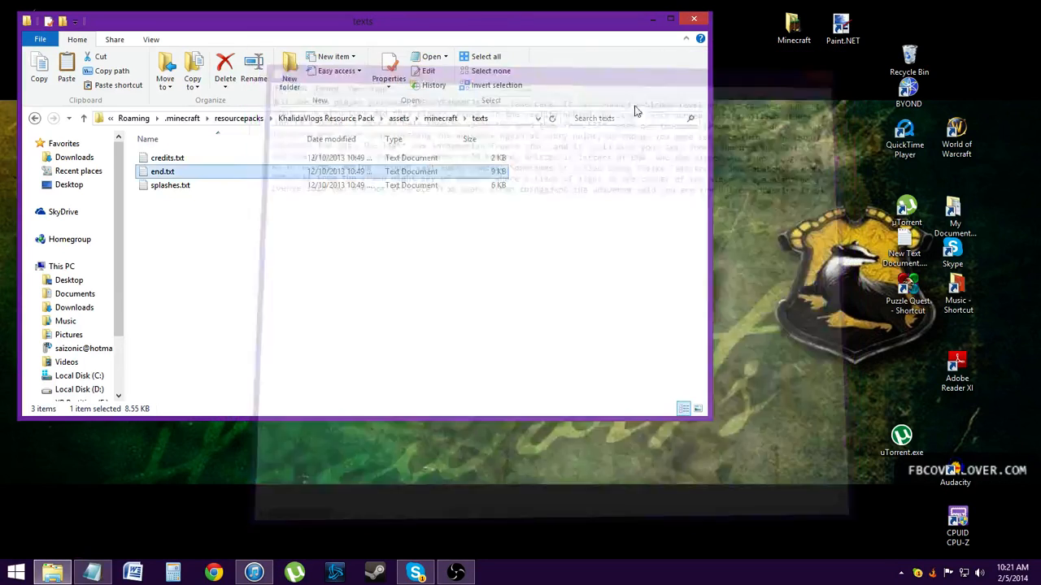
pyautogui.doubleClick(169, 185)
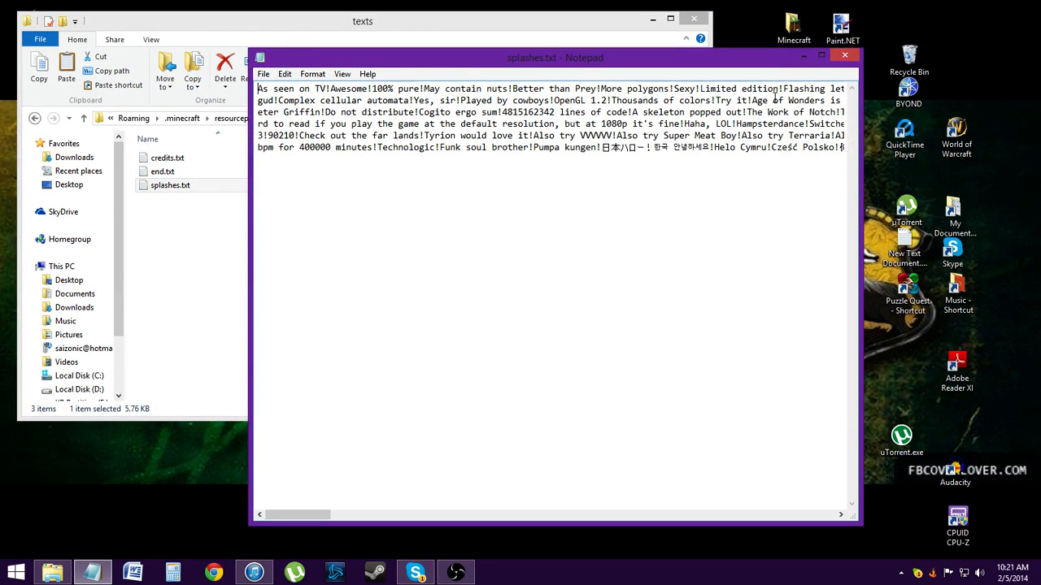
pyautogui.moveTo(844, 55)
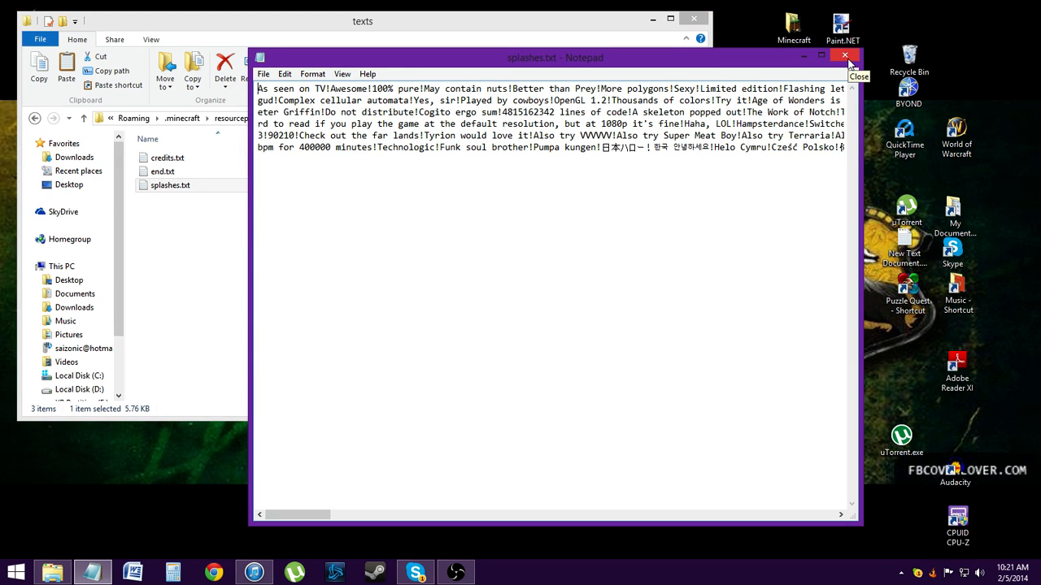
pyautogui.moveTo(800, 68)
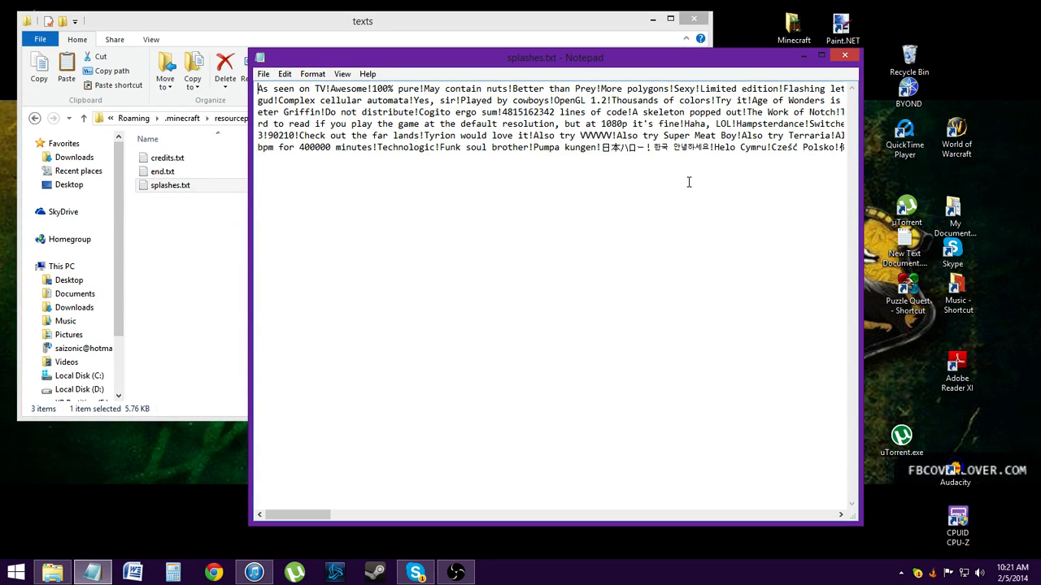
pyautogui.moveTo(674, 176)
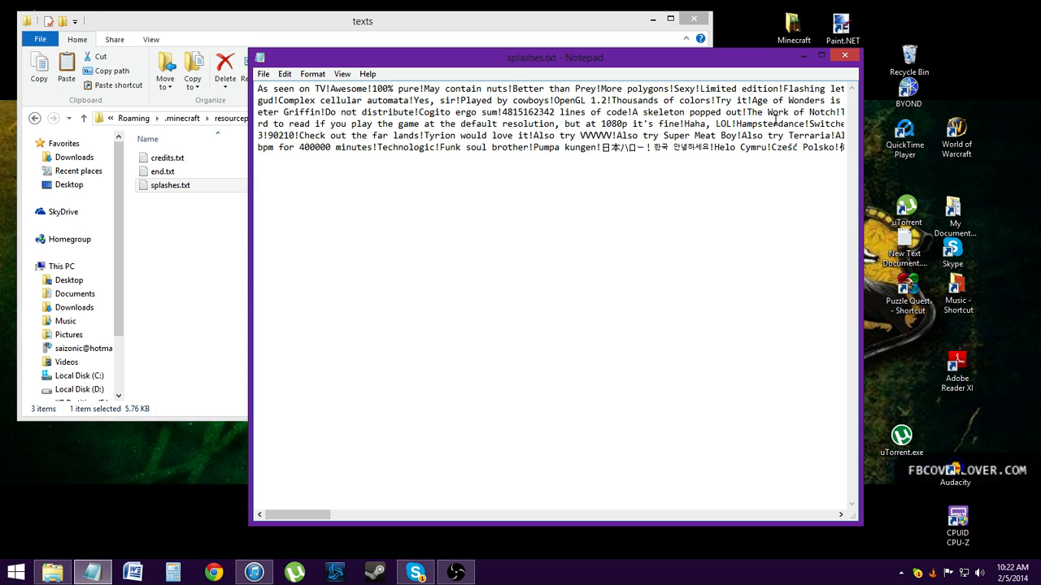
pyautogui.moveTo(844, 55)
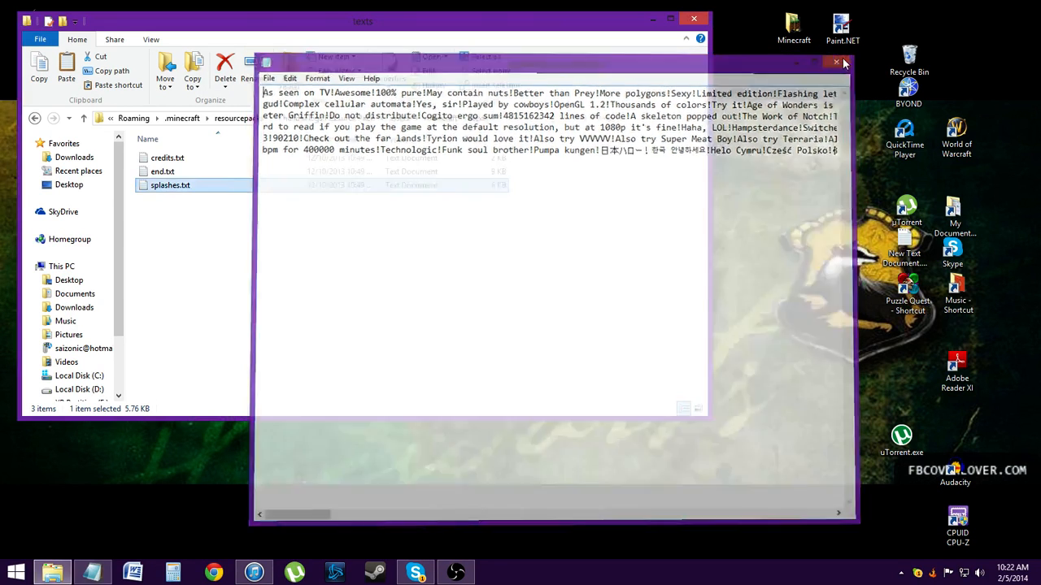
pyautogui.click(836, 62)
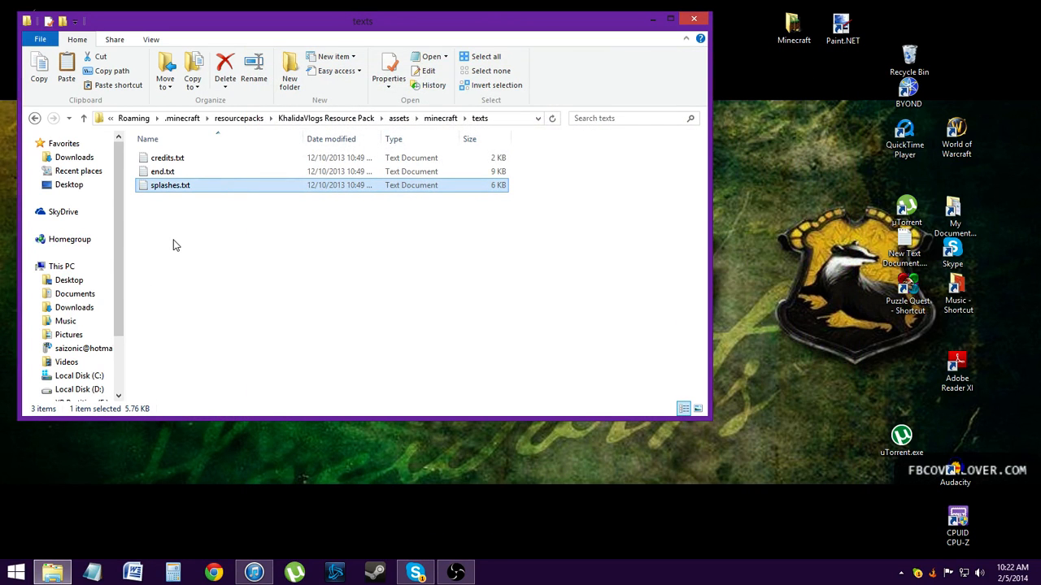
pyautogui.moveTo(182, 225)
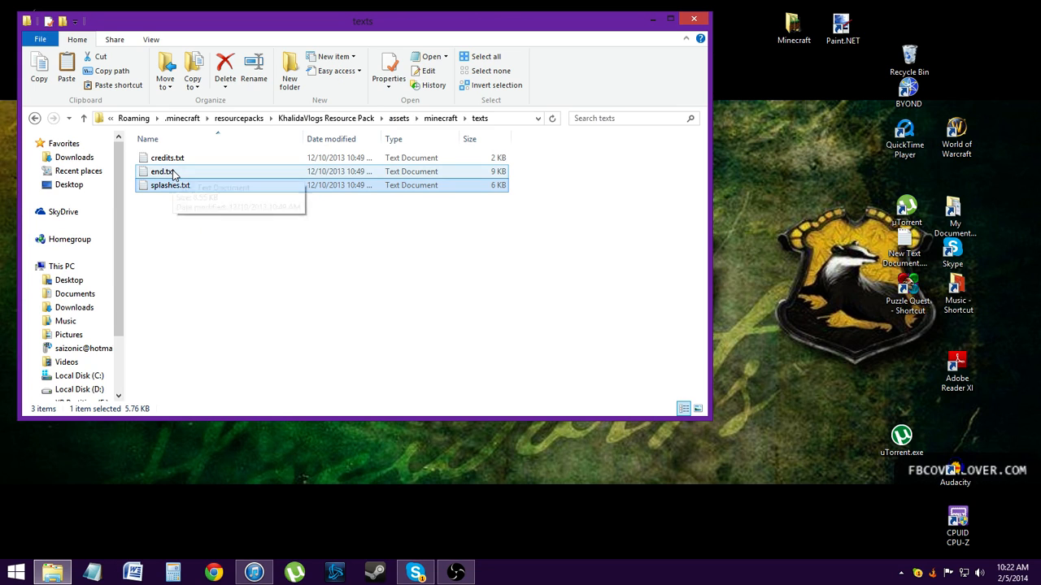
# Enter the pack's textures\blocks folder of PNG thumbnails and start a second Explorer window.
pyautogui.click(439, 117)
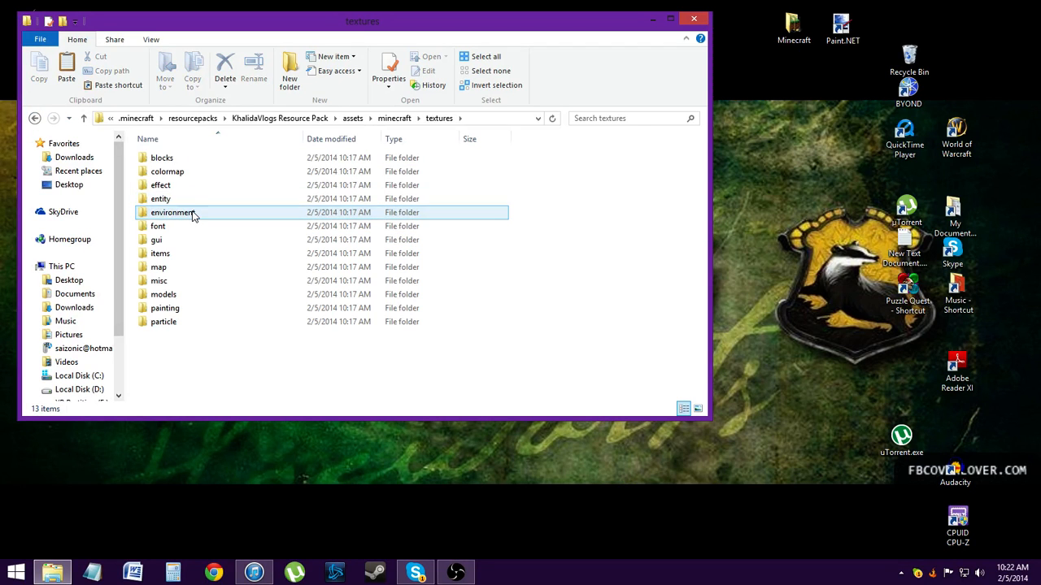
pyautogui.doubleClick(163, 156)
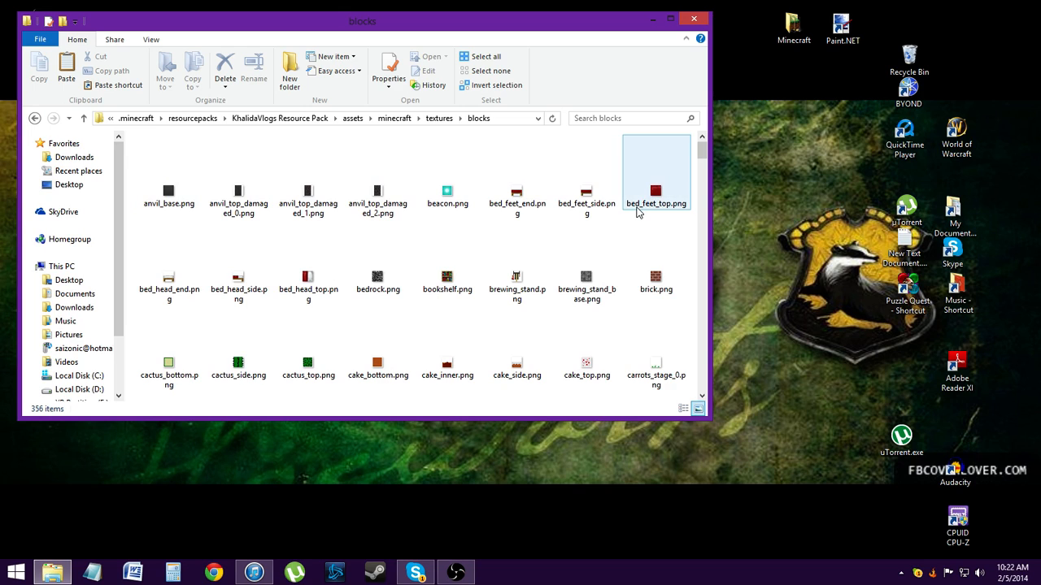
pyautogui.moveTo(637, 210)
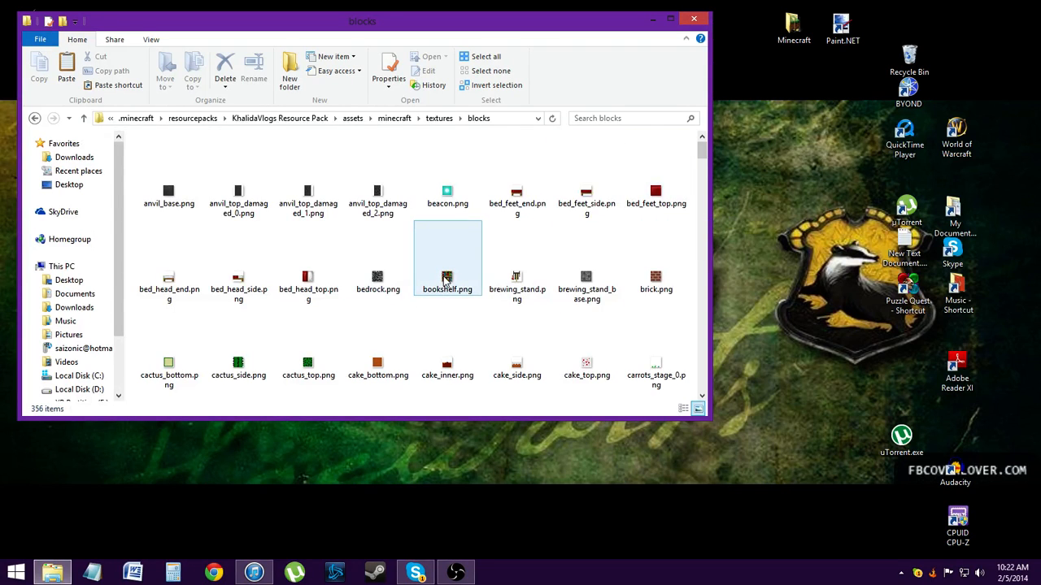
pyautogui.moveTo(447, 279)
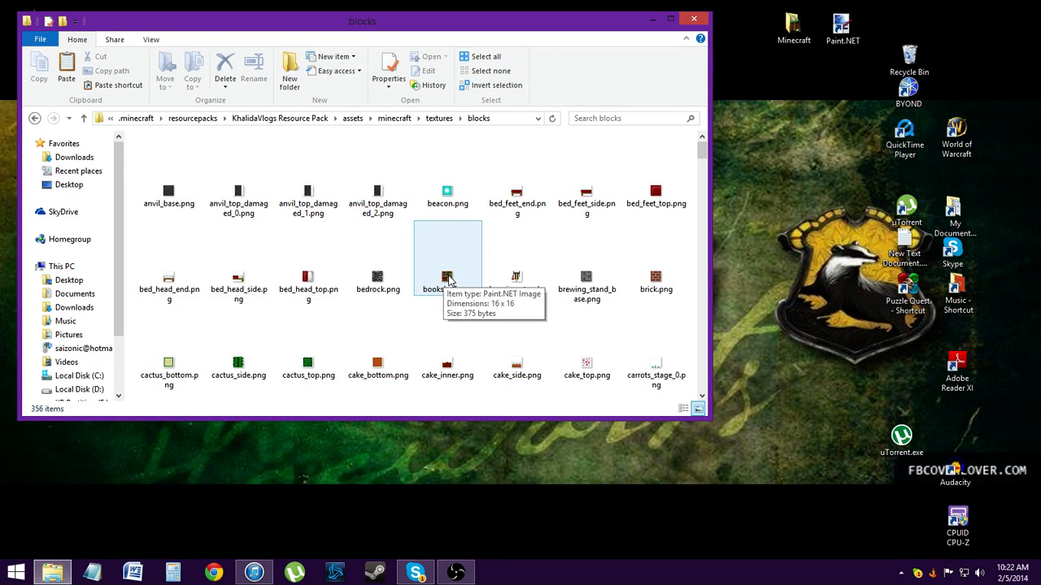
pyautogui.moveTo(447, 289)
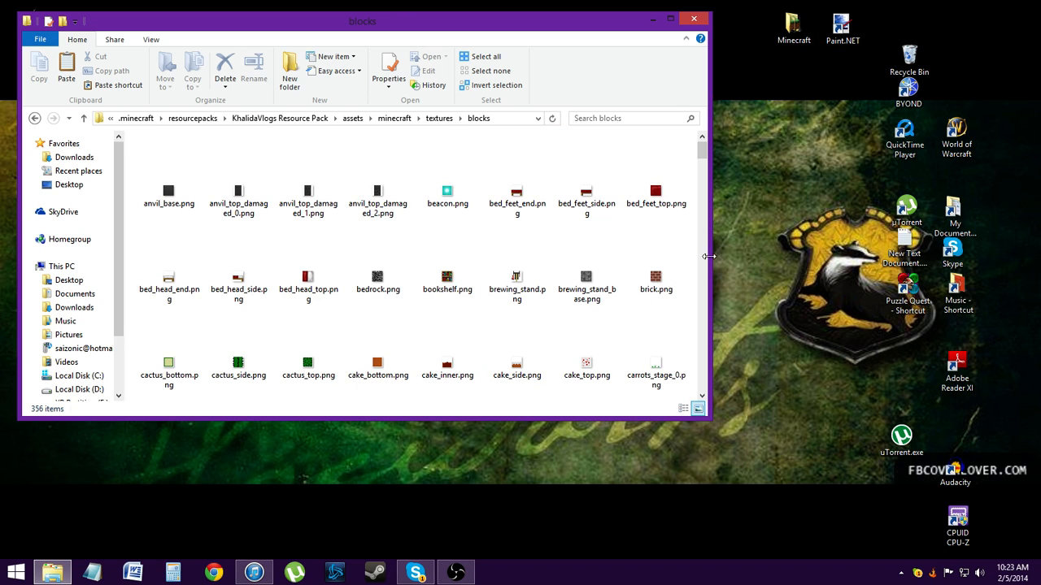
pyautogui.click(52, 573)
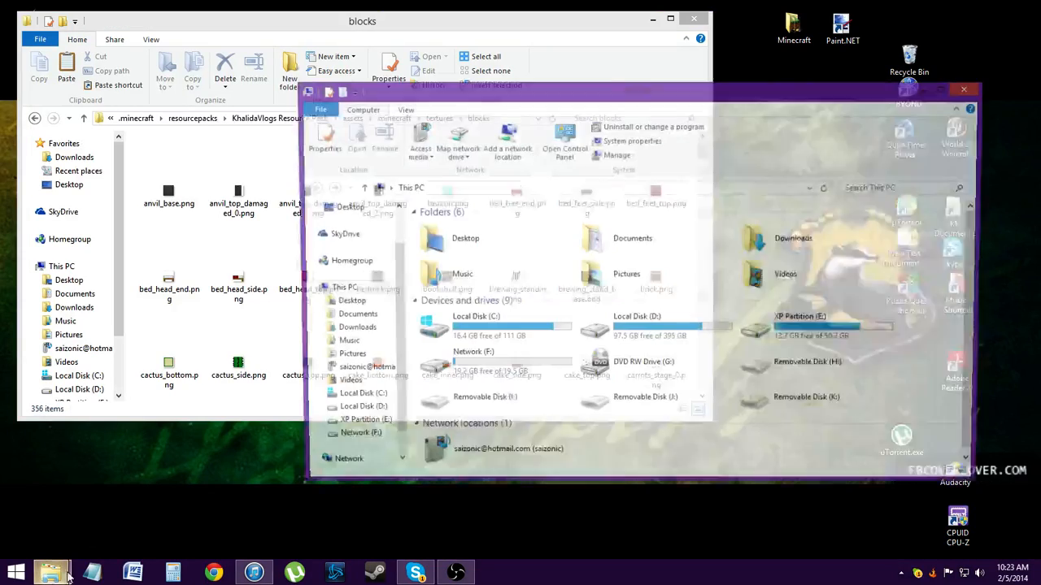
pyautogui.click(963, 90)
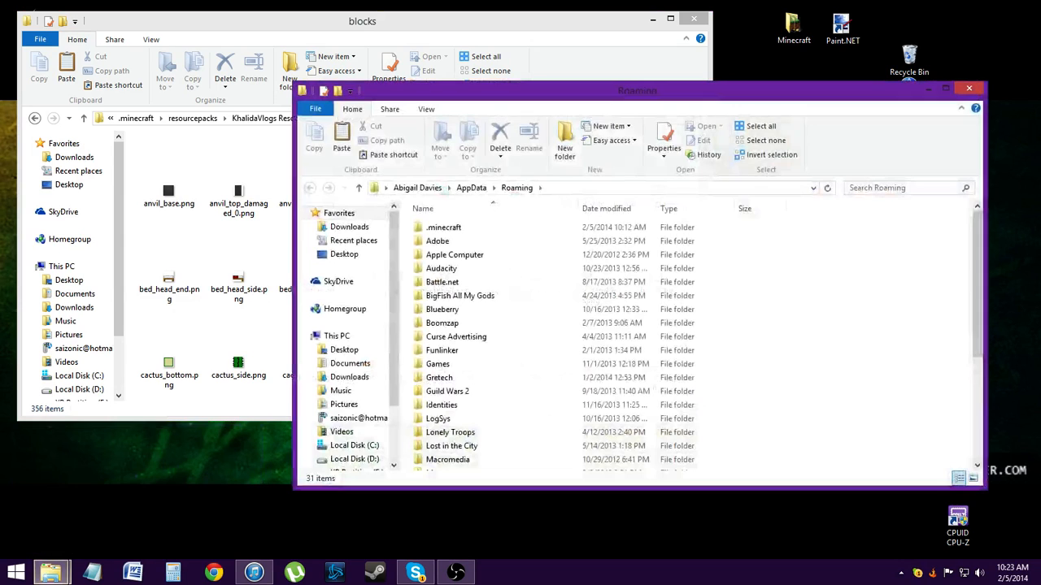
pyautogui.doubleClick(442, 228)
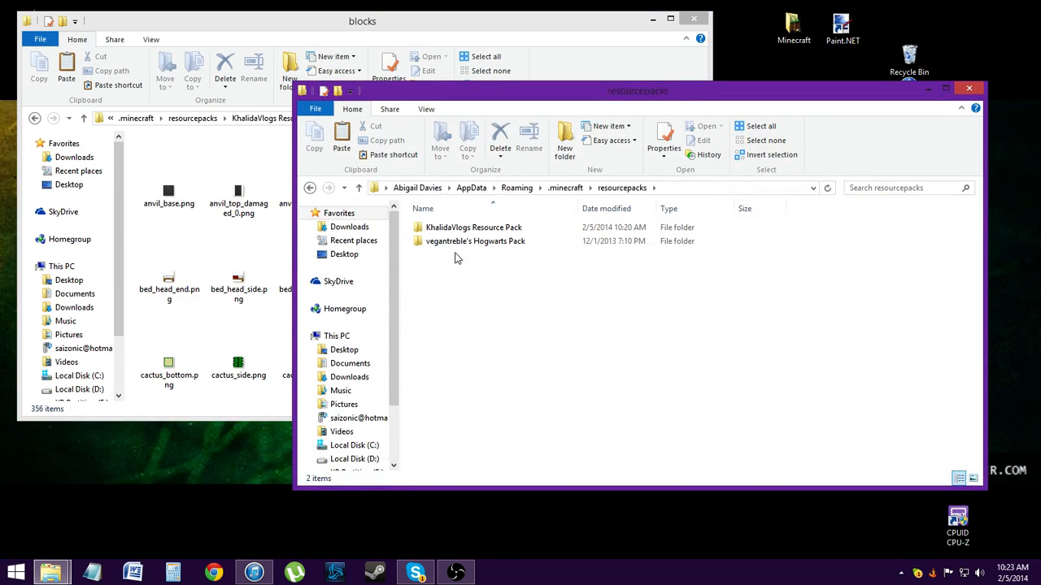
pyautogui.doubleClick(475, 241)
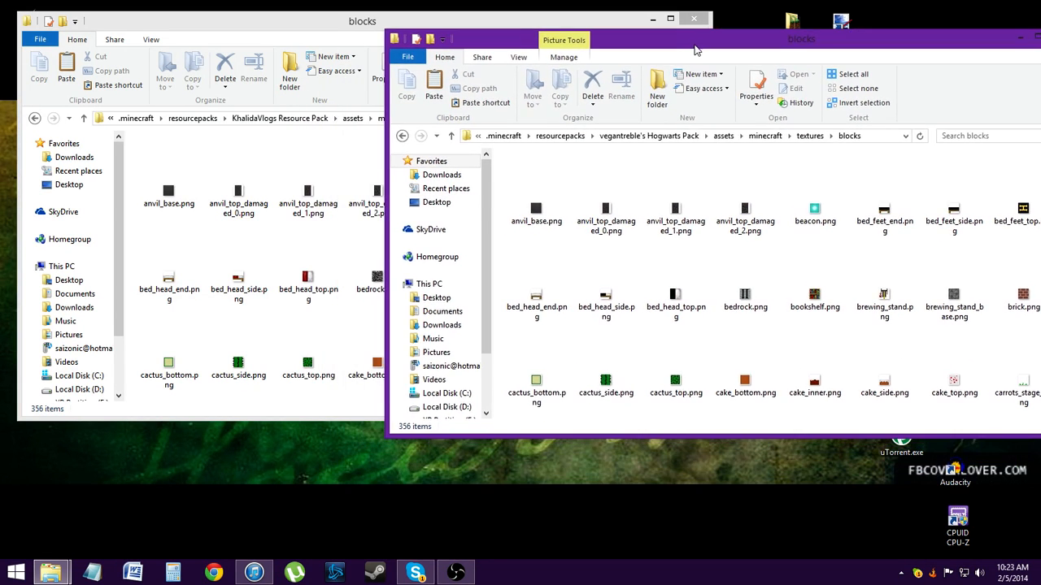
pyautogui.moveTo(745, 296)
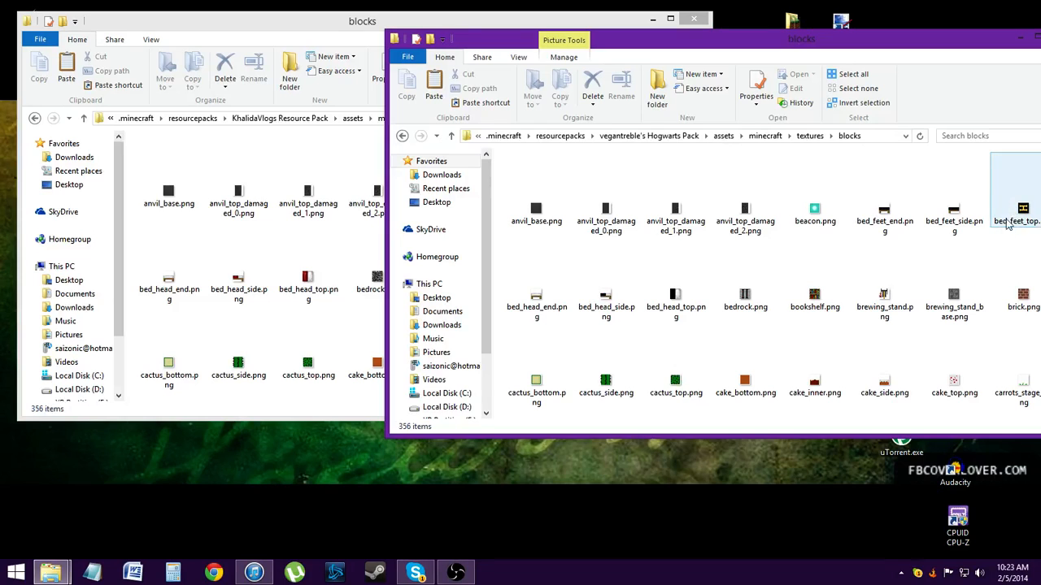
pyautogui.scroll(-3)
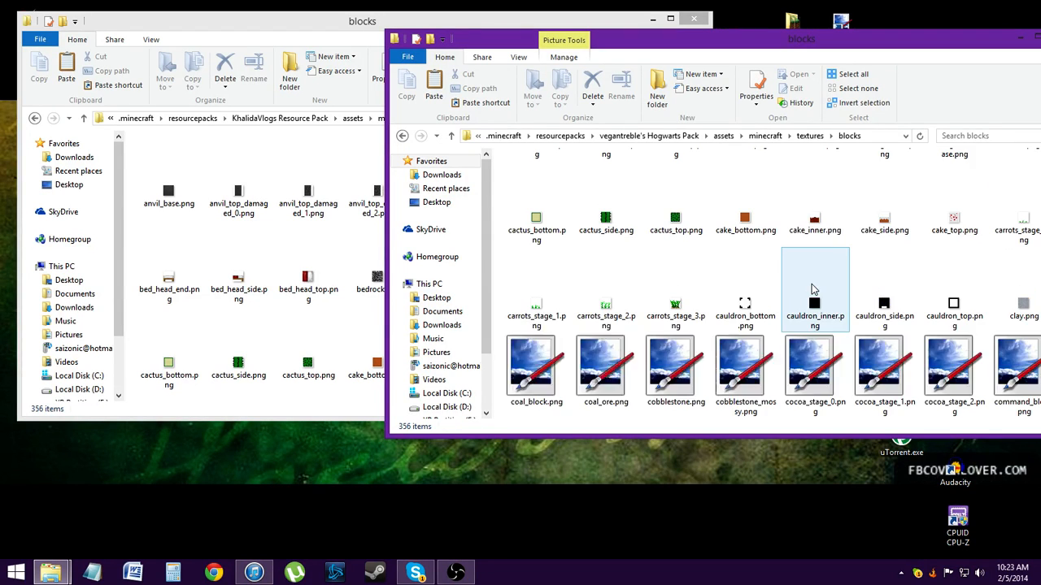
pyautogui.scroll(-3)
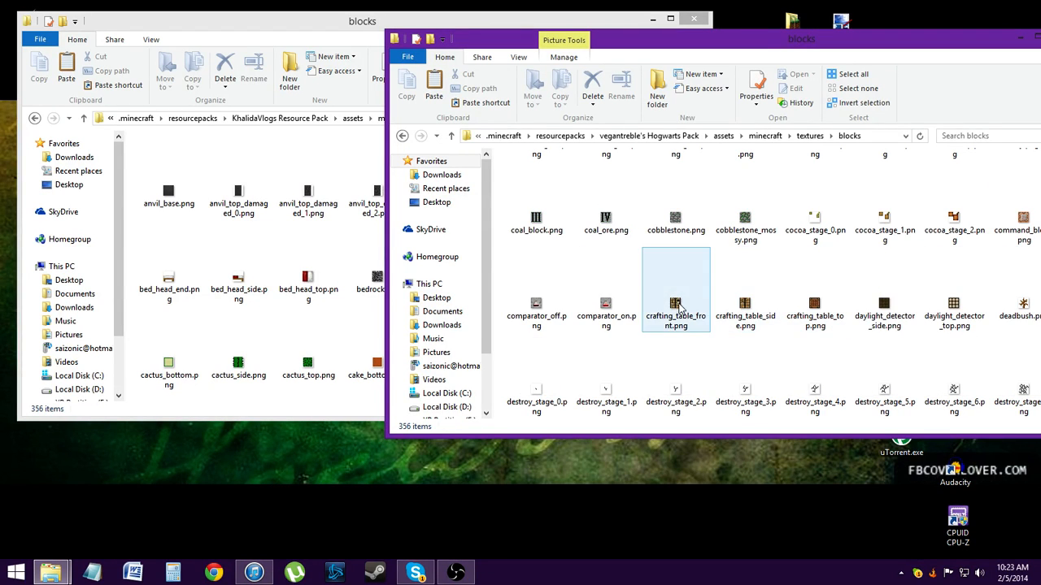
pyautogui.click(605, 218)
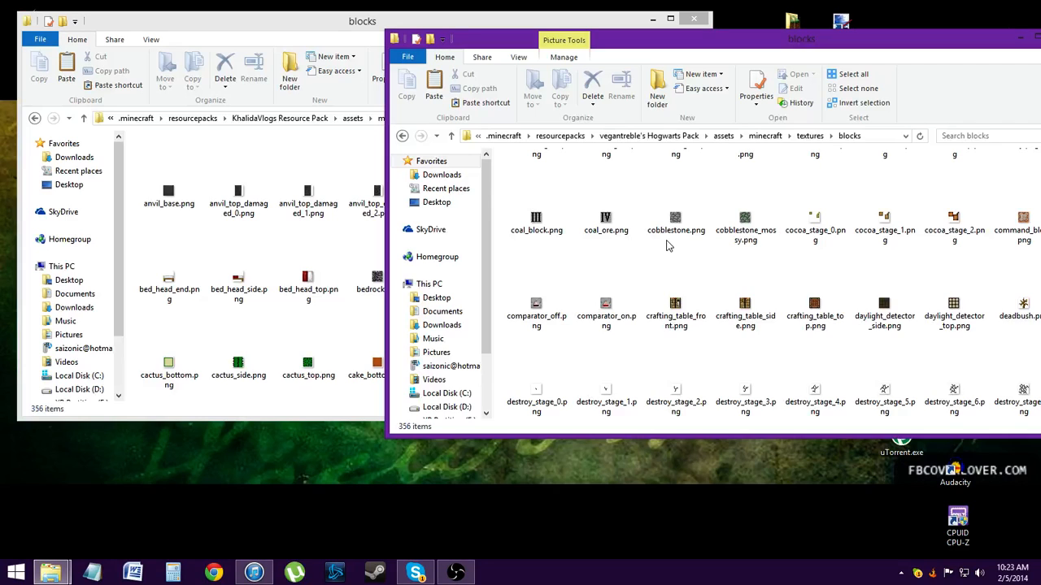
pyautogui.click(605, 309)
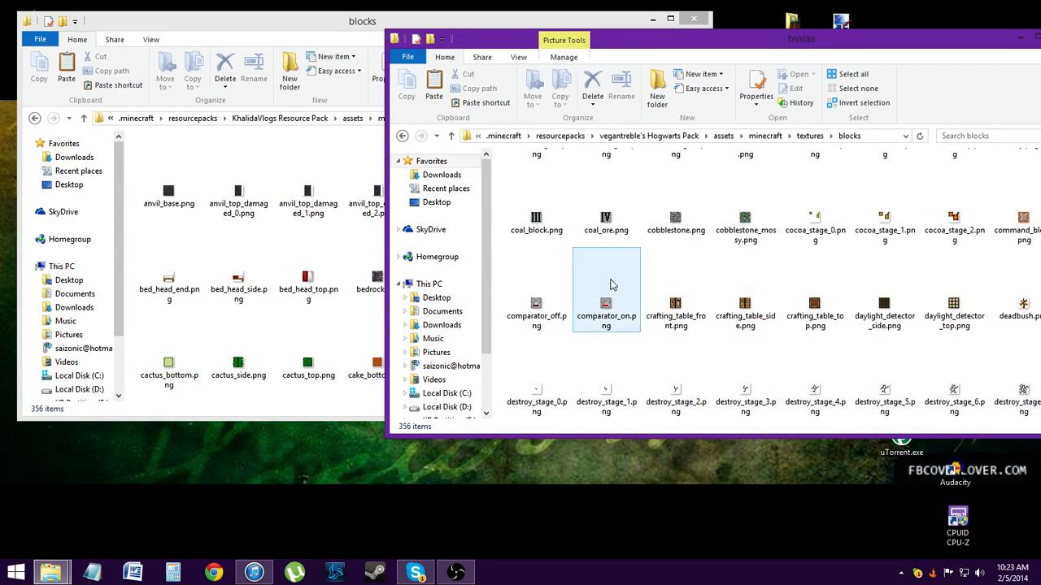
pyautogui.click(814, 395)
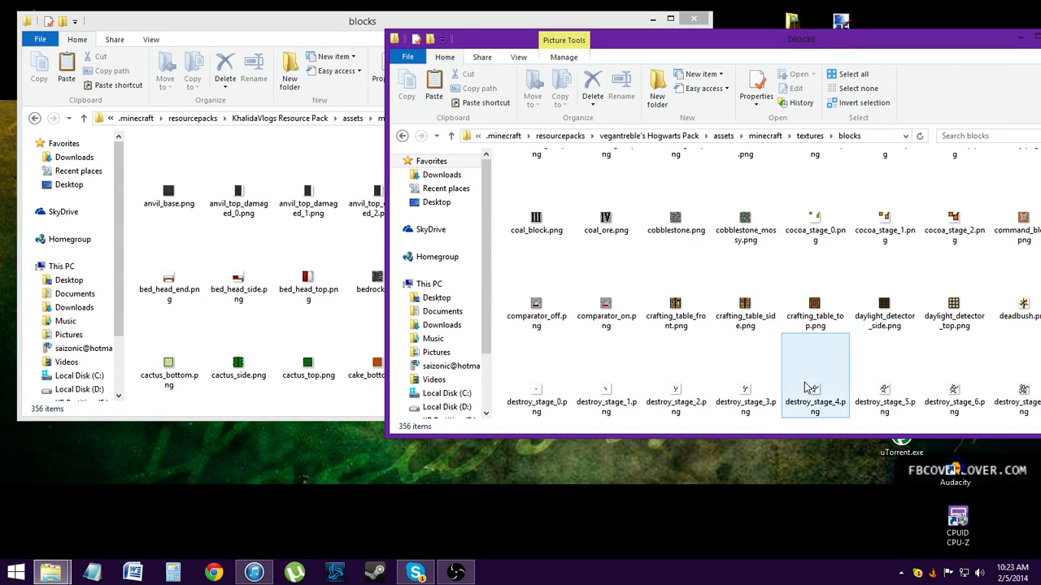
pyautogui.scroll(-3)
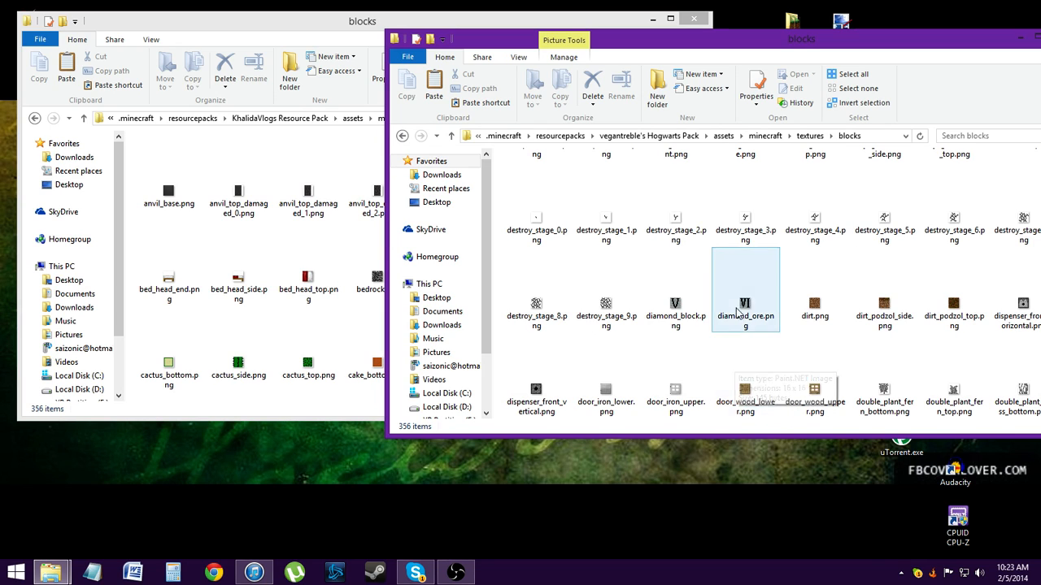
pyautogui.scroll(-3)
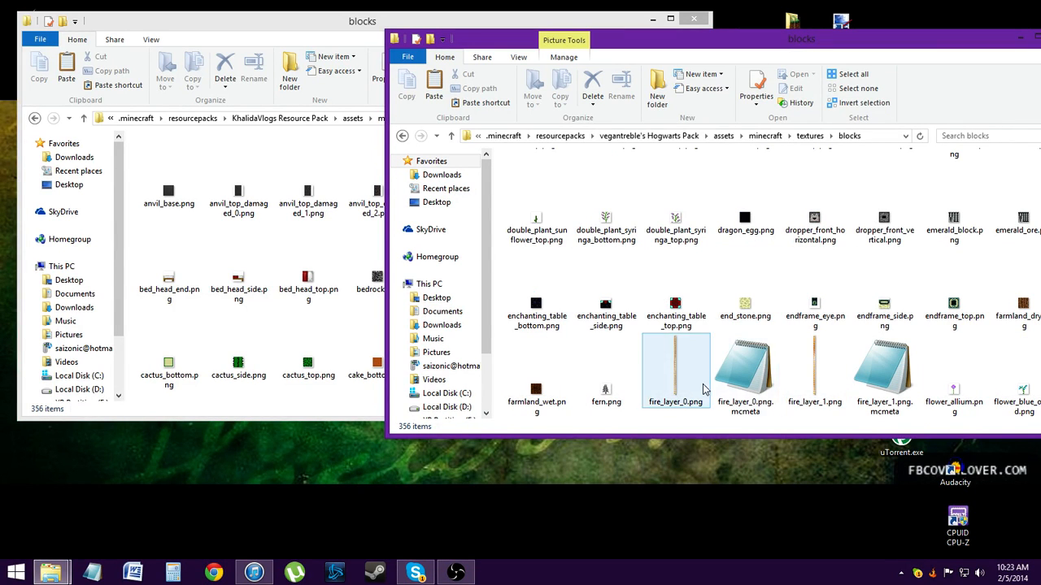
pyautogui.click(885, 373)
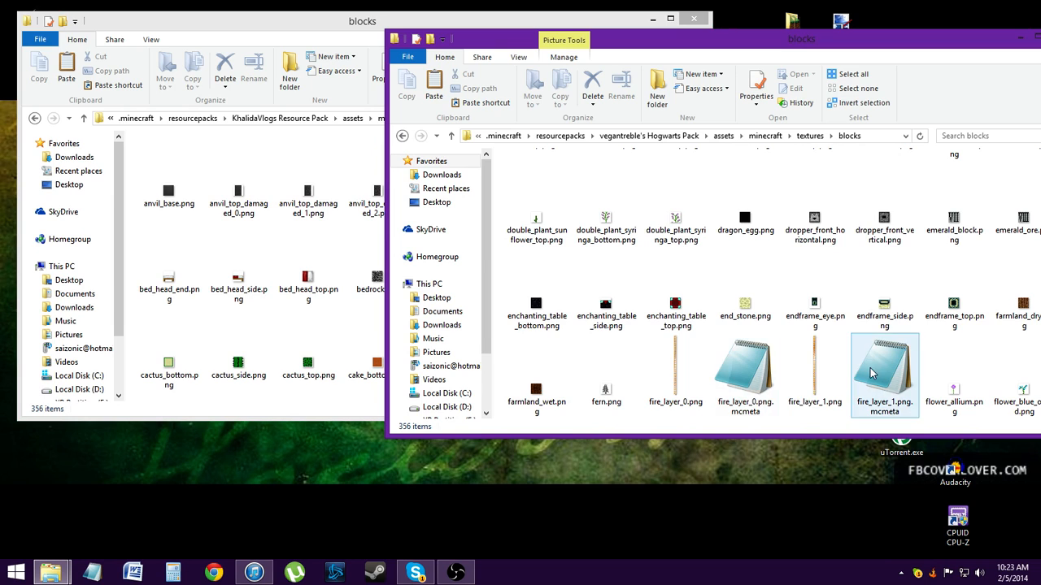
pyautogui.click(815, 309)
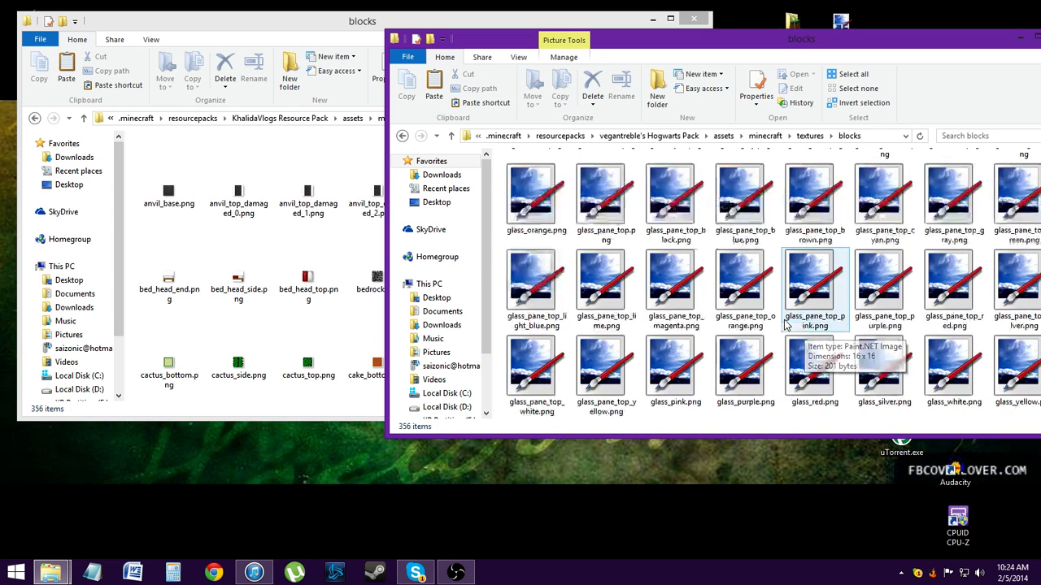
pyautogui.scroll(-3)
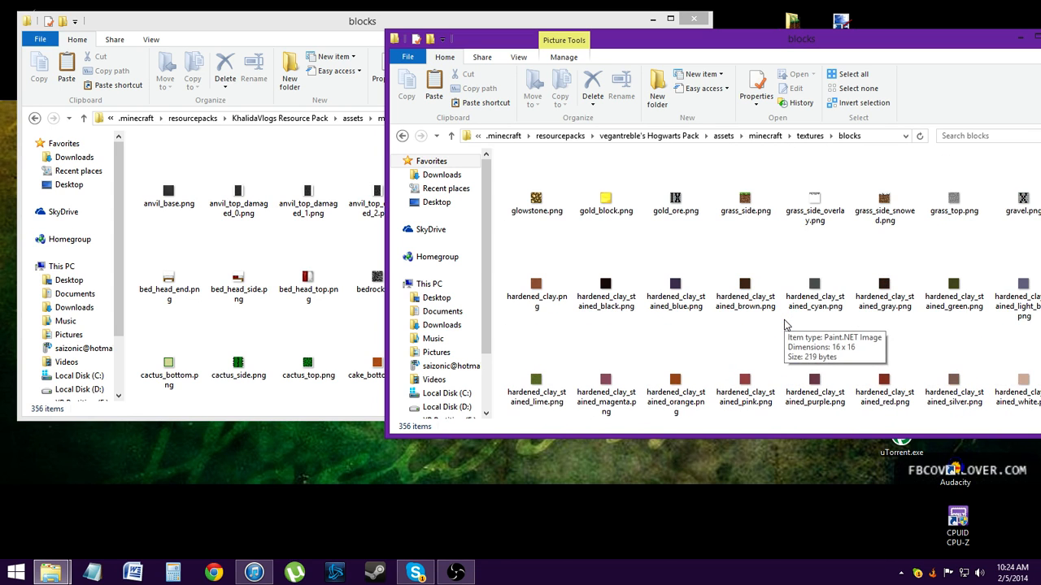
pyautogui.scroll(-3)
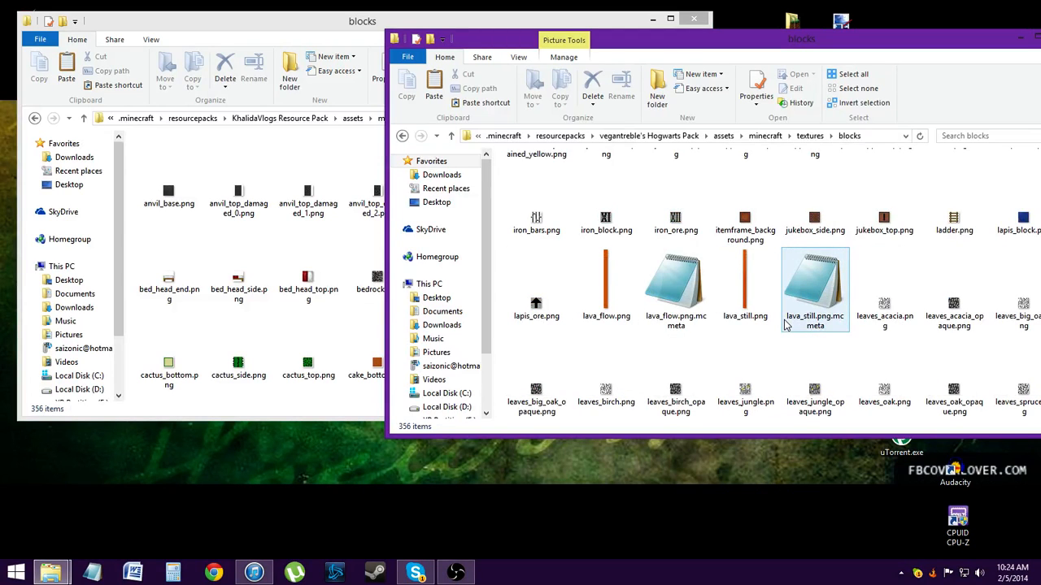
pyautogui.scroll(-3)
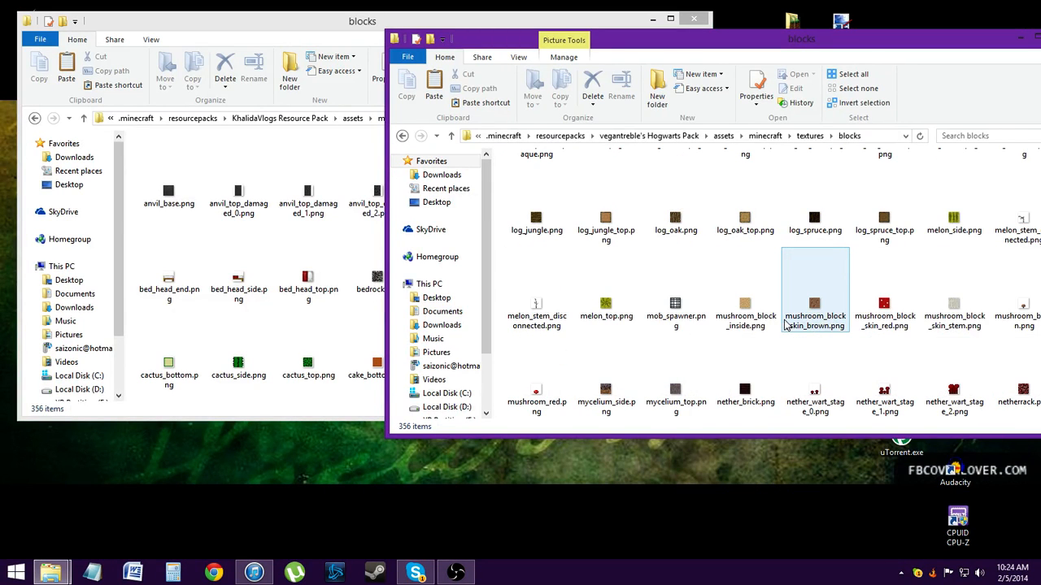
pyautogui.scroll(-3)
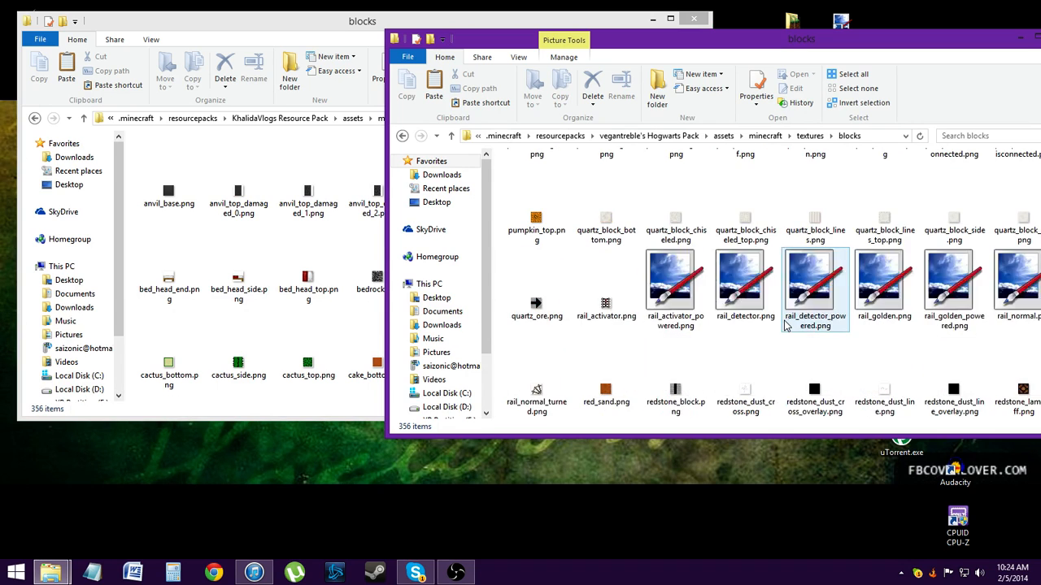
pyautogui.scroll(-3)
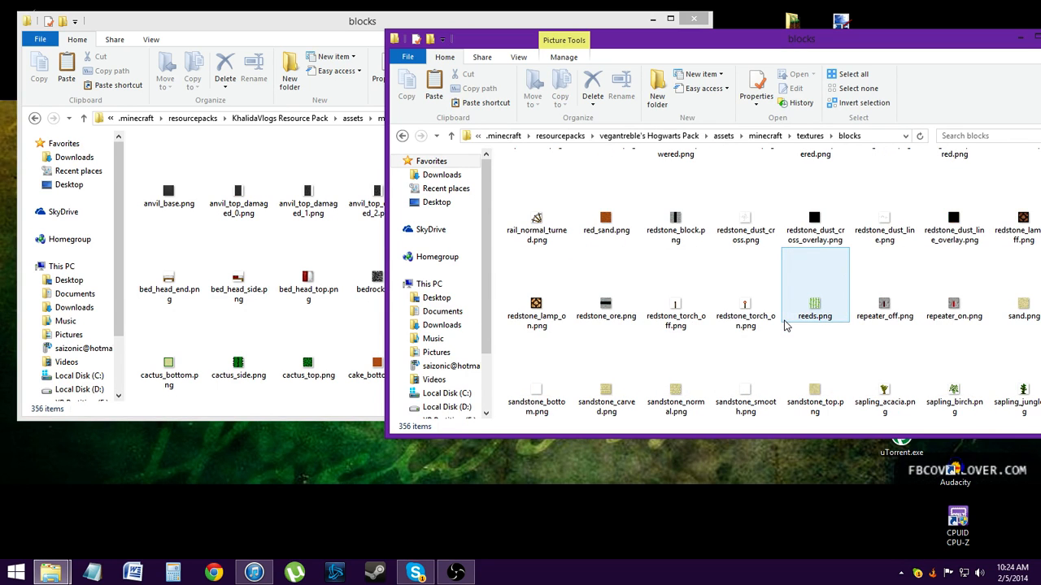
pyautogui.scroll(-3)
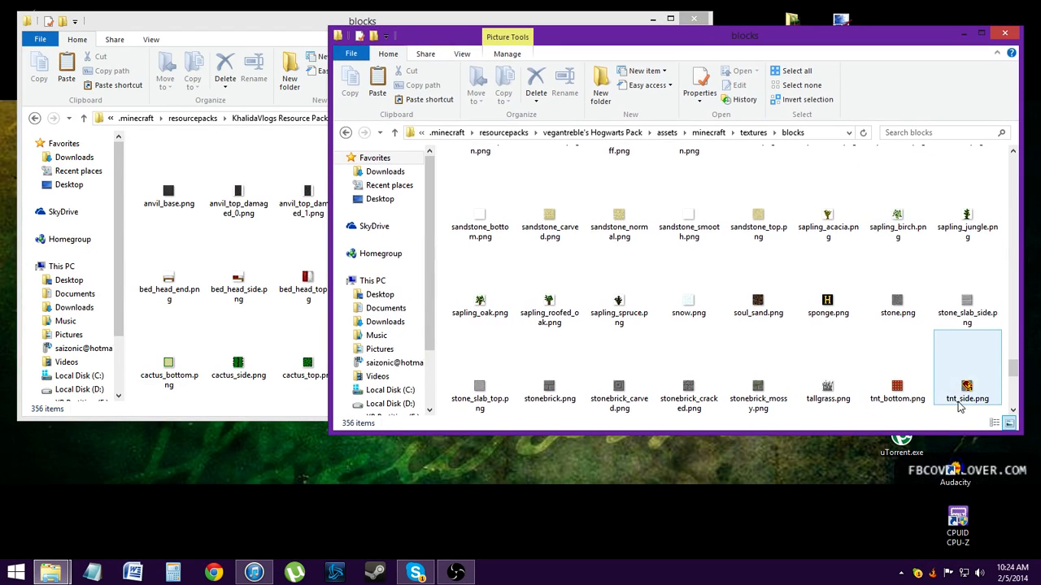
pyautogui.scroll(-3)
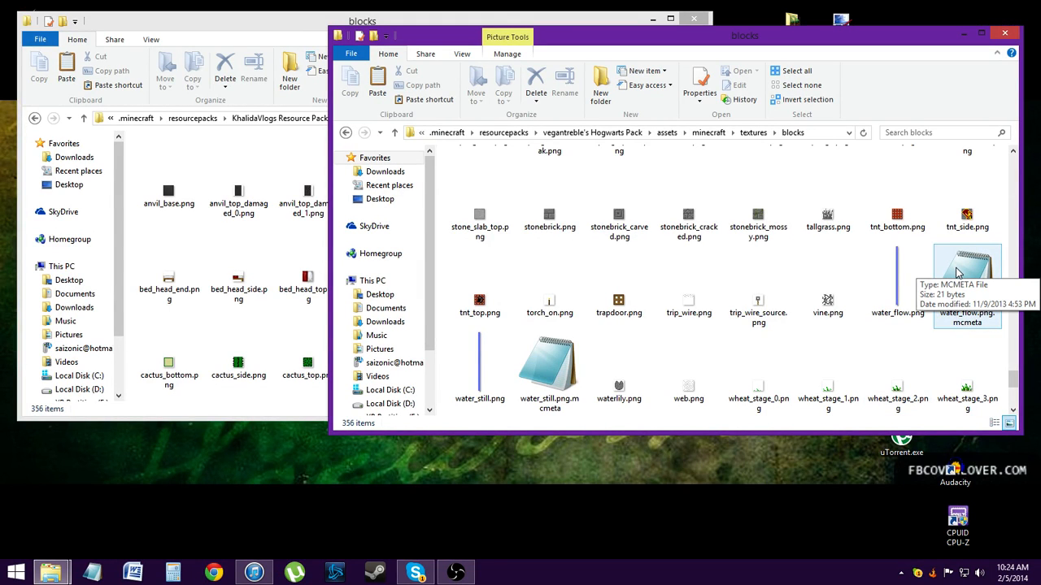
pyautogui.click(758, 215)
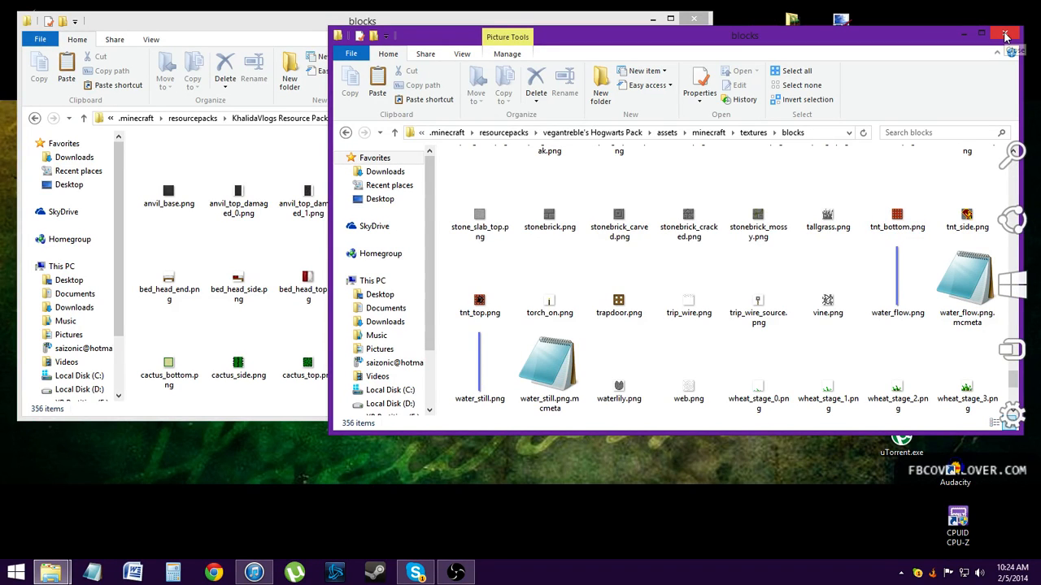
pyautogui.moveTo(1005, 35)
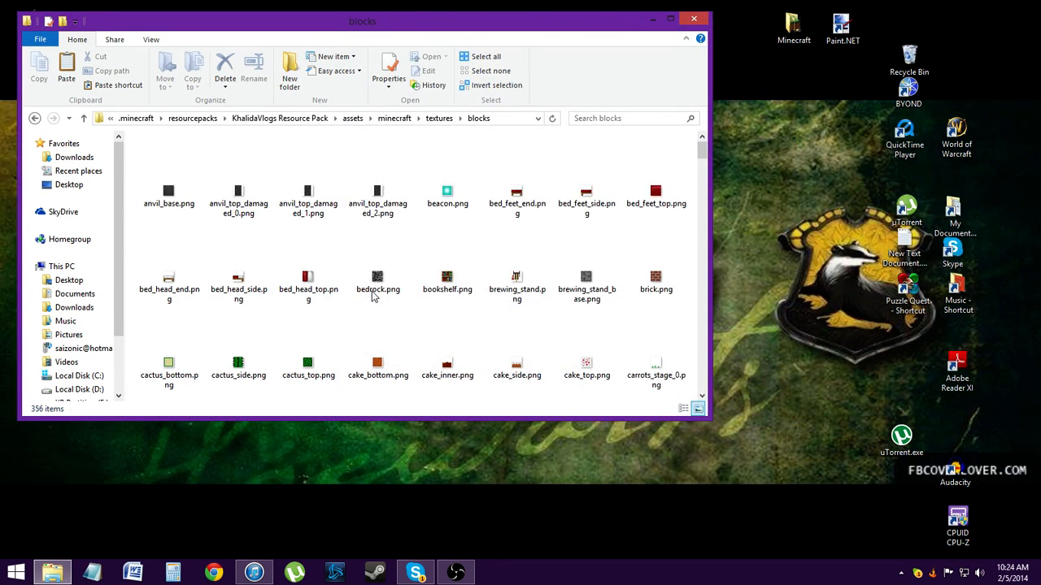
pyautogui.moveTo(377, 280)
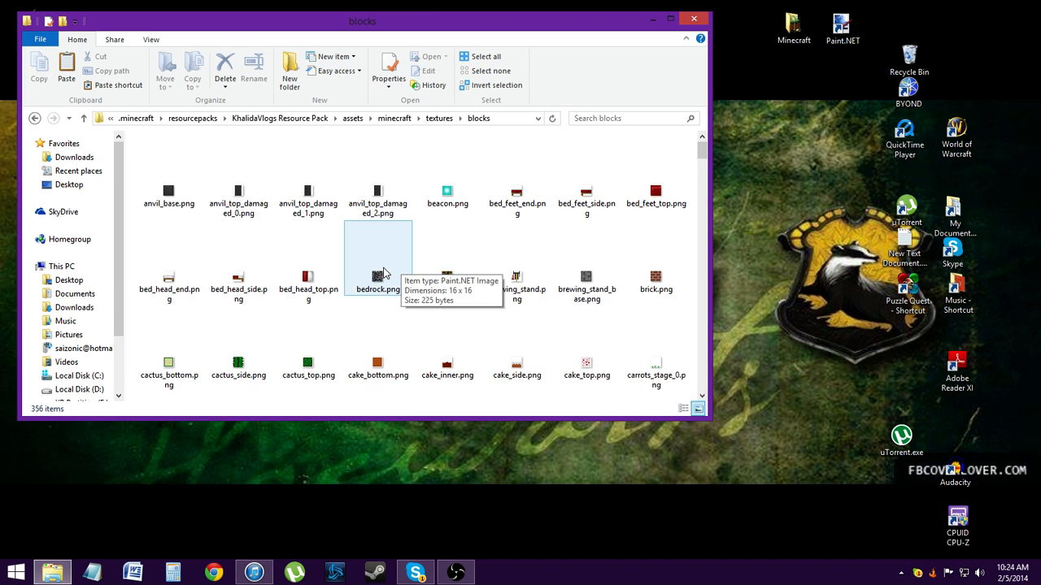
# Open bedrock.png from the KhalidaVlogs blocks folder in Paint.NET.
pyautogui.rightClick(383, 274)
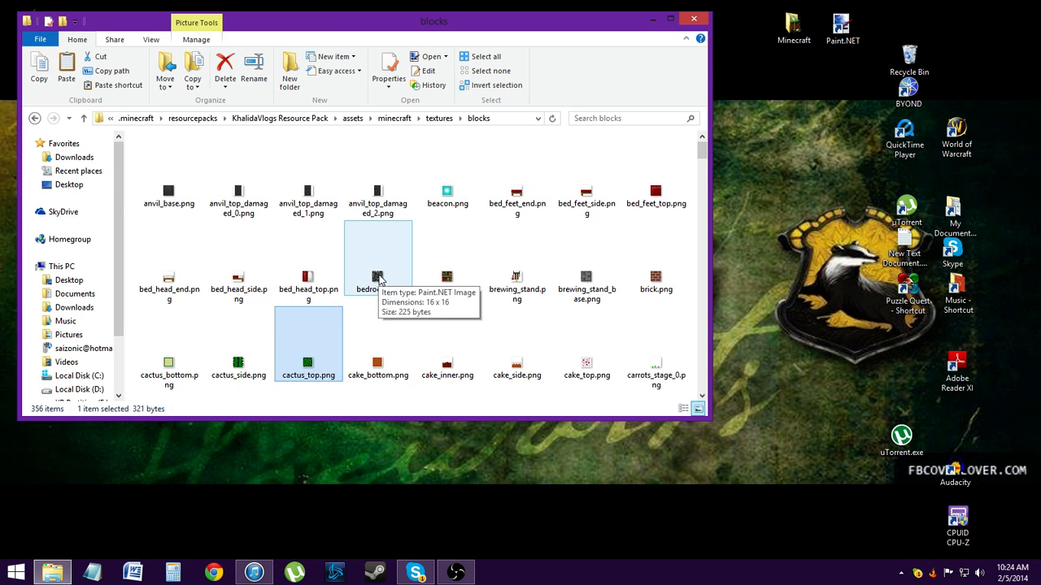
pyautogui.doubleClick(377, 276)
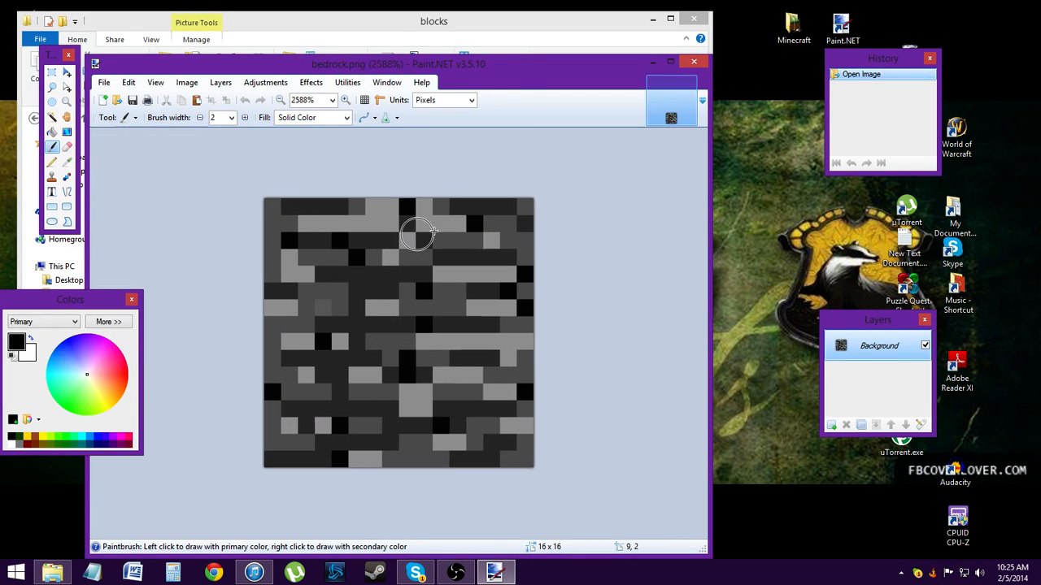
# With the Pencil tool in purple, paint a strip of pixels along bedrock.png's top row.
pyautogui.click(52, 161)
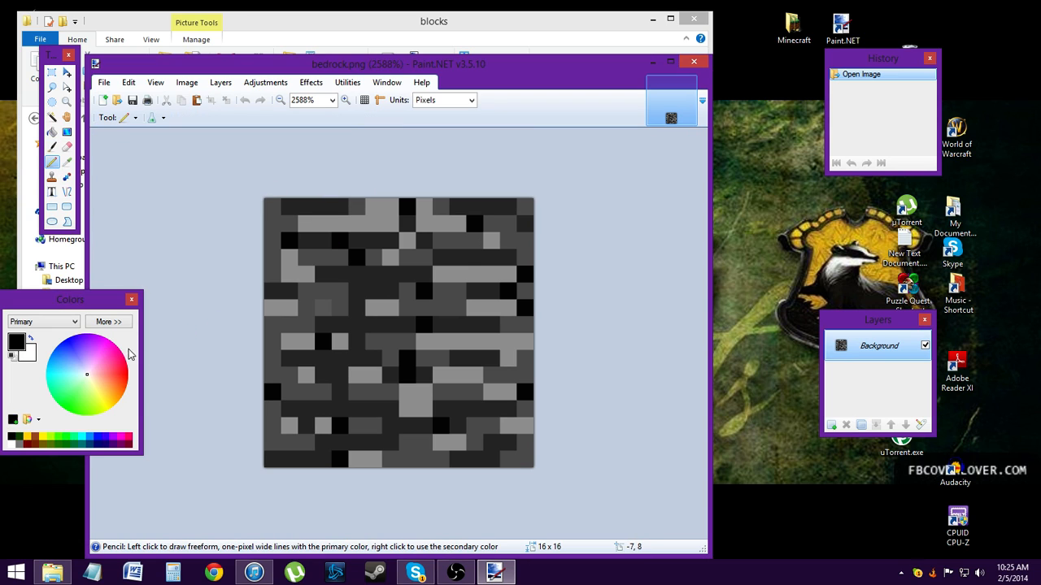
pyautogui.moveTo(90, 364)
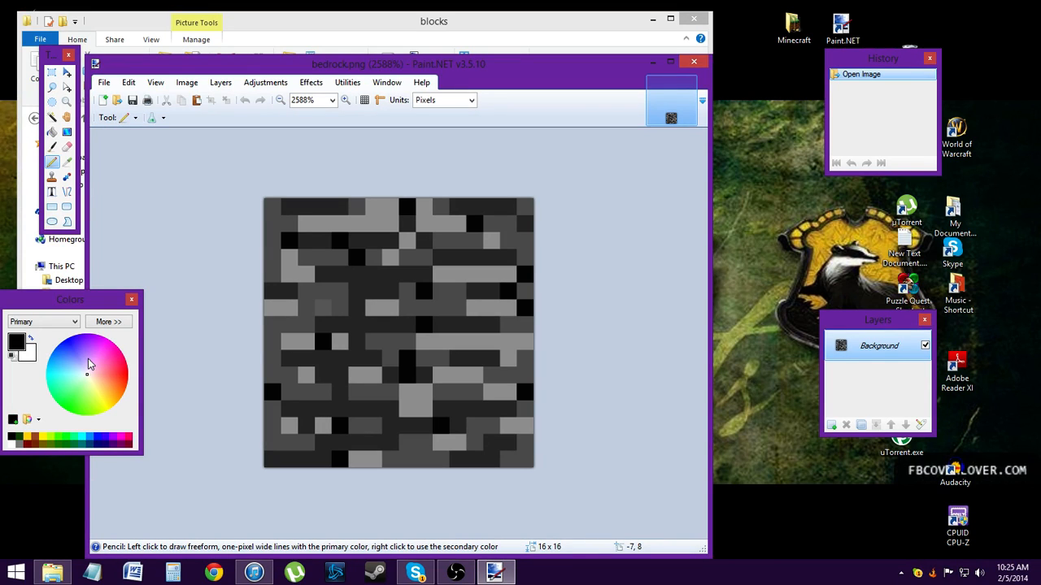
pyautogui.moveTo(371, 228)
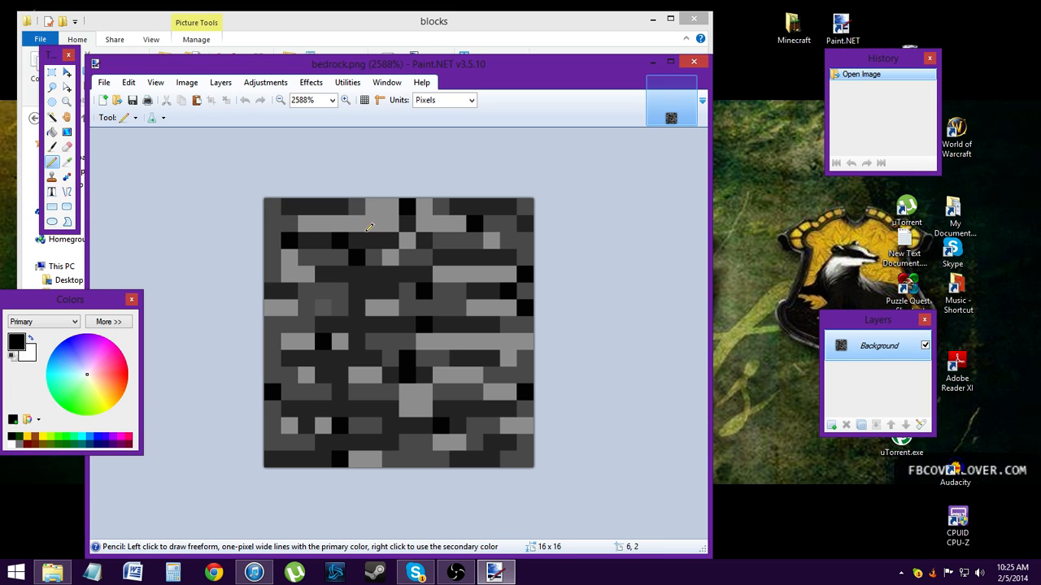
pyautogui.moveTo(306, 213)
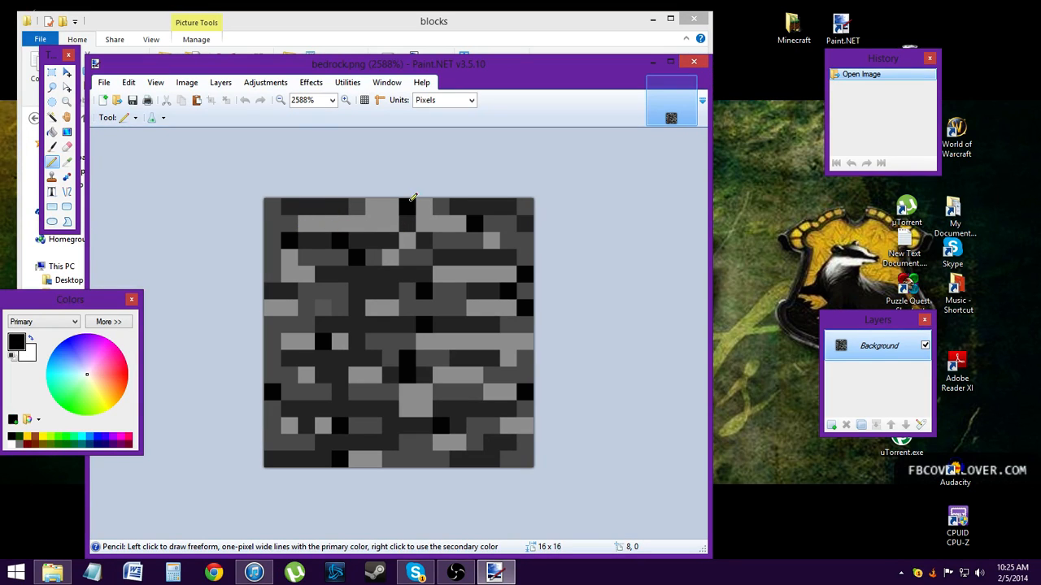
pyautogui.moveTo(192, 292)
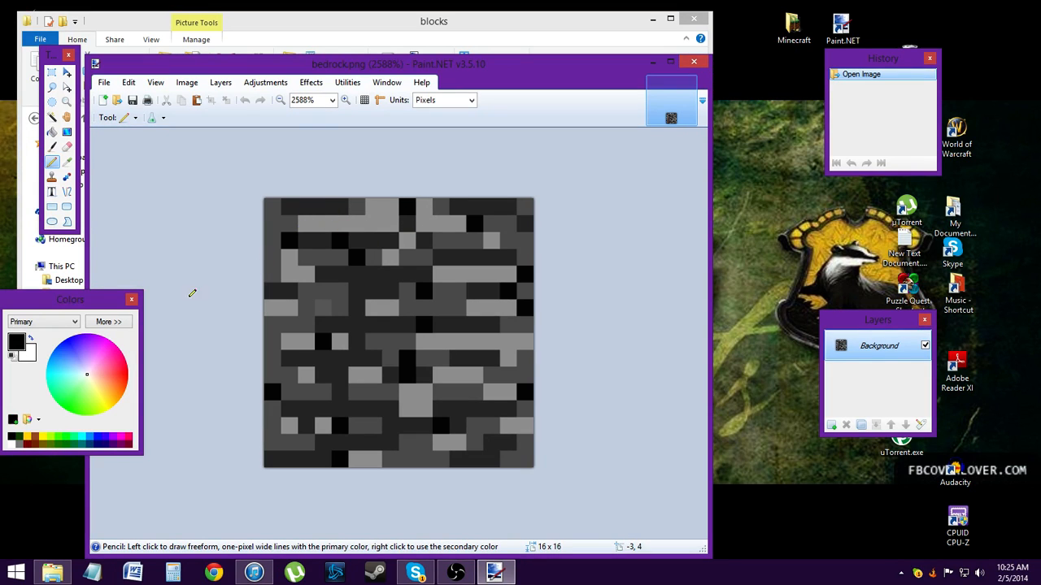
pyautogui.moveTo(161, 279)
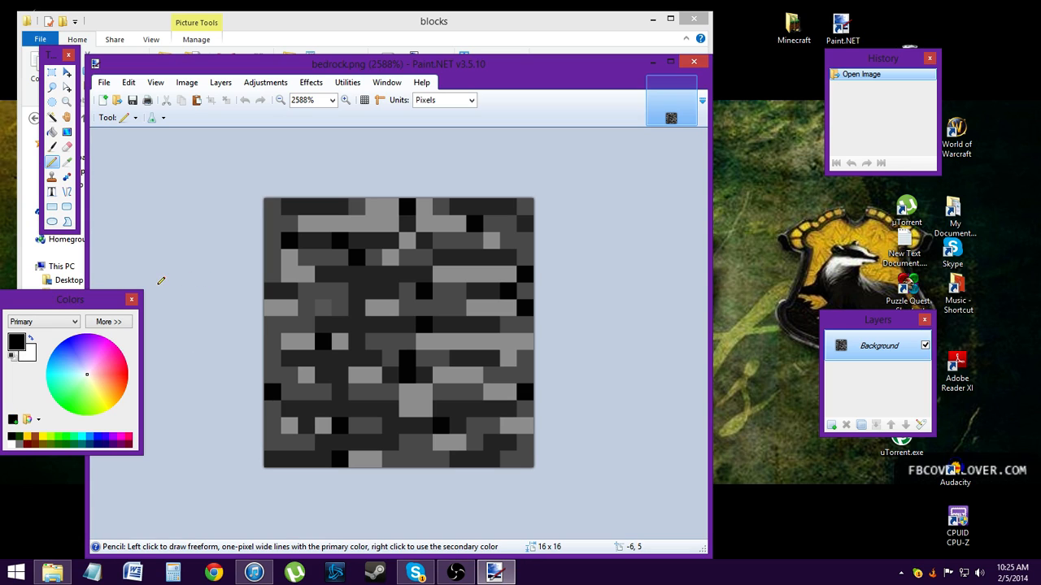
pyautogui.moveTo(97, 351)
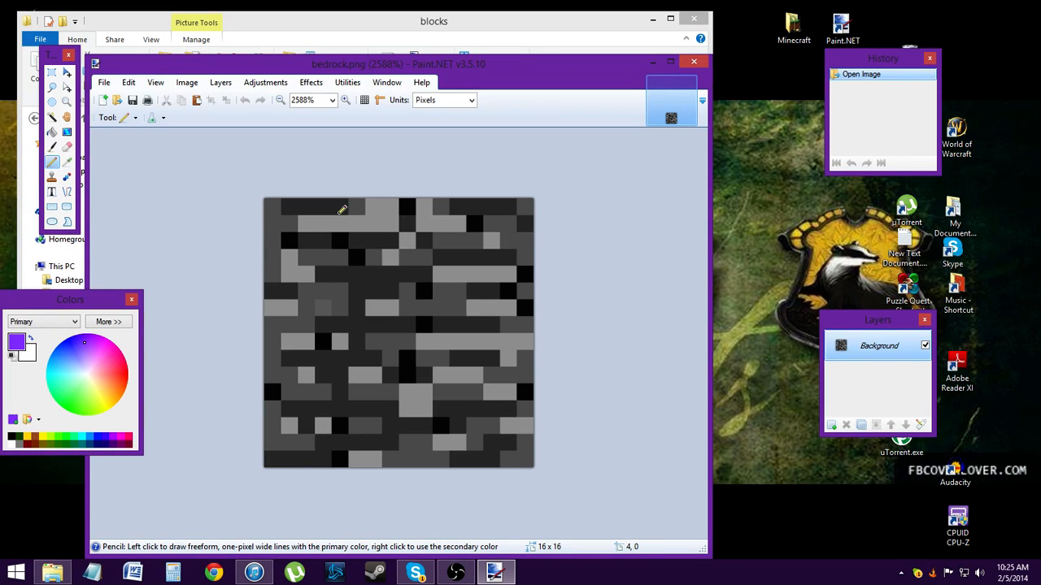
pyautogui.moveTo(341, 210); pyautogui.dragTo(397, 210)
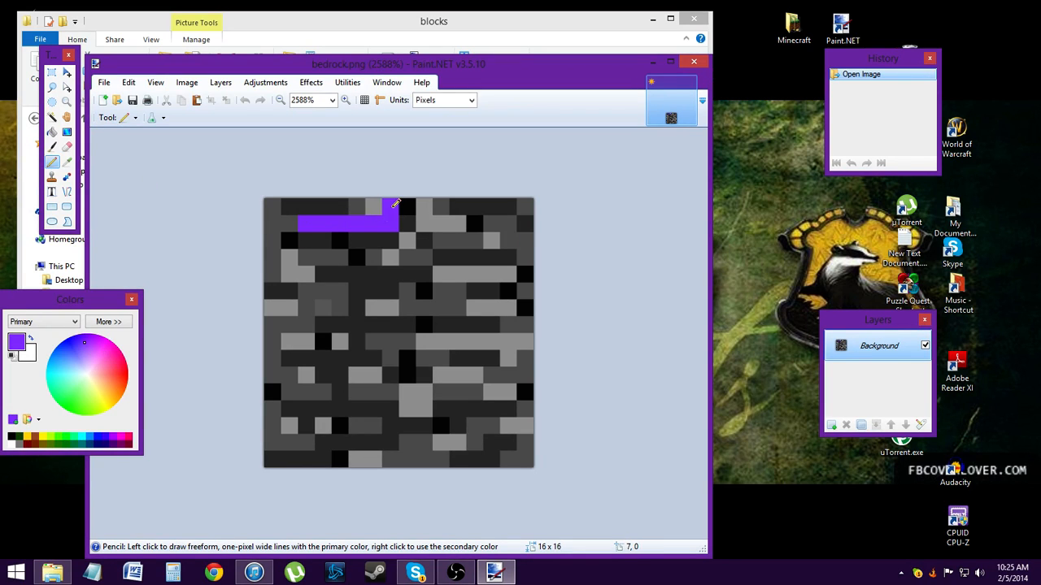
pyautogui.click(424, 204)
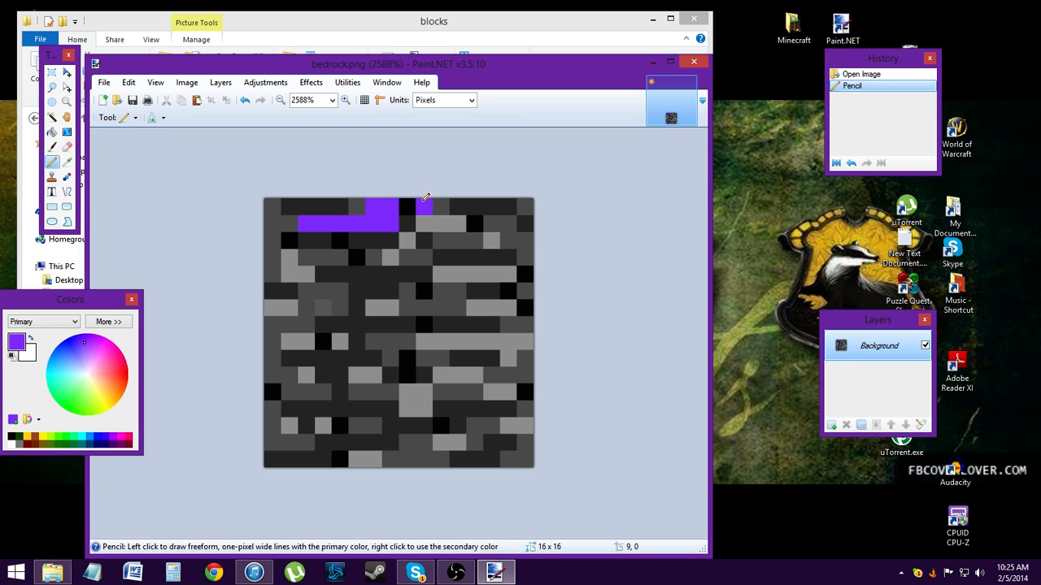
# Scatter purple pixels and a streak across the grey bedrock texture.
pyautogui.click(491, 241)
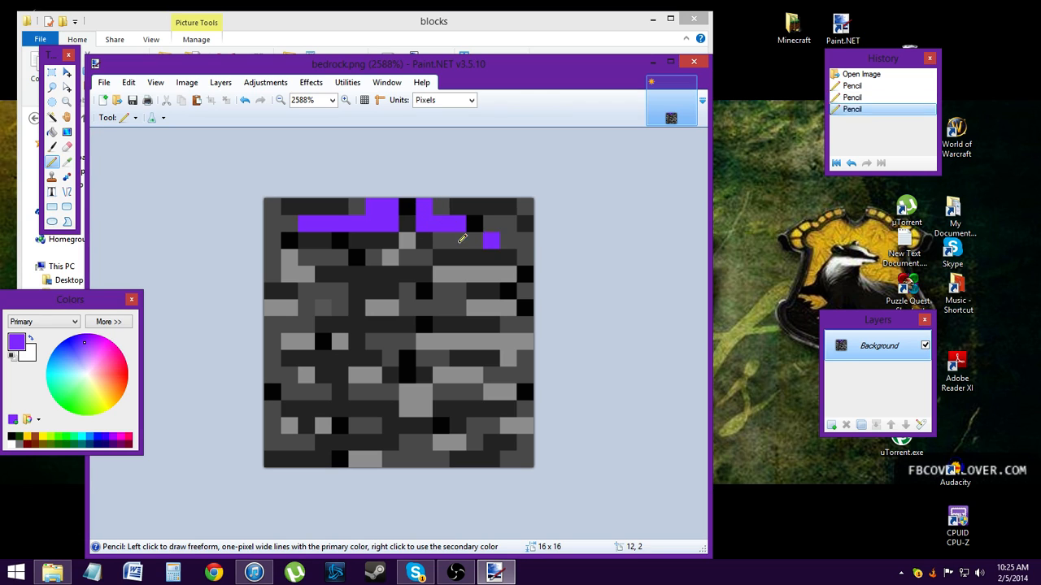
pyautogui.click(306, 268)
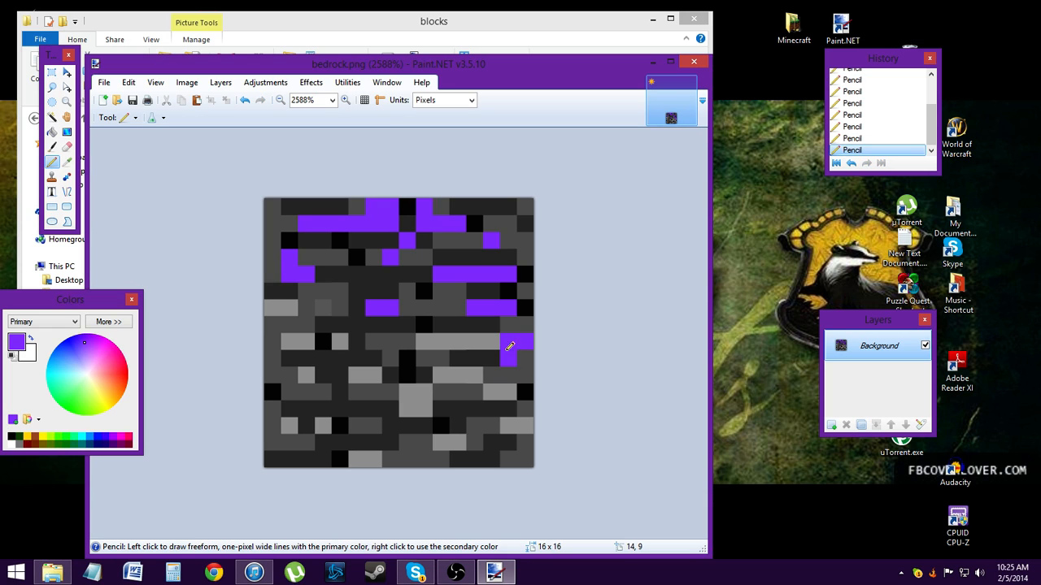
pyautogui.moveTo(504, 345); pyautogui.dragTo(485, 391)
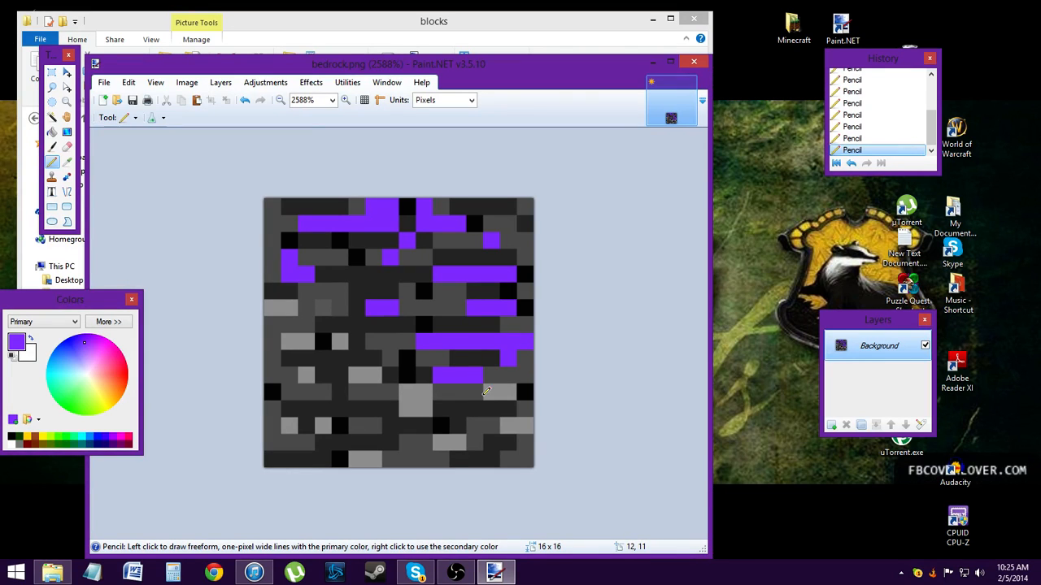
pyautogui.click(430, 420)
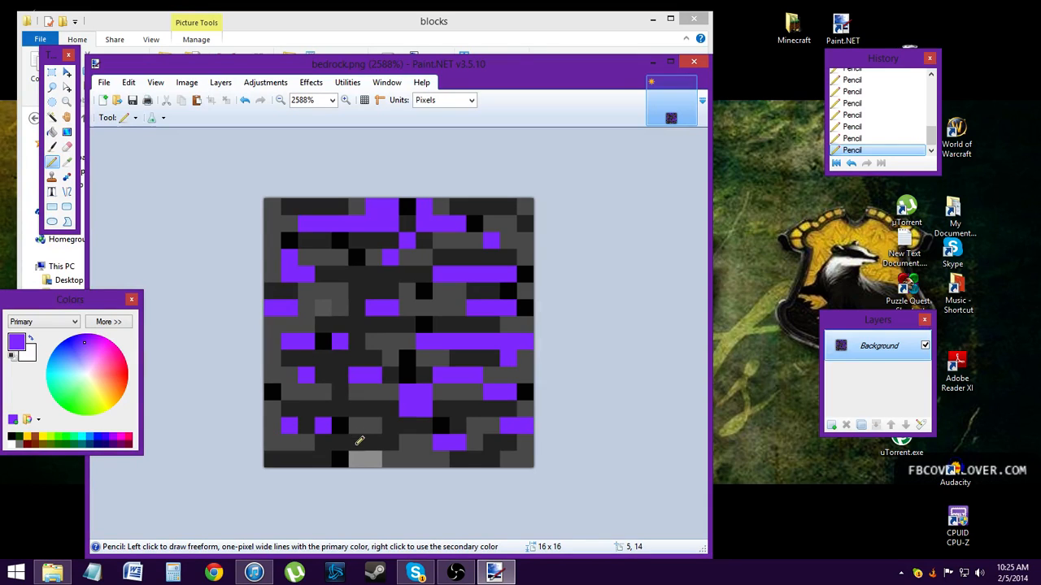
pyautogui.moveTo(123, 382)
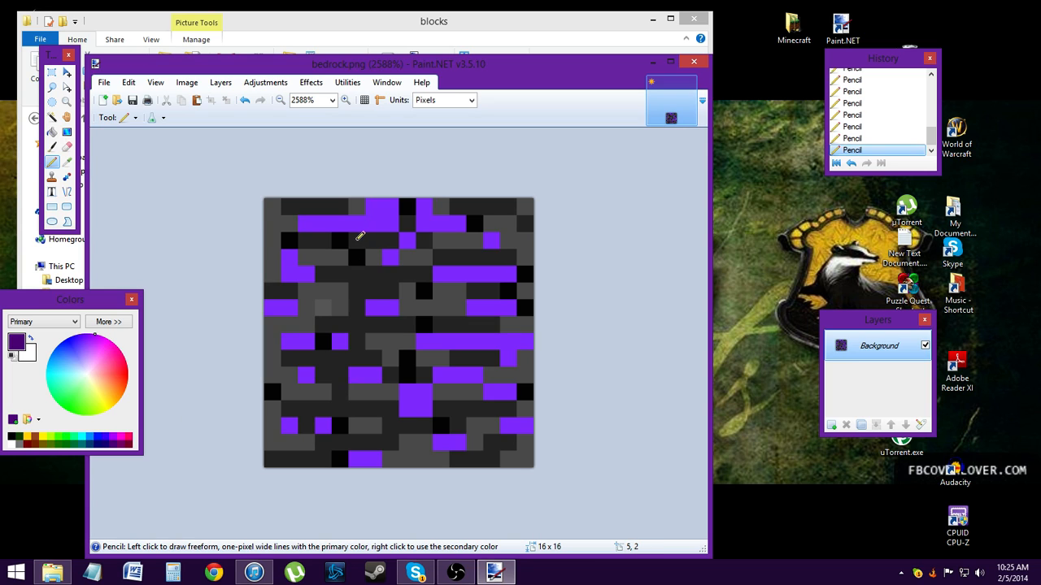
# Add darker purple pixels to the texture and reveal the colour's exact values.
pyautogui.click(340, 240)
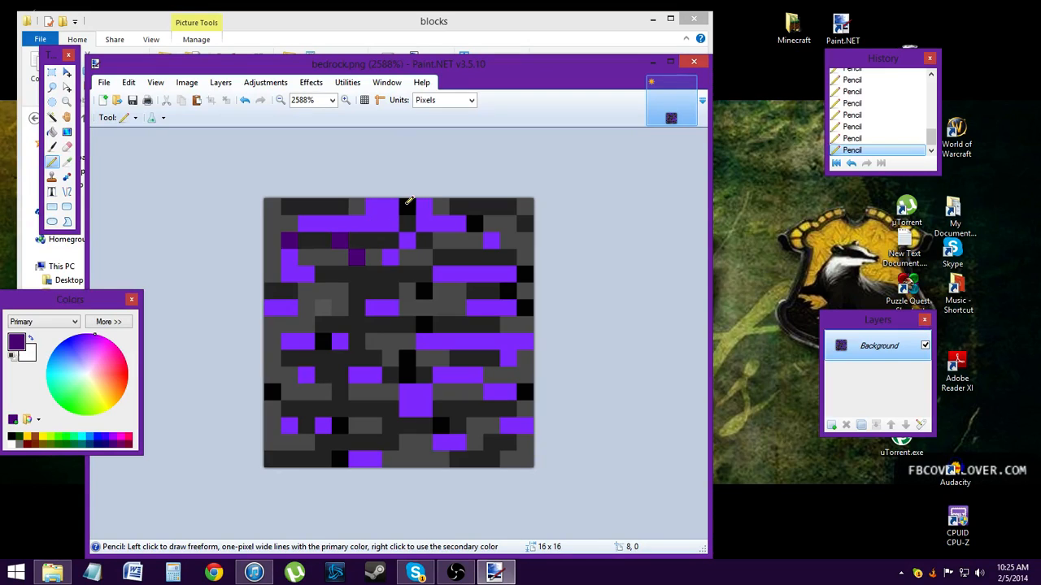
pyautogui.click(426, 291)
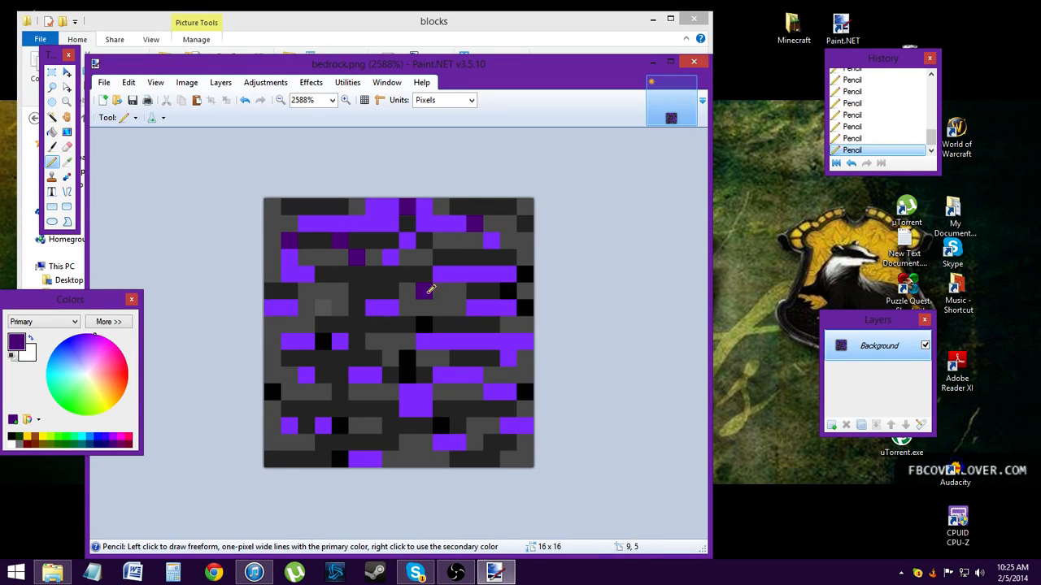
pyautogui.click(407, 359)
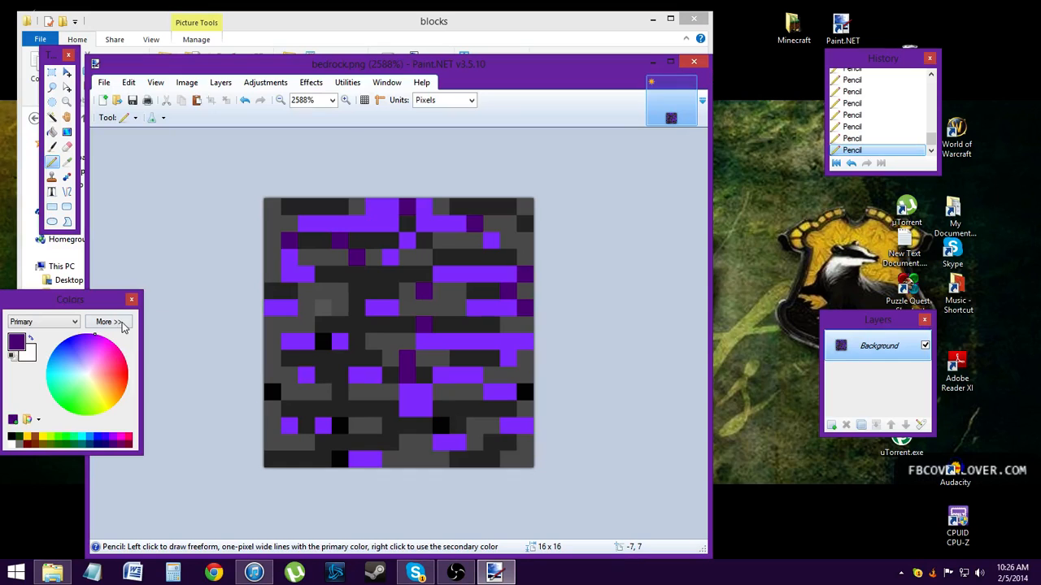
pyautogui.click(108, 322)
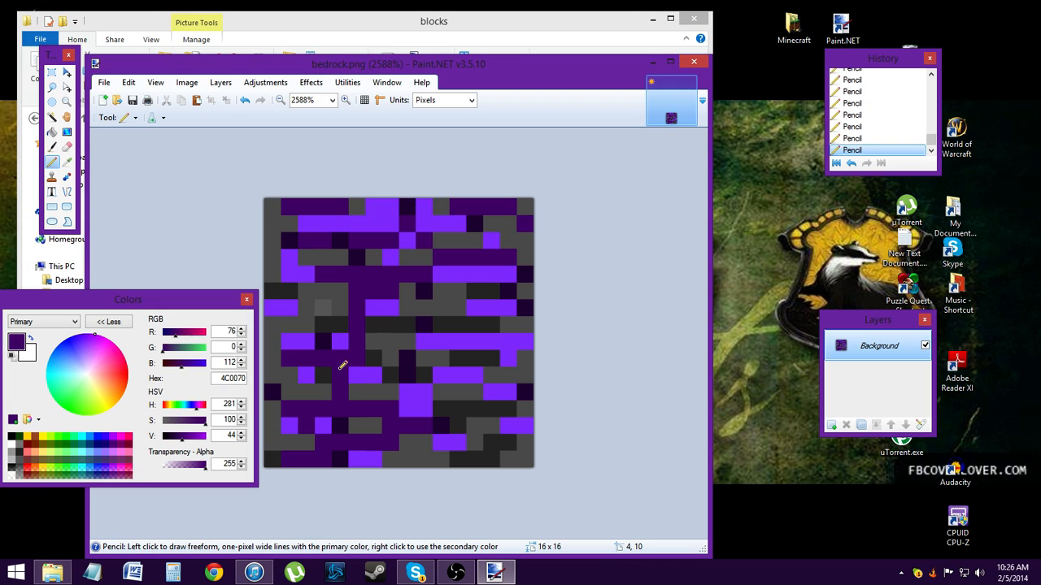
# Pick a brighter purple shade using the Color Picker and colour palette.
pyautogui.click(414, 373)
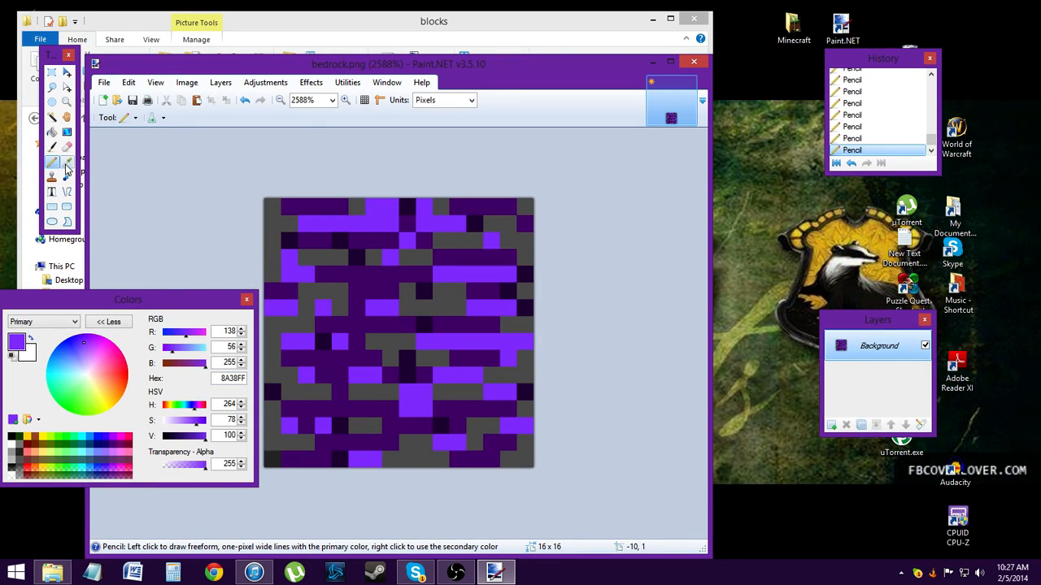
pyautogui.click(66, 162)
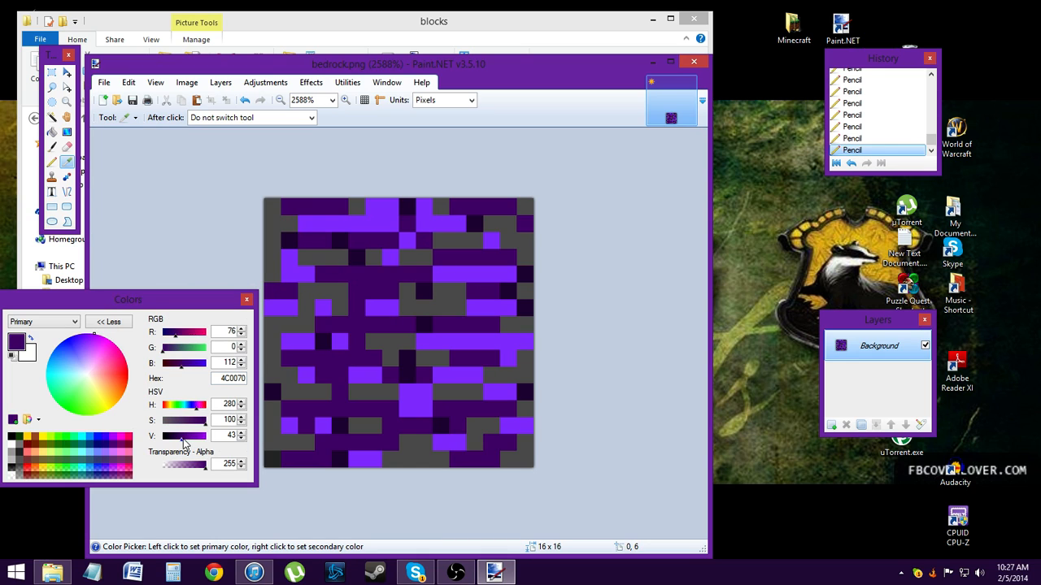
pyautogui.moveTo(182, 436); pyautogui.dragTo(189, 436)
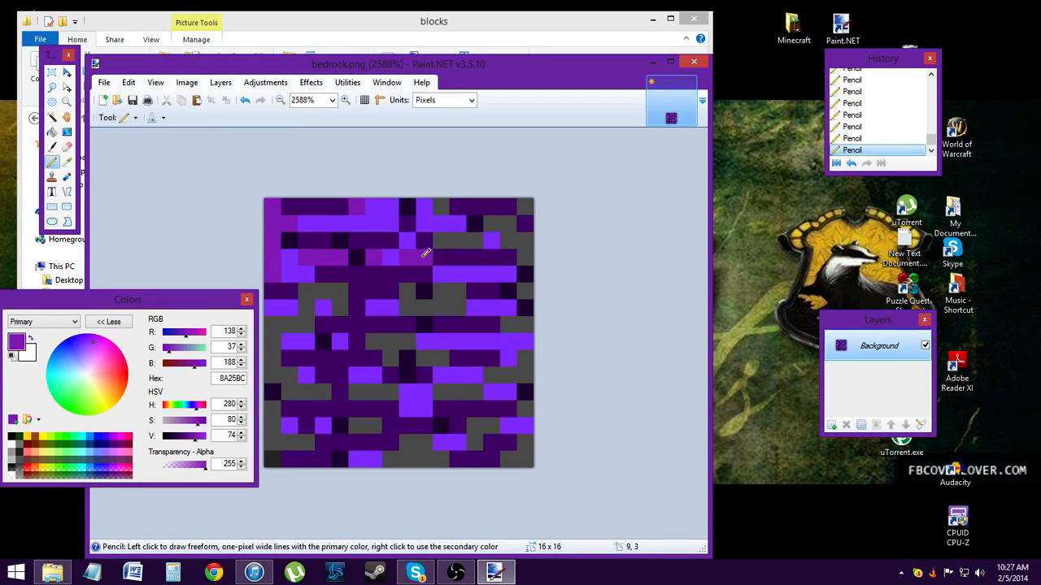
# Repaint the remaining grey bedrock pixels purple and choose File > Save.
pyautogui.click(518, 236)
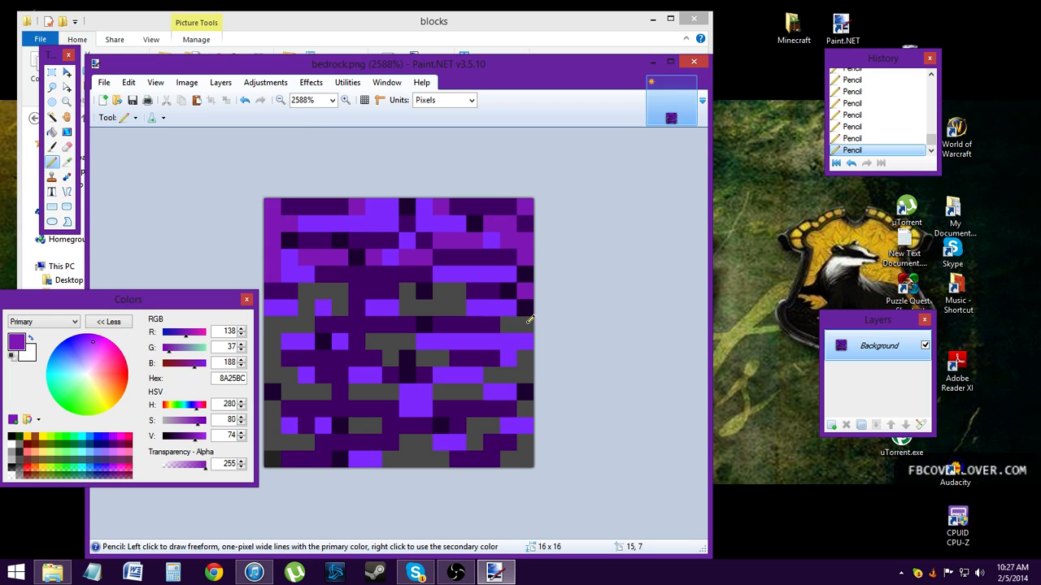
pyautogui.click(431, 306)
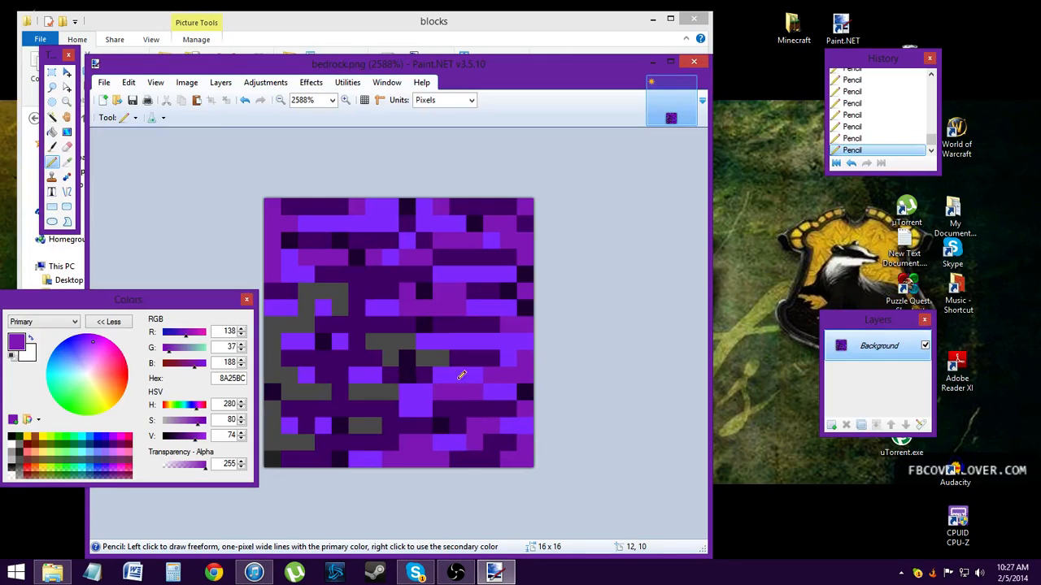
pyautogui.click(390, 354)
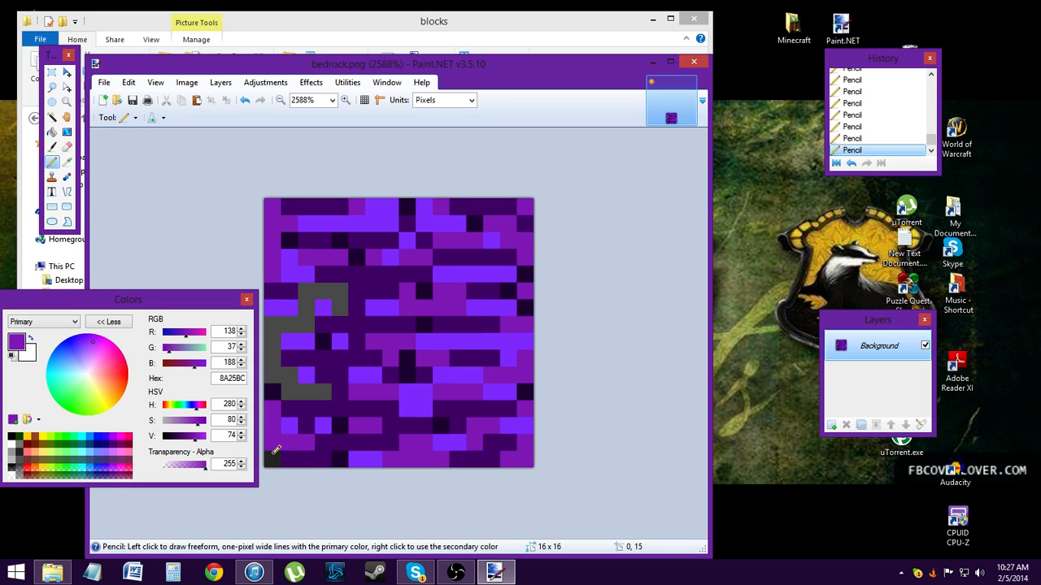
pyautogui.moveTo(205, 403)
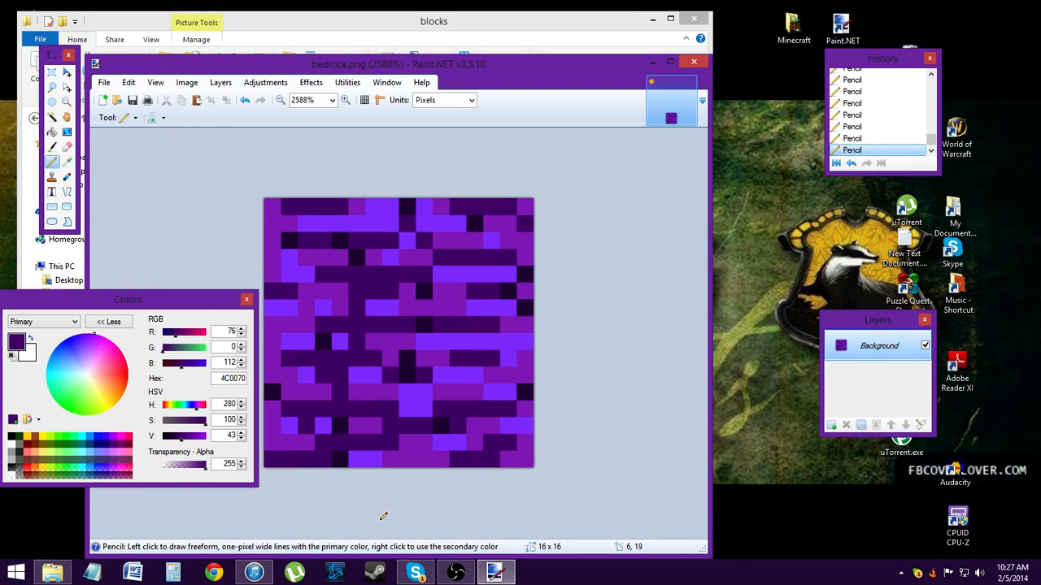
pyautogui.moveTo(422, 517)
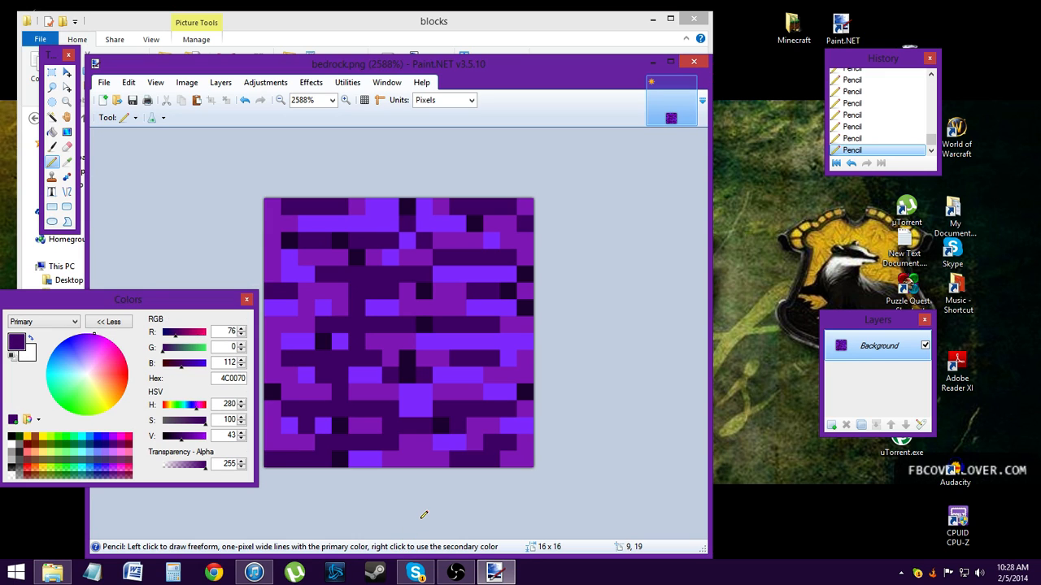
pyautogui.click(132, 101)
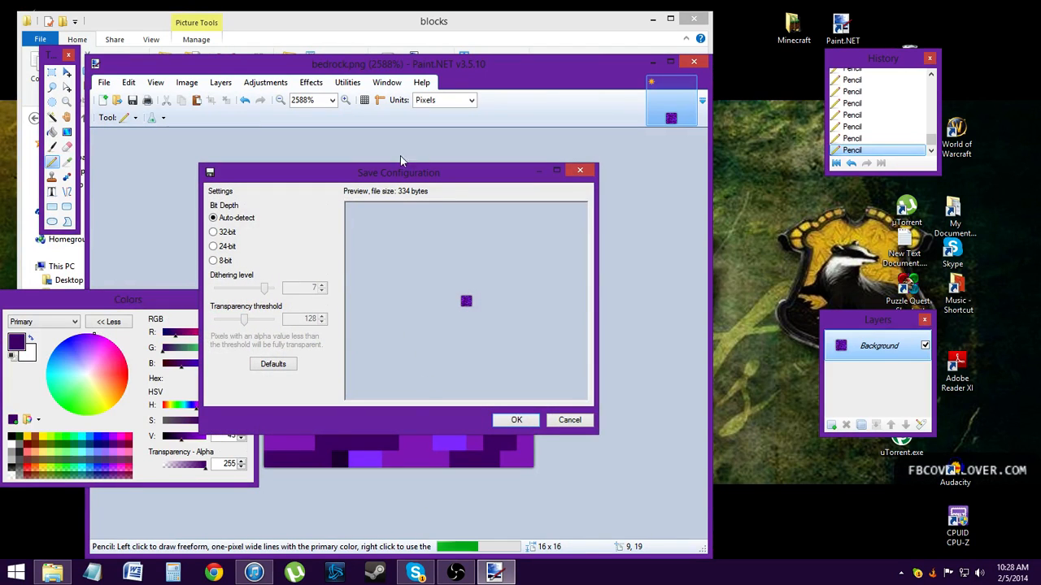
# Confirm saving the purple bedrock.png and return Explorer up to the textures folder.
pyautogui.click(516, 420)
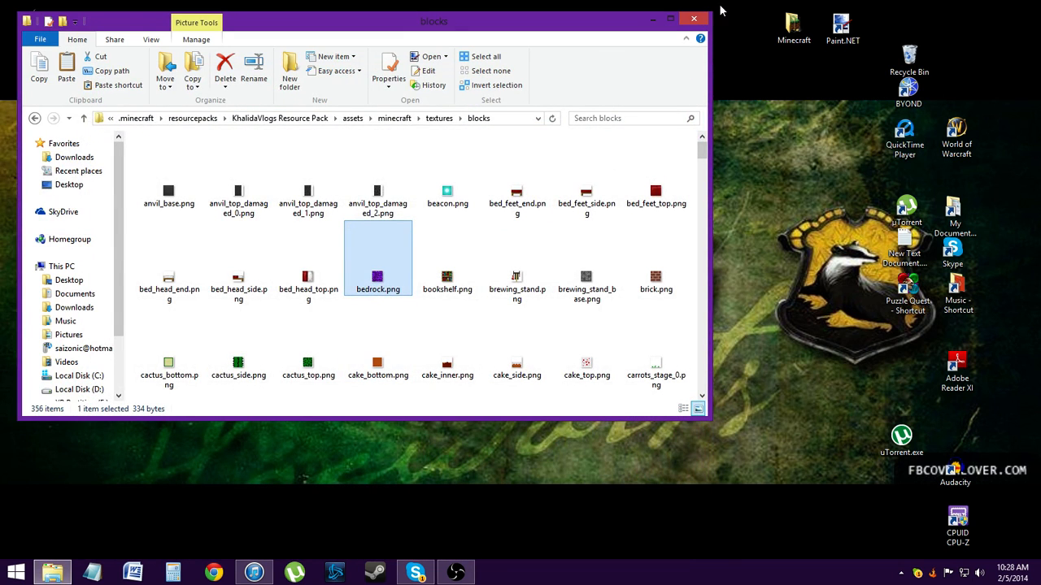
pyautogui.scroll(-3)
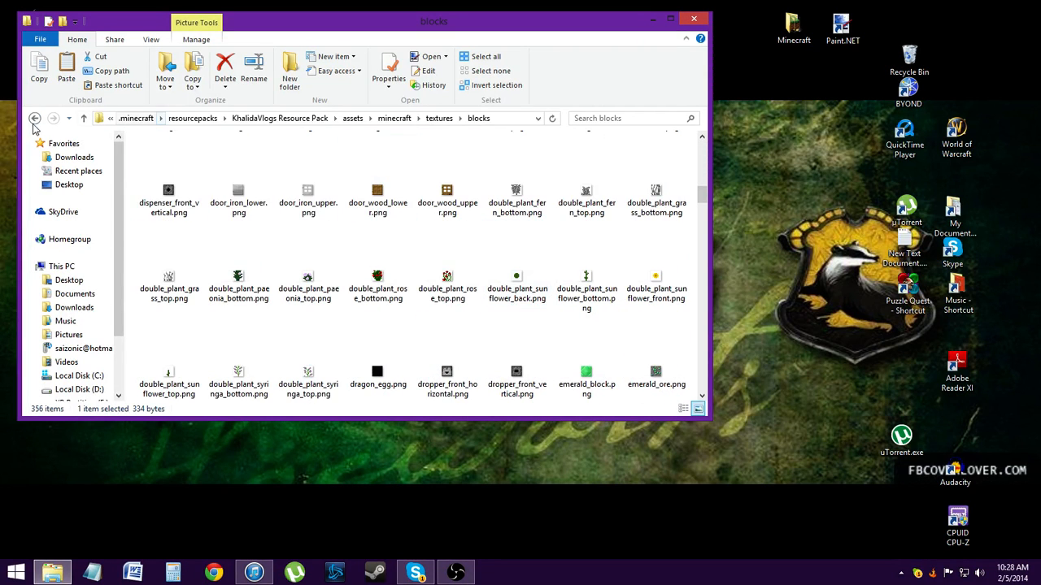
pyautogui.click(36, 117)
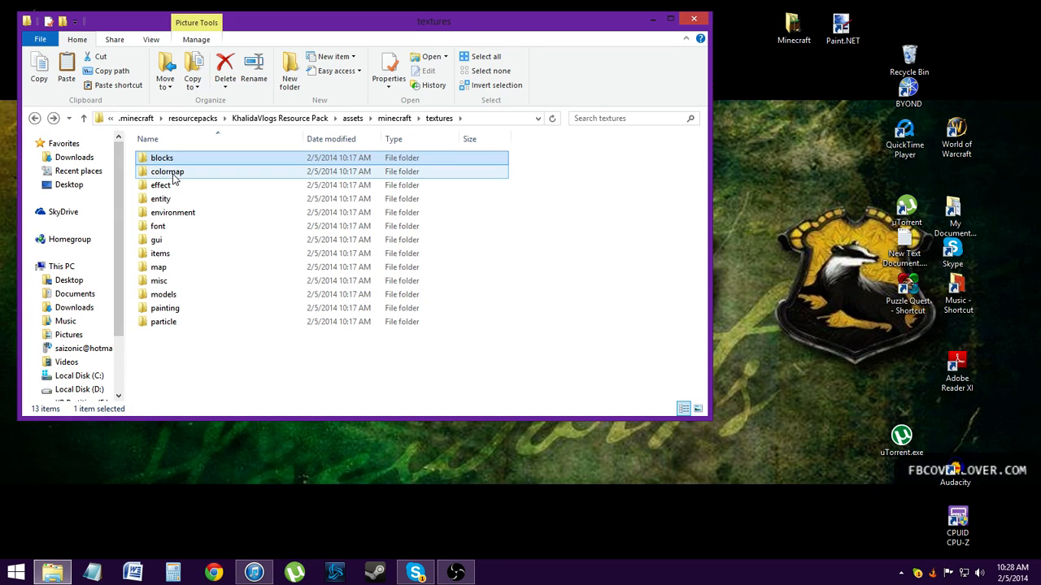
# Enter the entity textures folder and show its files as large icon thumbnails.
pyautogui.doubleClick(167, 171)
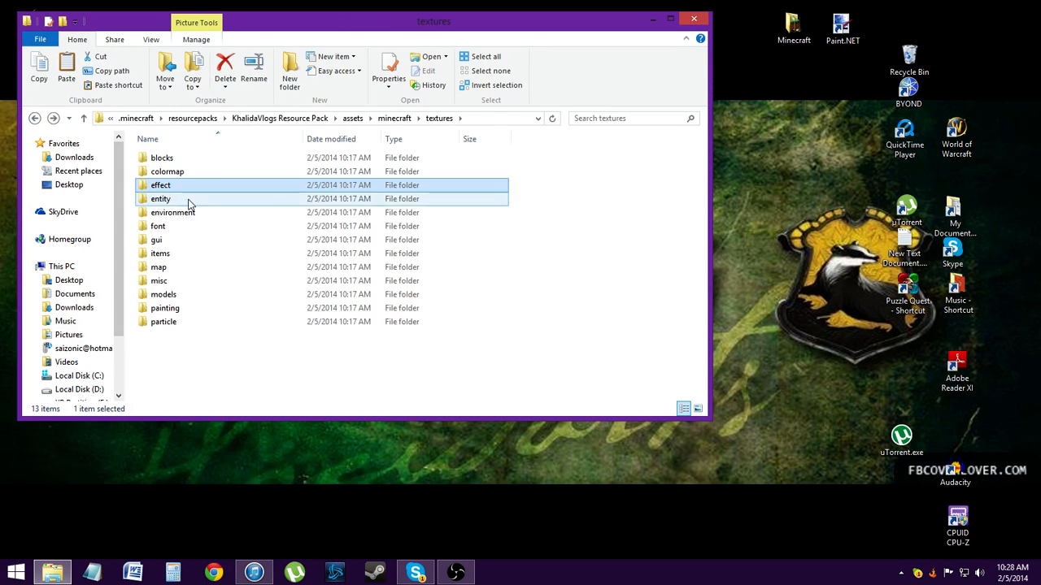
pyautogui.doubleClick(159, 199)
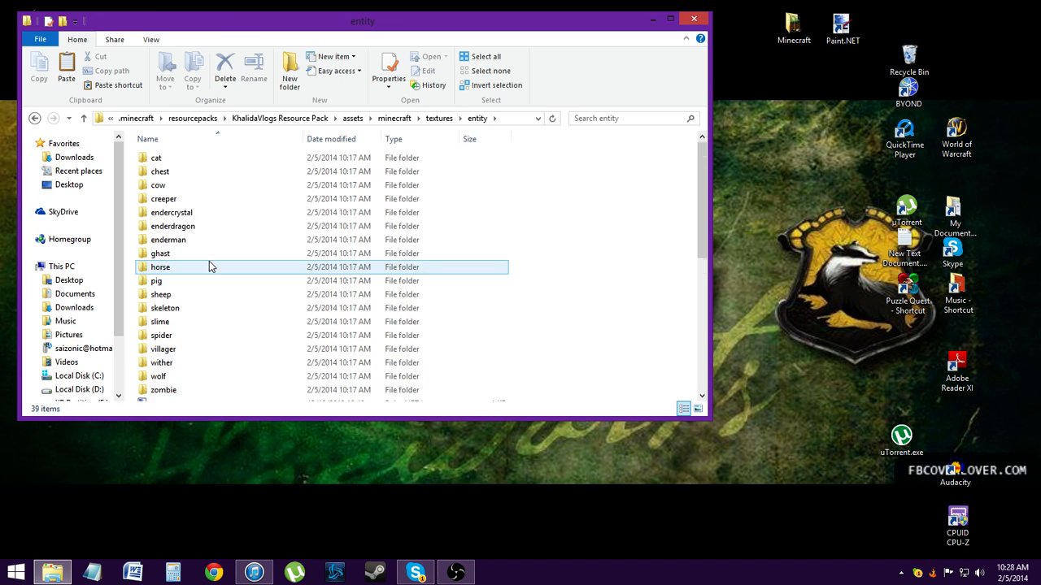
pyautogui.scroll(-3)
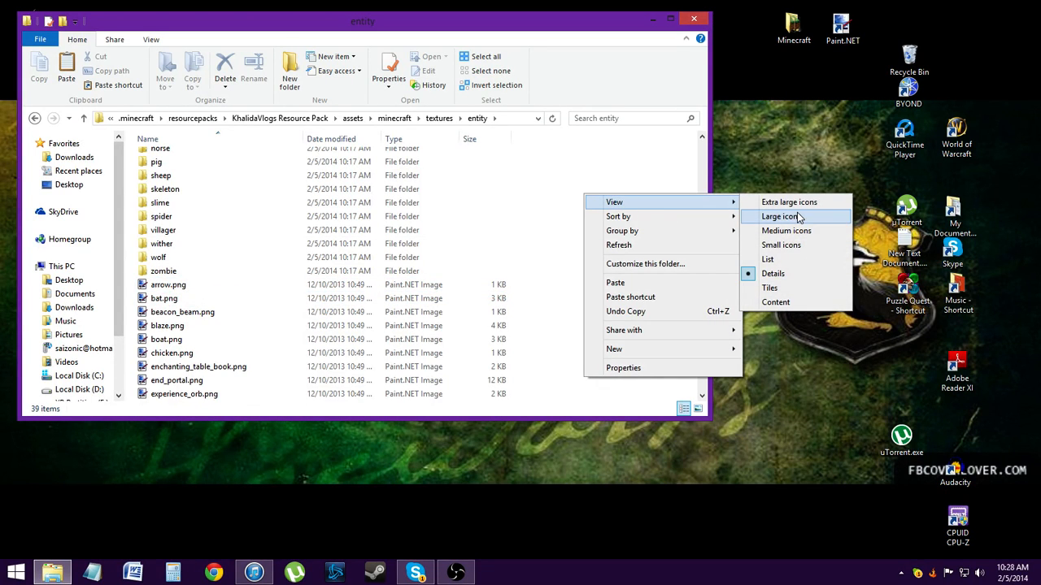
pyautogui.click(781, 217)
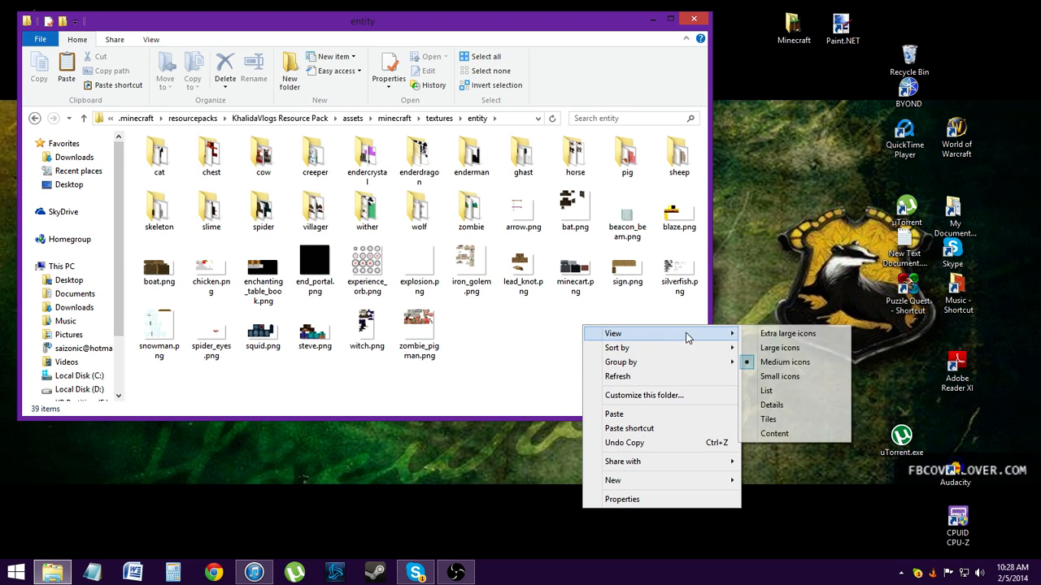
pyautogui.click(787, 334)
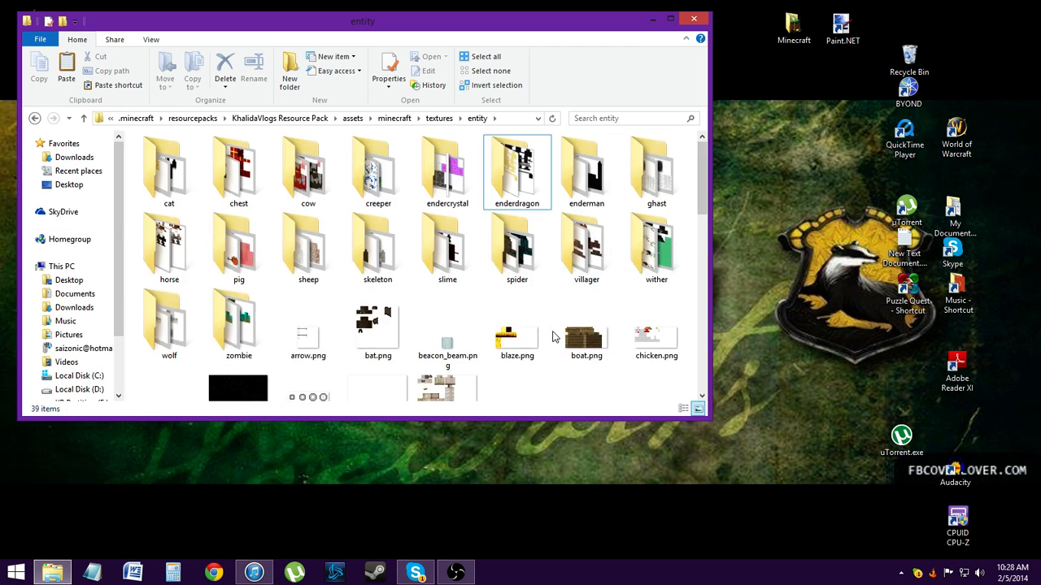
# Scroll the entity thumbnails and enter the villager folder of butcher, farmer, librarian and other PNGs.
pyautogui.scroll(-3)
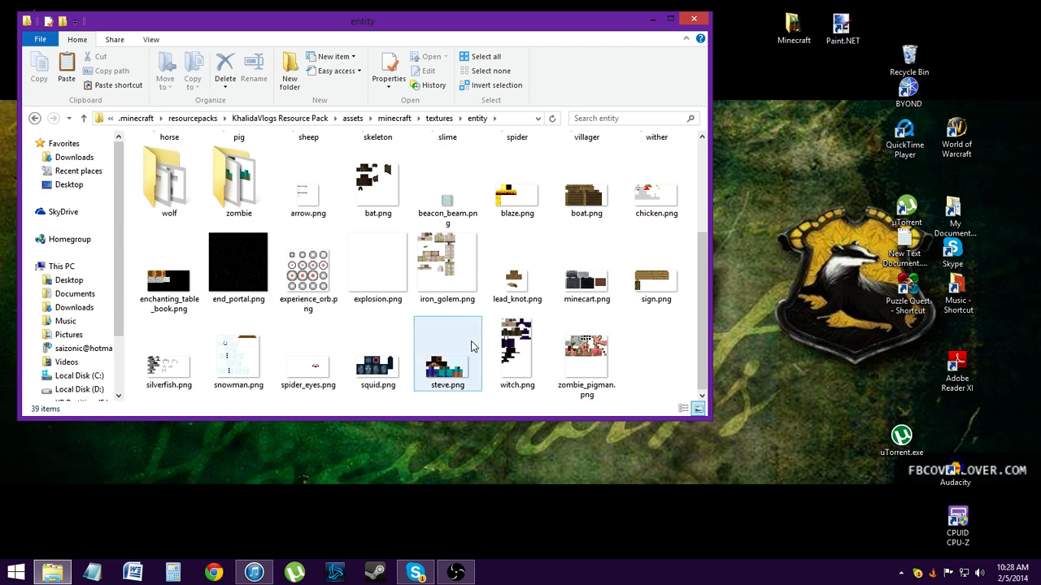
pyautogui.click(309, 350)
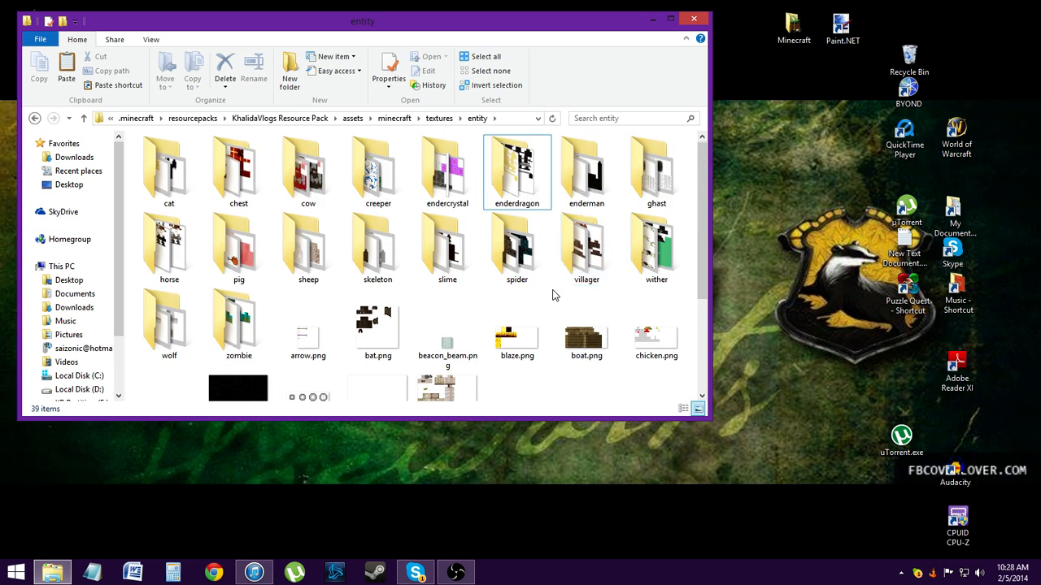
pyautogui.scroll(-3)
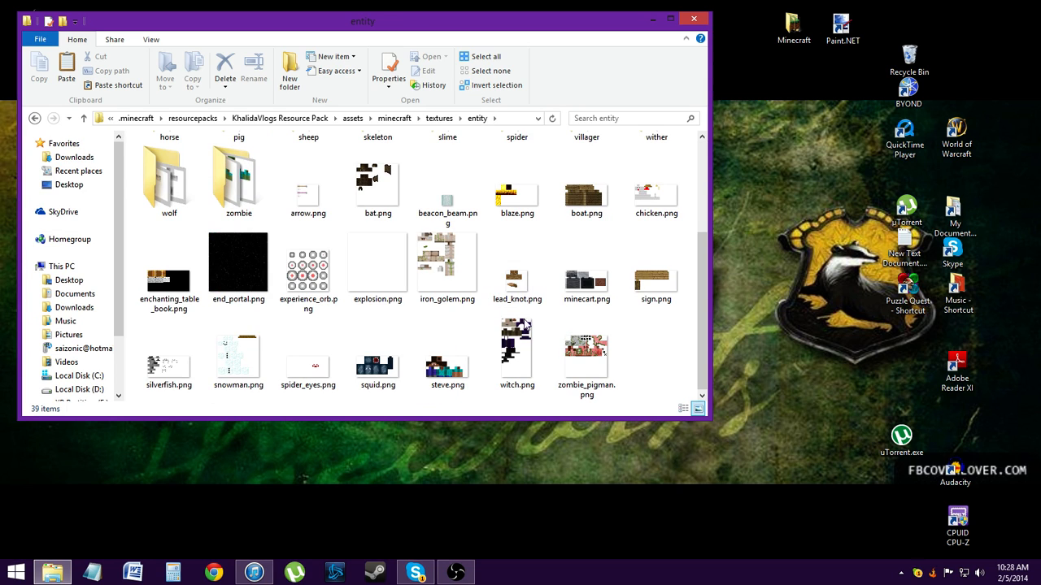
pyautogui.moveTo(517, 350)
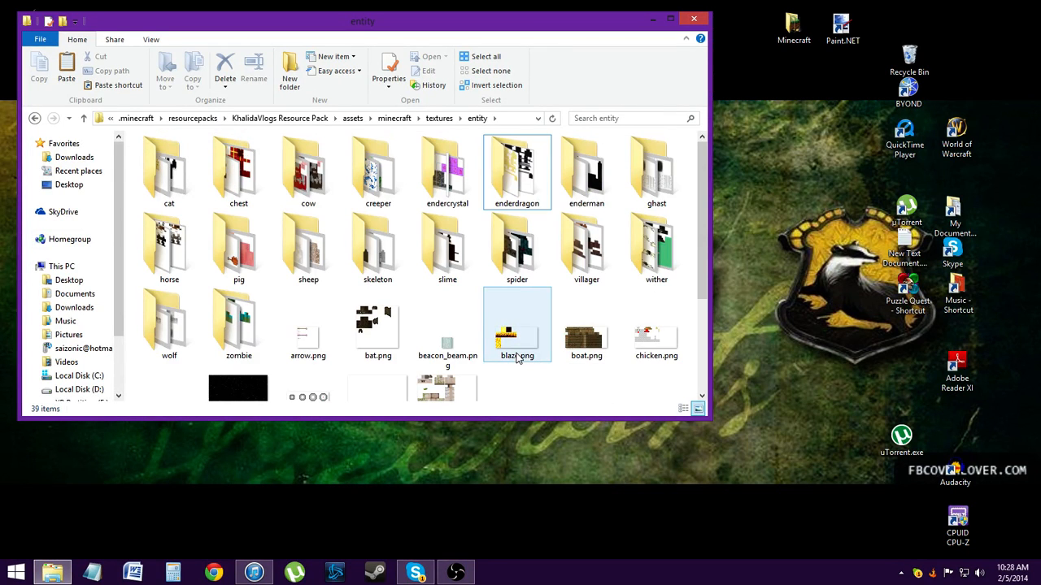
pyautogui.click(657, 334)
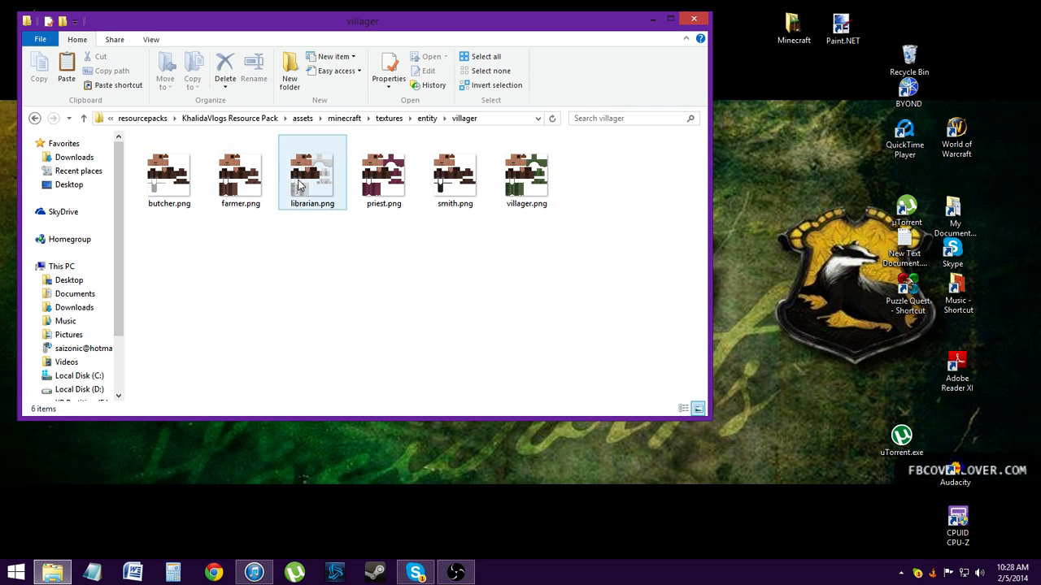
pyautogui.click(491, 238)
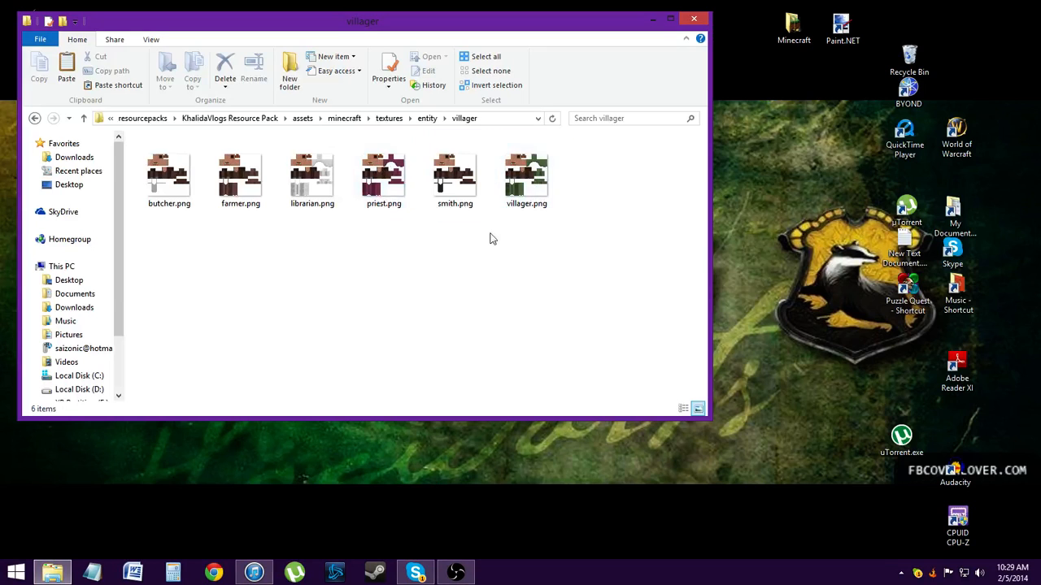
pyautogui.moveTo(341, 251)
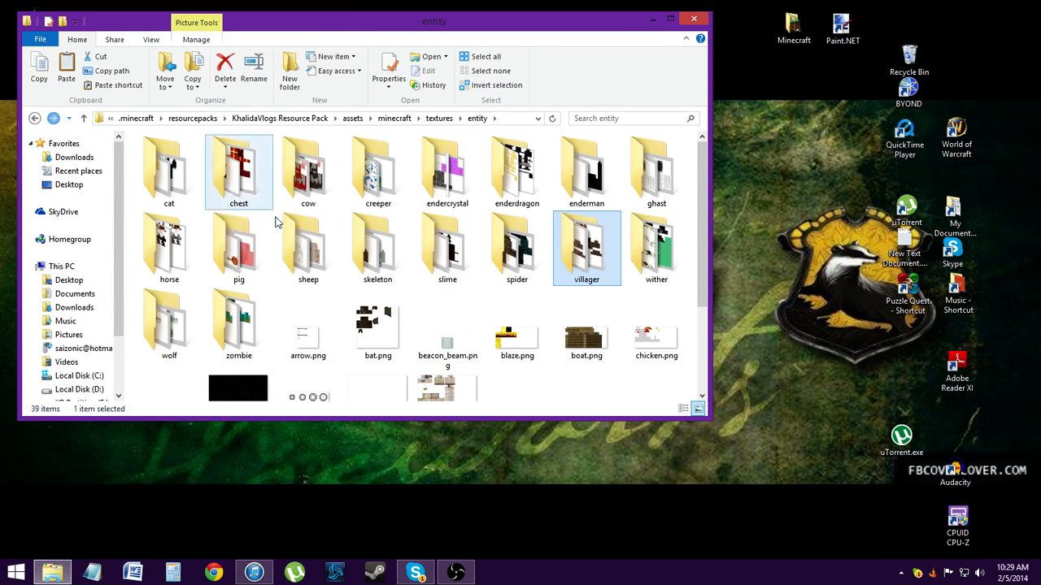
# Browse the enderdragon and environment texture folders, checking the moon phases texture.
pyautogui.doubleClick(517, 166)
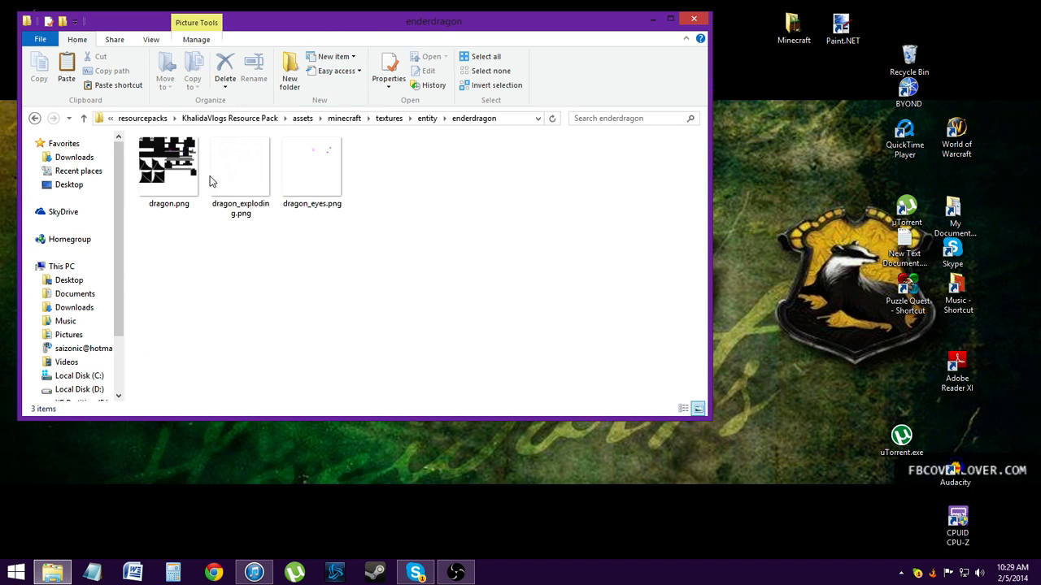
pyautogui.click(240, 166)
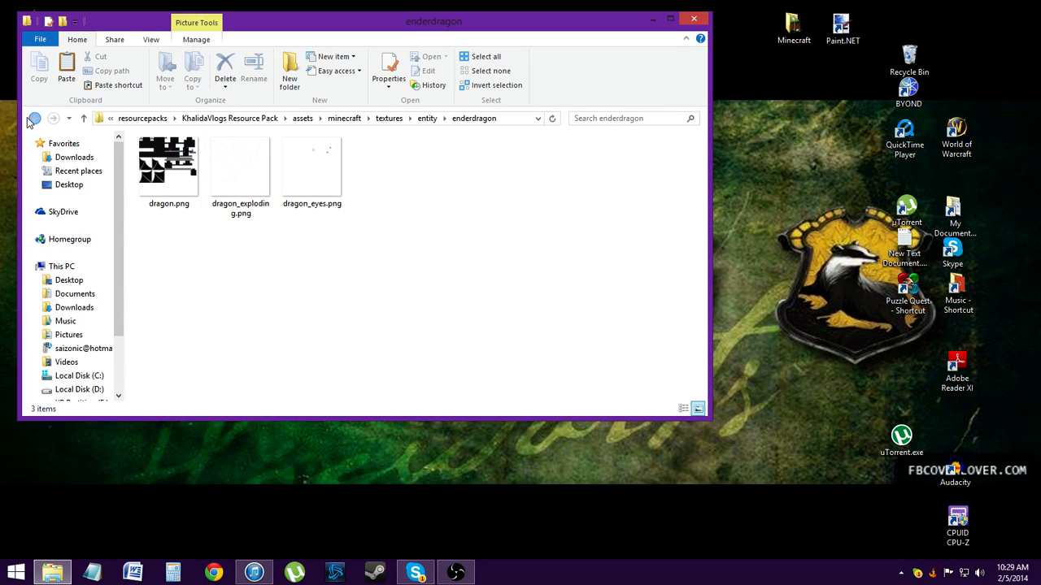
pyautogui.click(34, 117)
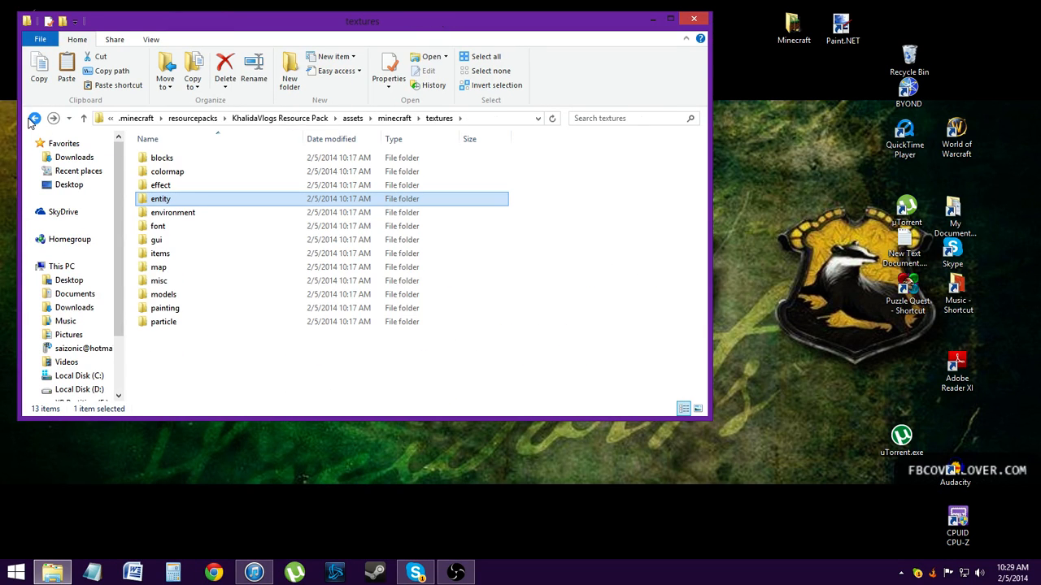
pyautogui.moveTo(173, 211)
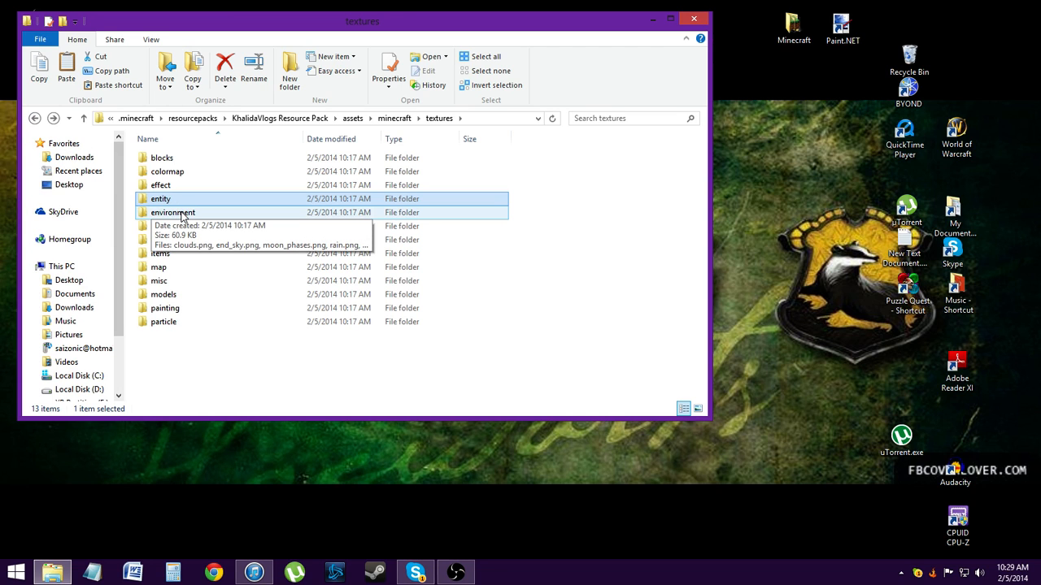
pyautogui.doubleClick(172, 211)
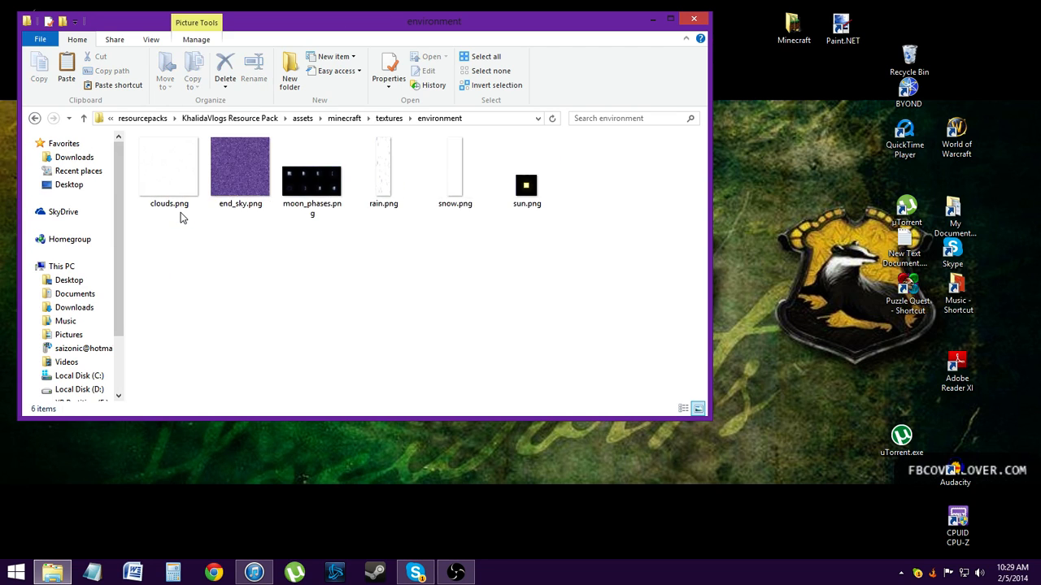
pyautogui.moveTo(312, 171)
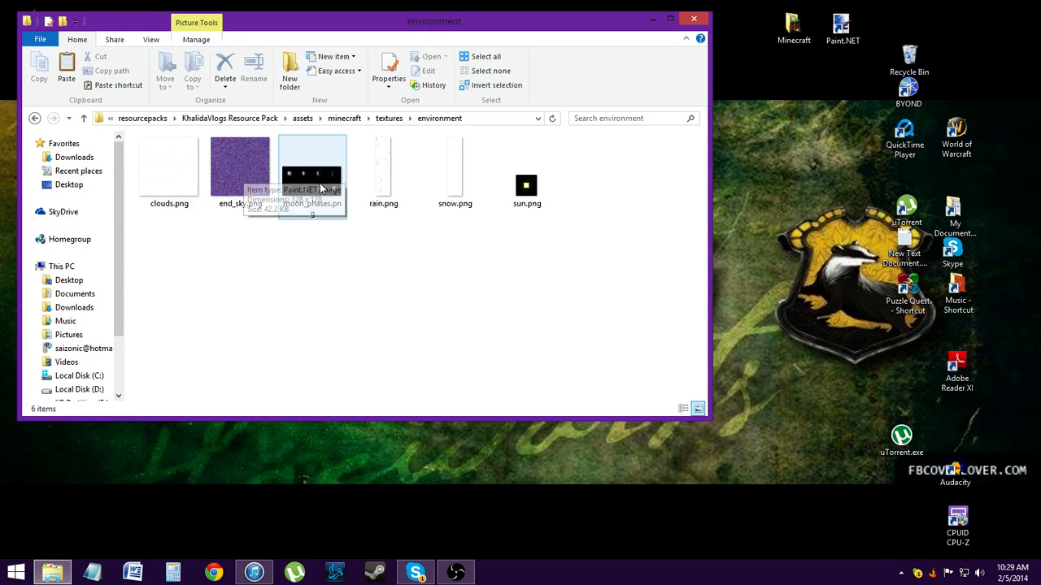
pyautogui.click(527, 185)
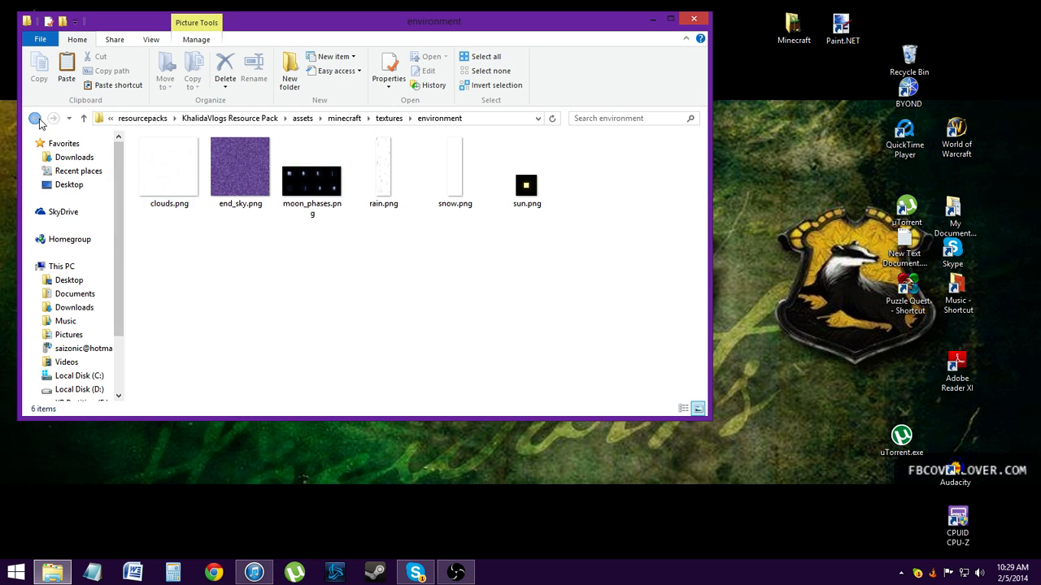
pyautogui.click(35, 117)
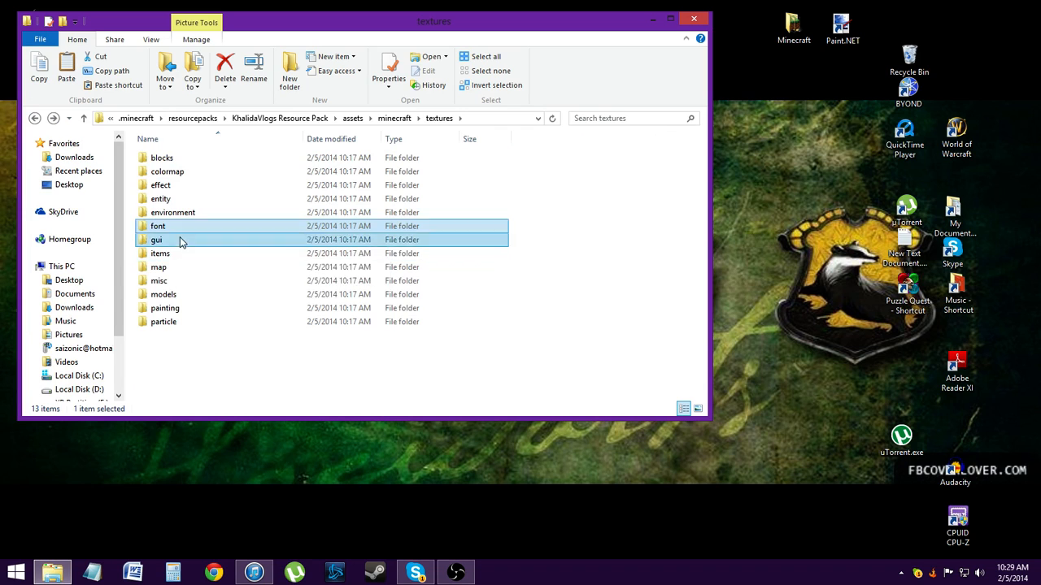
# Browse the gui achievement, container and items texture folders, ending back in textures.
pyautogui.doubleClick(156, 239)
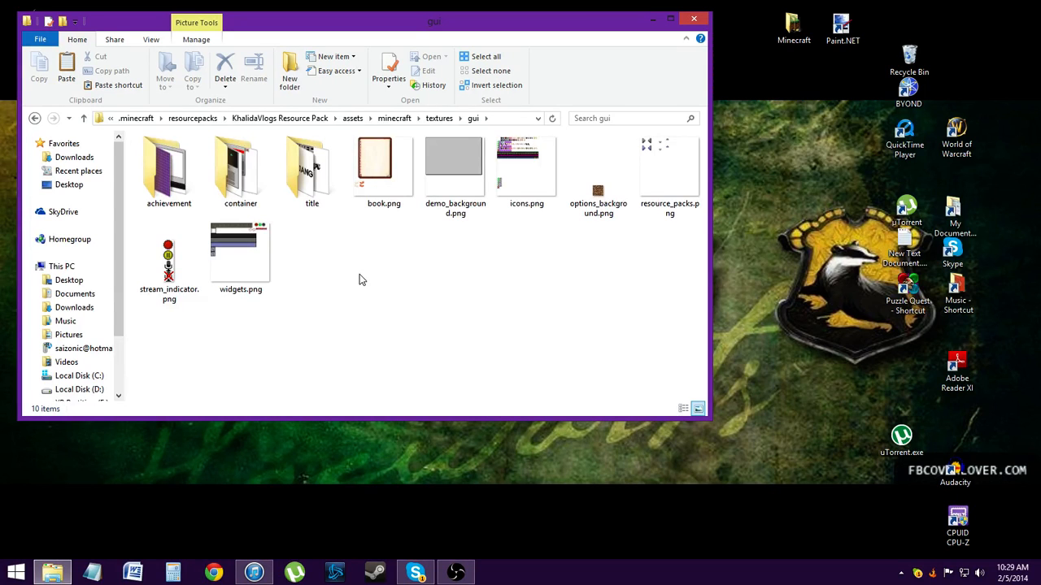
pyautogui.click(170, 166)
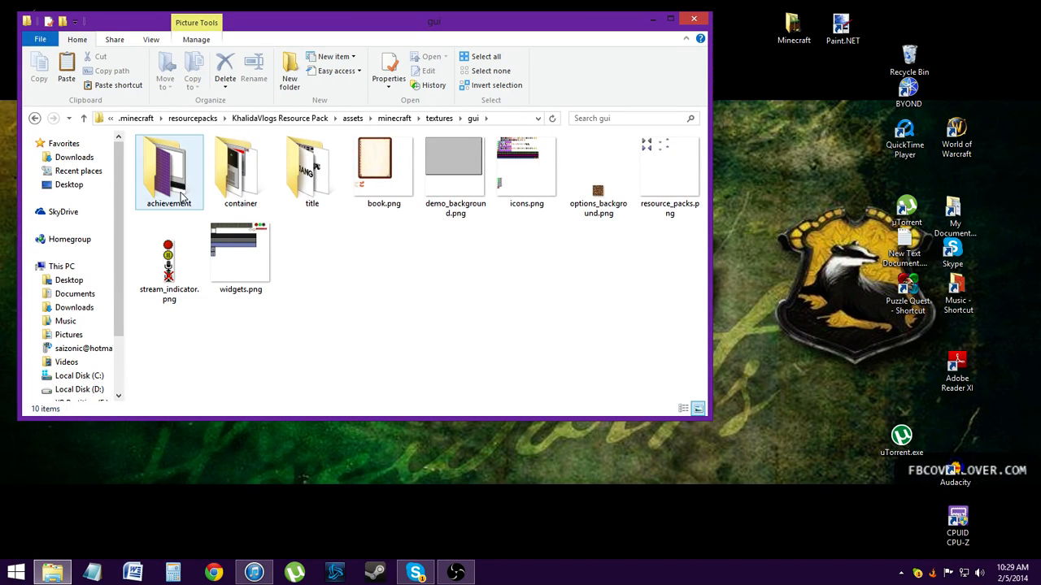
pyautogui.doubleClick(169, 166)
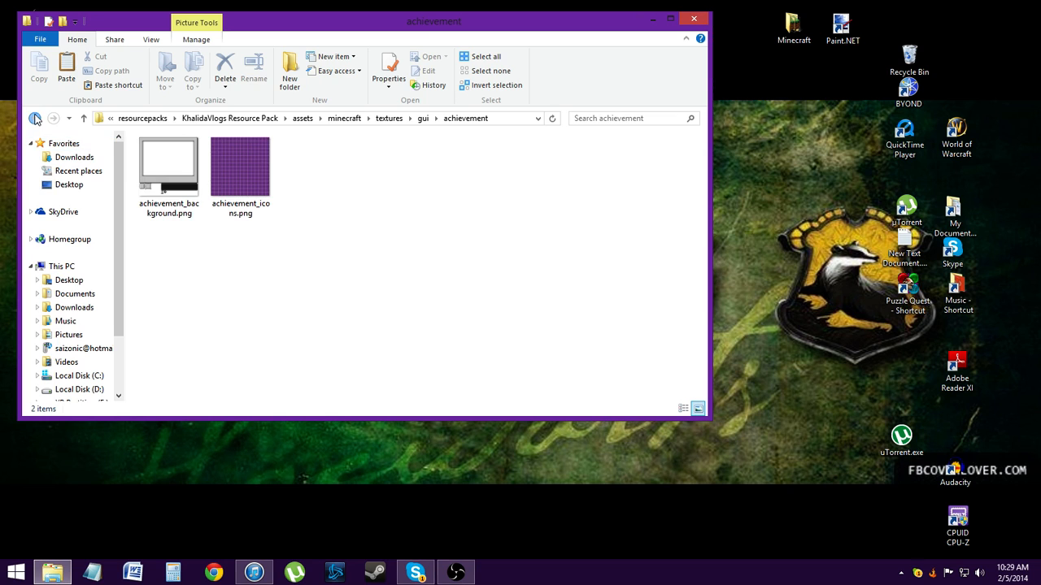
pyautogui.click(36, 117)
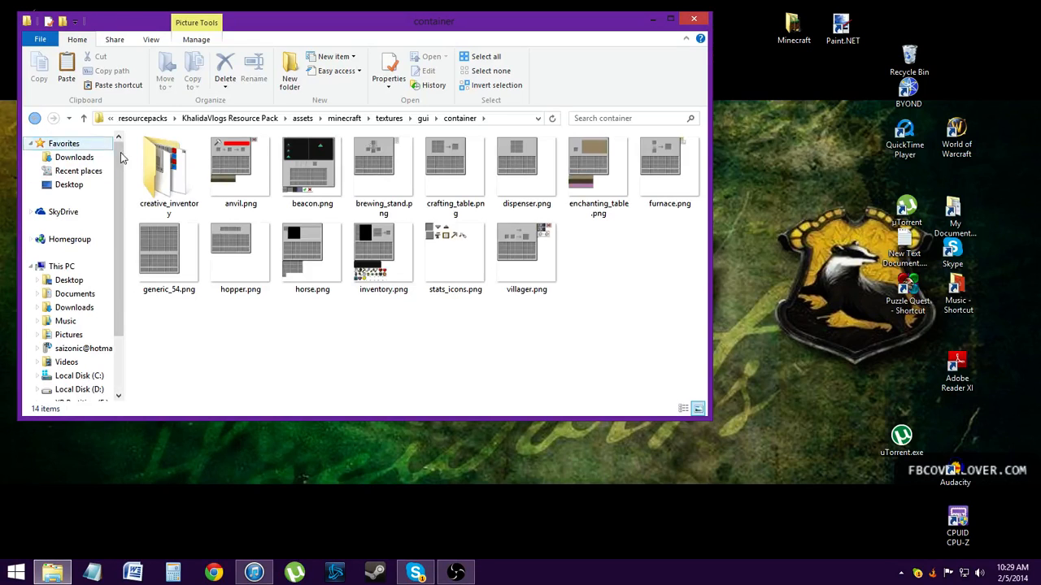
pyautogui.doubleClick(169, 166)
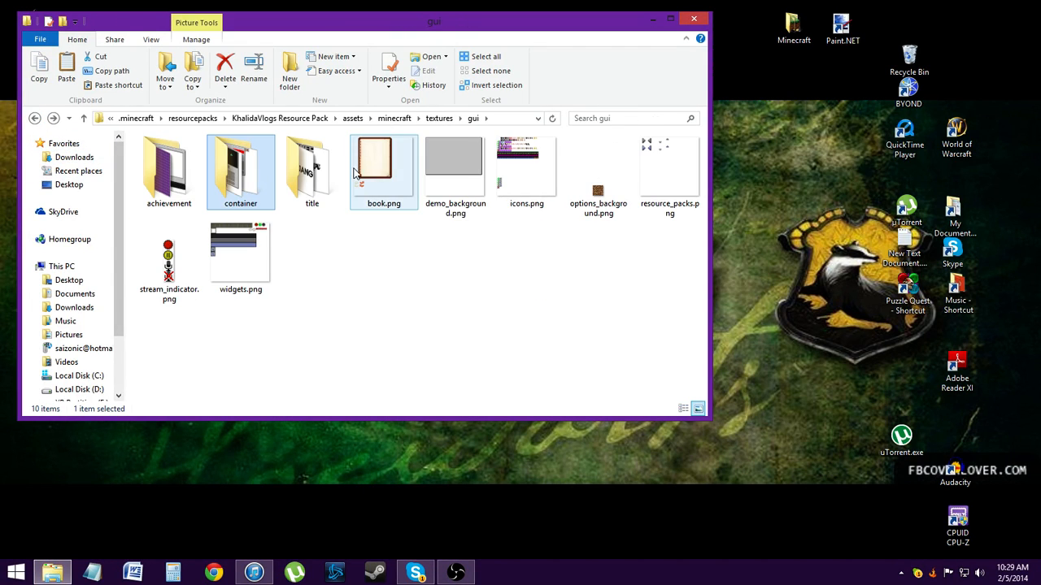
pyautogui.moveTo(394, 188)
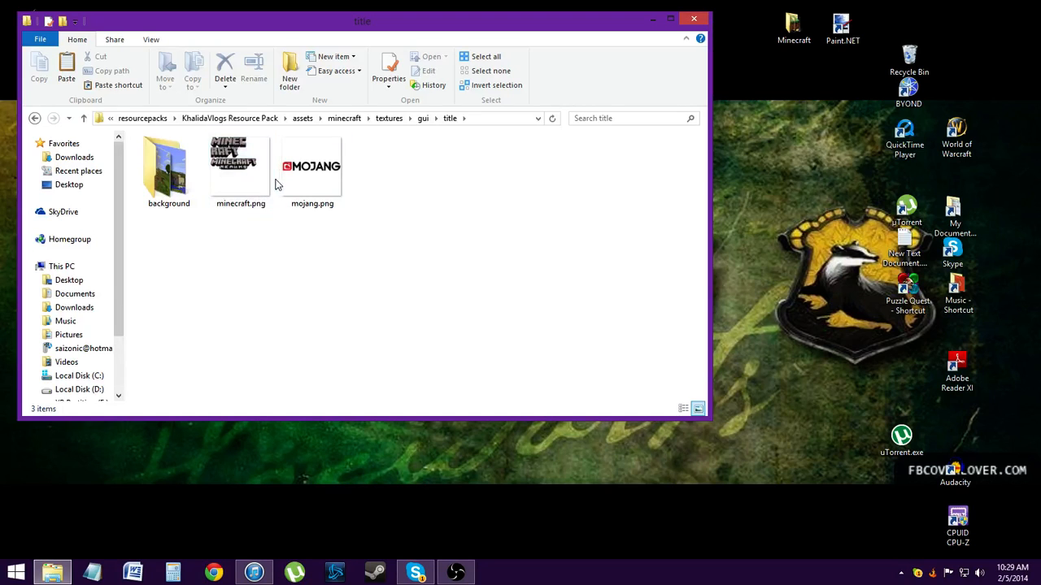
pyautogui.click(35, 118)
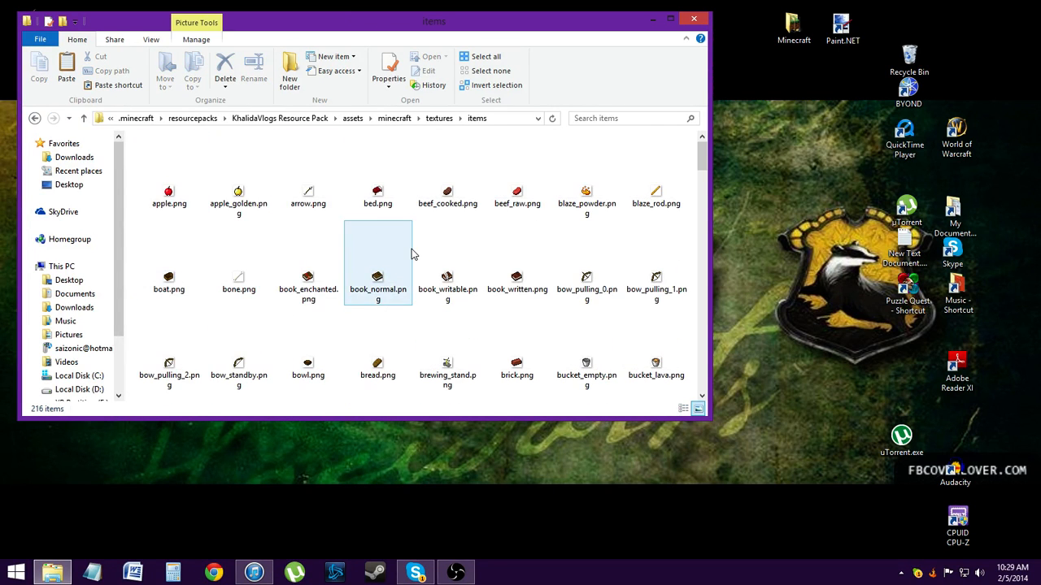
pyautogui.moveTo(377, 284)
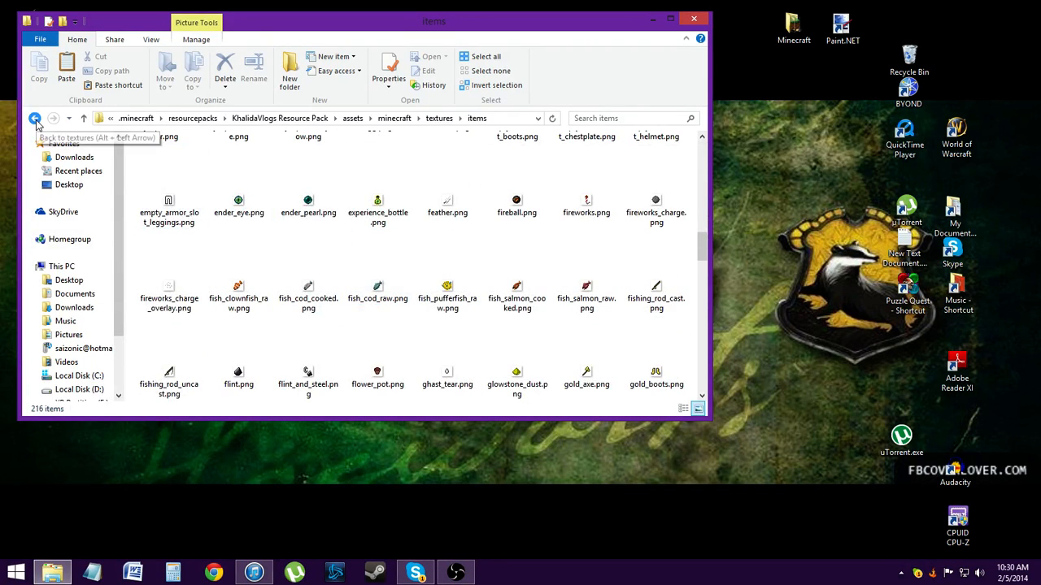
pyautogui.click(36, 119)
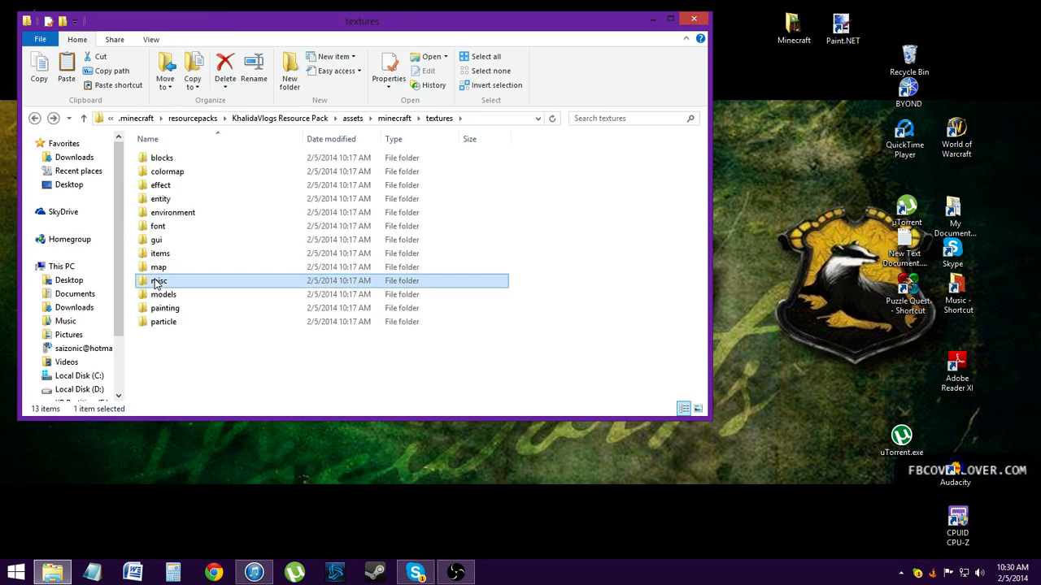
# Look through the misc and item textures, then go up to the assets\minecraft folder.
pyautogui.doubleClick(159, 280)
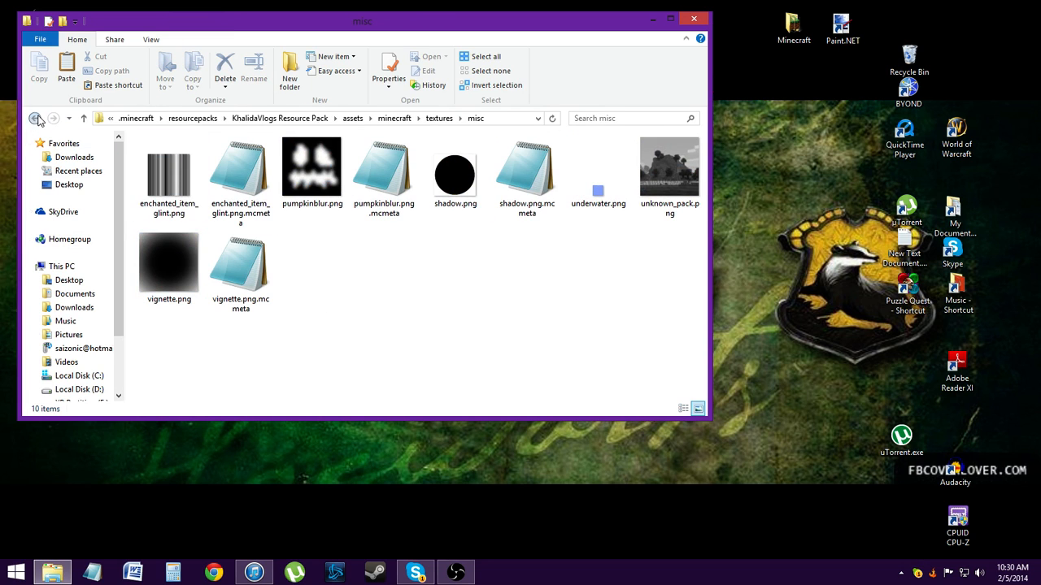
pyautogui.click(34, 117)
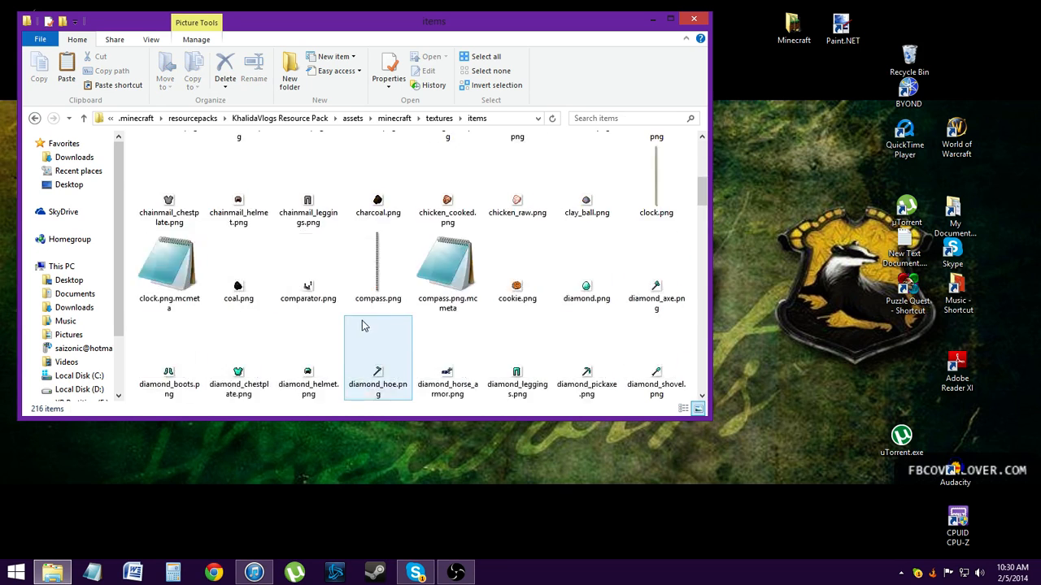
pyautogui.scroll(-3)
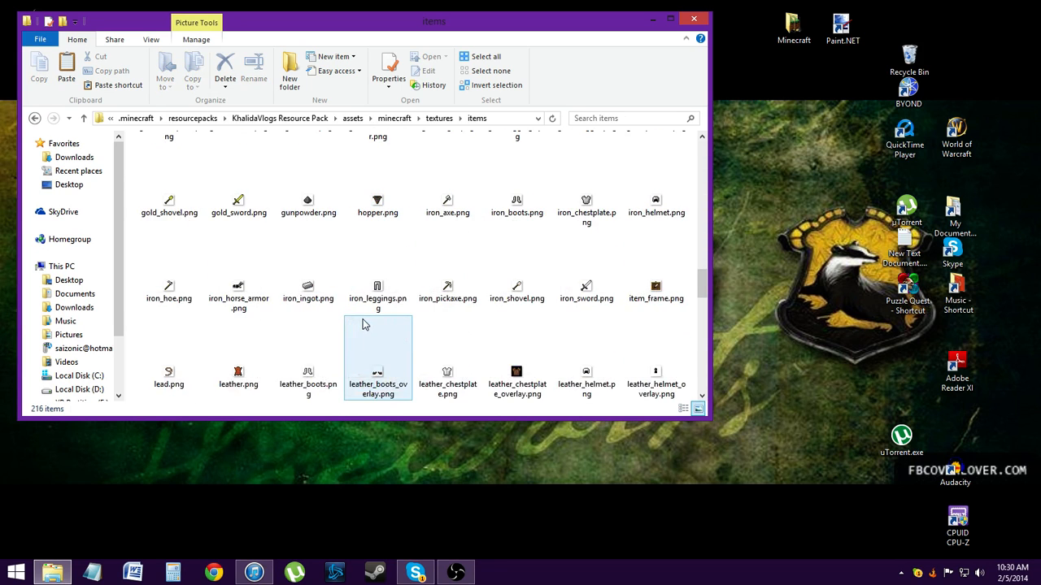
pyautogui.scroll(-3)
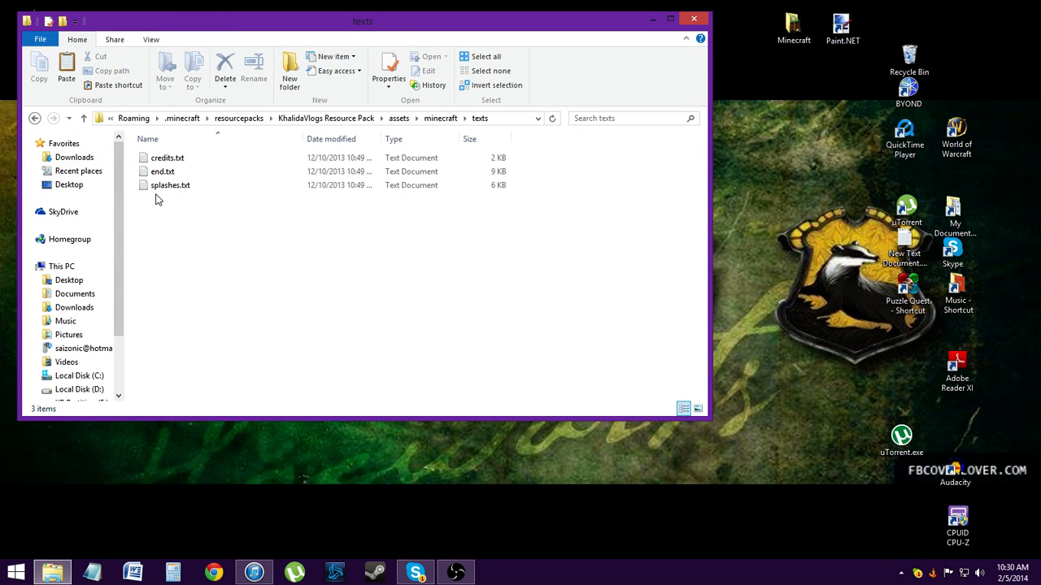
pyautogui.click(36, 117)
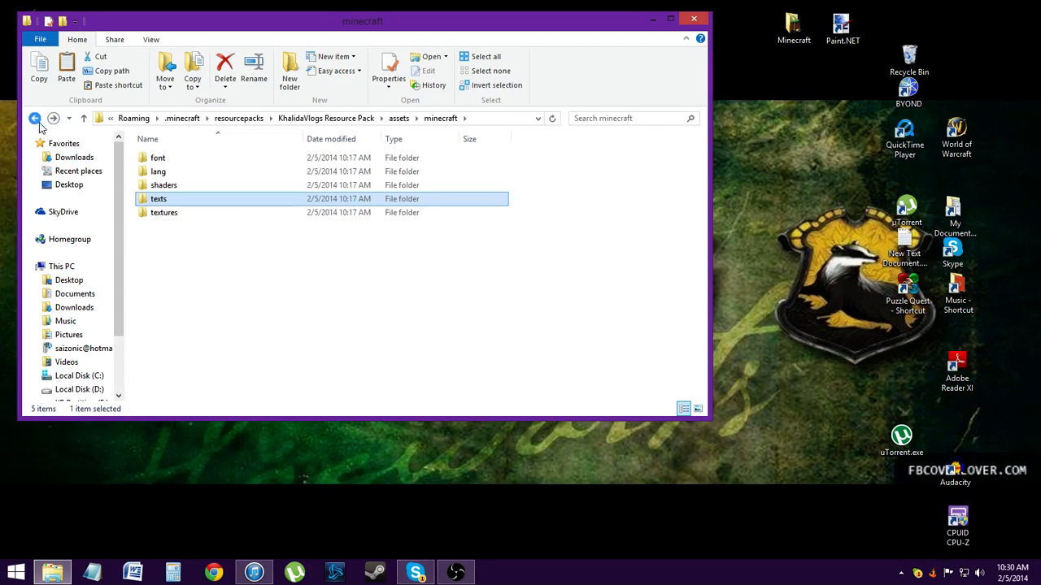
# Check the font folder, then open the lang folder and select en_US.lang.
pyautogui.doubleClick(156, 158)
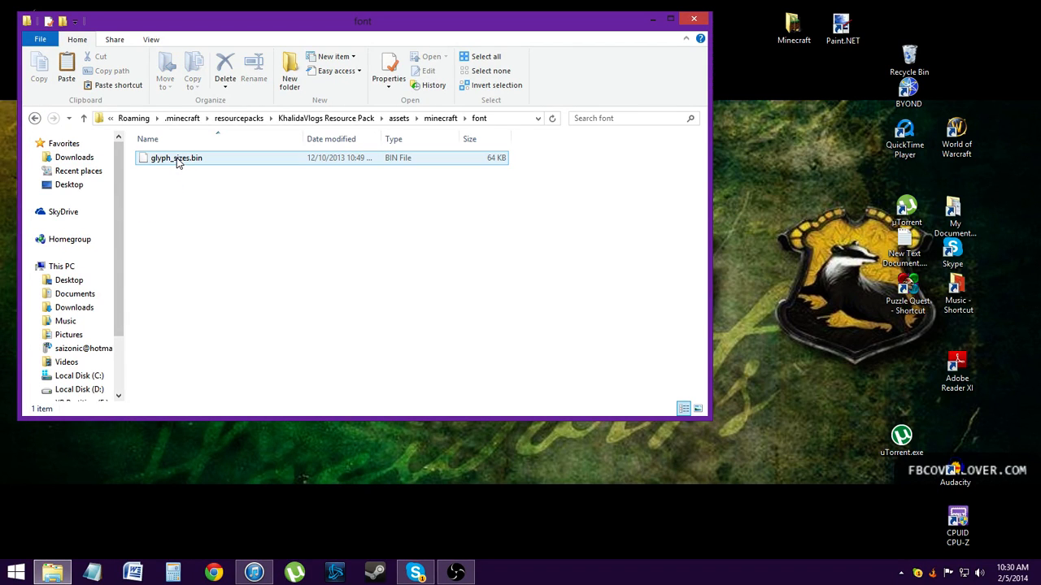
pyautogui.click(34, 117)
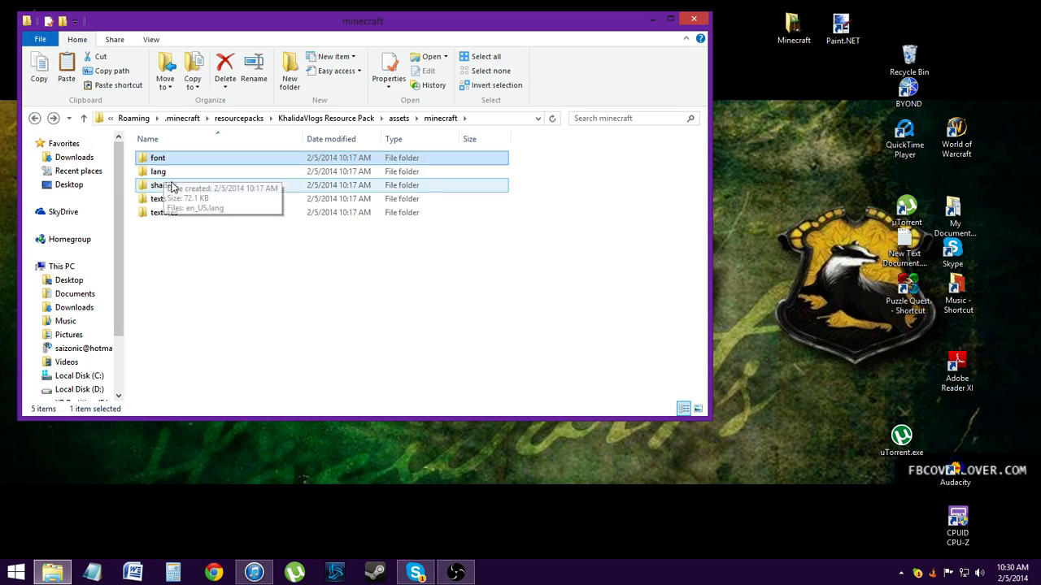
pyautogui.doubleClick(158, 171)
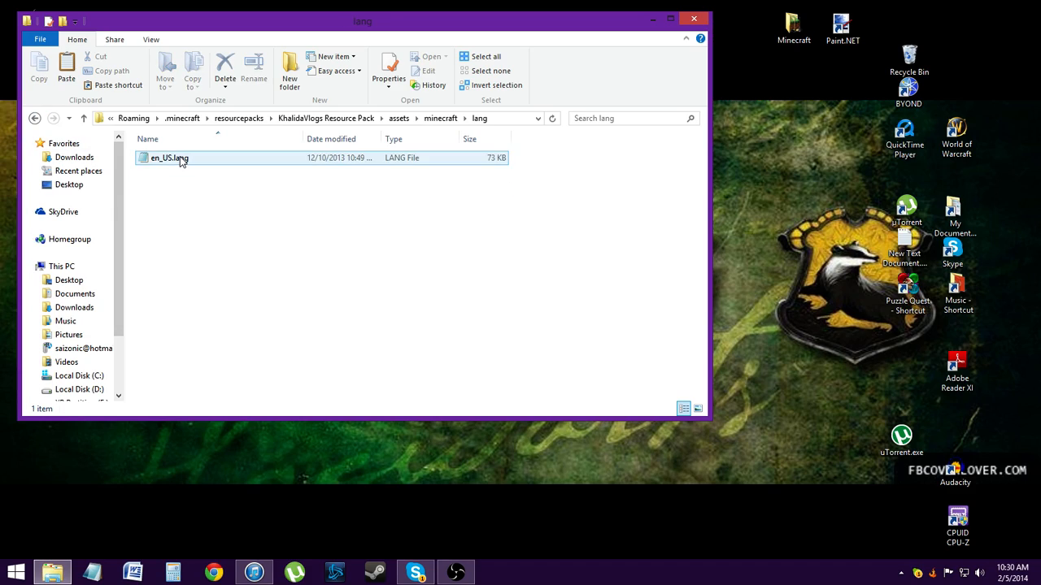
pyautogui.doubleClick(169, 158)
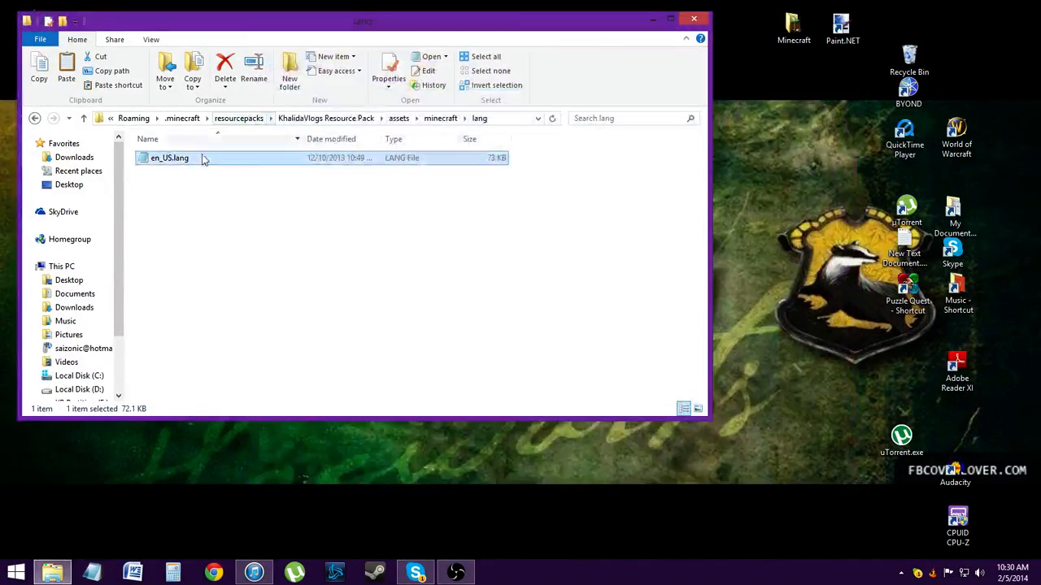
# Open en_US.lang in Notepad and search for 'stick', stepping through its matches.
pyautogui.doubleClick(169, 157)
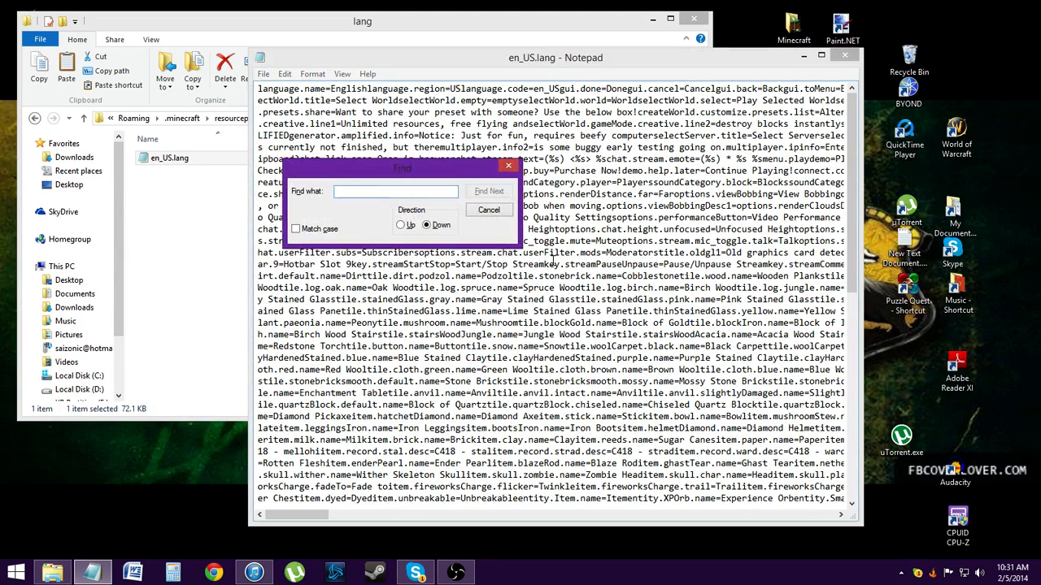
pyautogui.write('stick')
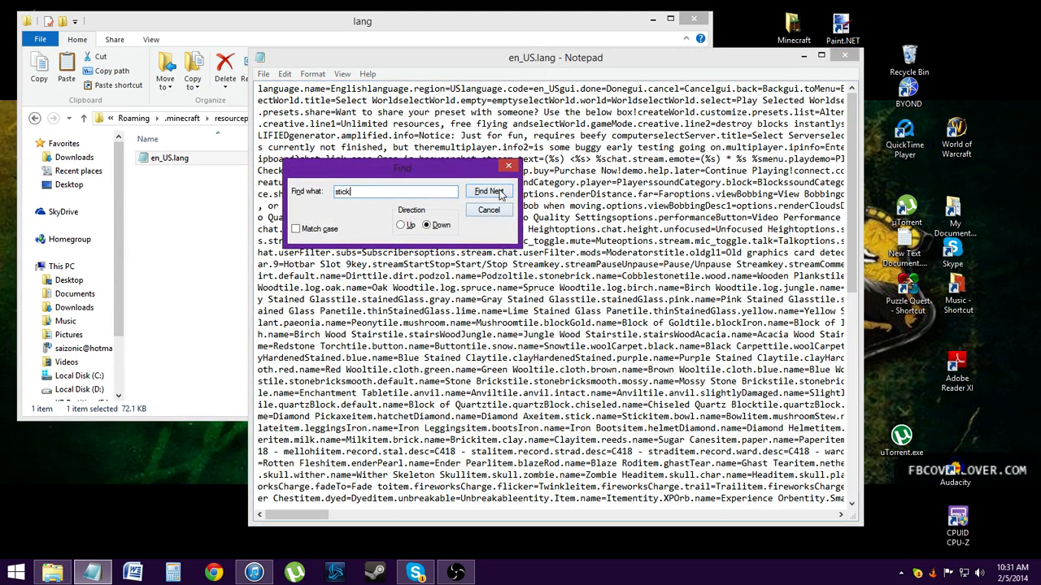
pyautogui.click(487, 192)
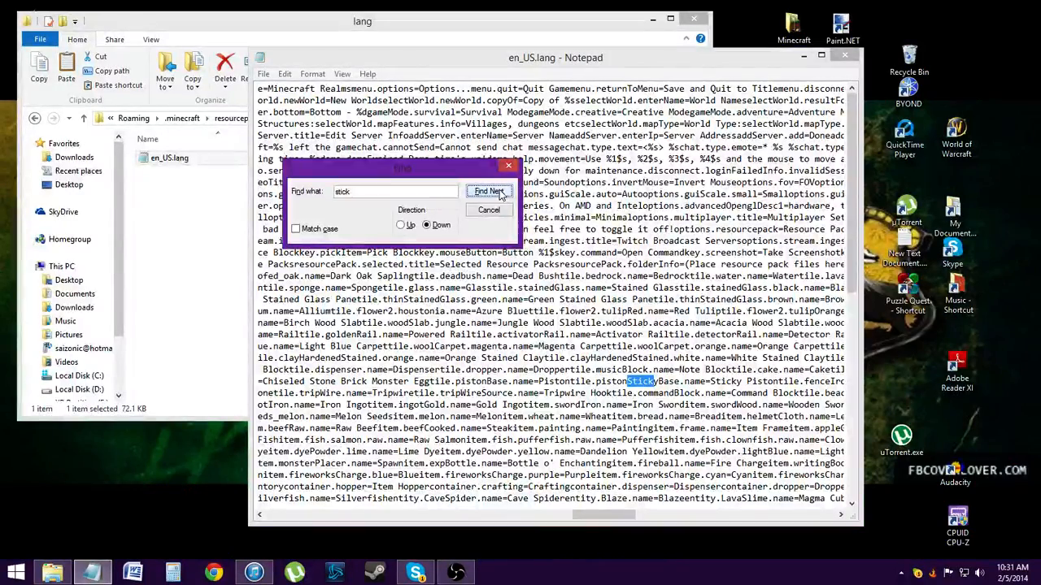
pyautogui.click(488, 192)
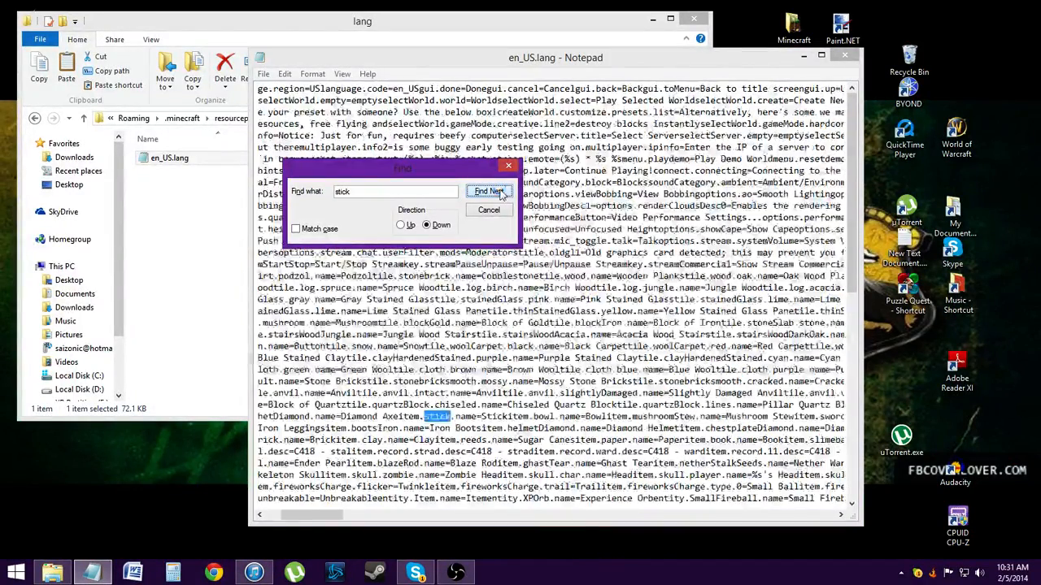
pyautogui.click(488, 192)
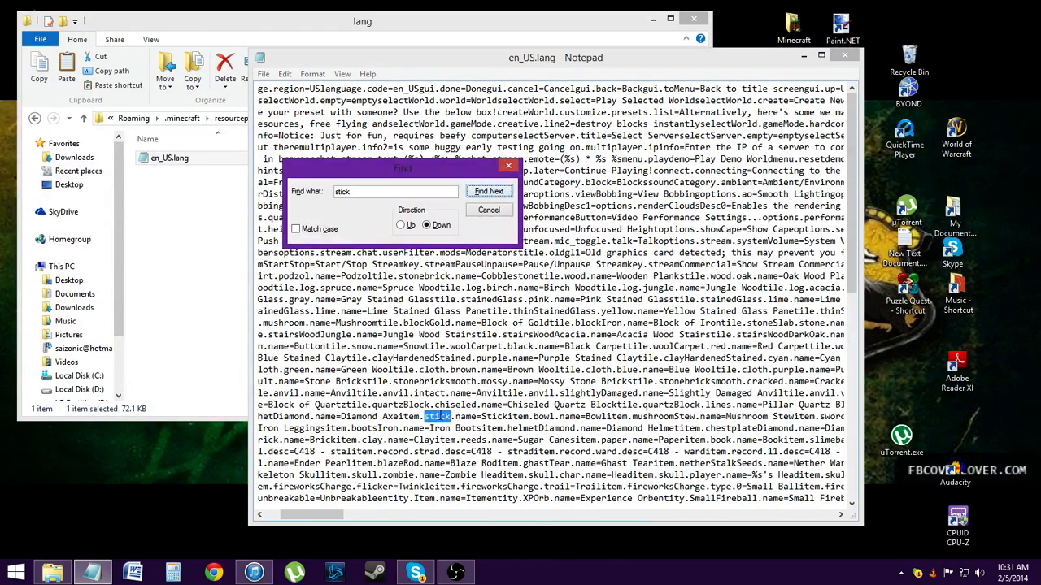
pyautogui.click(487, 192)
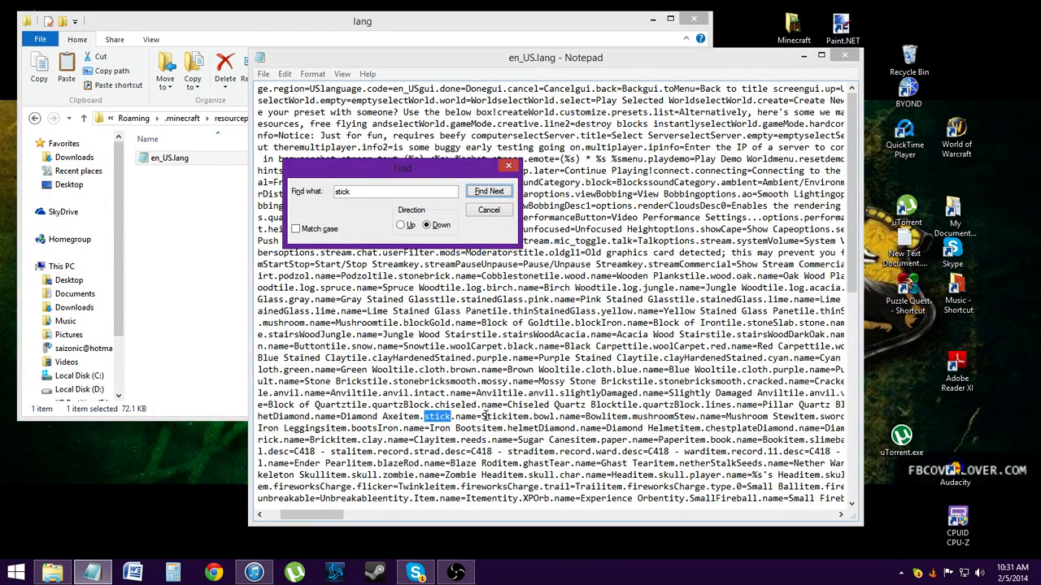
pyautogui.click(488, 191)
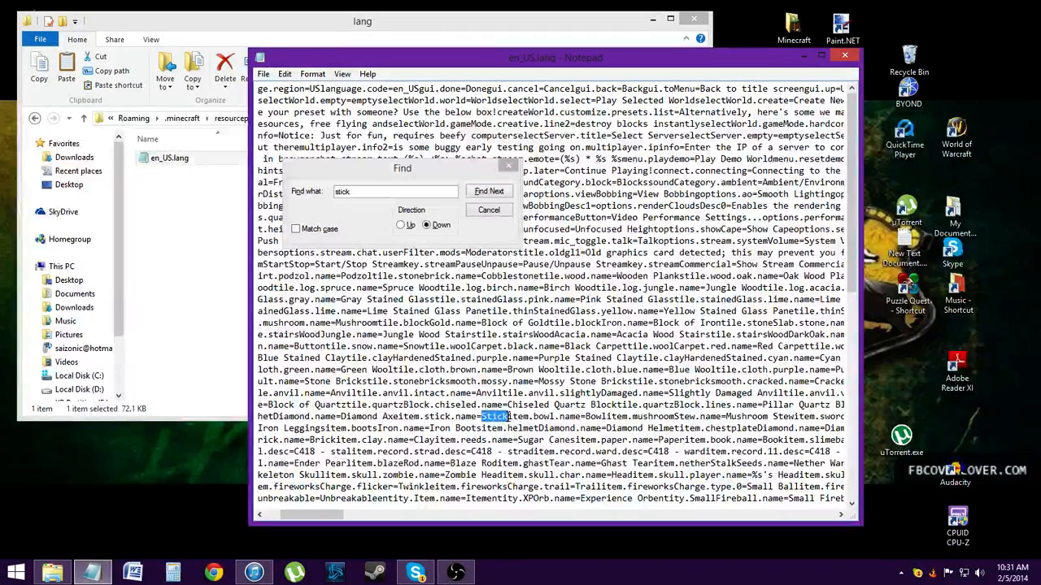
pyautogui.click(487, 190)
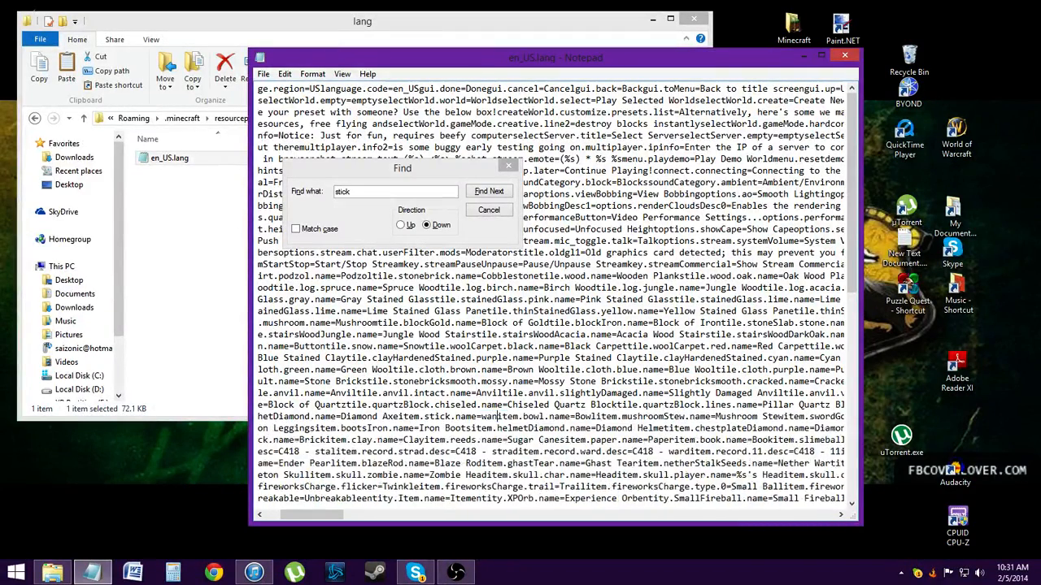
# Continue through the remaining 'stick' entries, then close the Find box.
pyautogui.click(488, 192)
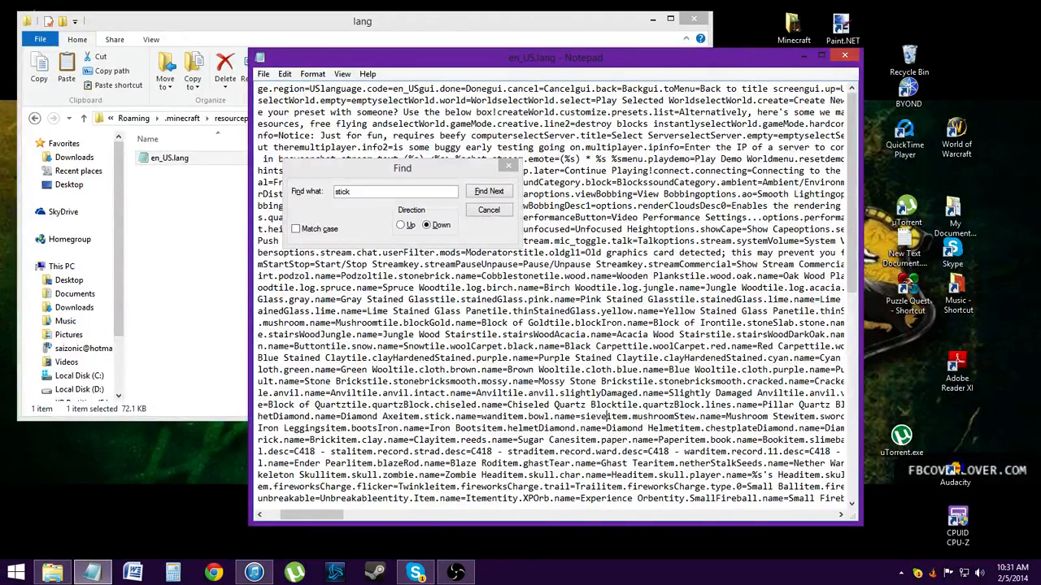
pyautogui.click(488, 192)
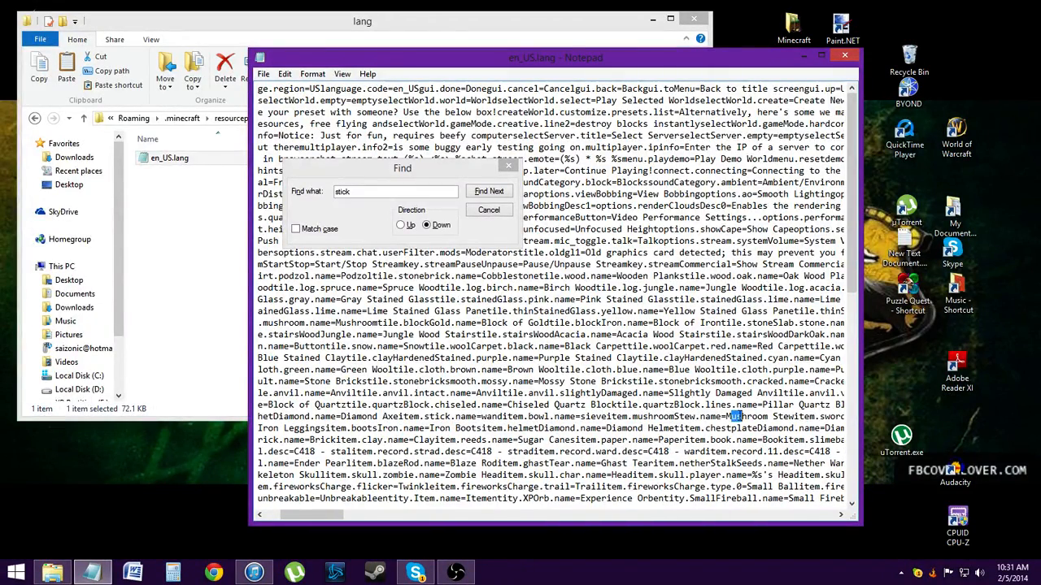
pyautogui.click(488, 190)
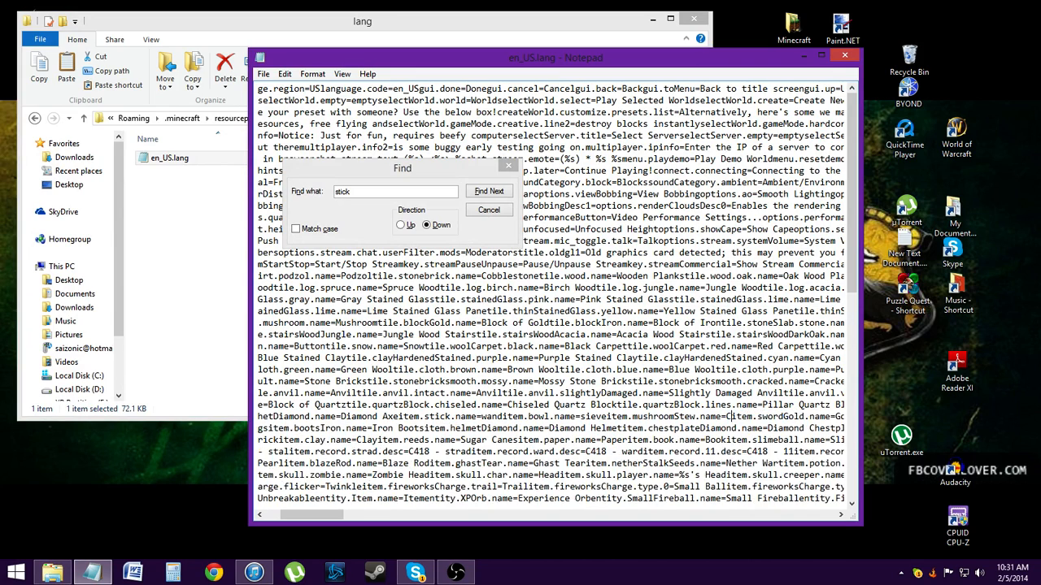
pyautogui.click(488, 191)
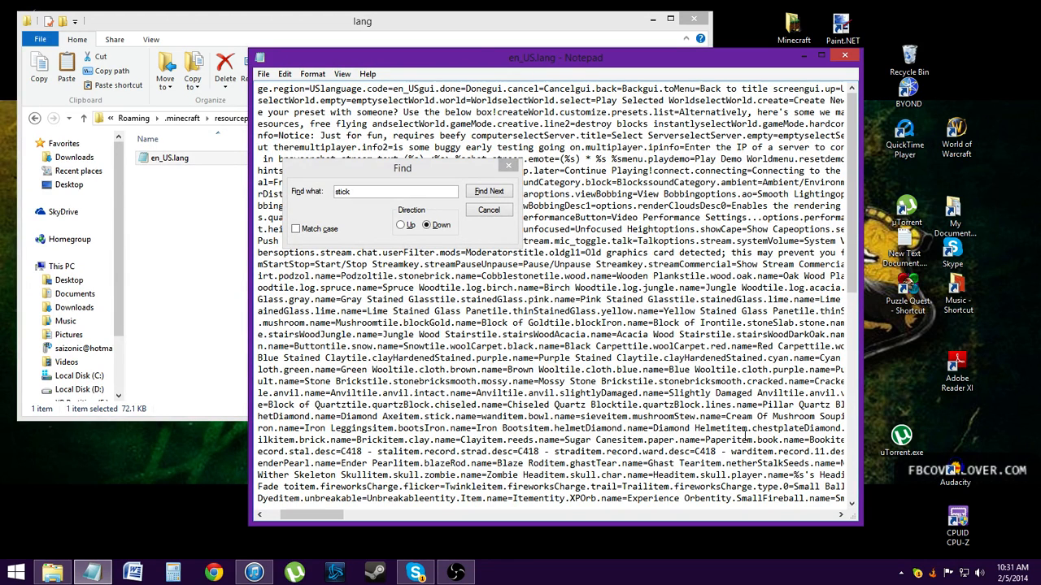
pyautogui.click(488, 190)
pyautogui.write('yrus')
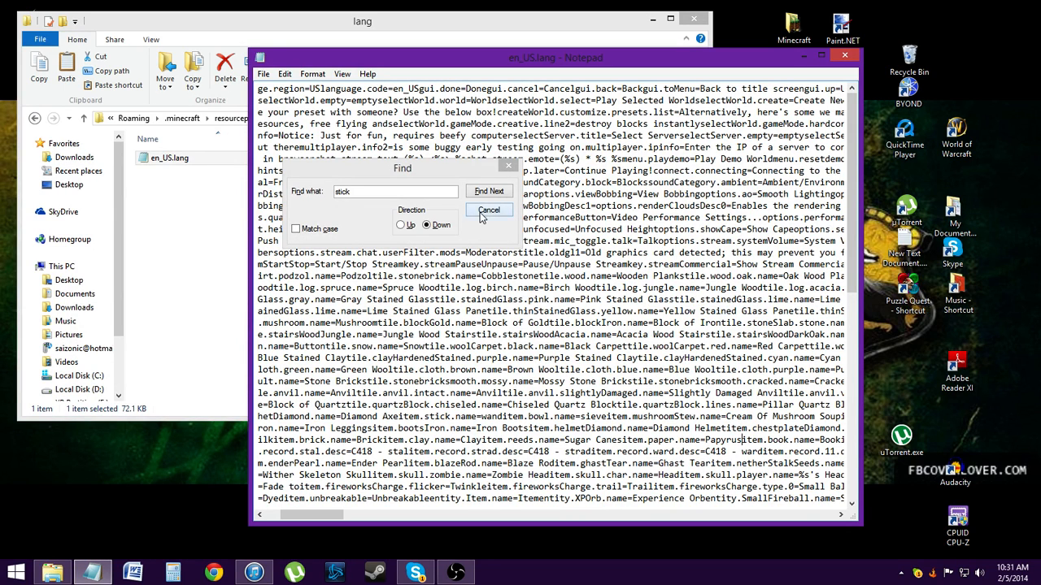
pyautogui.click(490, 210)
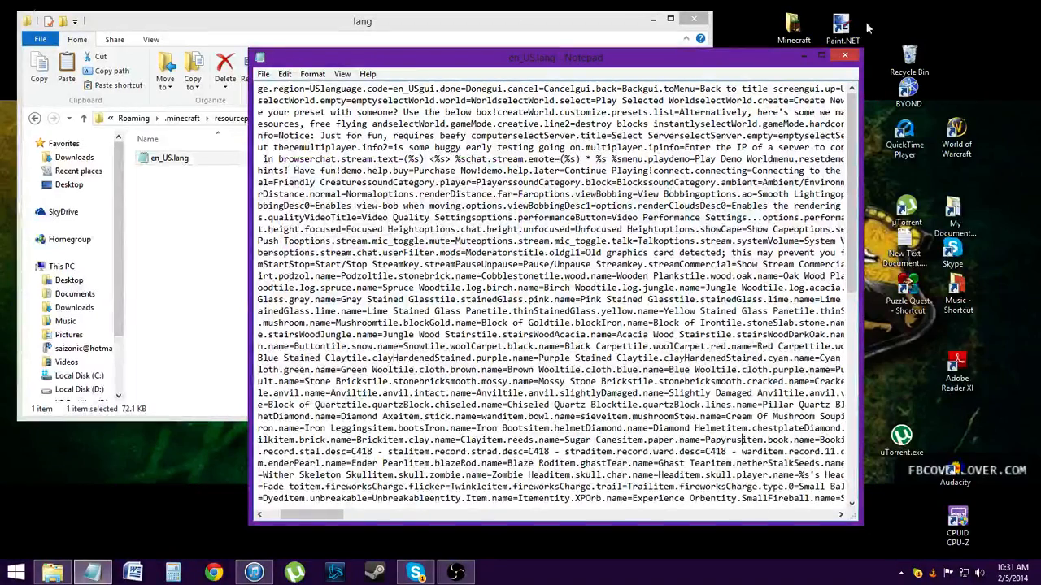
# Close Notepad, go up to the resourcepacks folder and close that window.
pyautogui.click(844, 56)
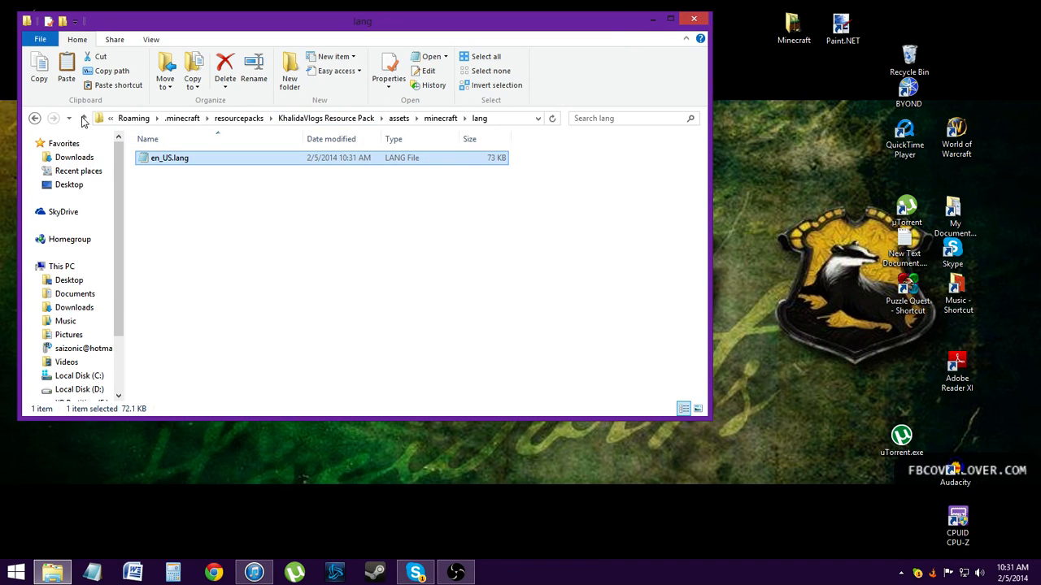
pyautogui.click(36, 117)
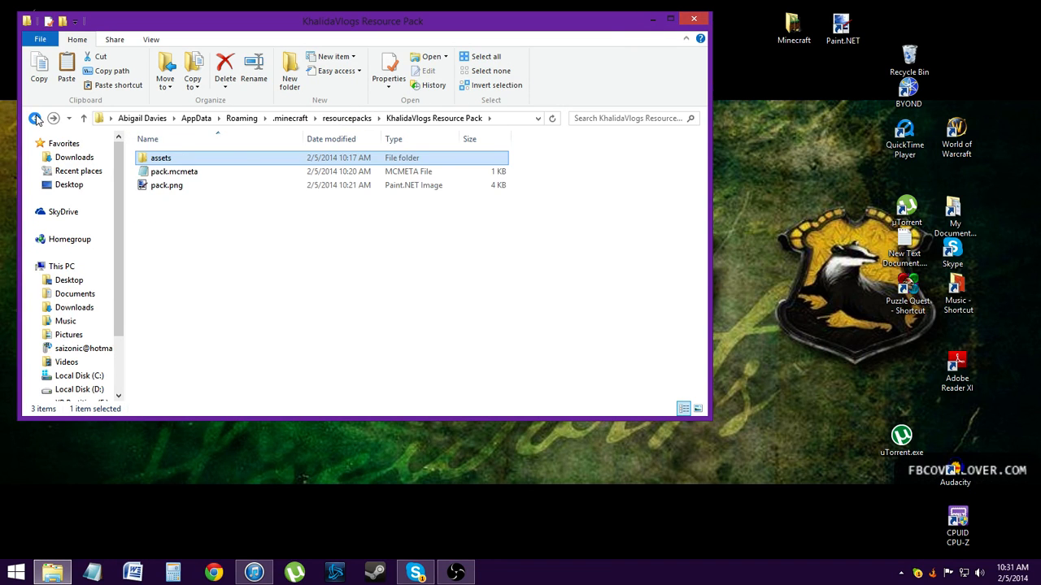
pyautogui.click(36, 117)
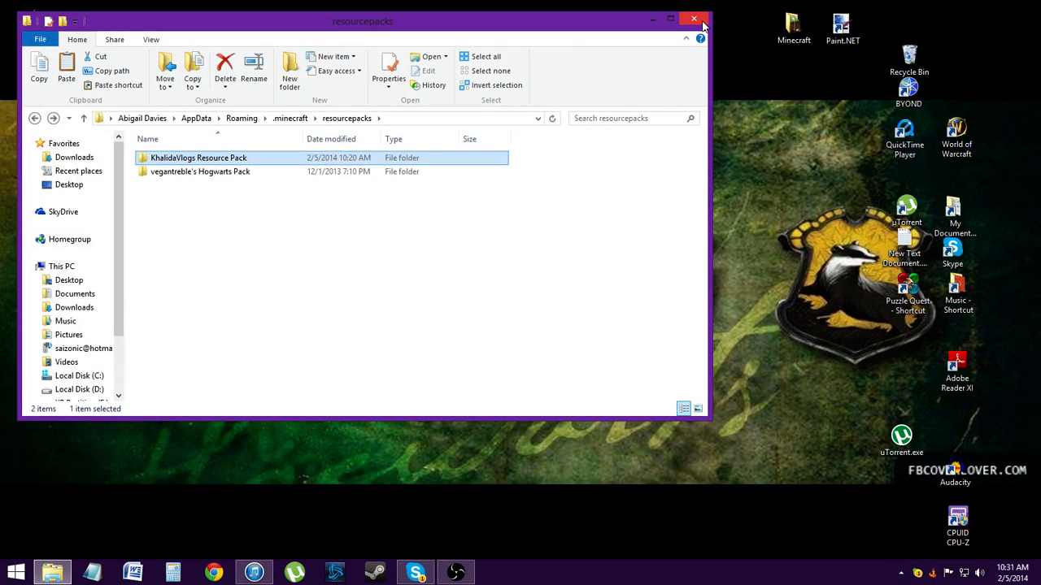
pyautogui.click(693, 20)
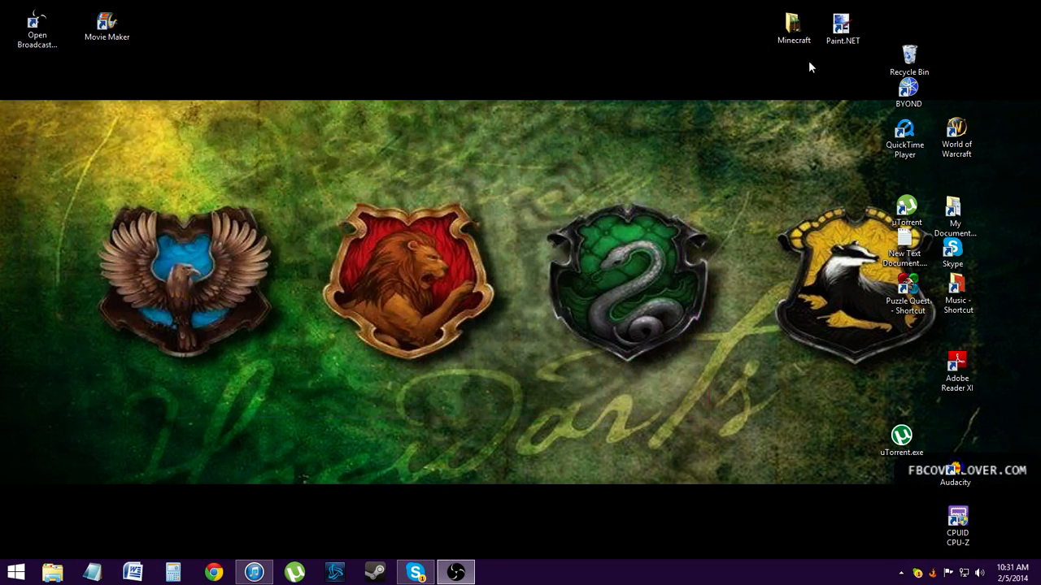
# Launch Minecraft.exe from the Minecraft folder on the desktop.
pyautogui.doubleClick(794, 29)
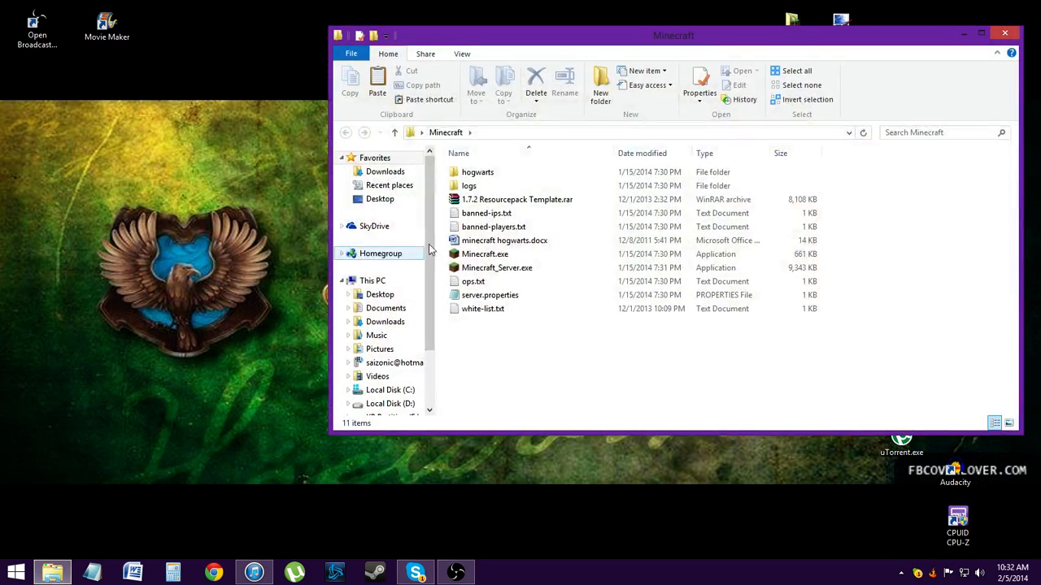
pyautogui.doubleClick(485, 254)
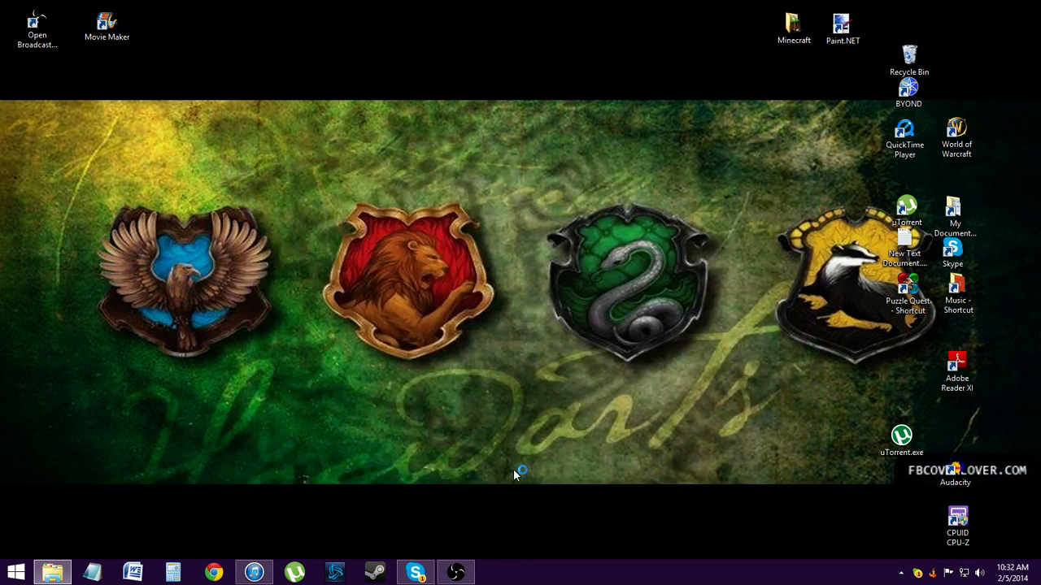
pyautogui.doubleClick(794, 24)
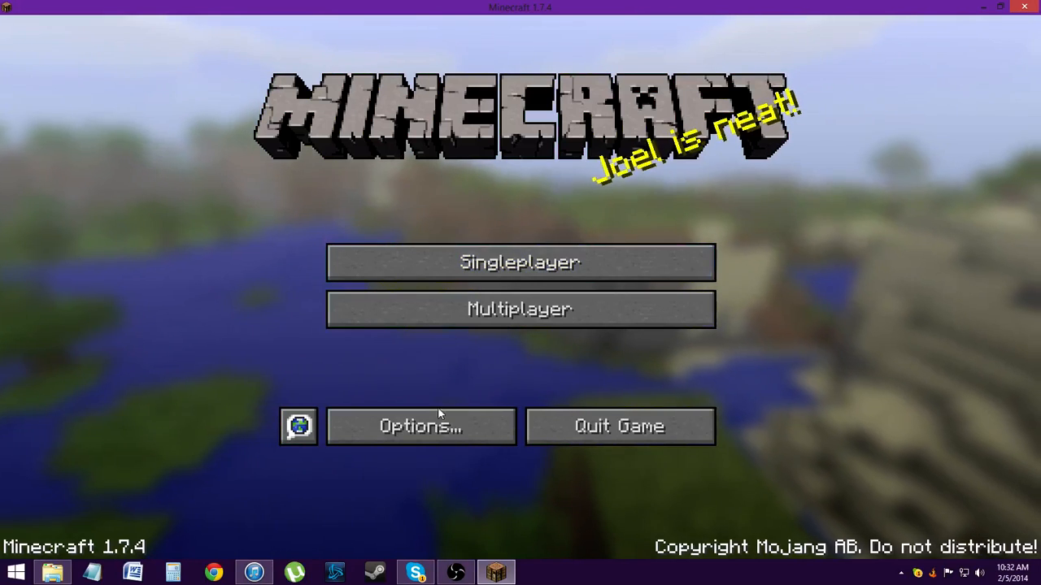
# Confirm KhalidaVlogs Resource Pack is selected above Default in Resource Packs and click Done.
pyautogui.click(299, 426)
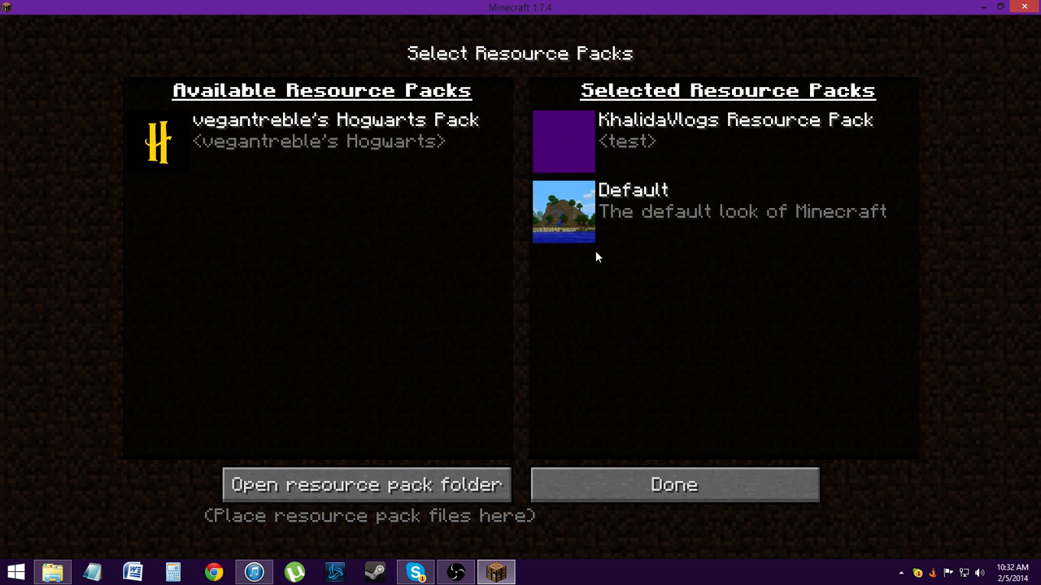
pyautogui.moveTo(763, 221)
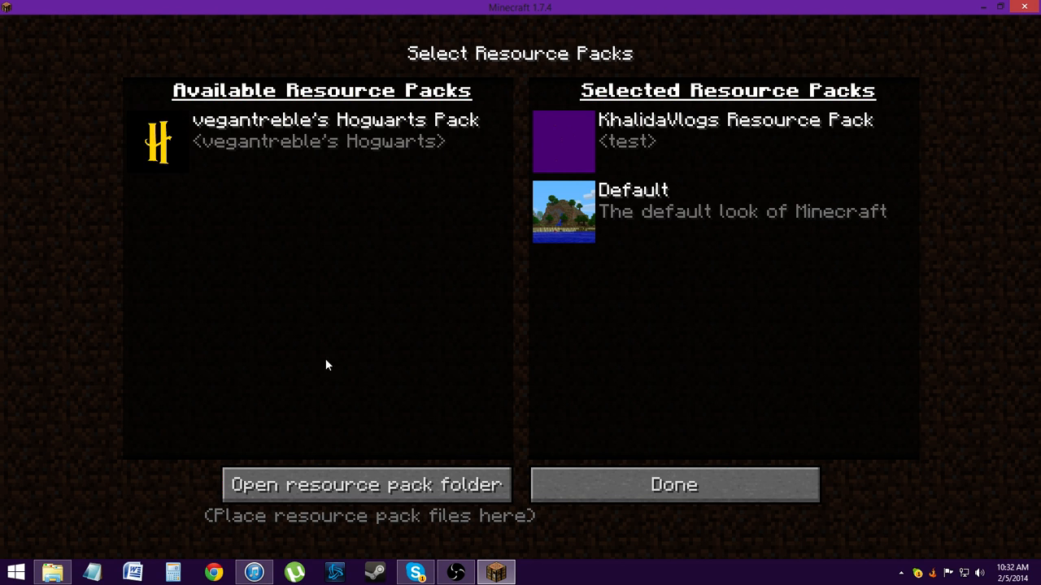
pyautogui.moveTo(673, 485)
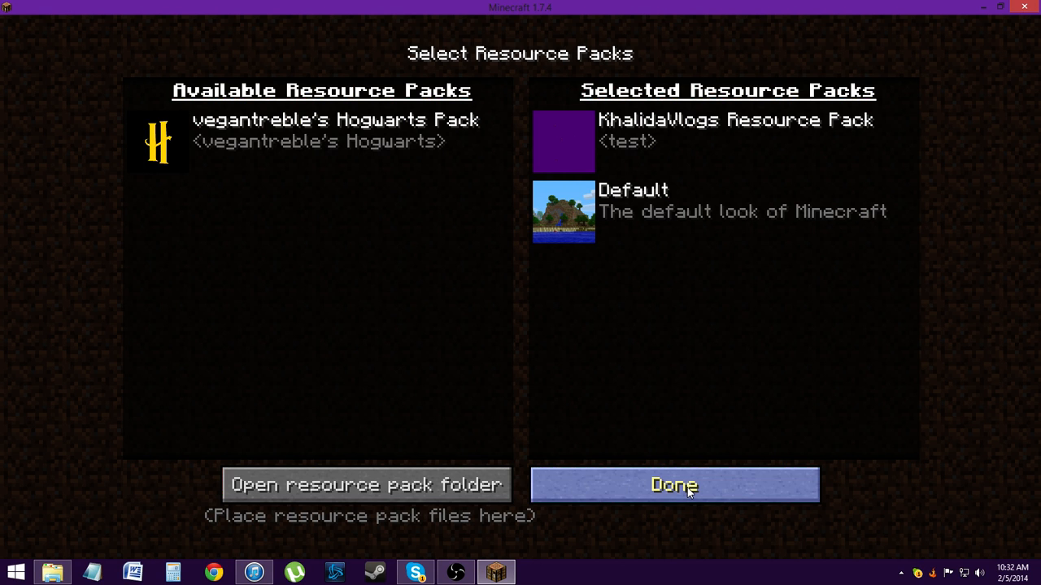
pyautogui.moveTo(675, 491)
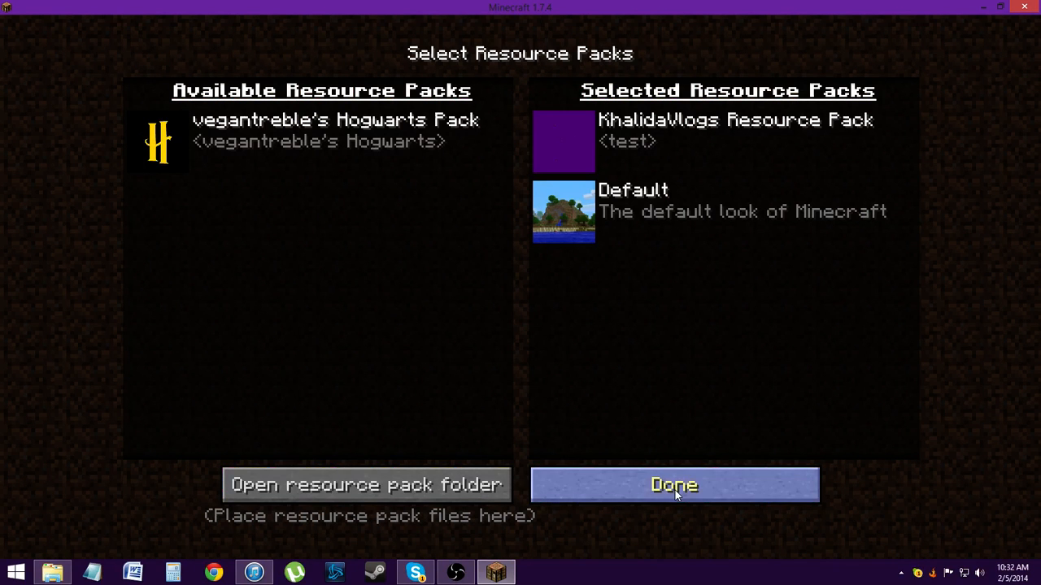
pyautogui.click(674, 485)
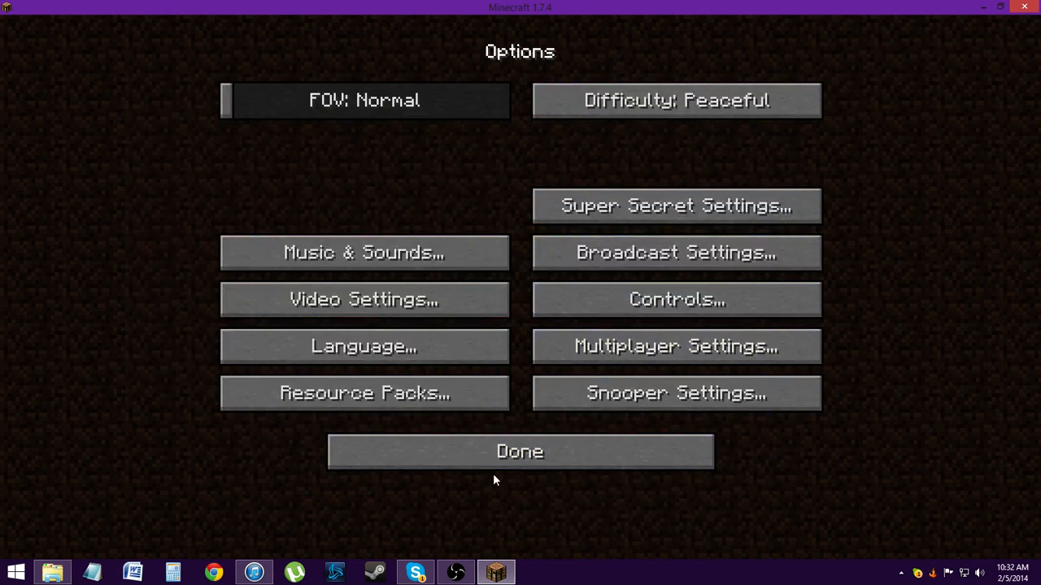
# Create a new Creative-mode world named "KhalidaVlogs' world :)" and start loading it.
pyautogui.click(520, 453)
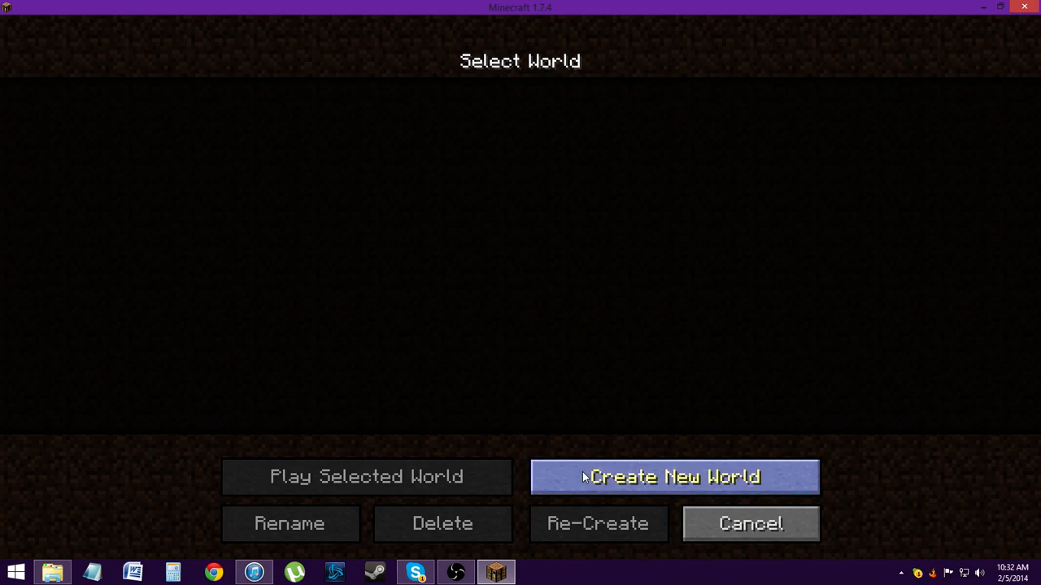
pyautogui.click(673, 476)
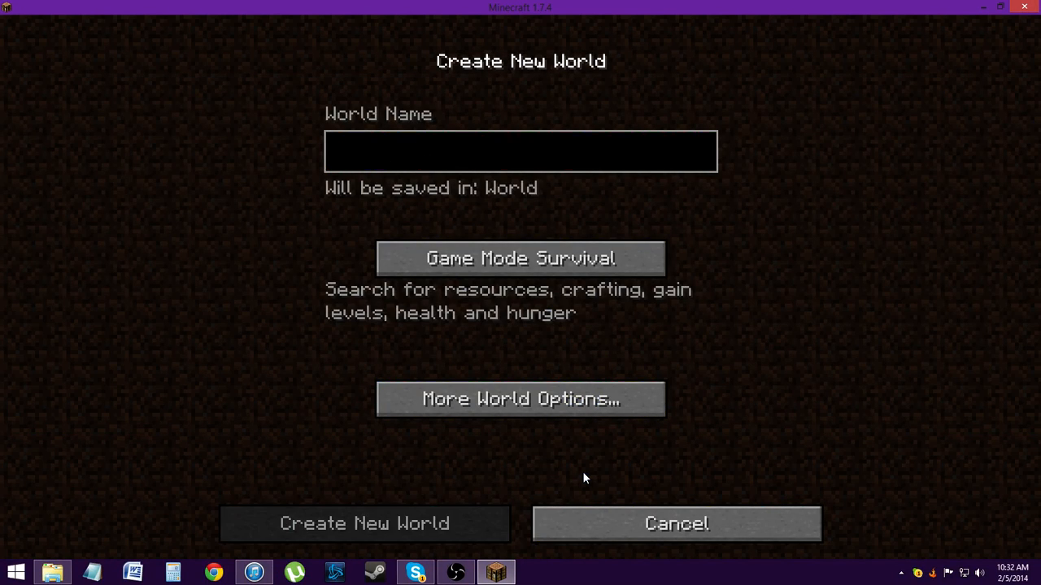
pyautogui.write('KhalidaVlog')
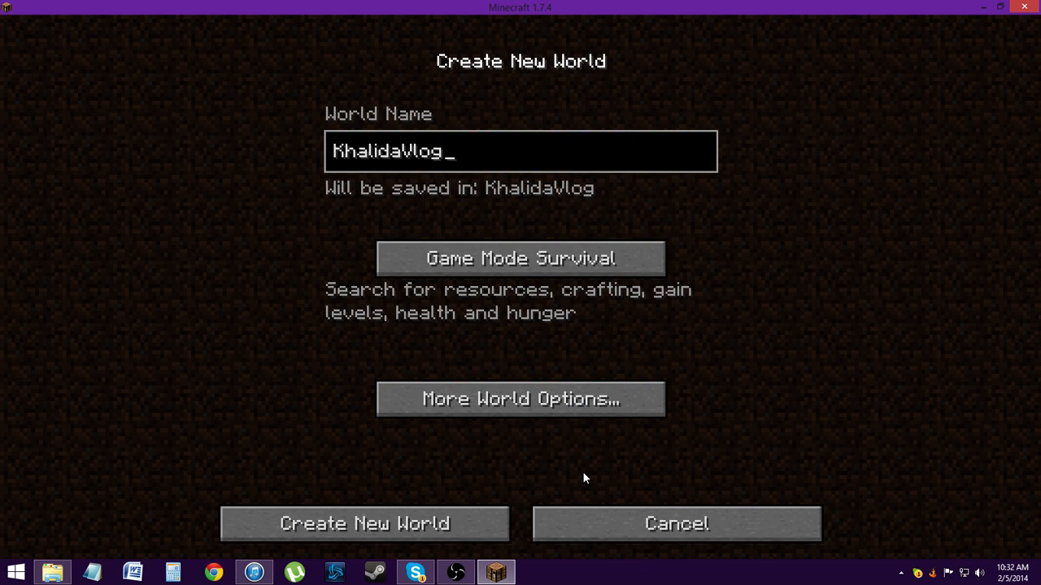
pyautogui.write("s' world")
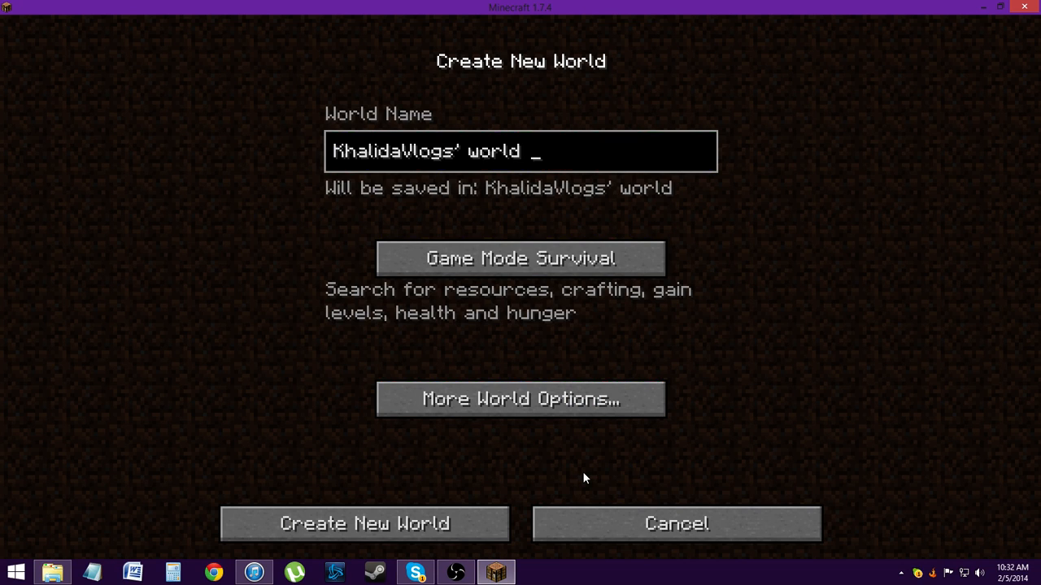
pyautogui.write(':)')
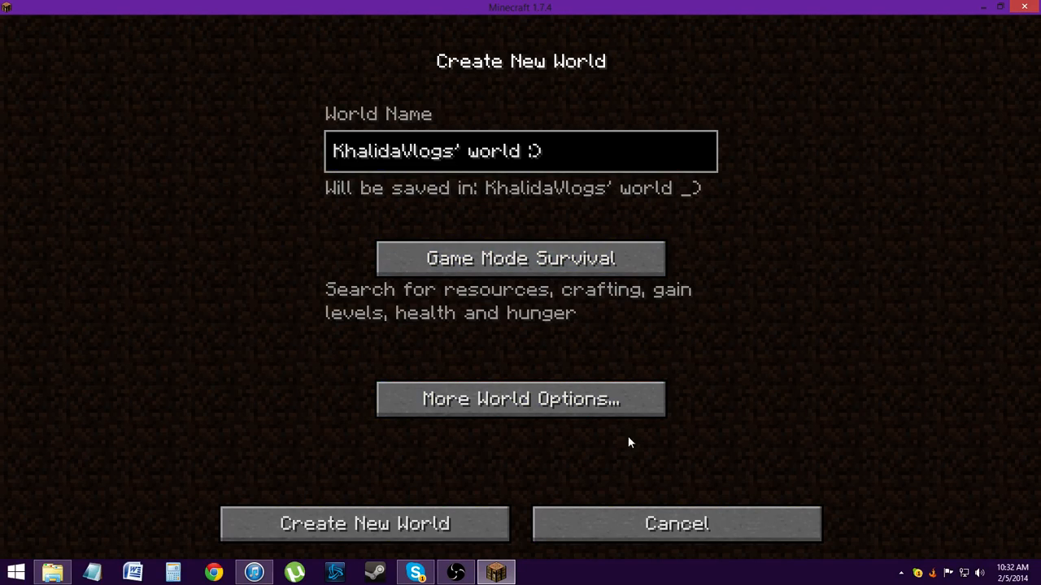
pyautogui.click(521, 258)
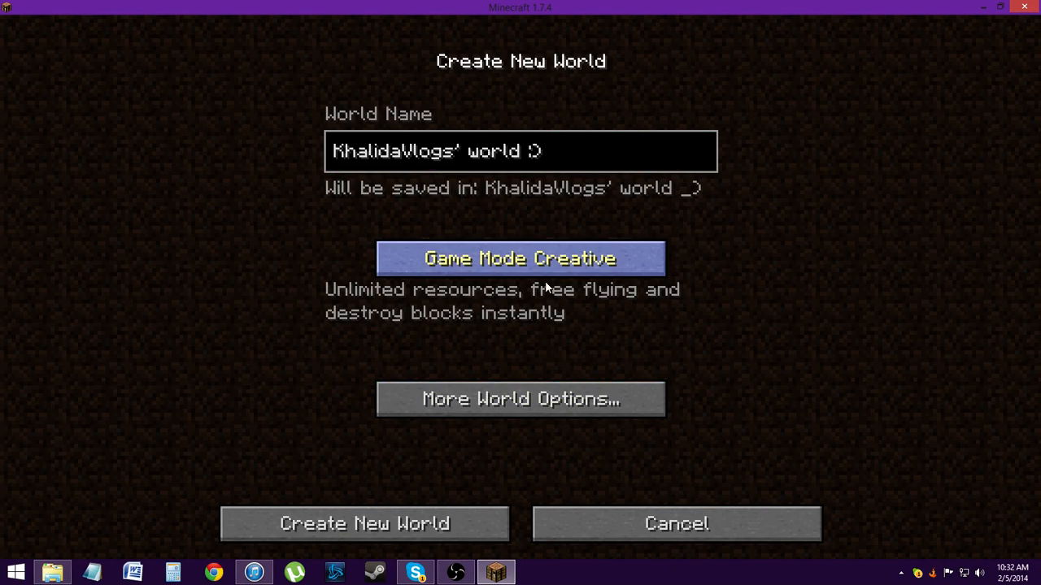
pyautogui.click(365, 523)
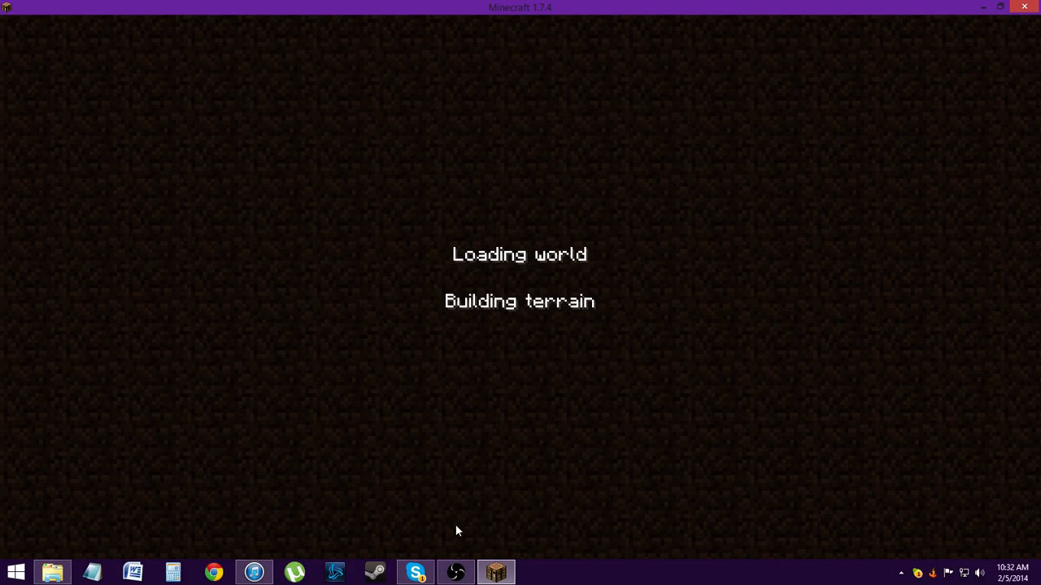
pyautogui.moveTo(484, 503)
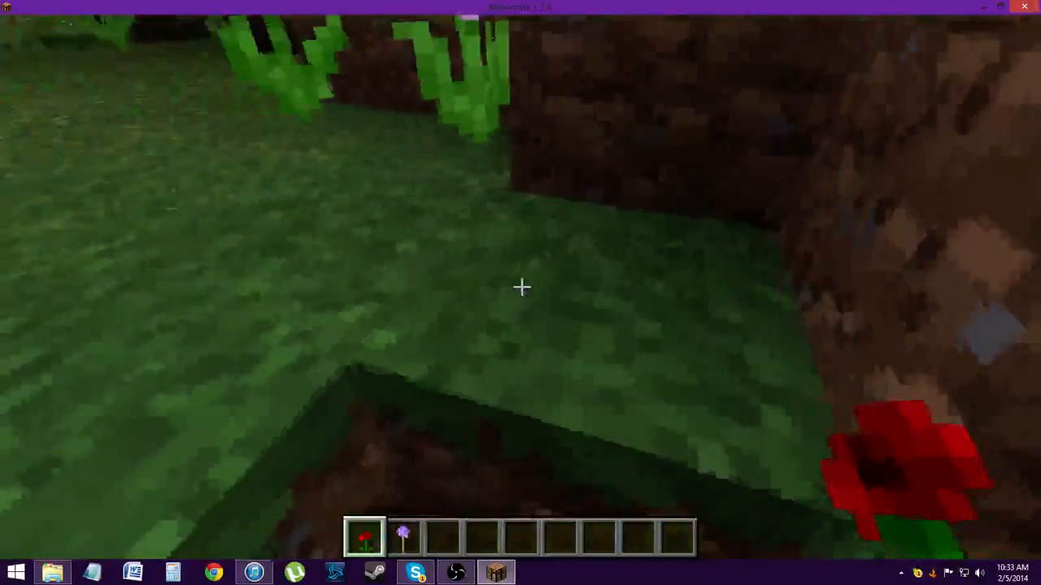
# Explore and dig down into stone, then open the creative item inventory.
pyautogui.press('e')
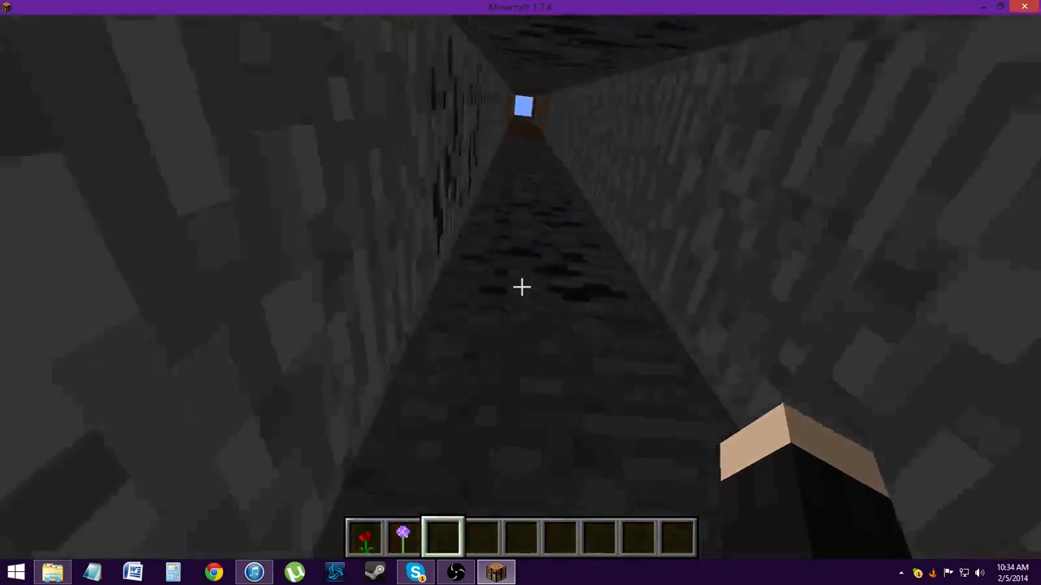
pyautogui.press('e')
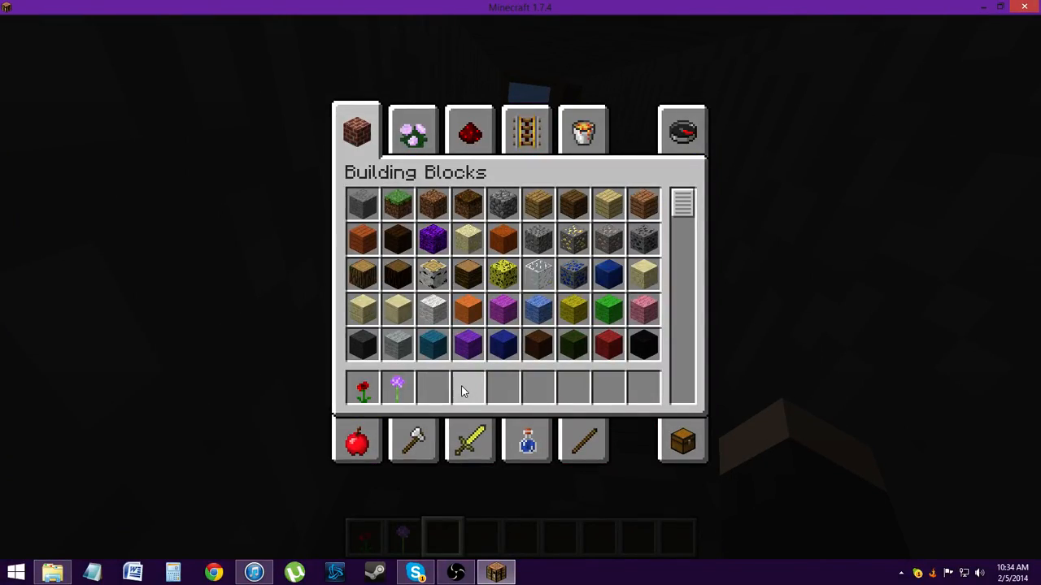
pyautogui.moveTo(643, 345)
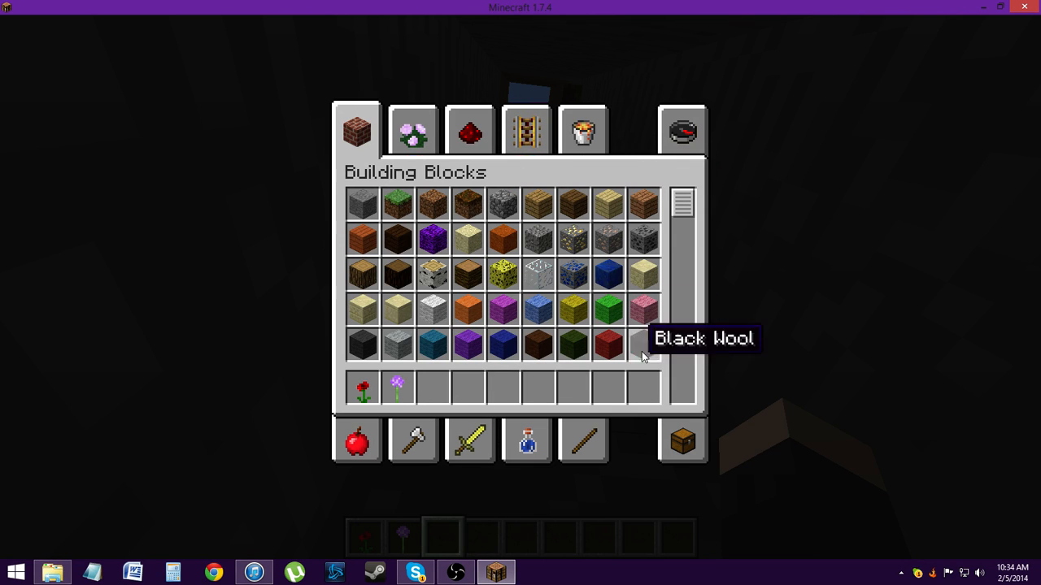
# Search 'crea' to put Cream Of Mushroom Soup in the hotbar, search 'wand', then return to the world.
pyautogui.click(681, 130)
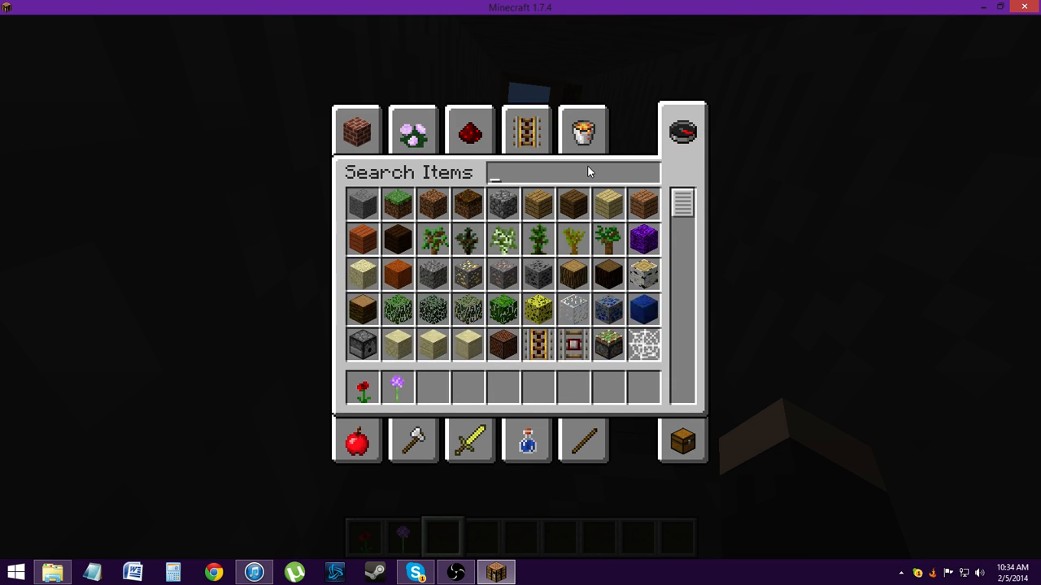
pyautogui.write('crea')
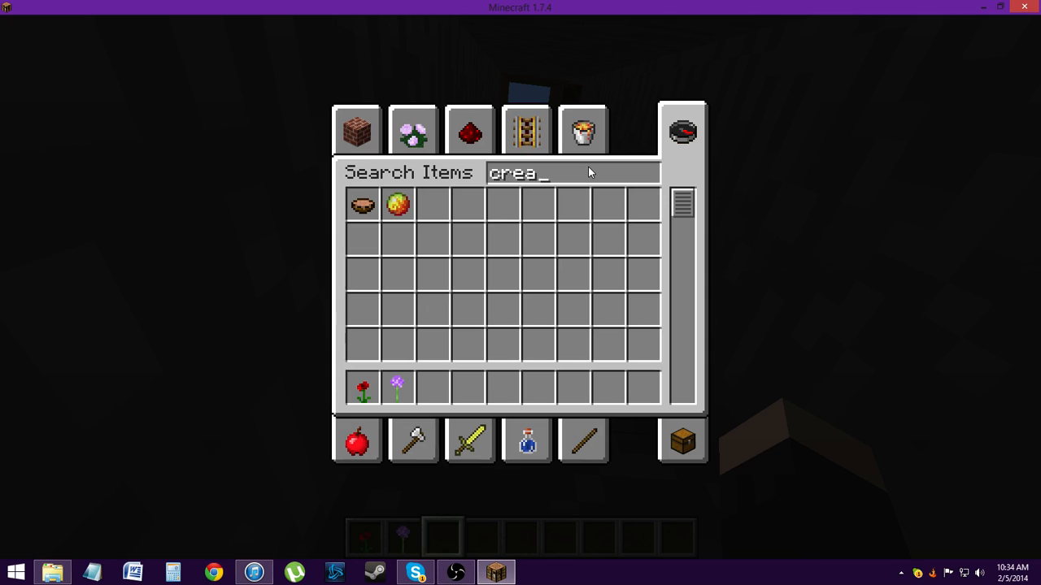
pyautogui.moveTo(362, 205)
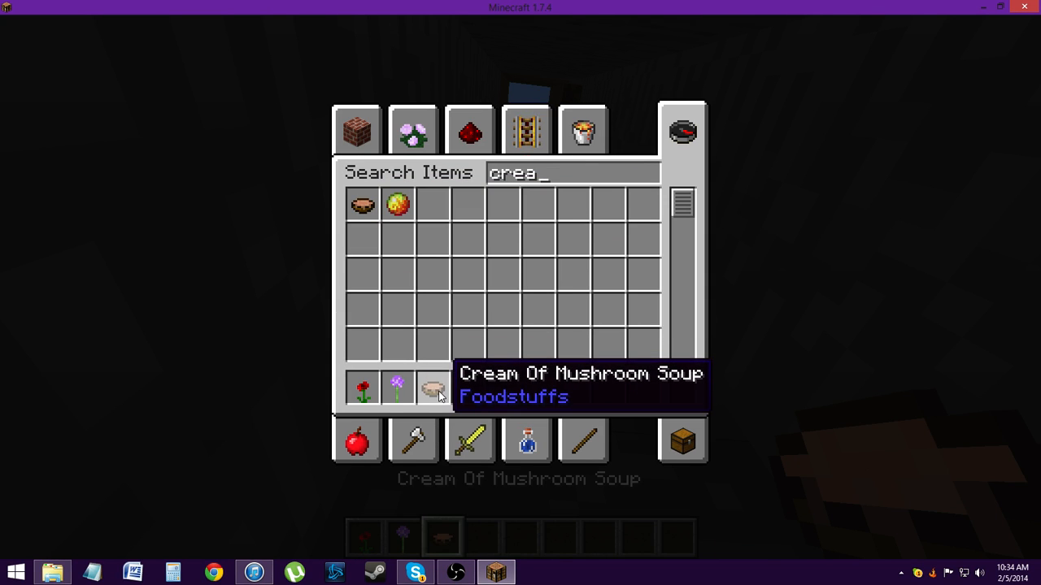
pyautogui.click(581, 130)
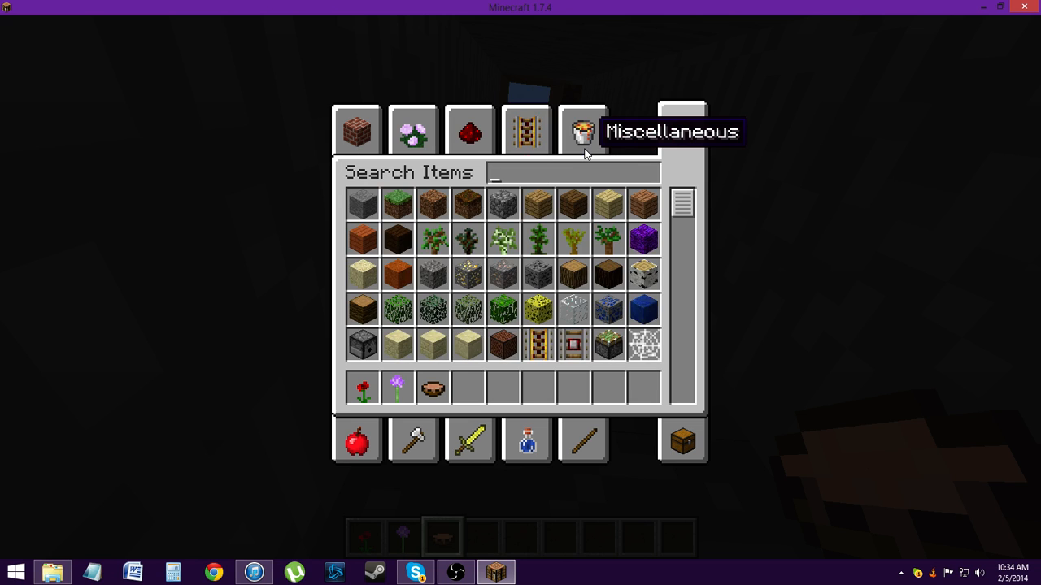
pyautogui.write('wand')
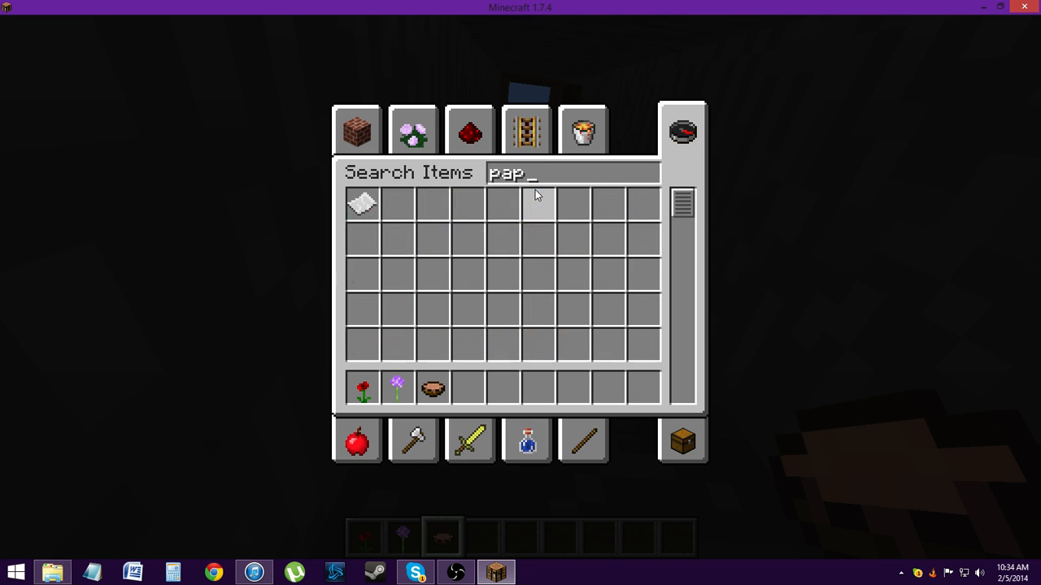
pyautogui.moveTo(527, 130)
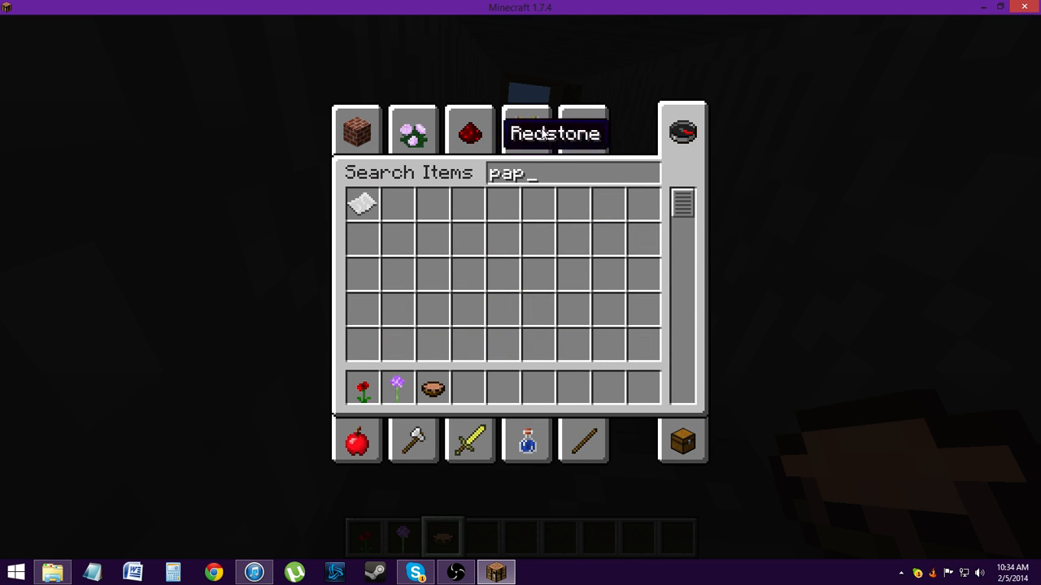
pyautogui.press('Escape')
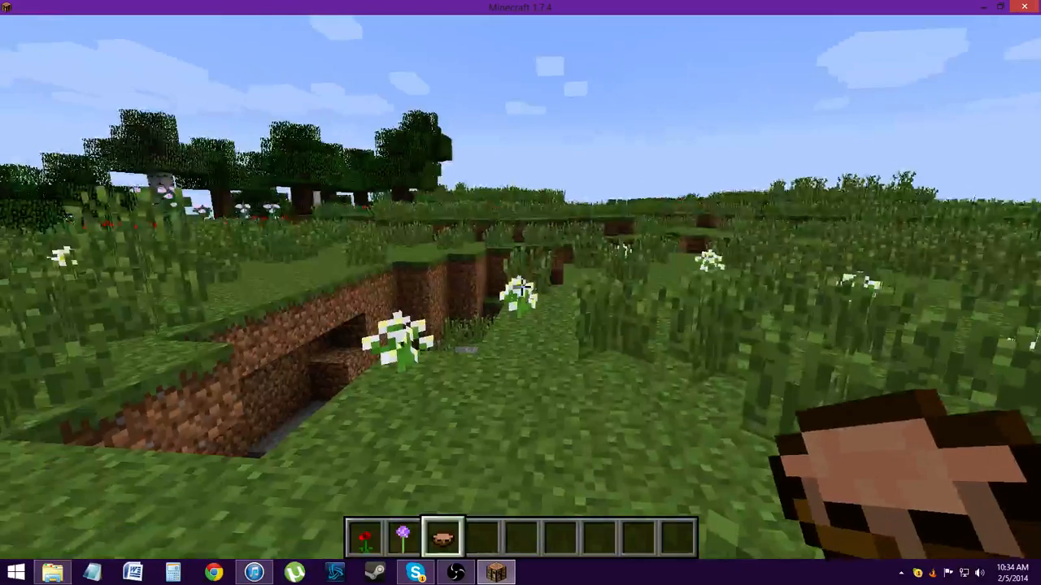
# Save and quit to title, then switch the selected pack to vegantreble's Hogwarts Pack and apply it.
pyautogui.press('Escape')
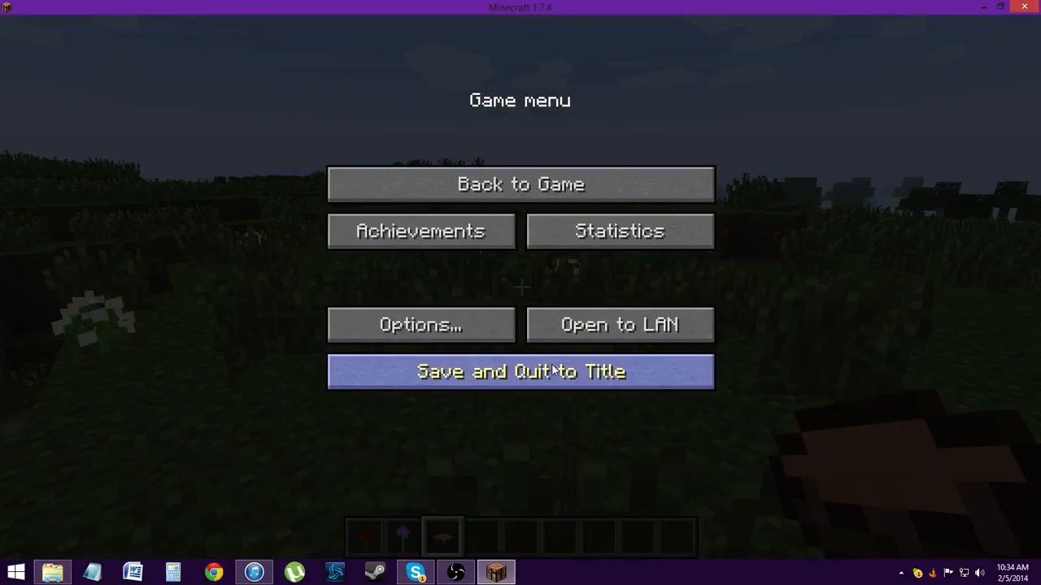
pyautogui.click(521, 371)
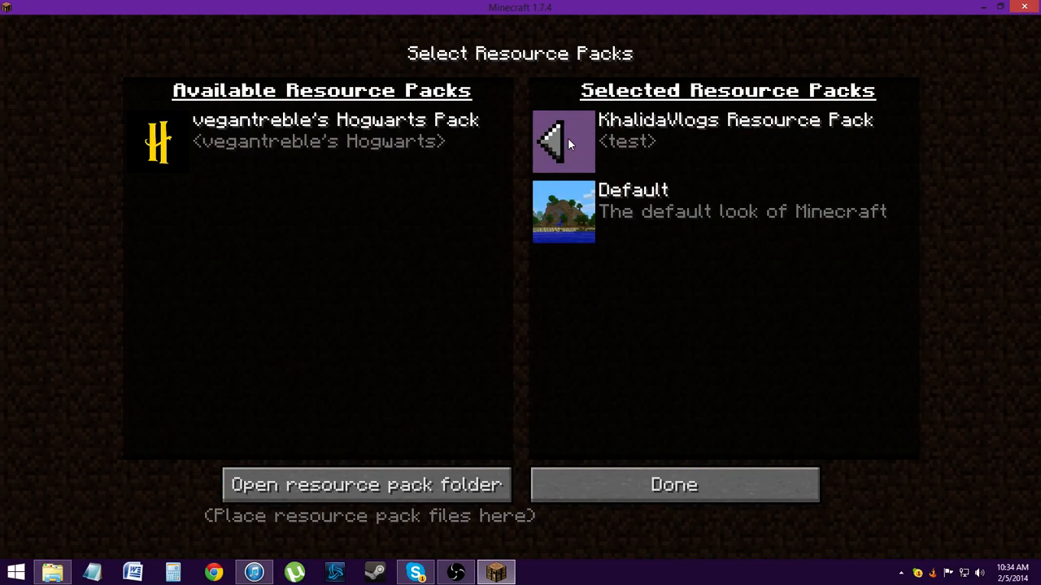
pyautogui.click(562, 141)
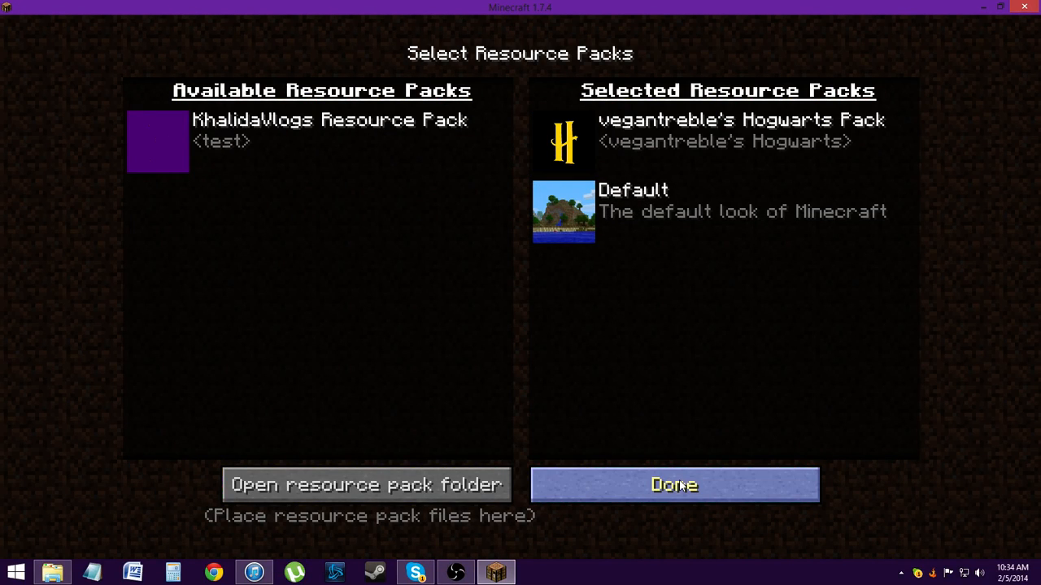
pyautogui.click(673, 485)
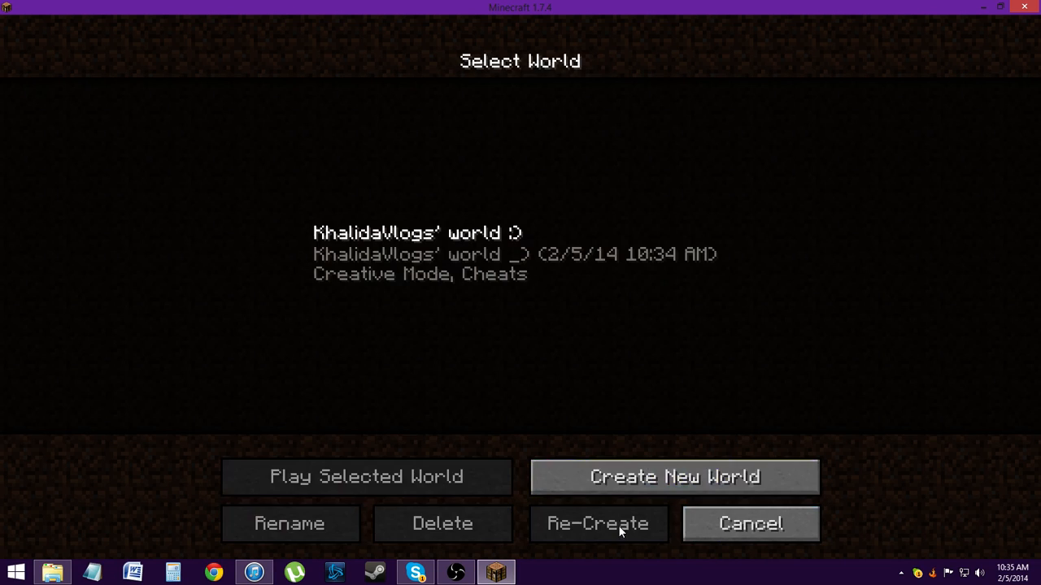
# Reopen the world, put Hogwarts blocks in the hotbar, build the four-block crest, then reopen the inventory.
pyautogui.click(598, 524)
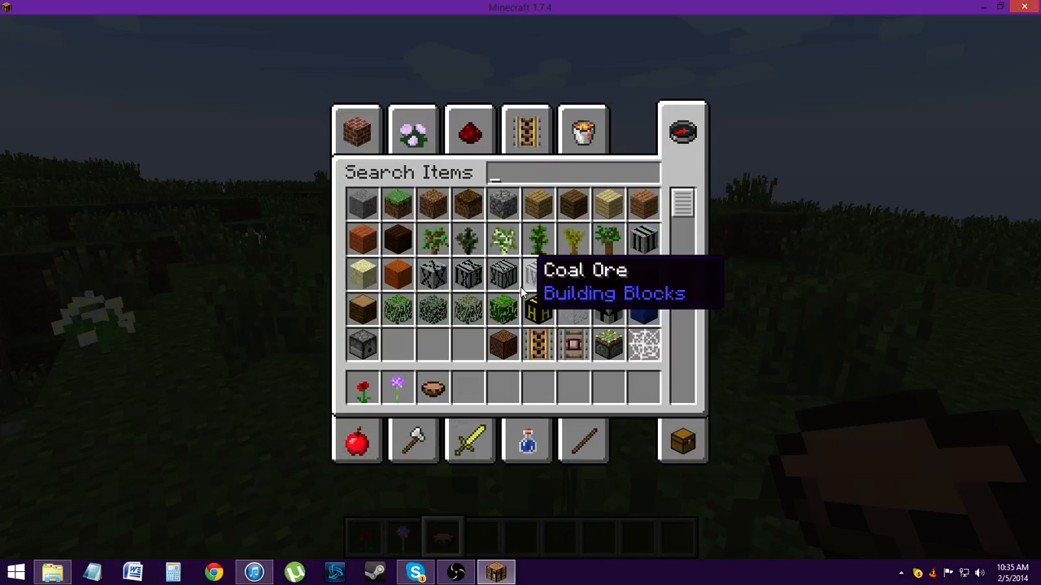
pyautogui.moveTo(608, 309)
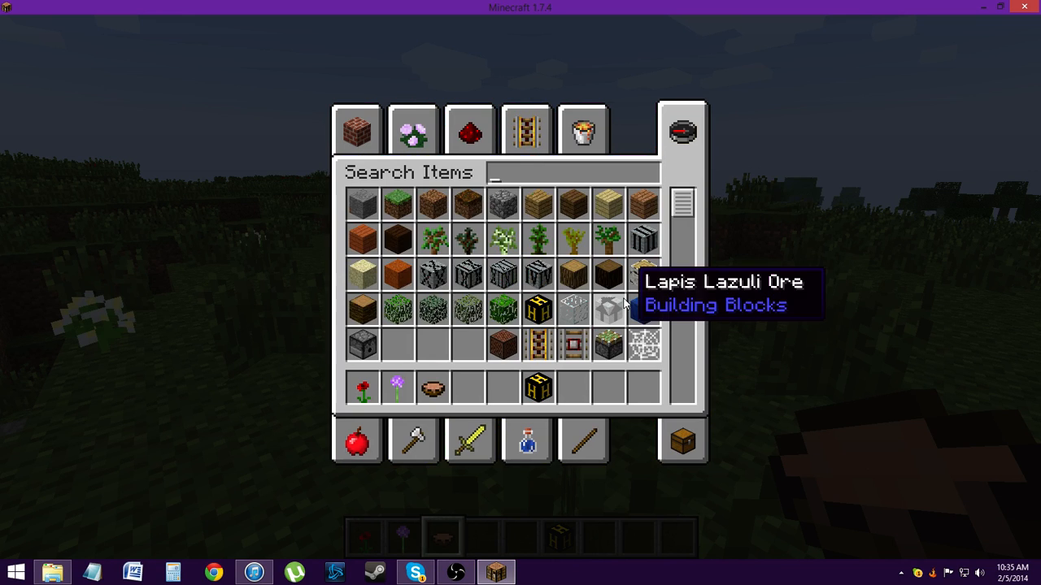
pyautogui.scroll(-3)
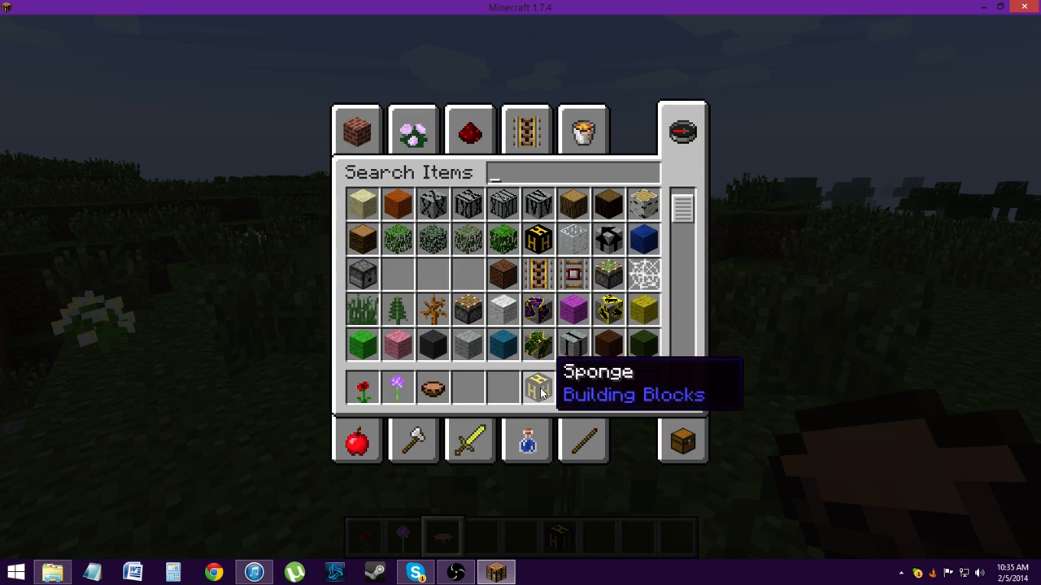
pyautogui.moveTo(572, 309)
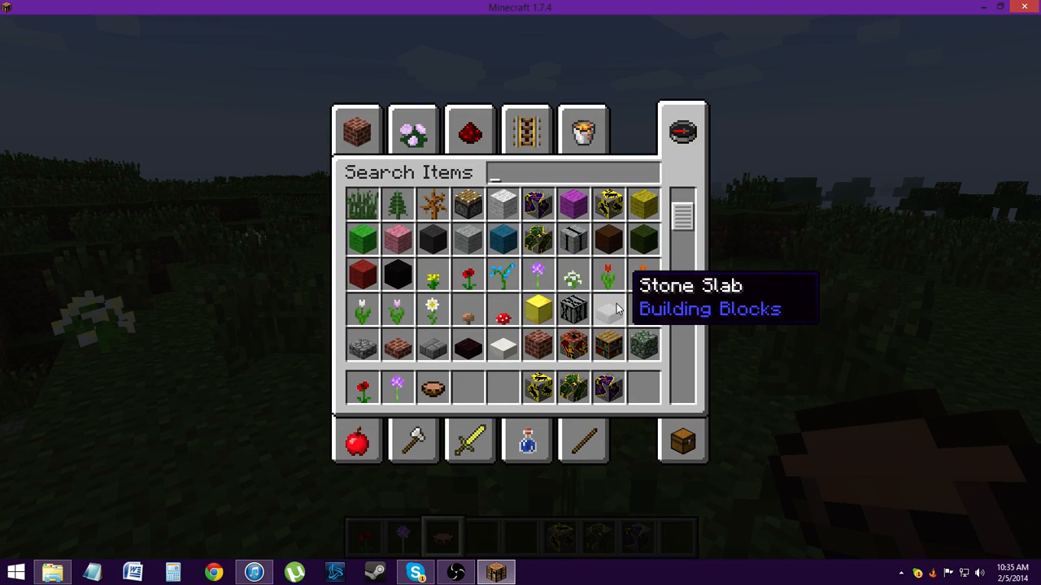
pyautogui.write('e')
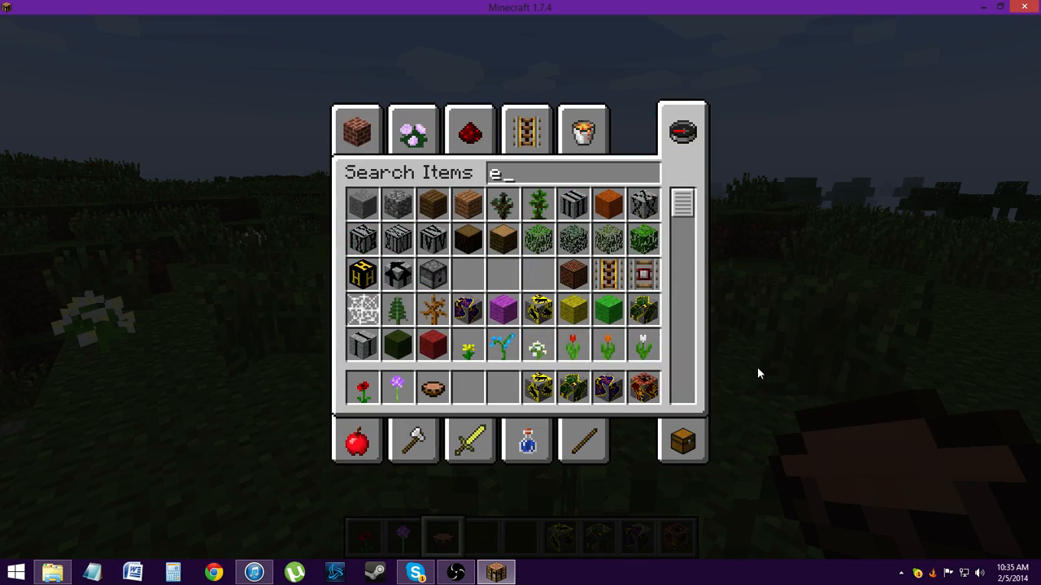
pyautogui.press('Escape')
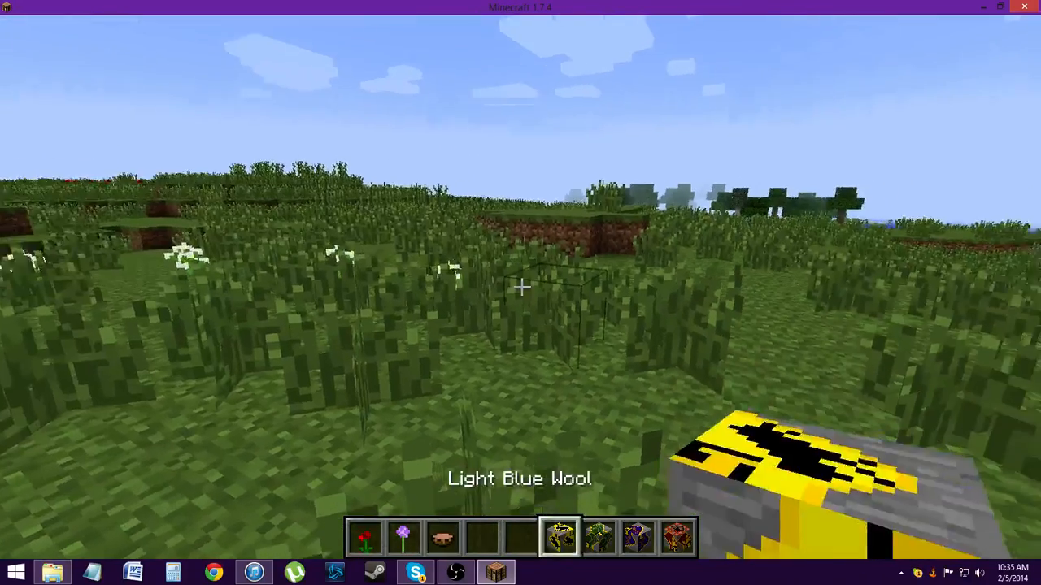
pyautogui.moveTo(520, 293)
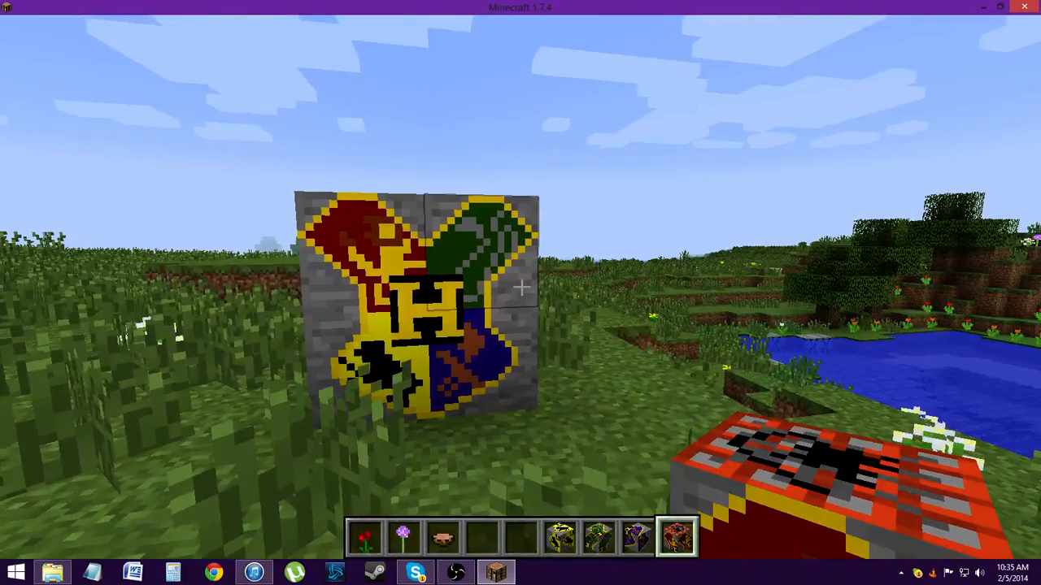
pyautogui.press('e')
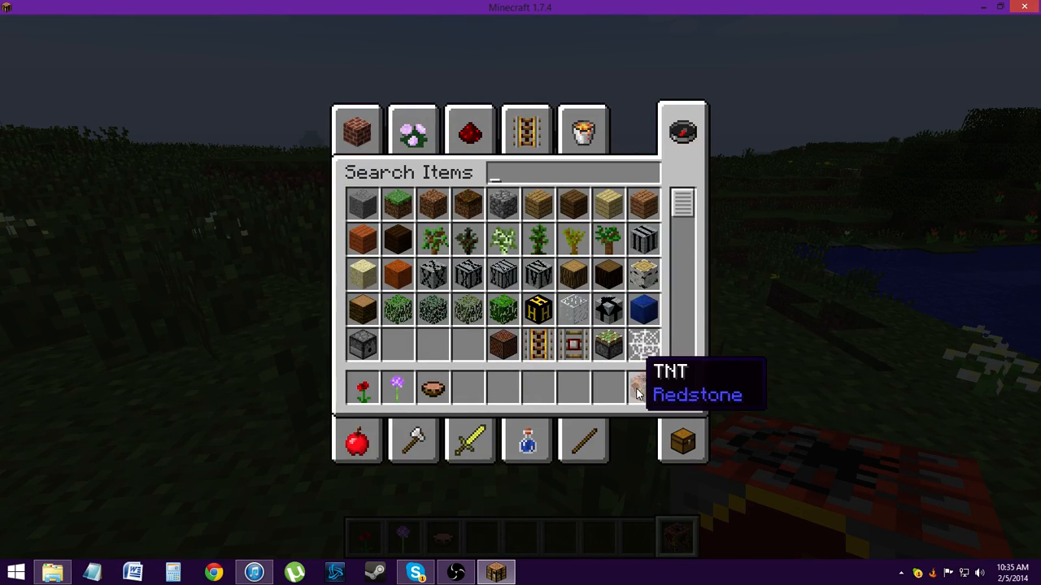
# Search the creative inventory for torch, put it in the hotbar and place it in the world.
pyautogui.write('t')
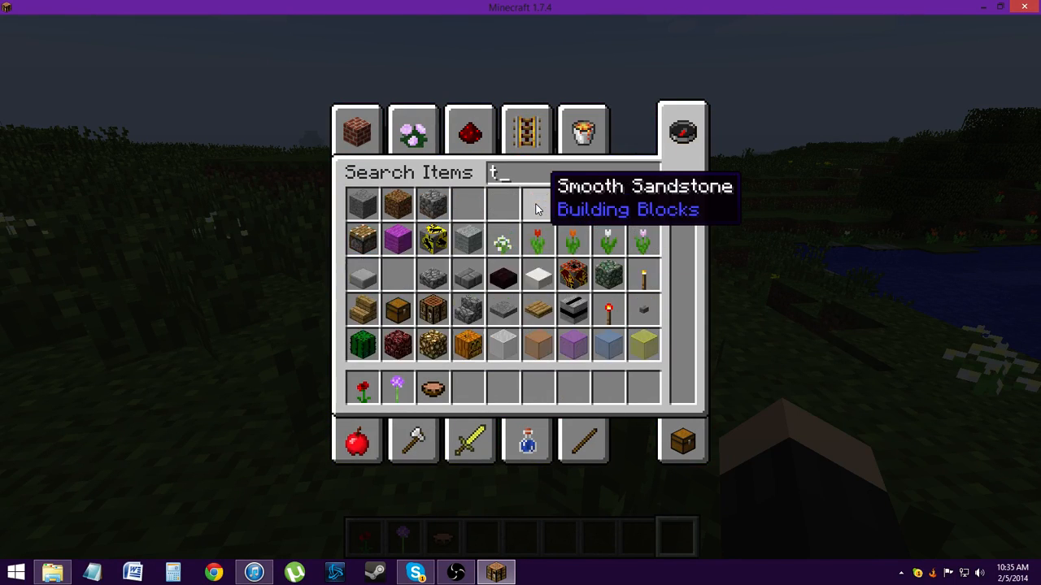
pyautogui.write('p')
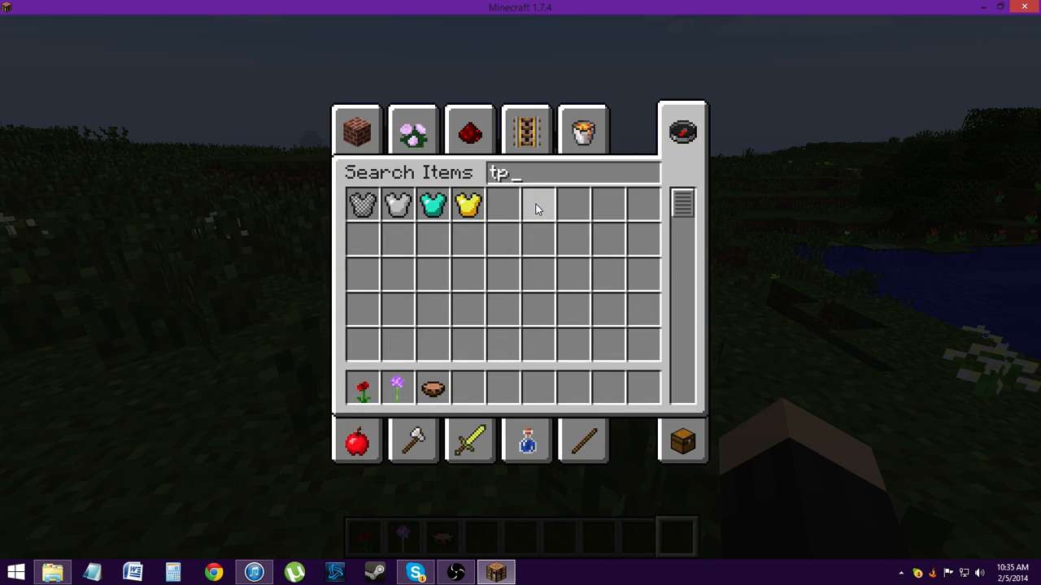
pyautogui.write('or')
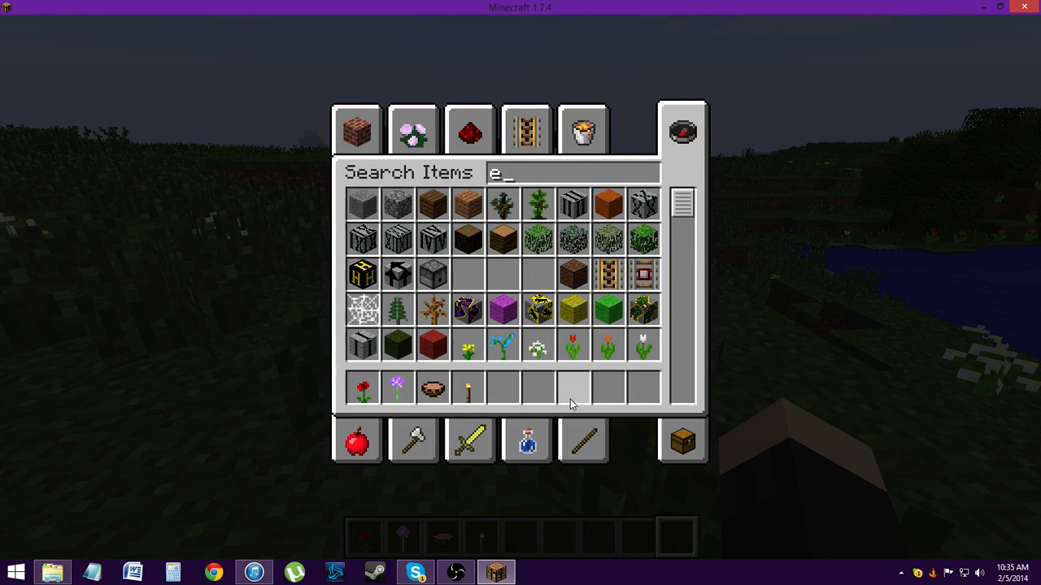
pyautogui.press('e')
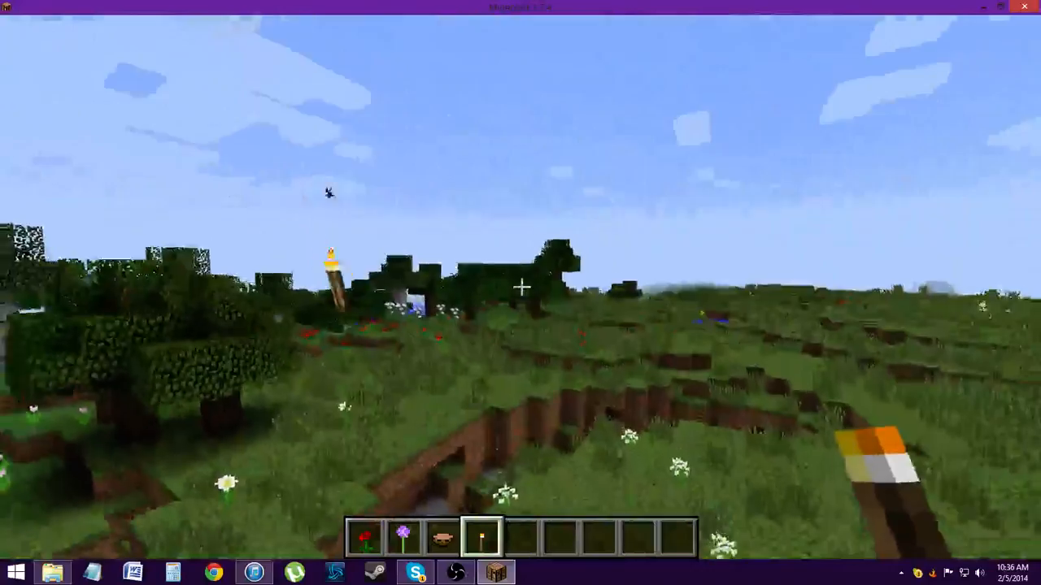
pyautogui.moveTo(521, 285)
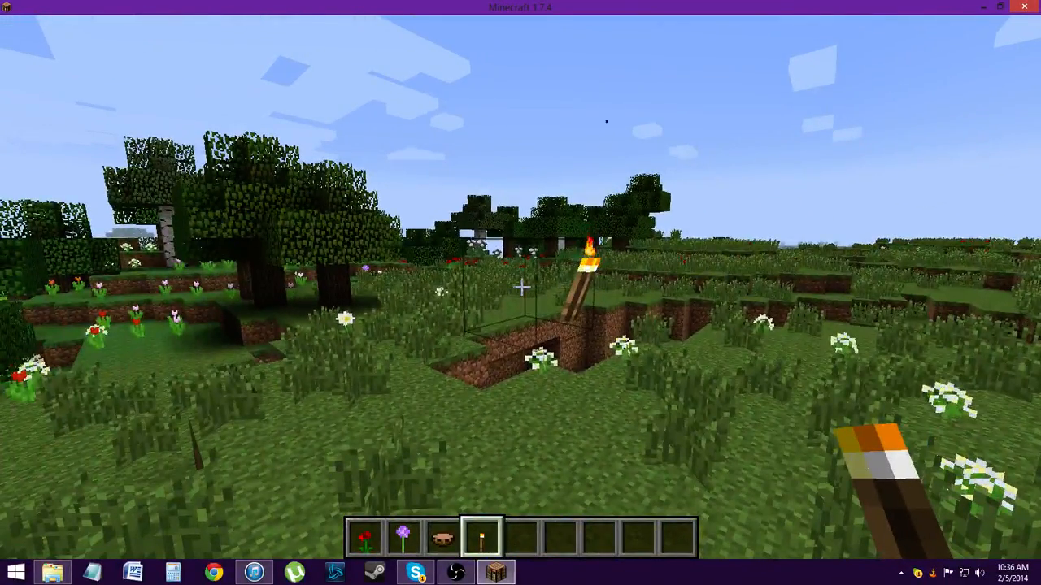
pyautogui.press('e')
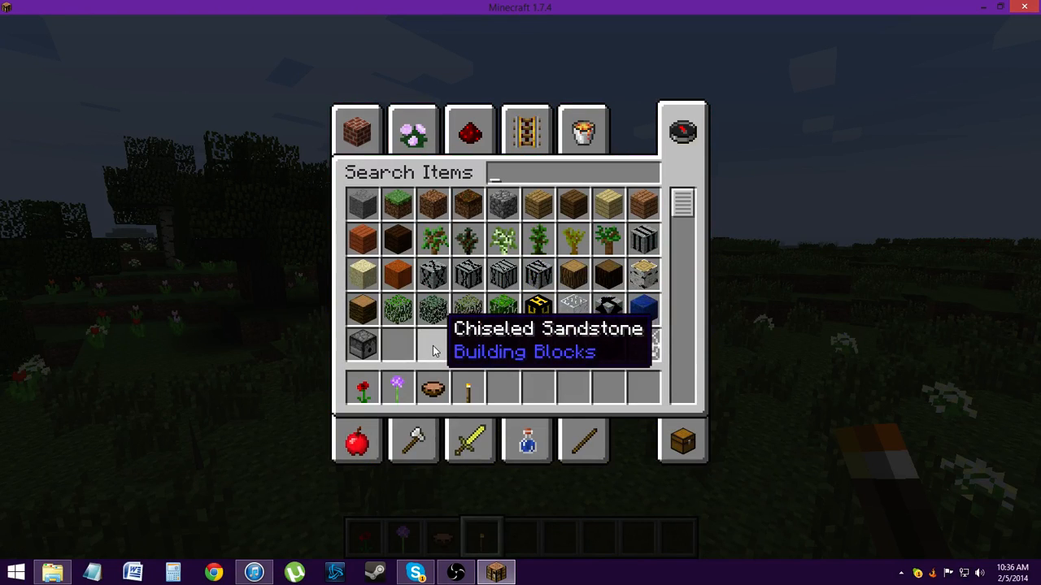
pyautogui.moveTo(469, 344)
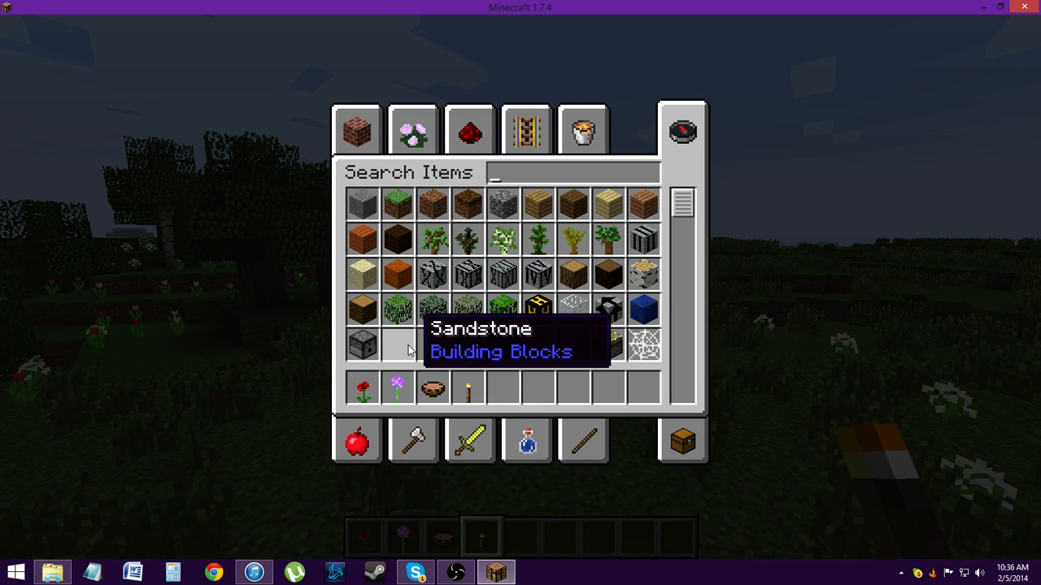
pyautogui.moveTo(701, 387)
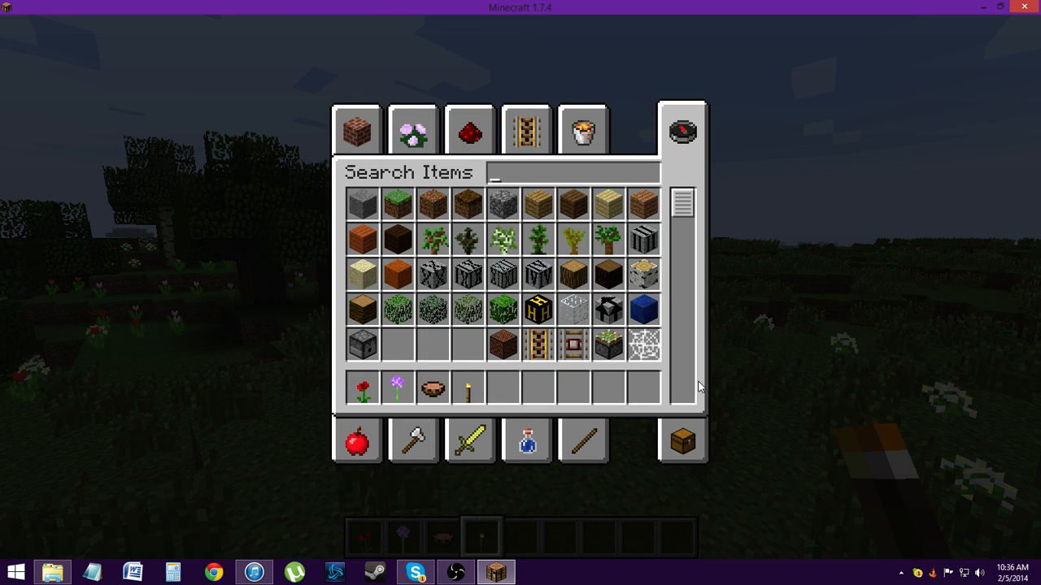
pyautogui.press('Escape')
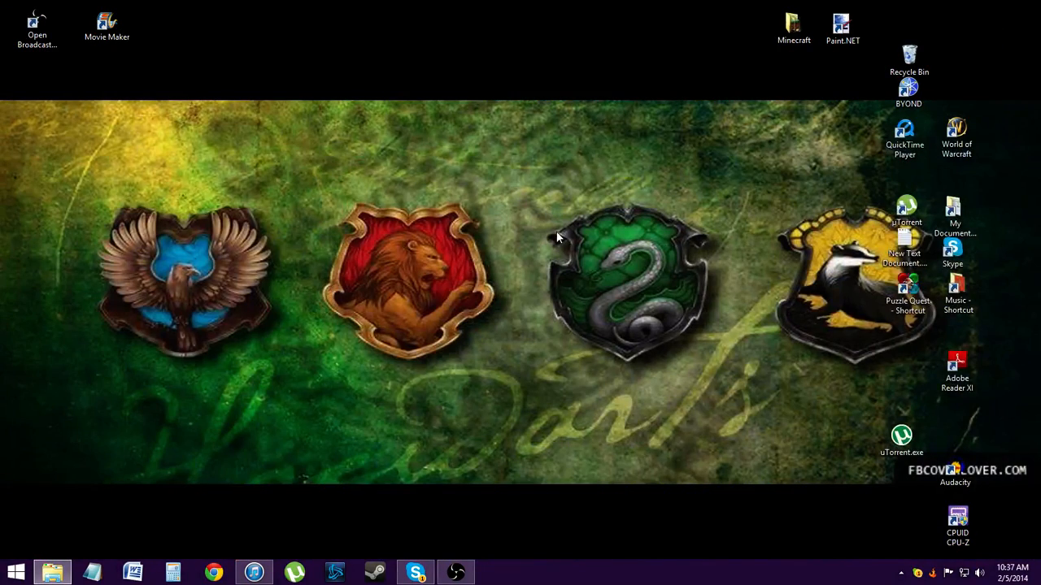
pyautogui.moveTo(602, 442)
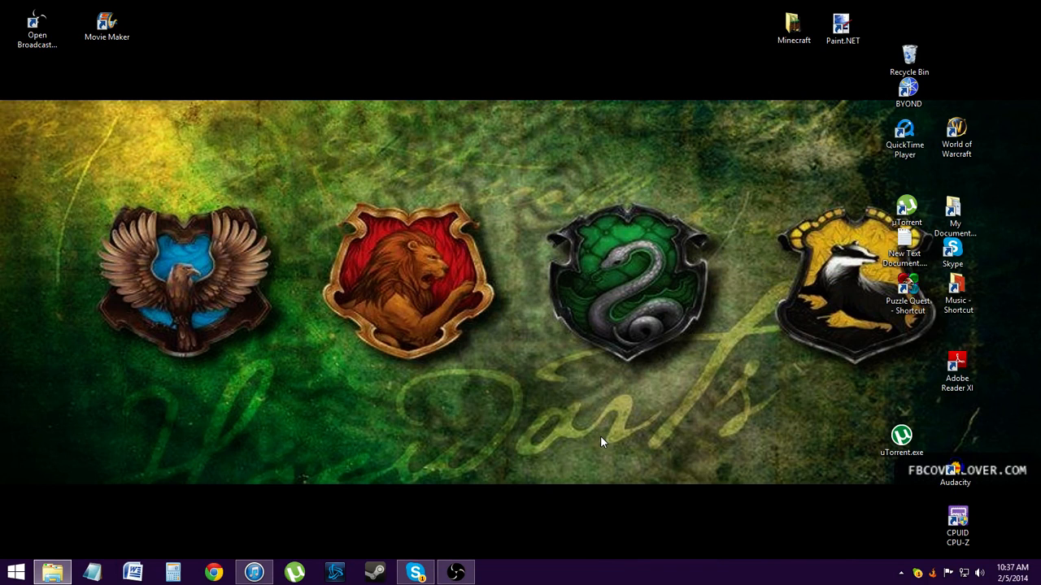
pyautogui.moveTo(560, 454)
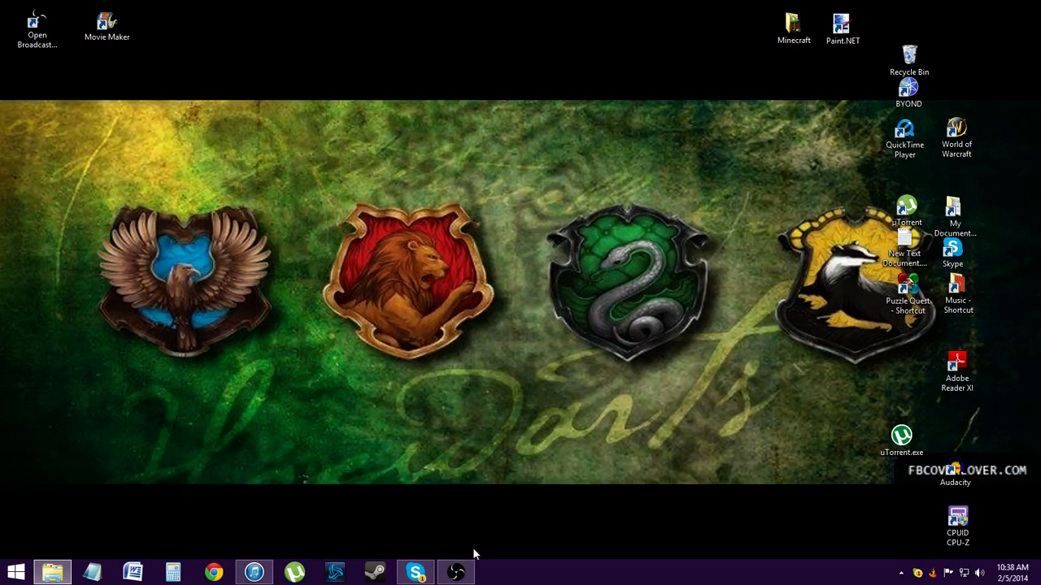
# Bring the Open Broadcaster Software recording window up over the desktop.
pyautogui.click(456, 573)
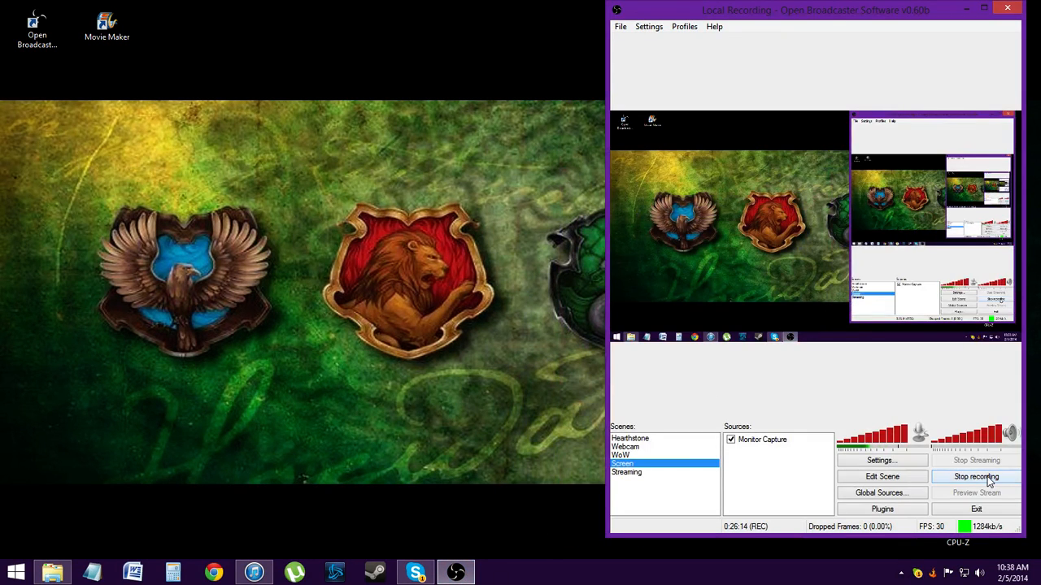